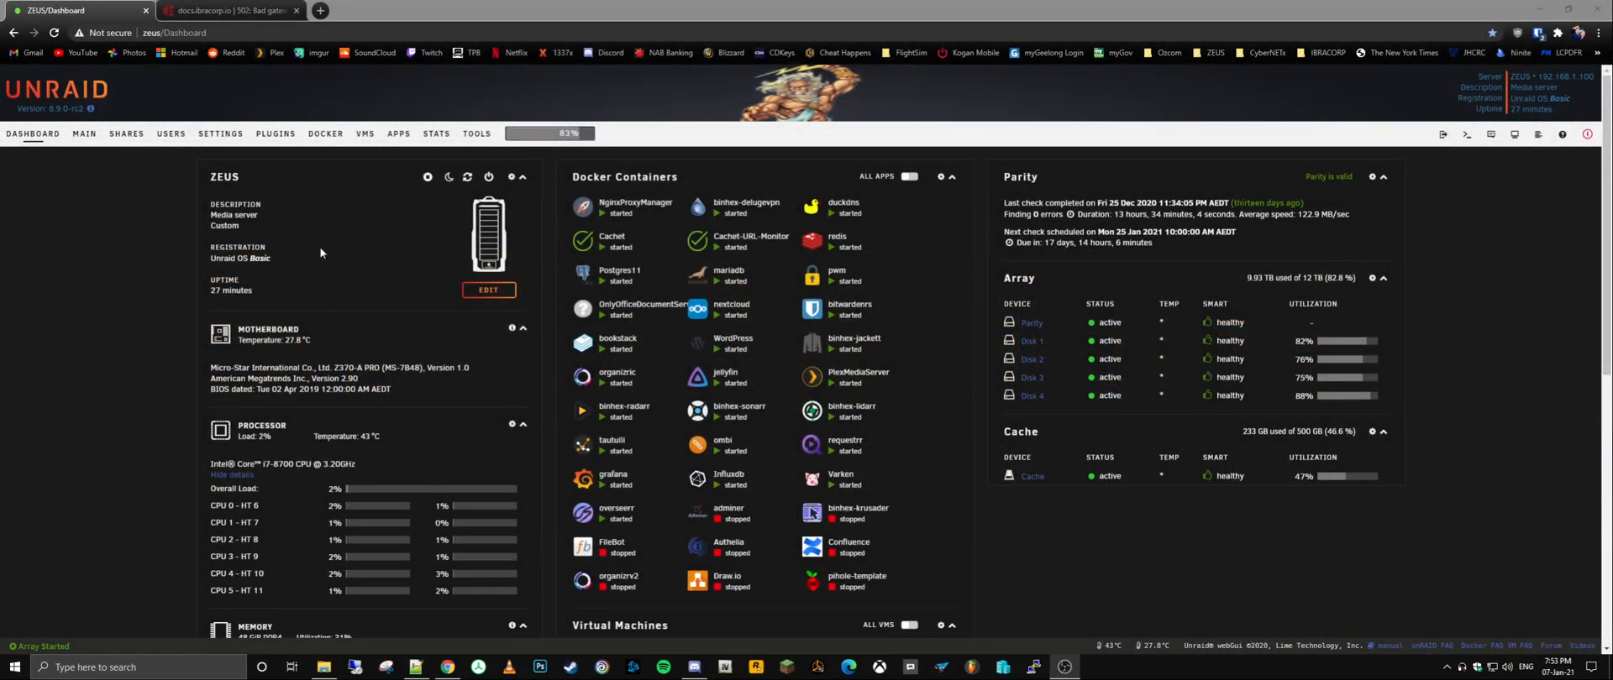
Step: Show the Main page listing ZEUS's parity and data disks, cache SSD and flash boot device
scroll(down, 3)
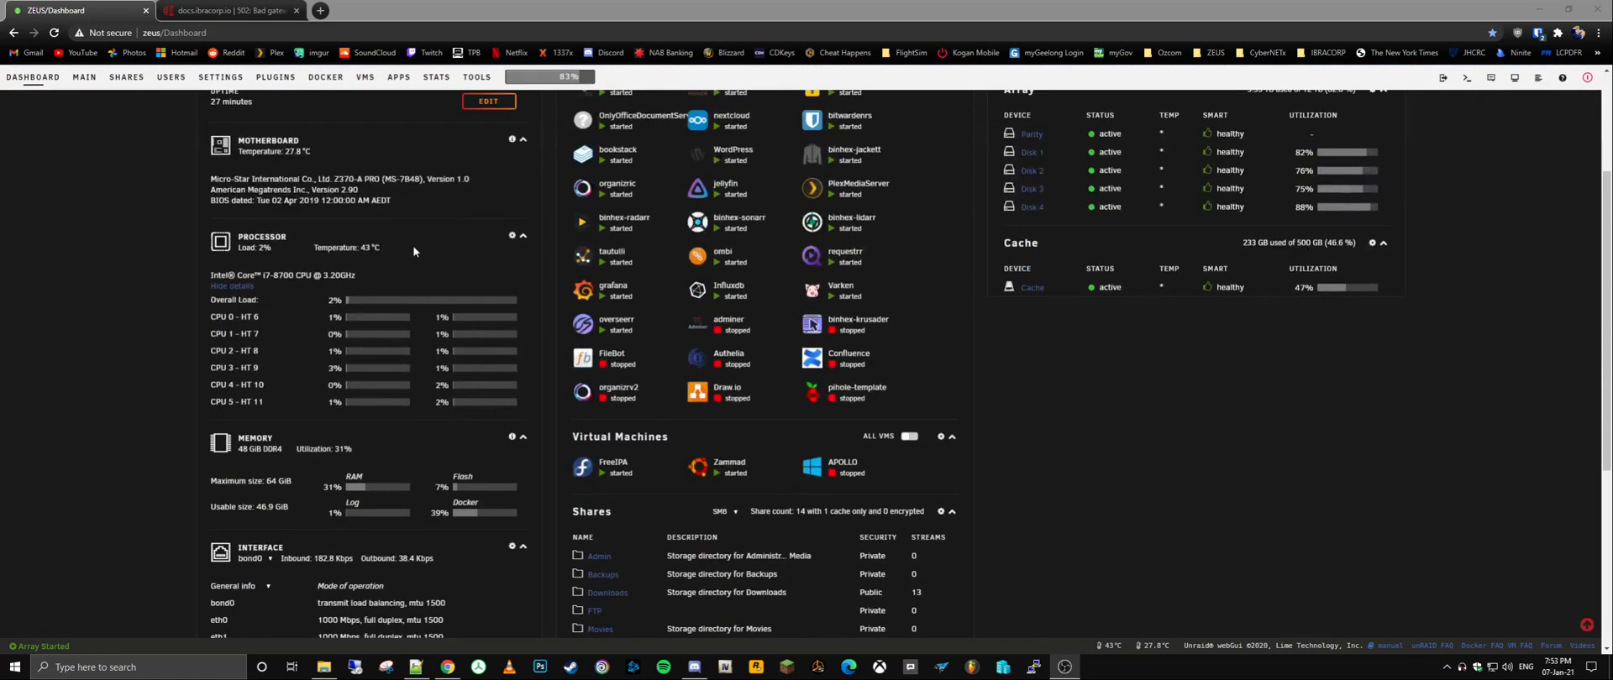
scroll(up, 3)
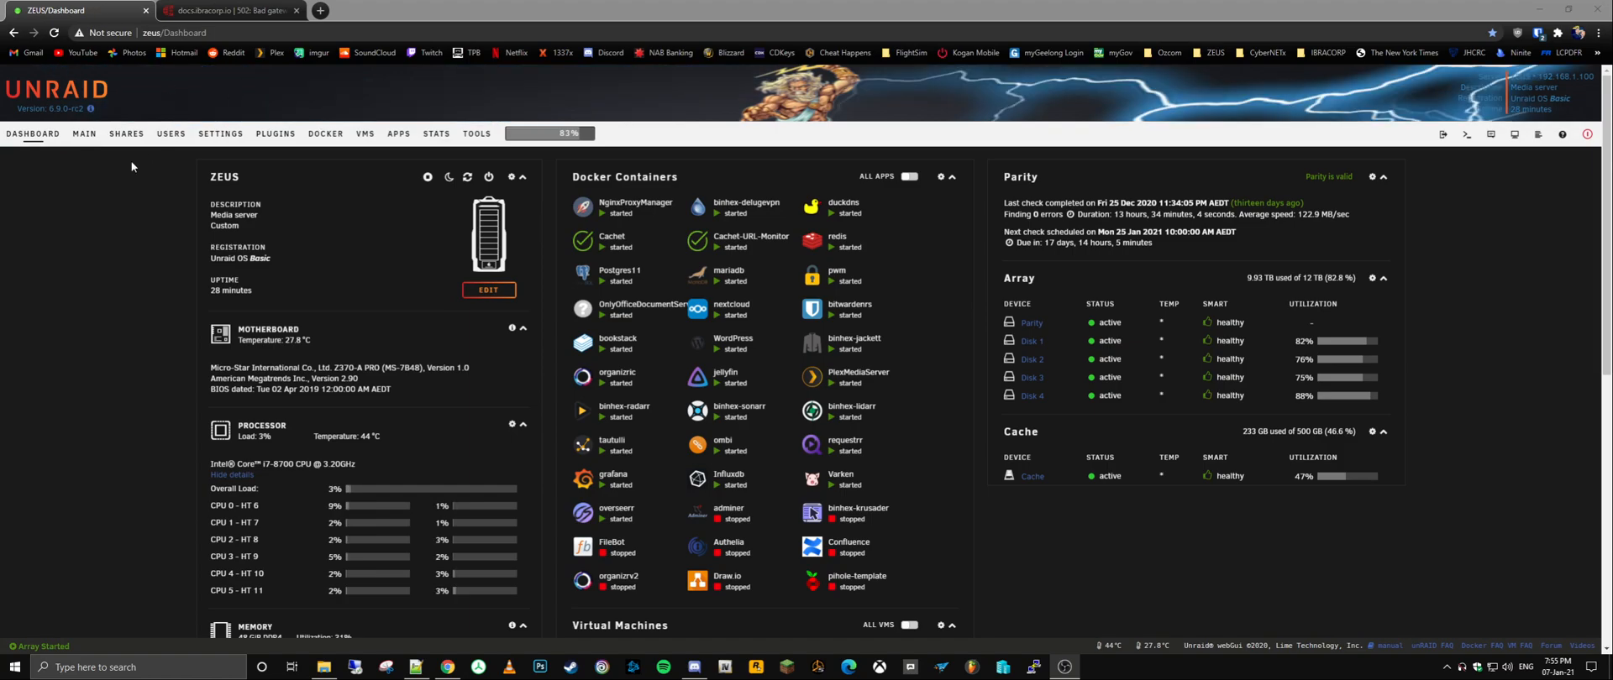
click(84, 134)
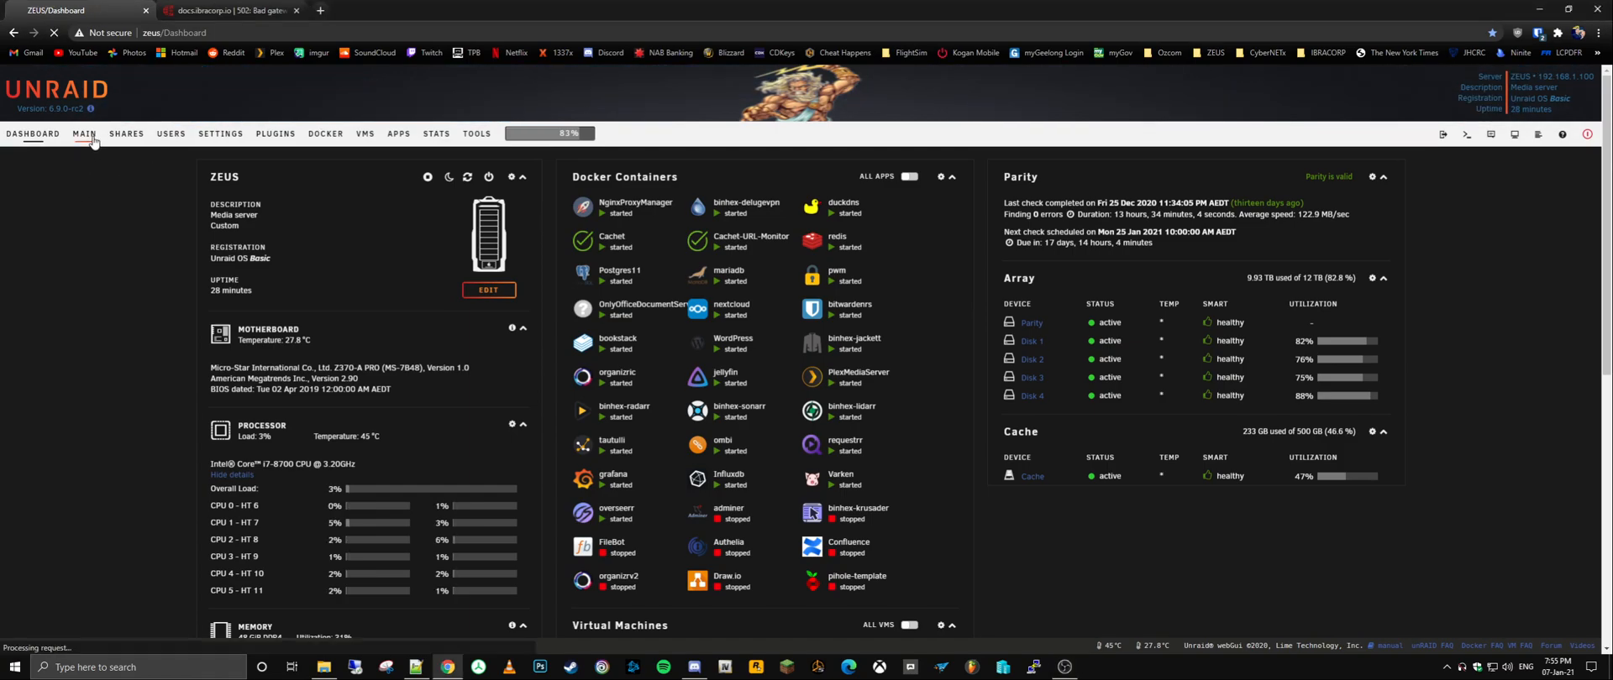
click(84, 133)
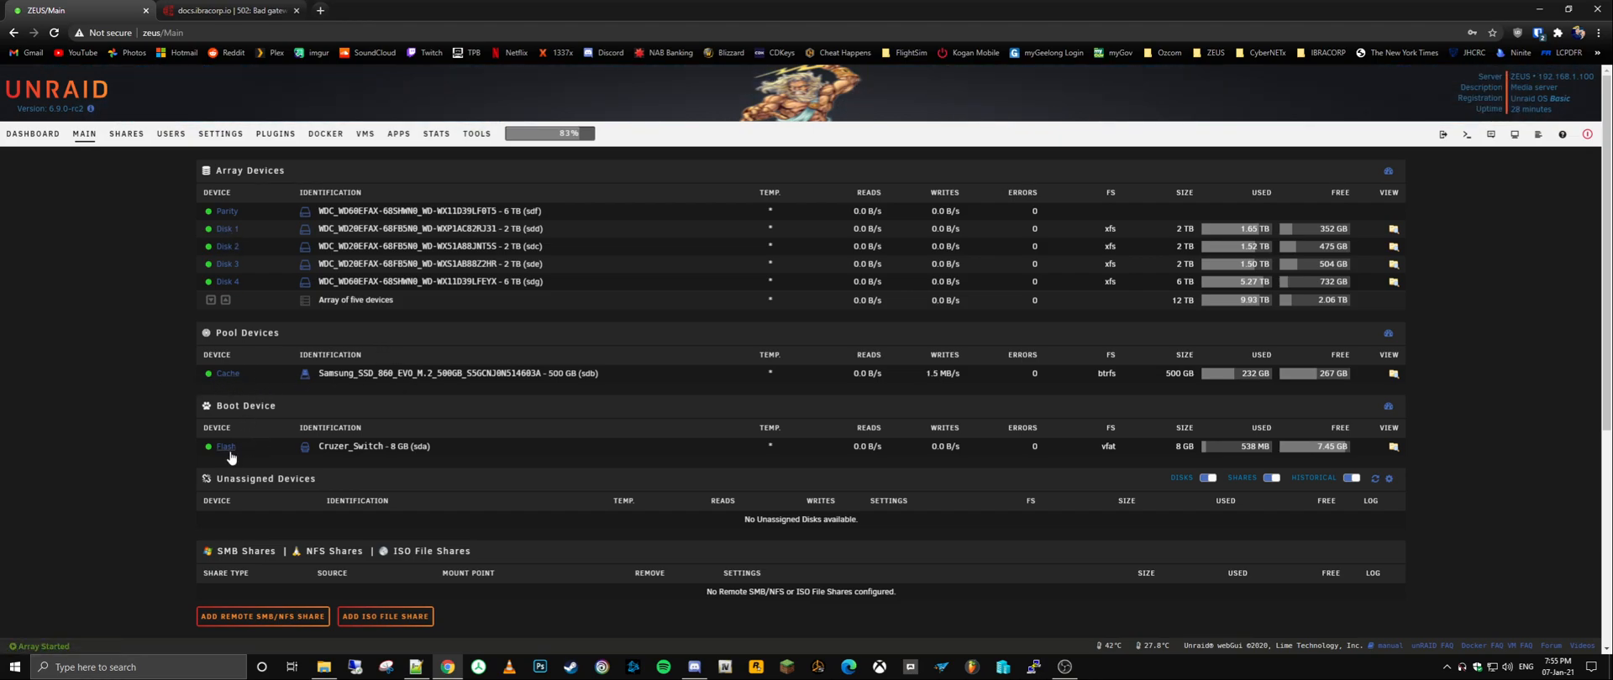
mouse_move(225, 447)
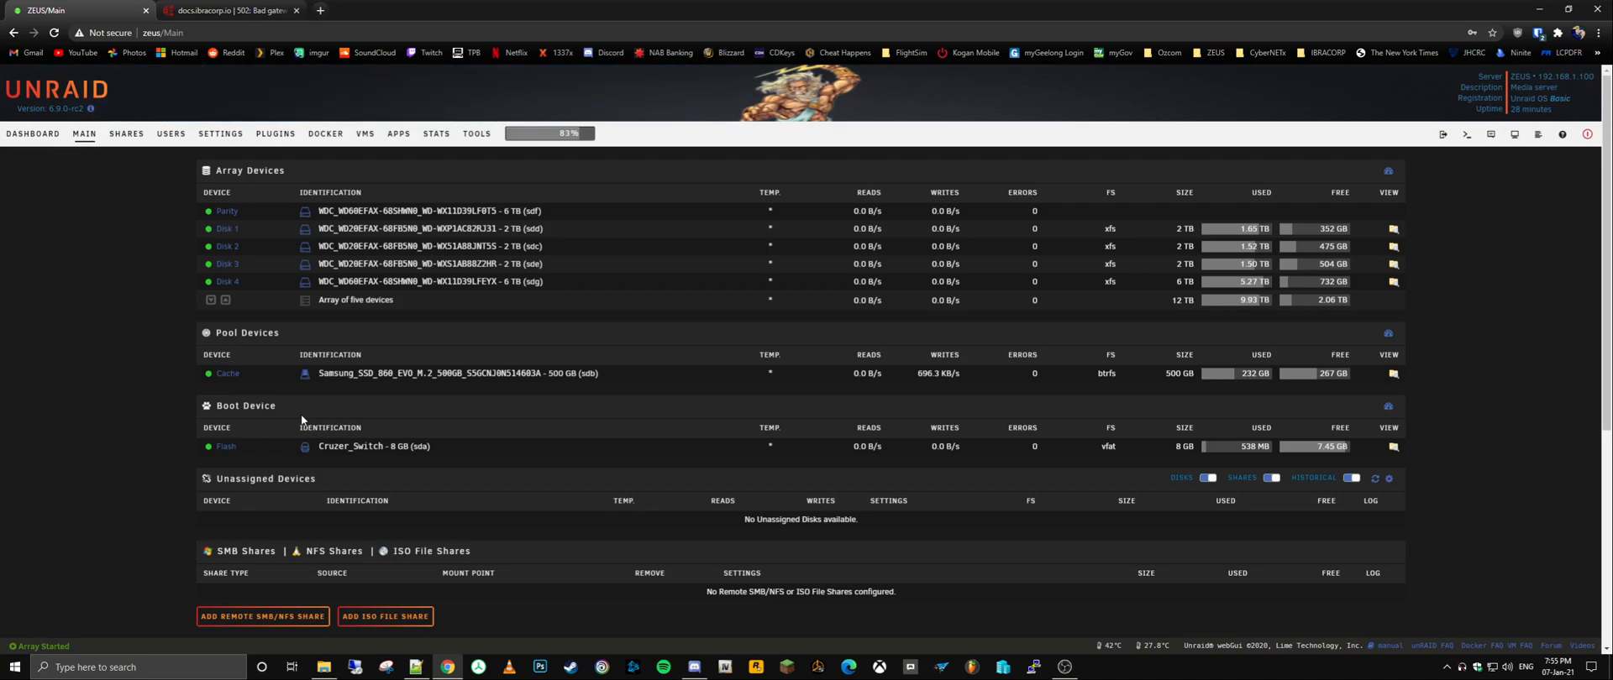
mouse_move(255, 459)
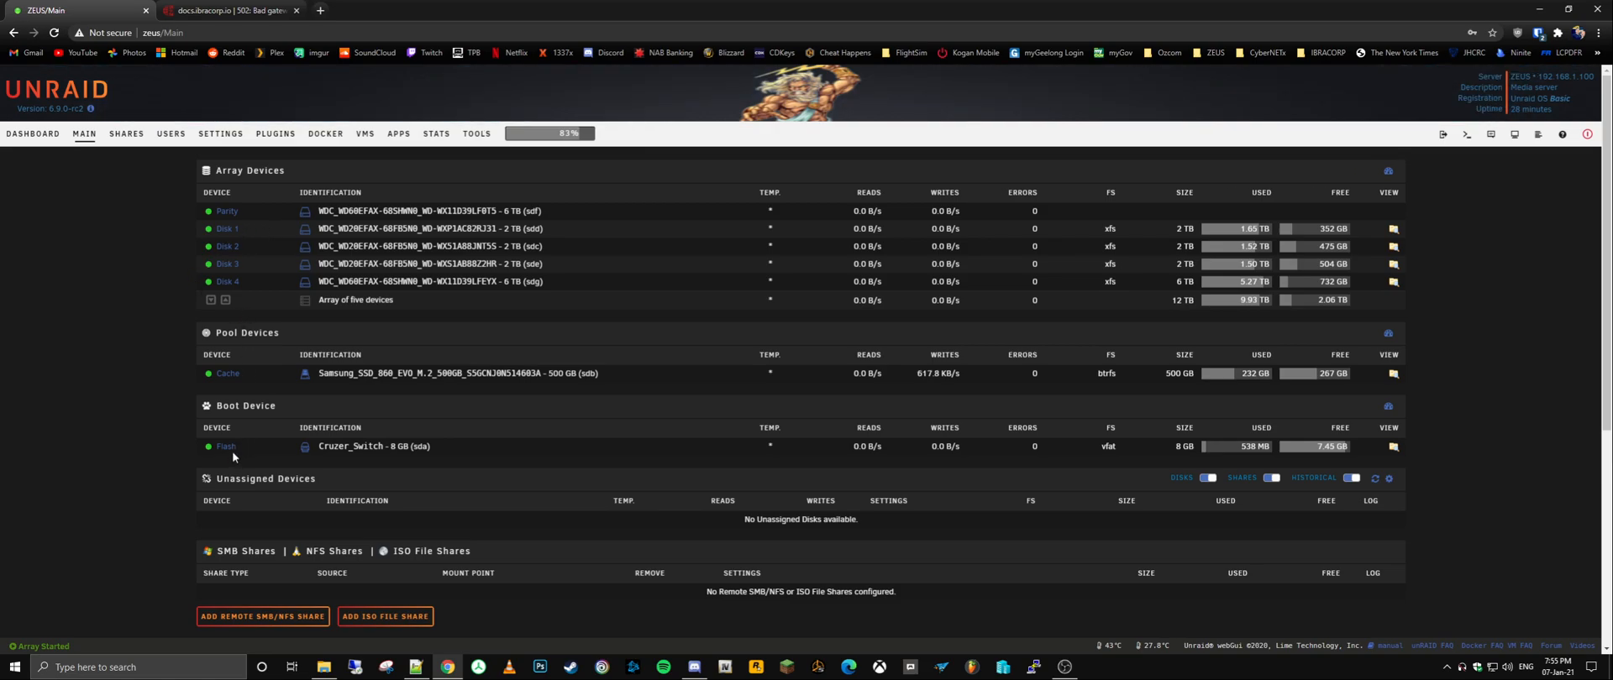
mouse_move(345, 444)
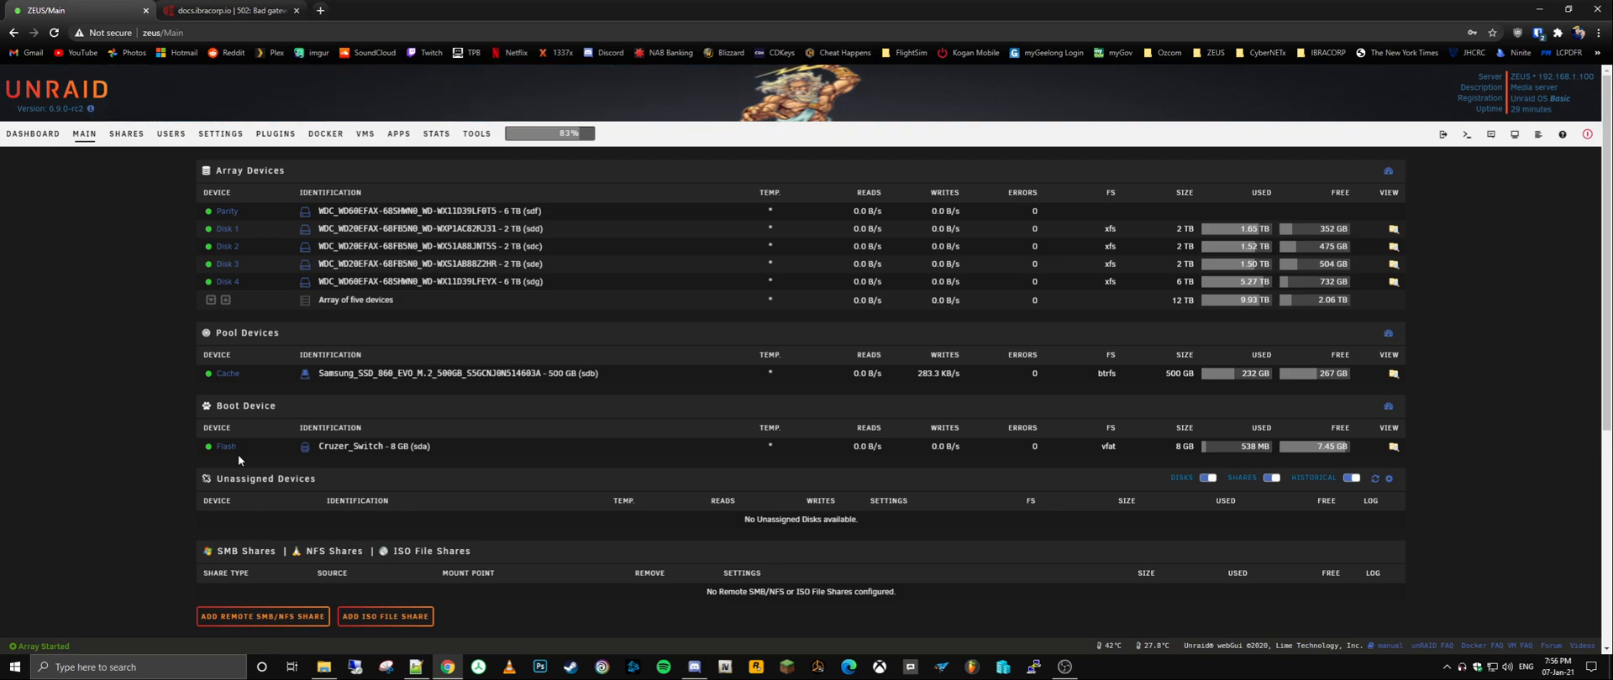
mouse_move(227, 299)
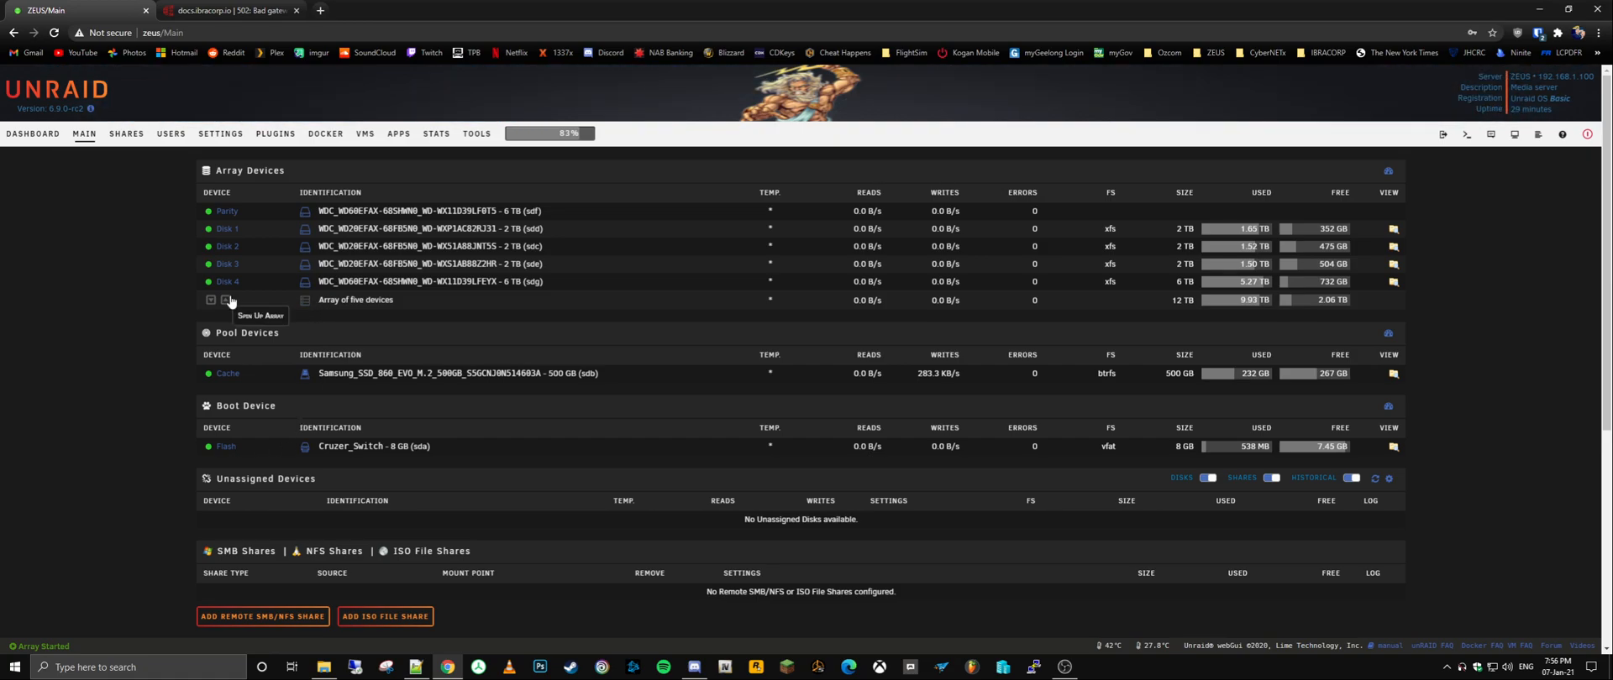
mouse_move(240, 228)
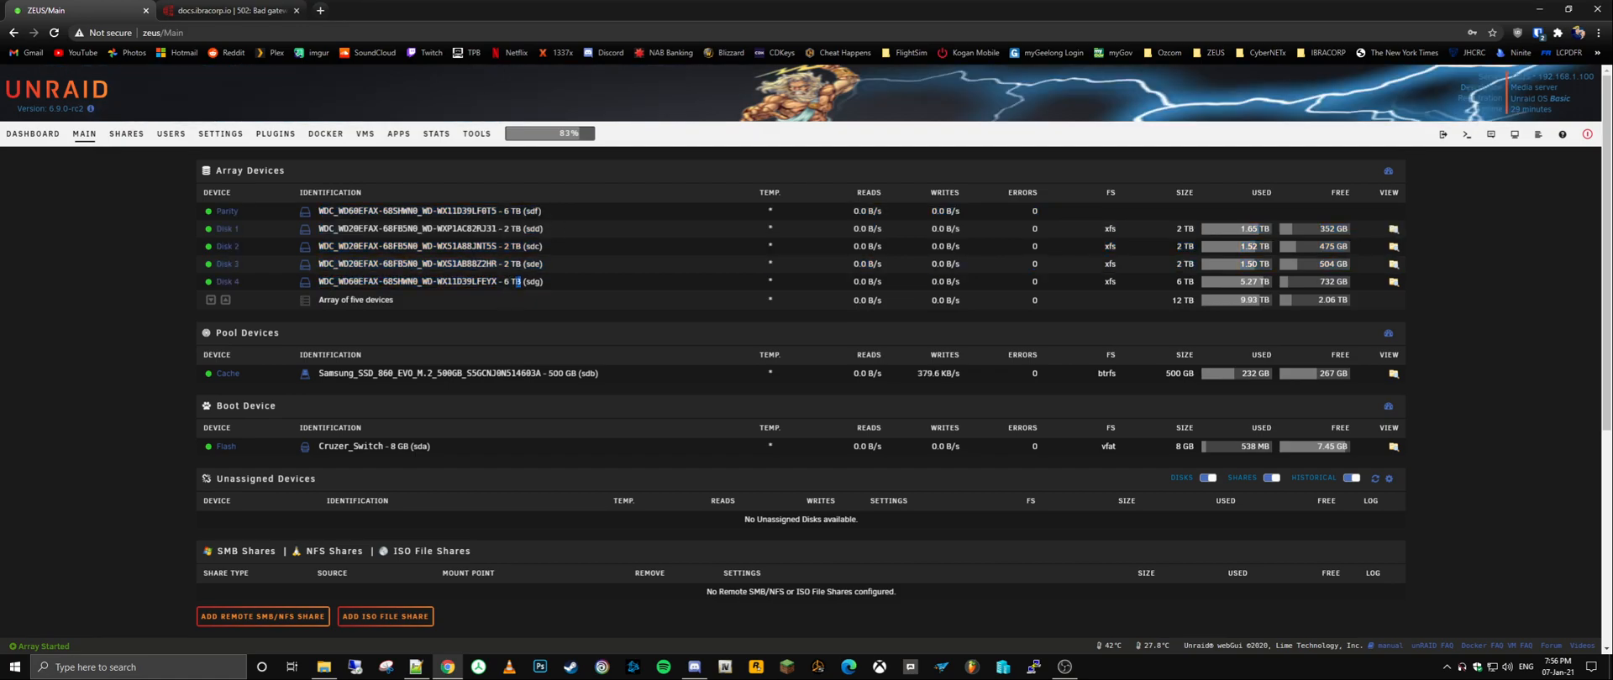
double_click(511, 210)
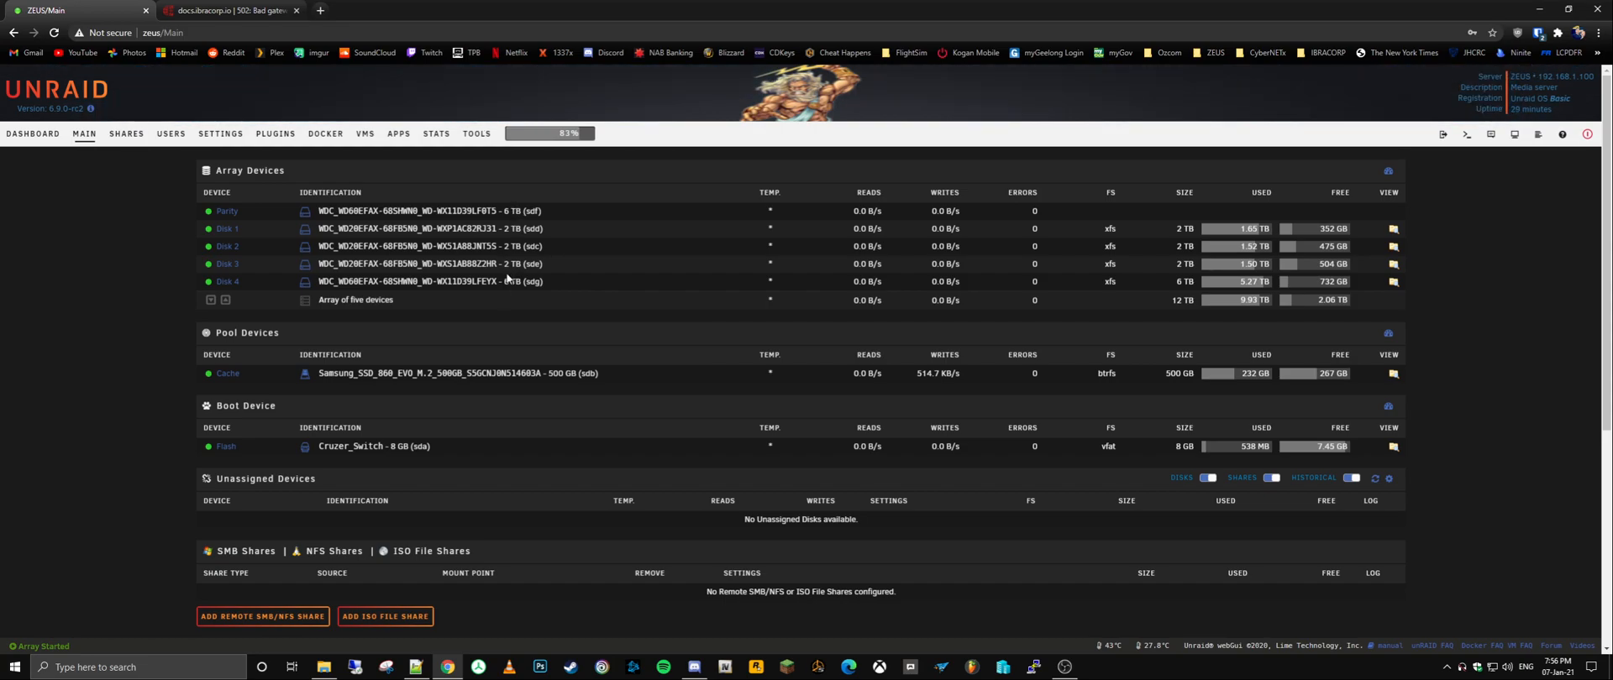
mouse_move(535, 225)
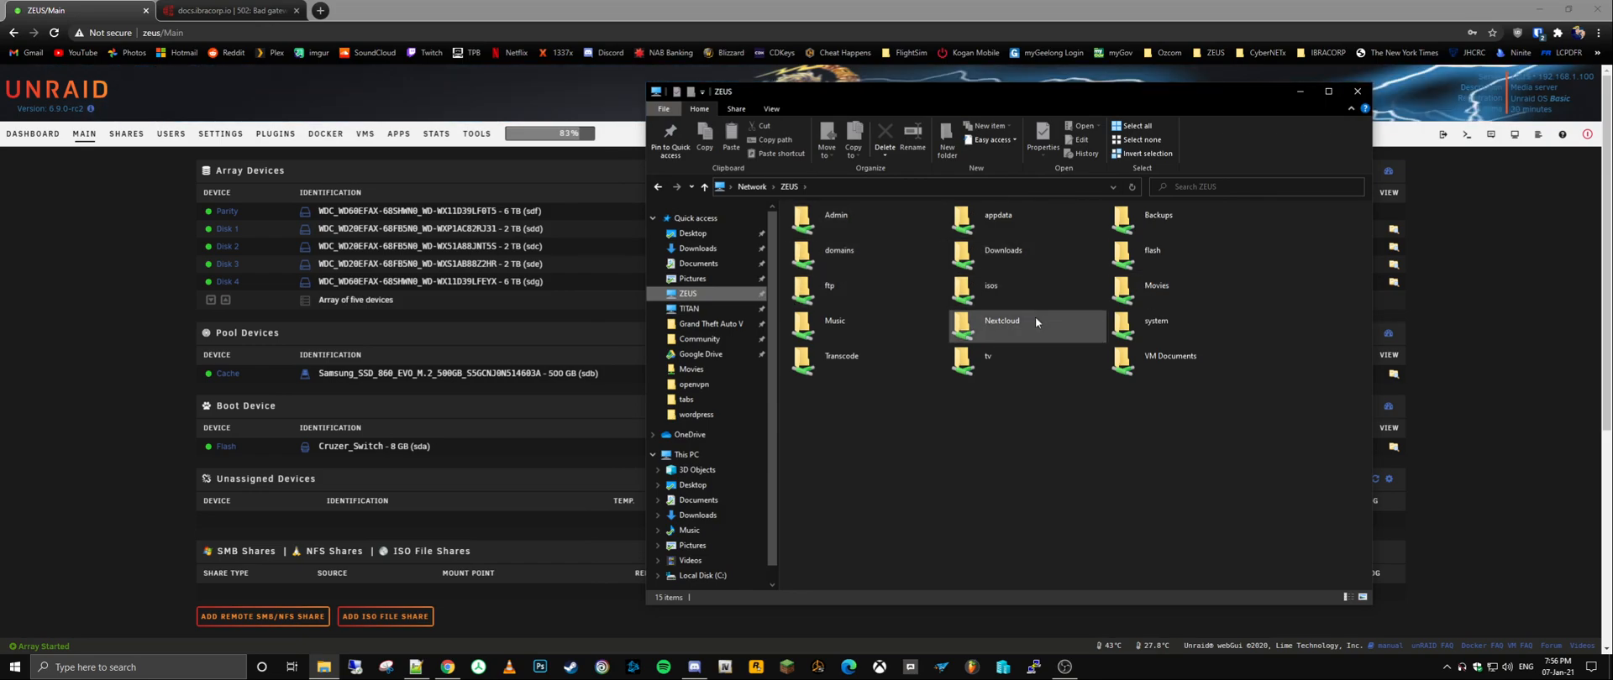
mouse_move(988, 356)
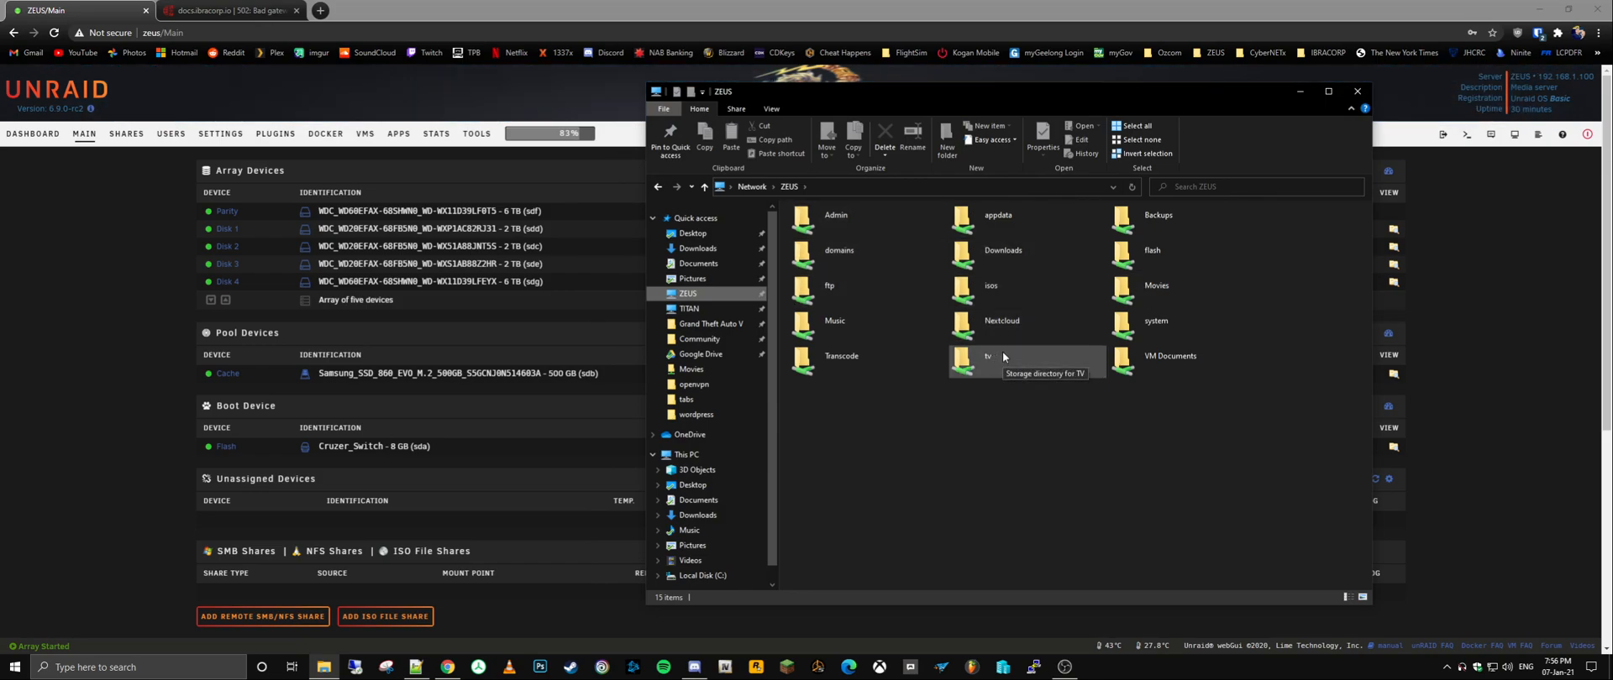
mouse_move(975, 356)
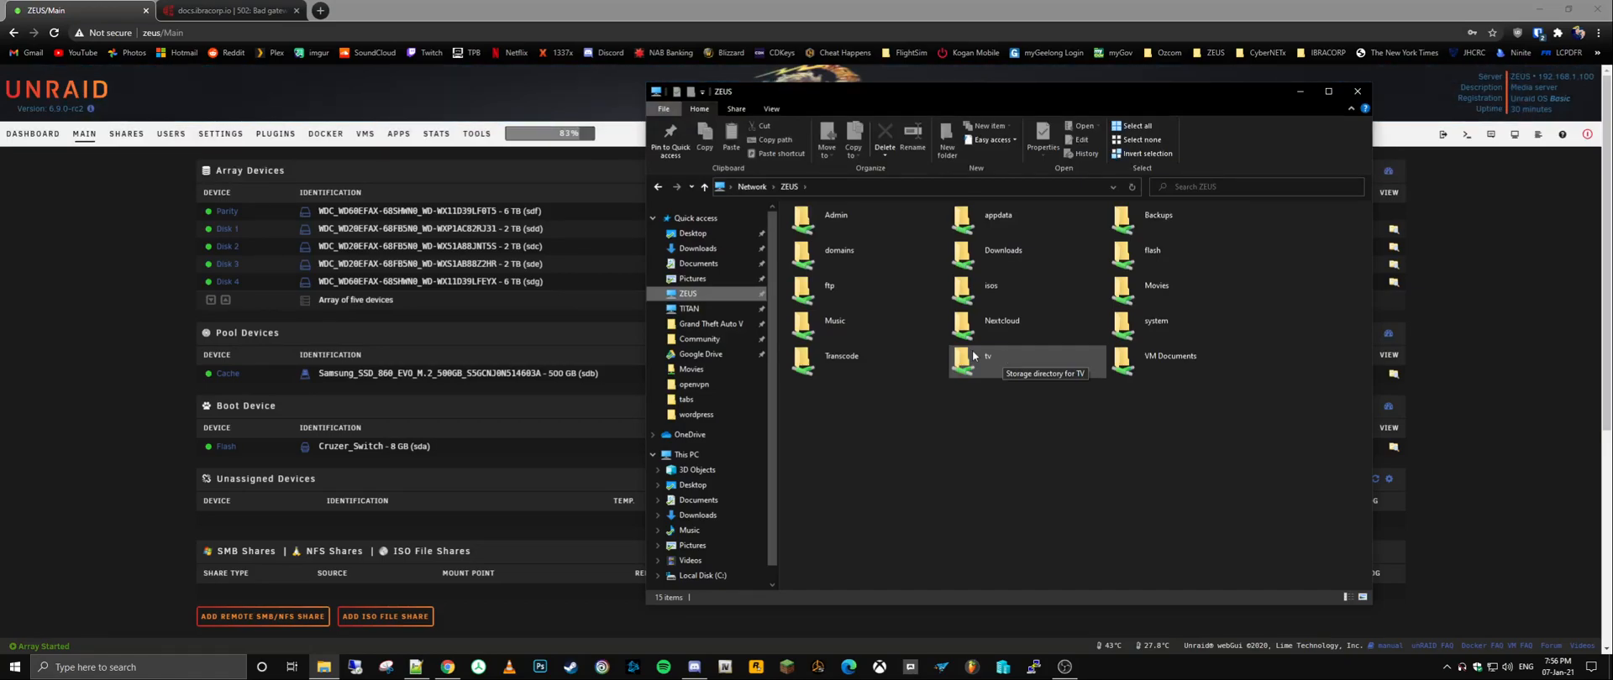
Step: Browse ZEUS > tv > Batman The Complete Animated Series in File Explorer, then close the window
double_click(986, 356)
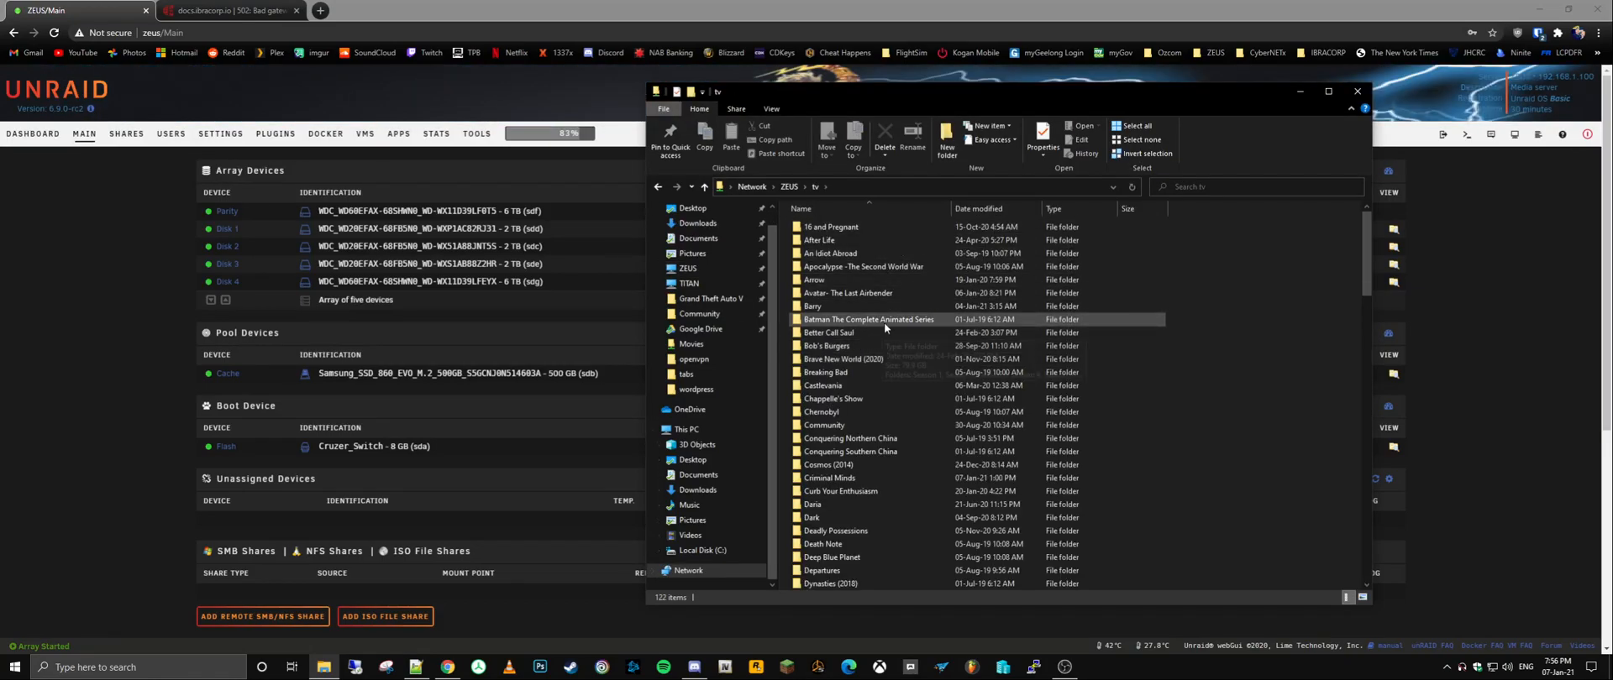
double_click(867, 319)
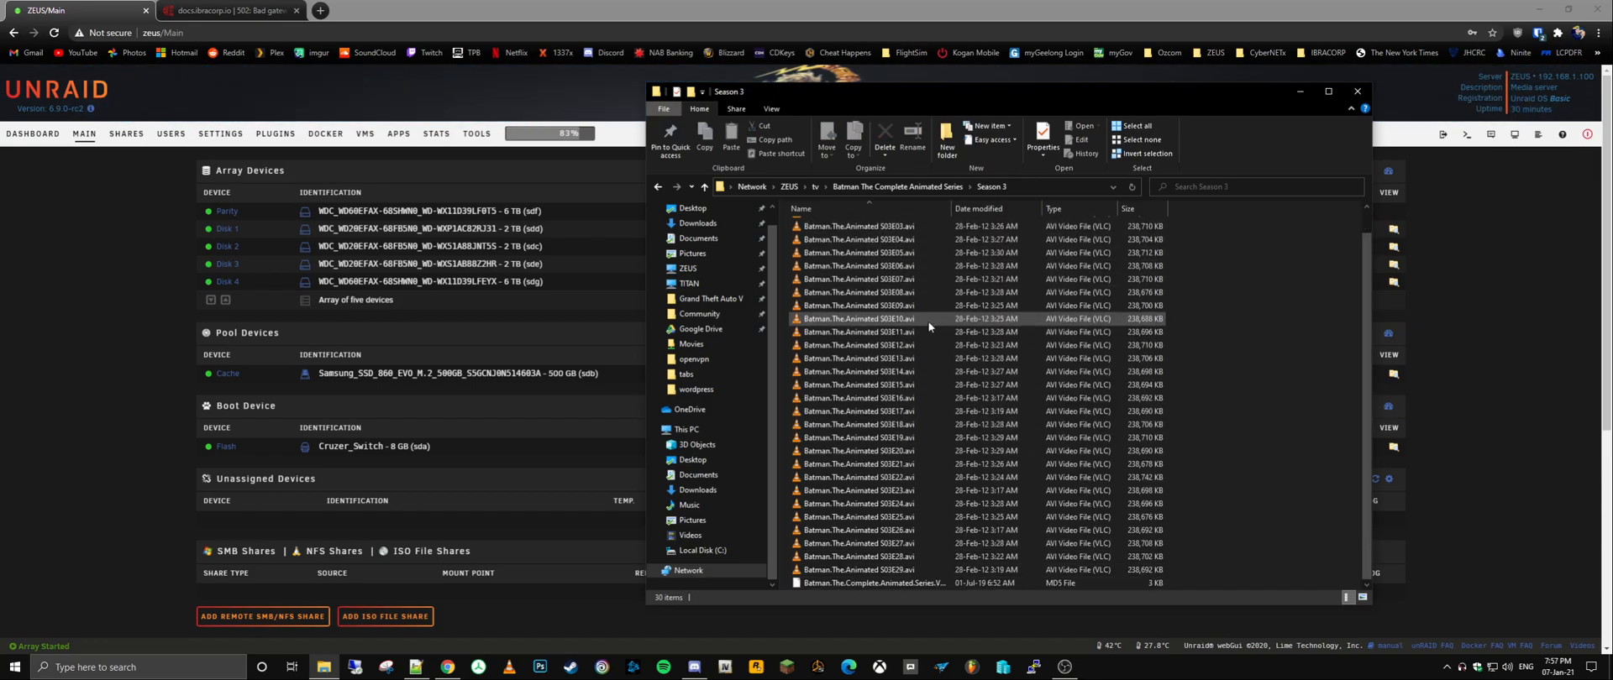
mouse_move(929, 327)
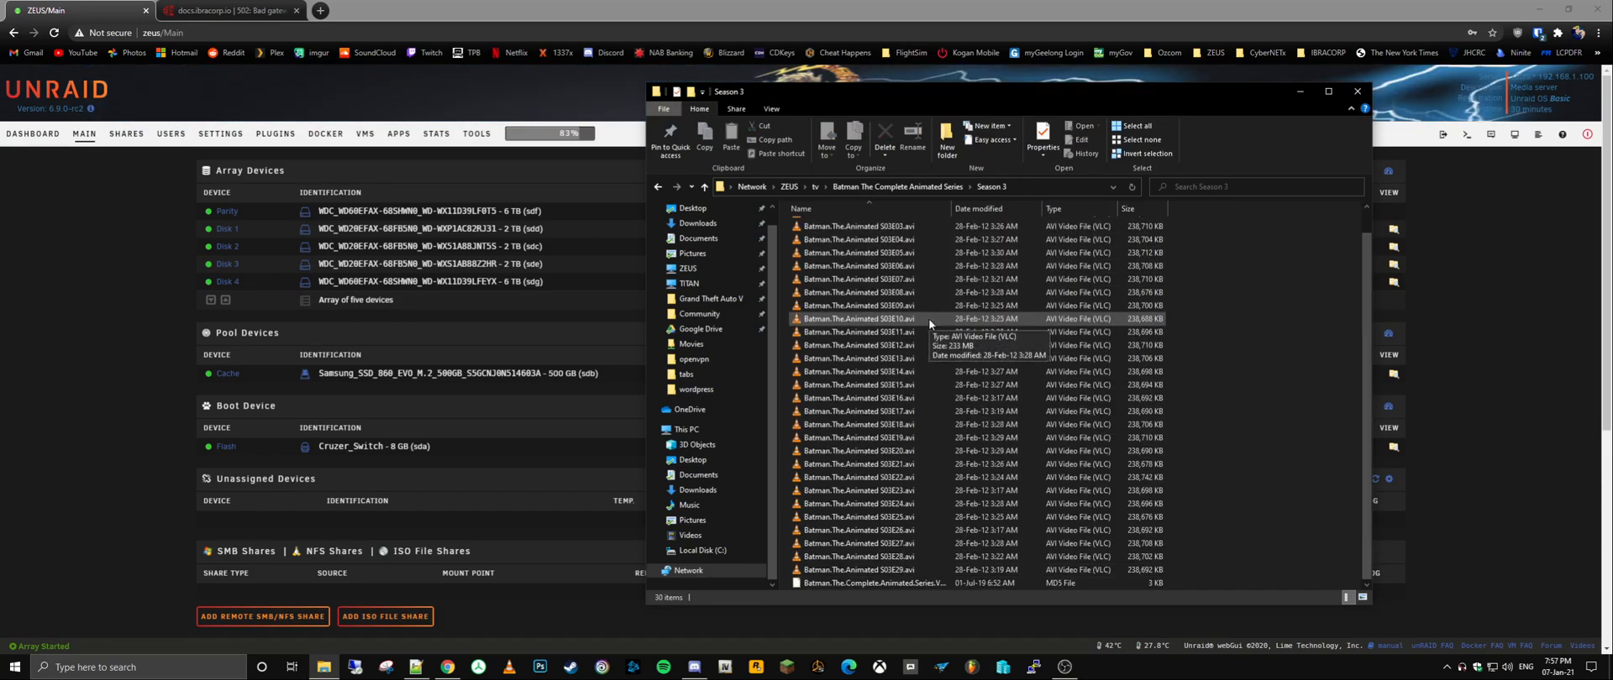
click(658, 187)
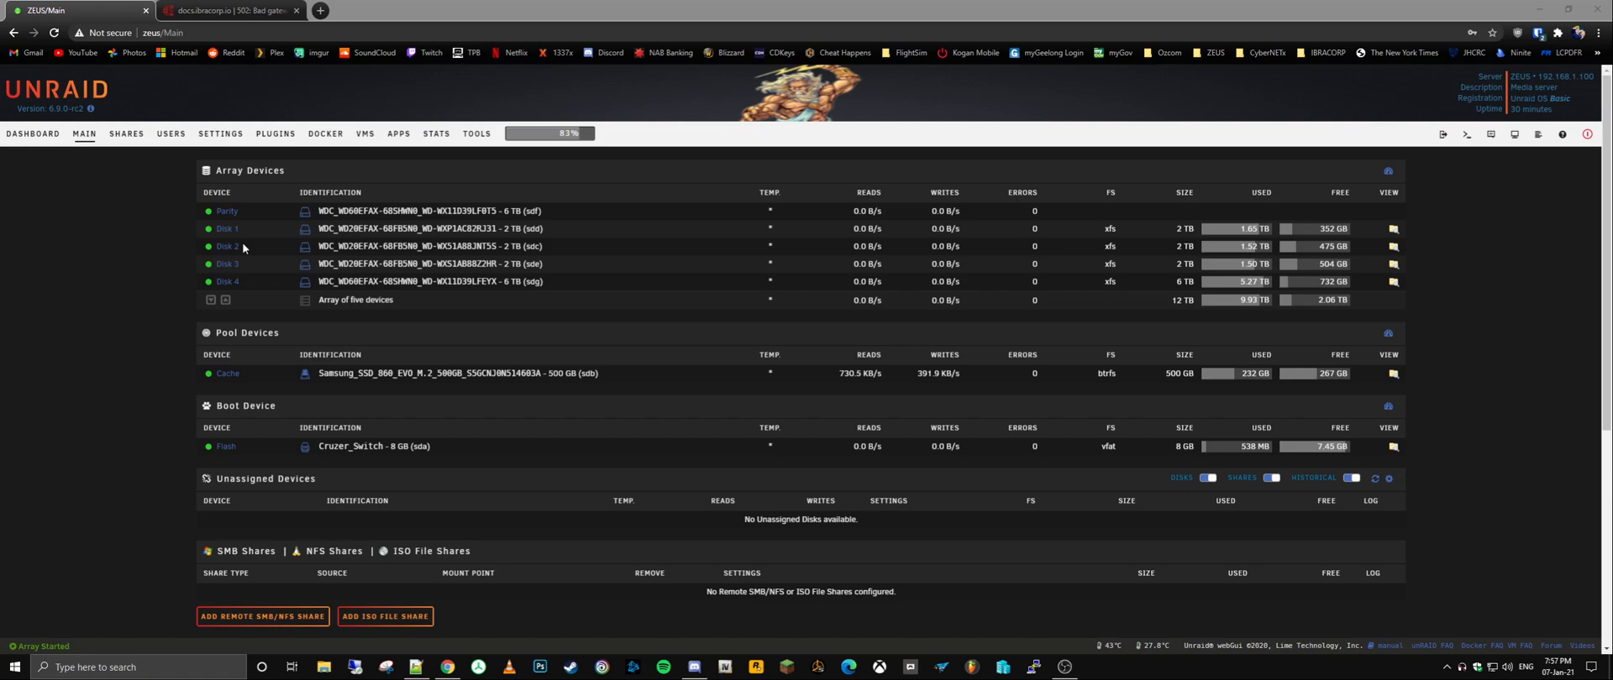
mouse_move(272, 261)
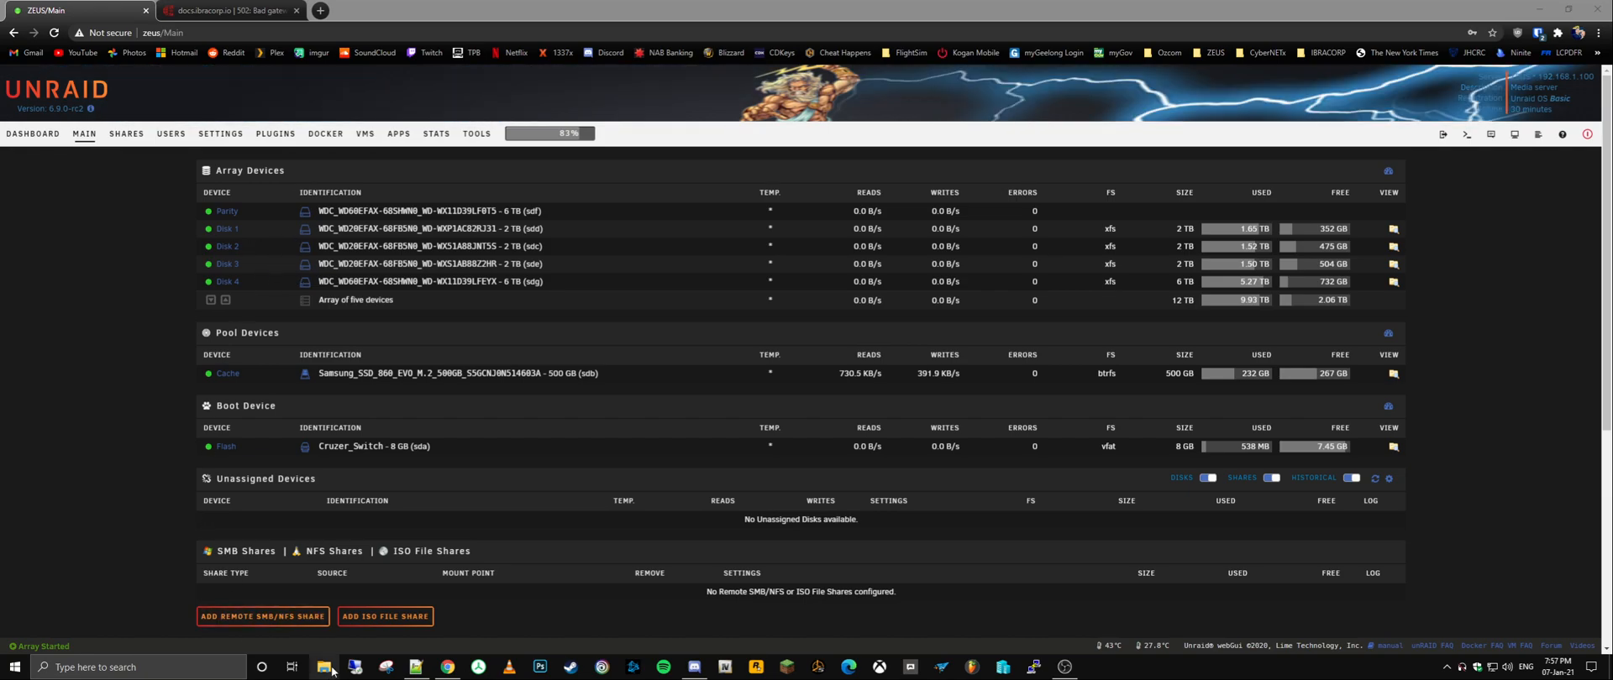
Step: Reopen File Explorer on ZEUS and browse tv > Avatar The Last Airbender > Season 1 episodes
click(322, 667)
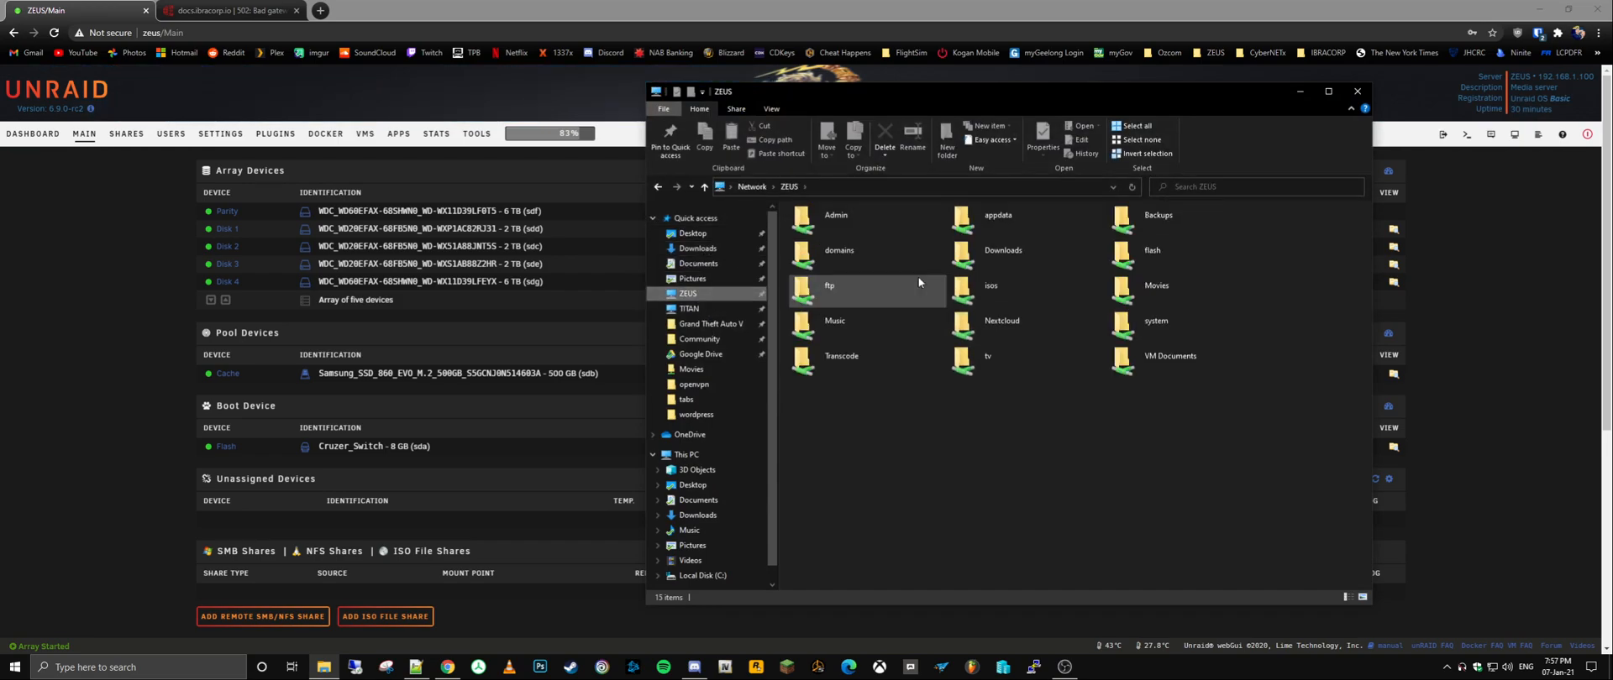
double_click(986, 356)
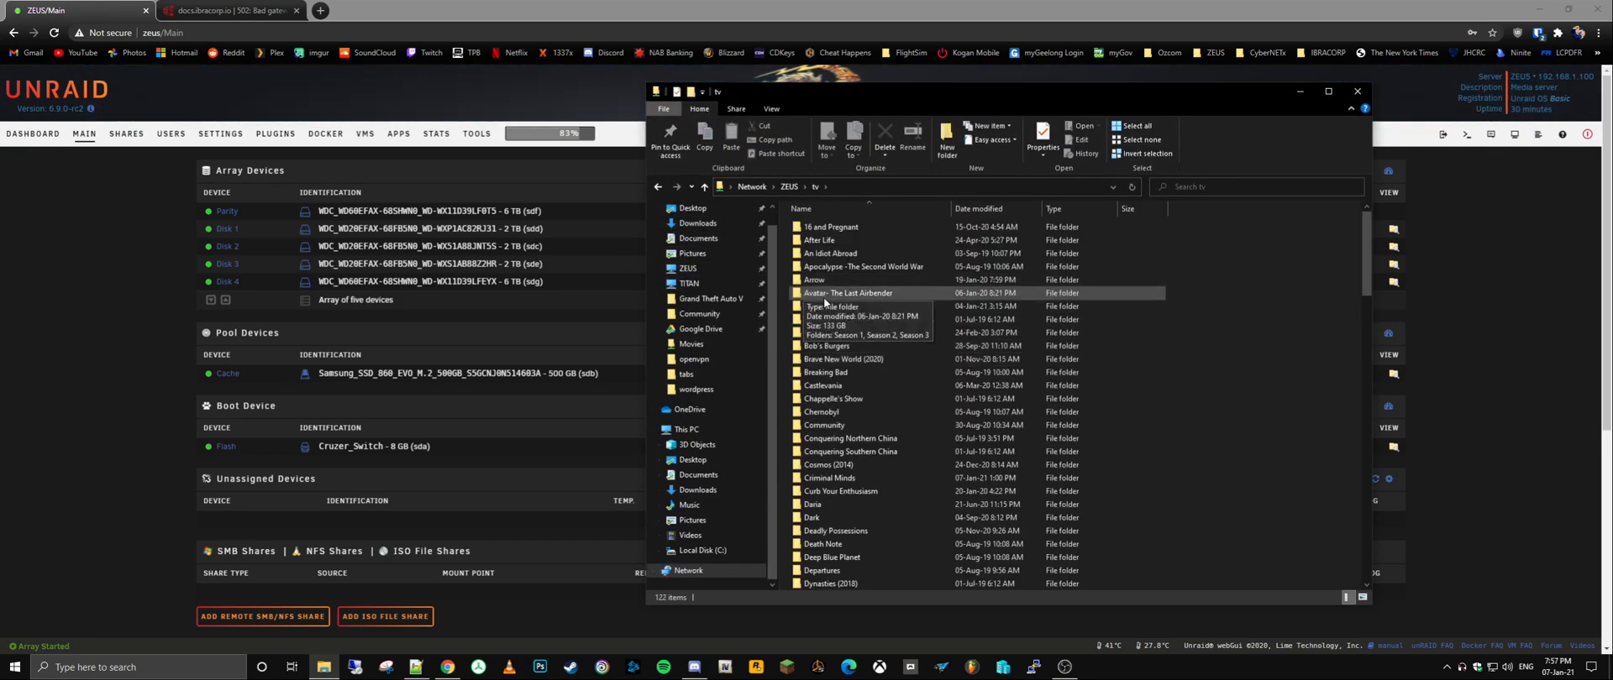
double_click(845, 292)
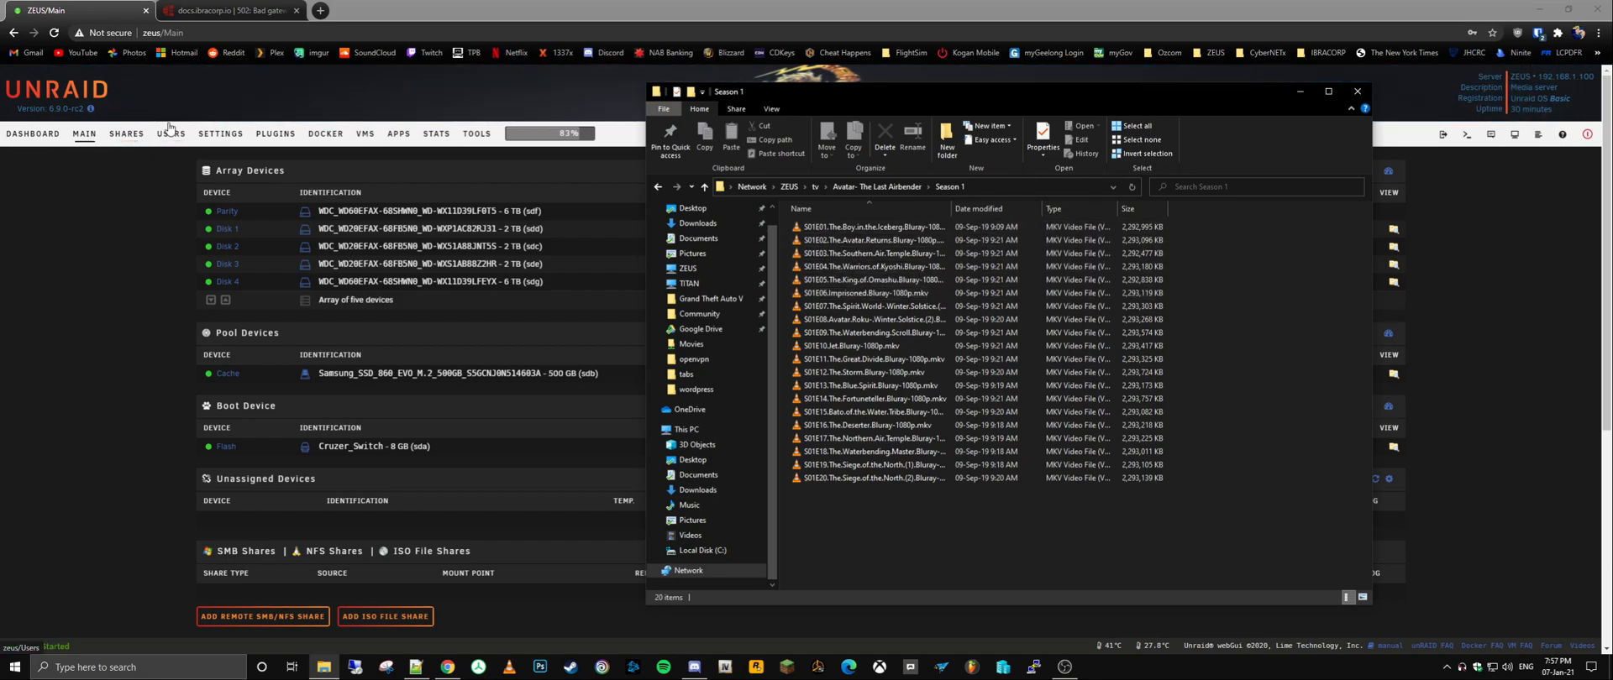
click(872, 292)
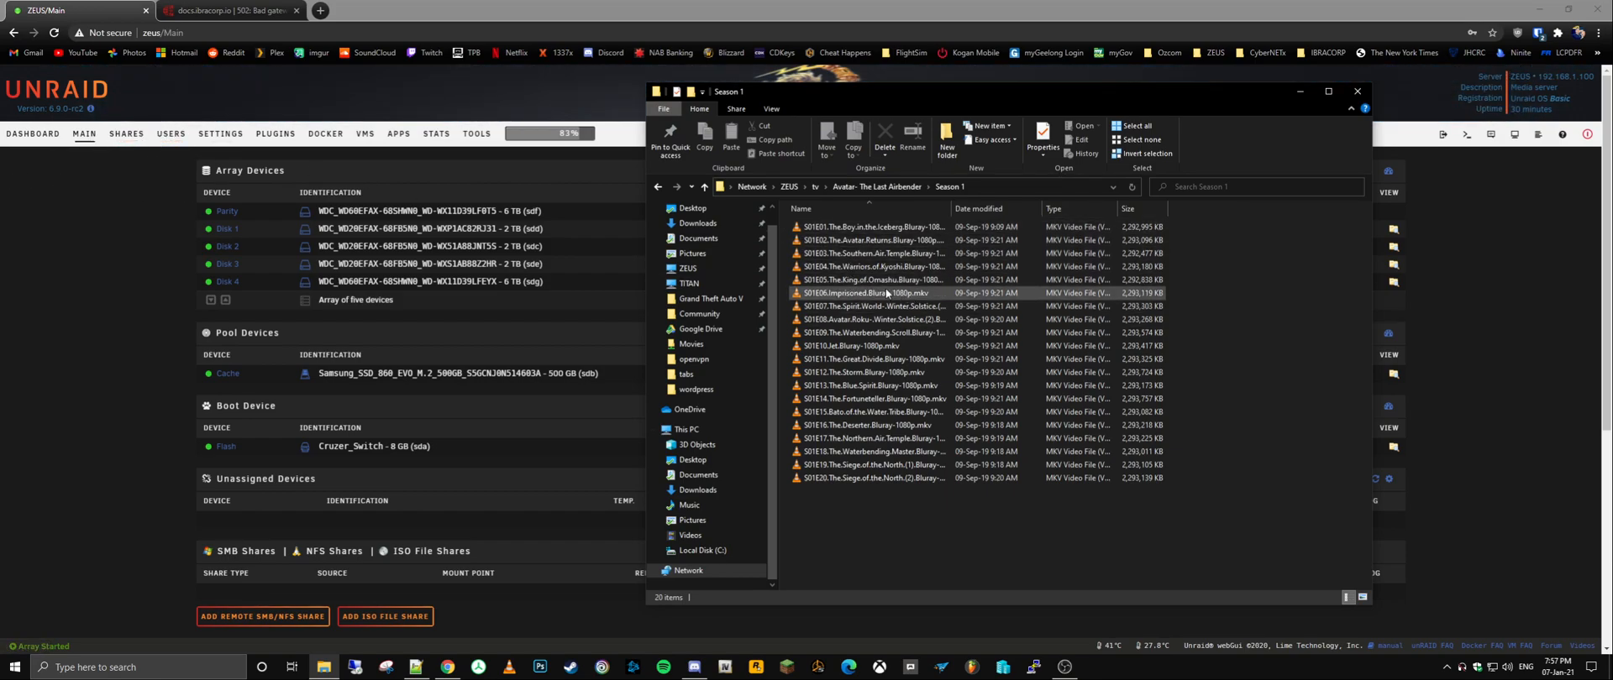
mouse_move(872, 279)
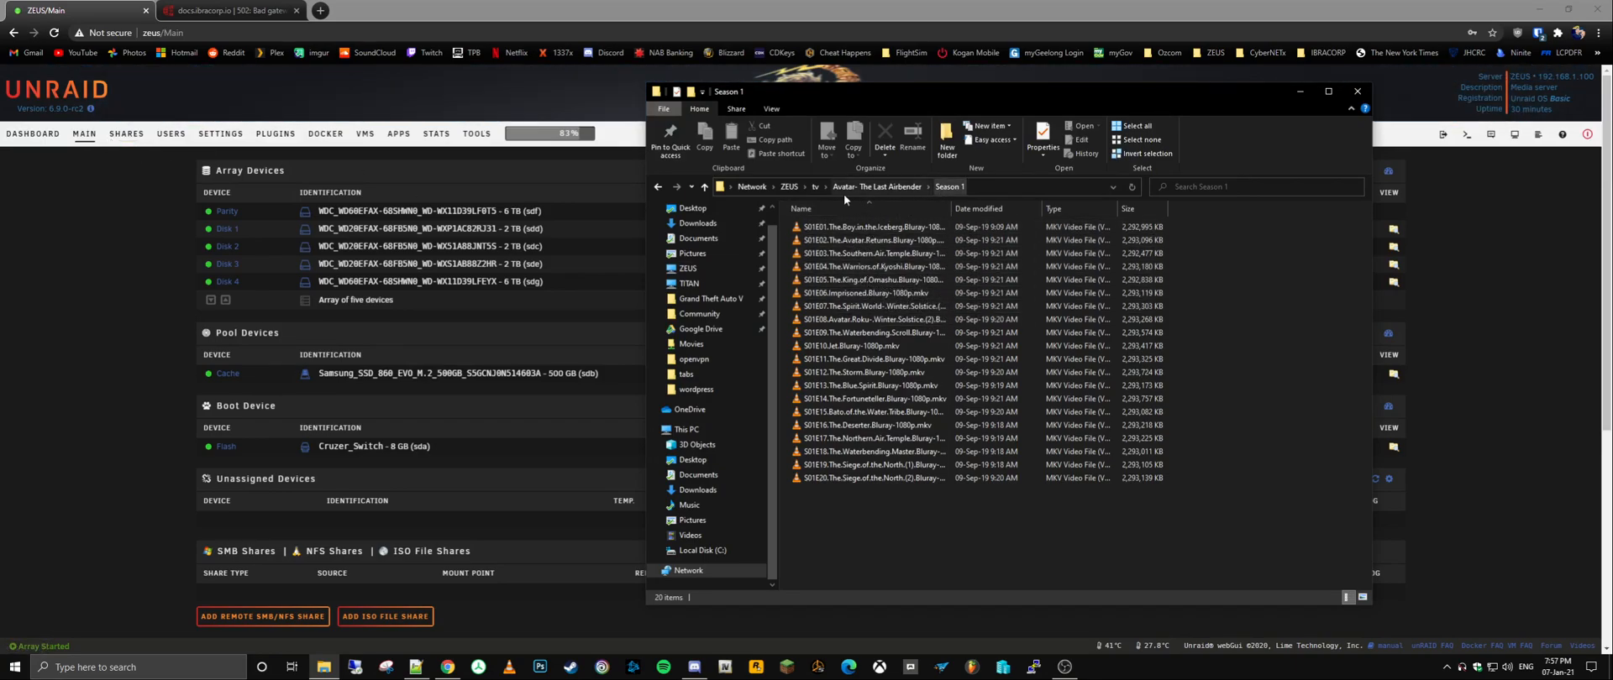
mouse_move(924, 187)
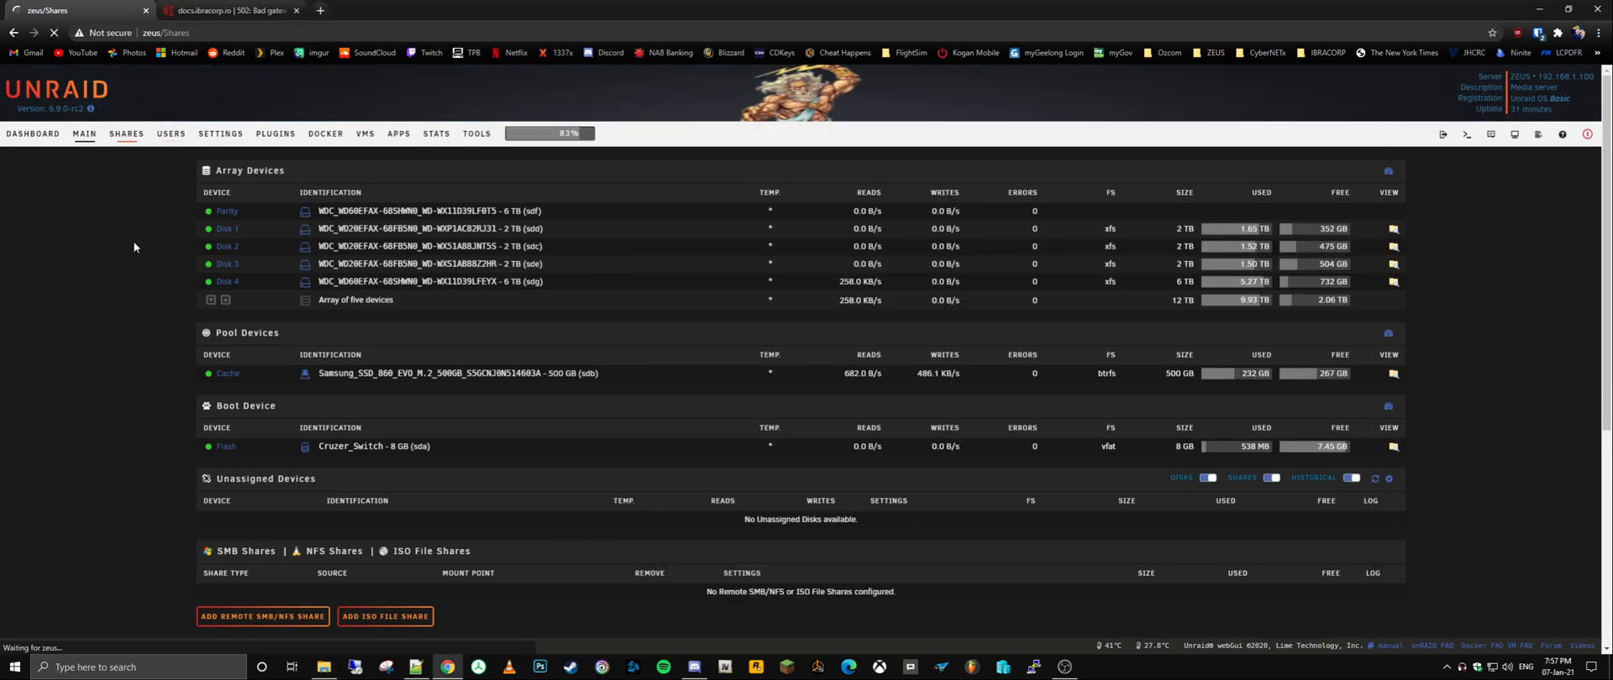
Step: From the Shares list, view the TV share's settings and its Split level choices
click(126, 134)
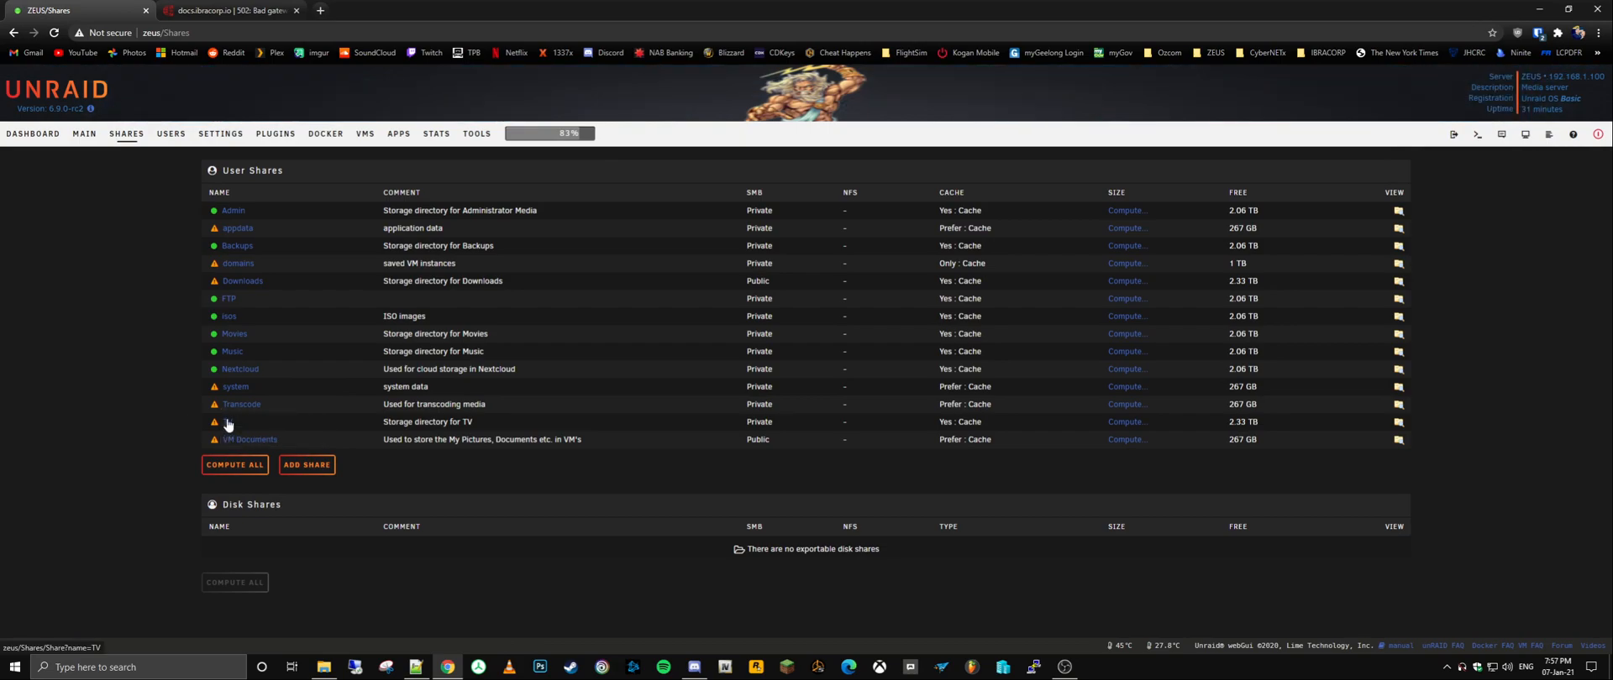
click(227, 421)
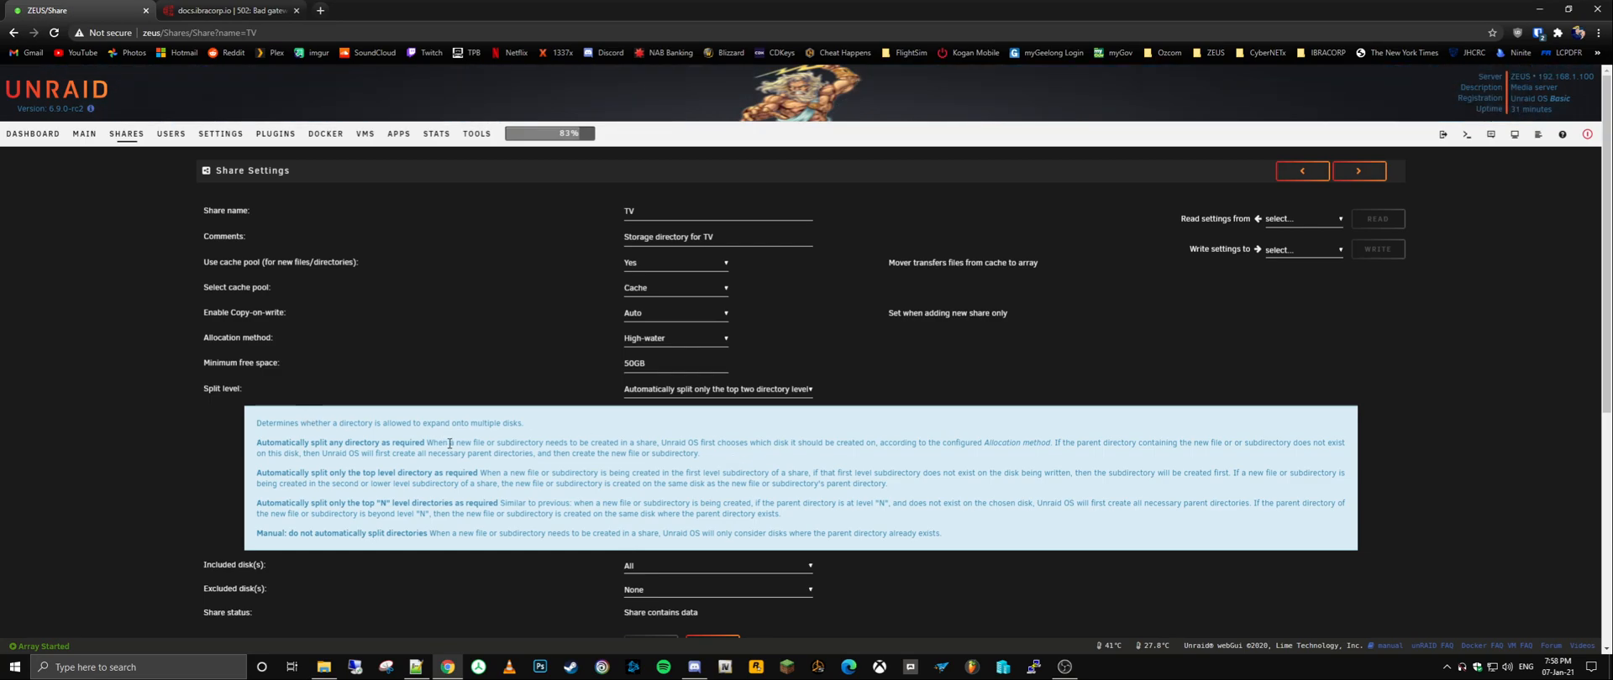
mouse_move(311, 484)
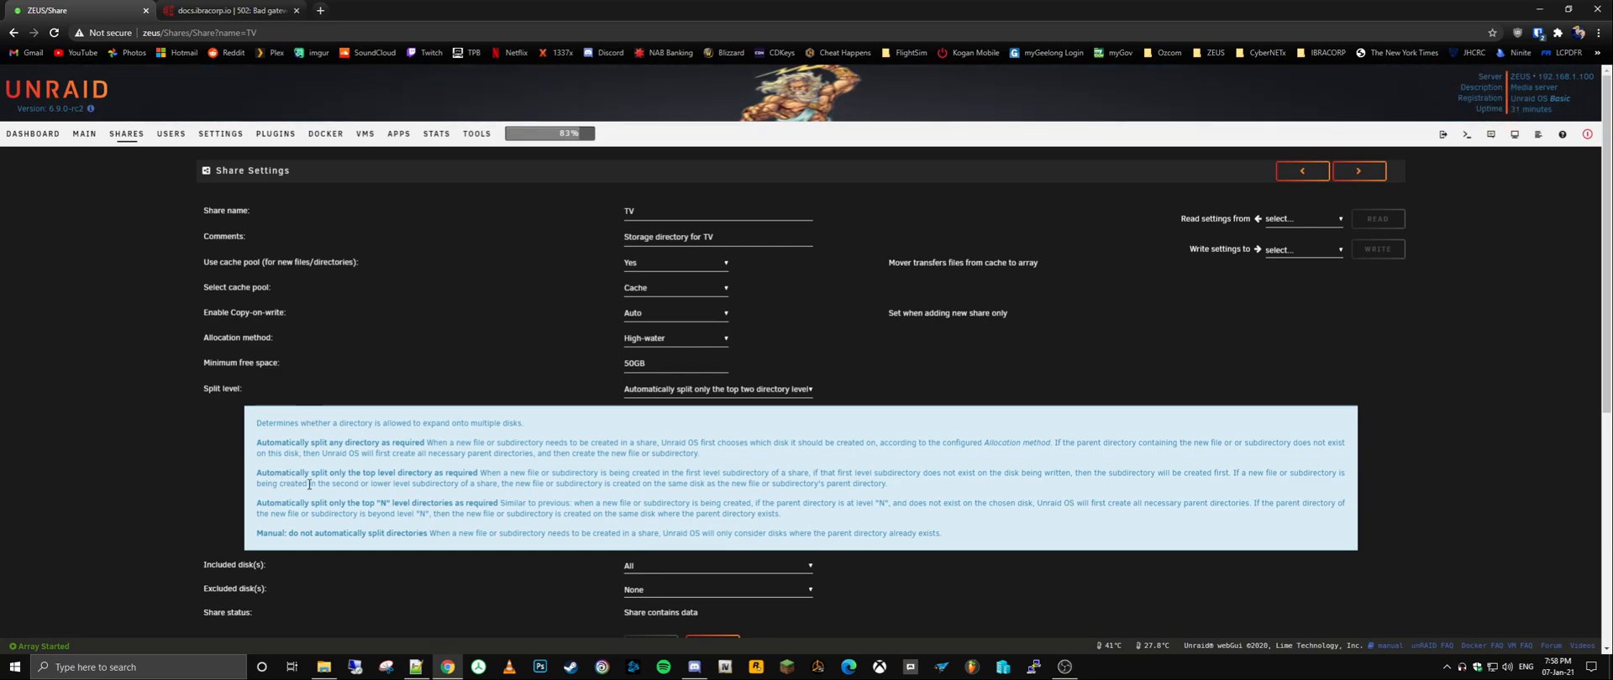
mouse_move(434, 477)
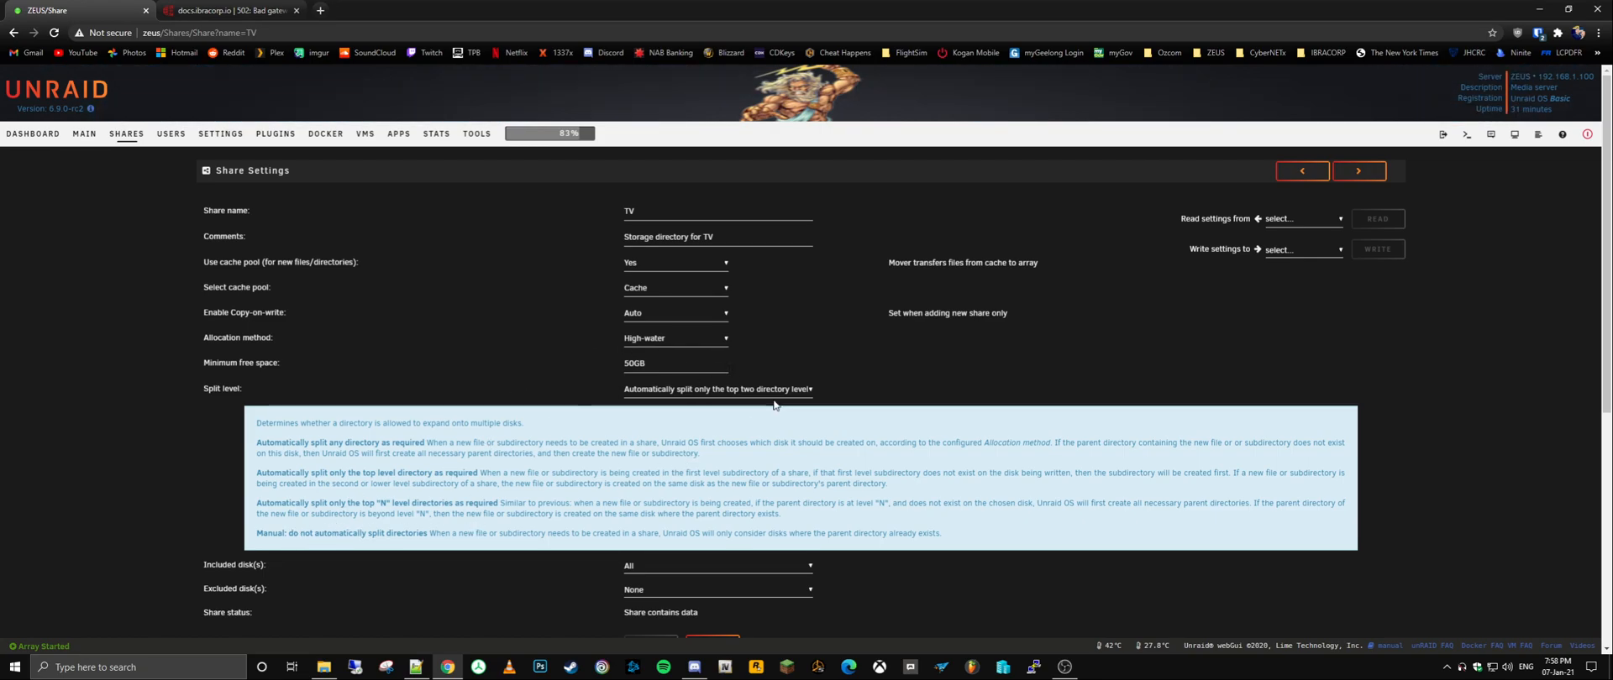
click(716, 388)
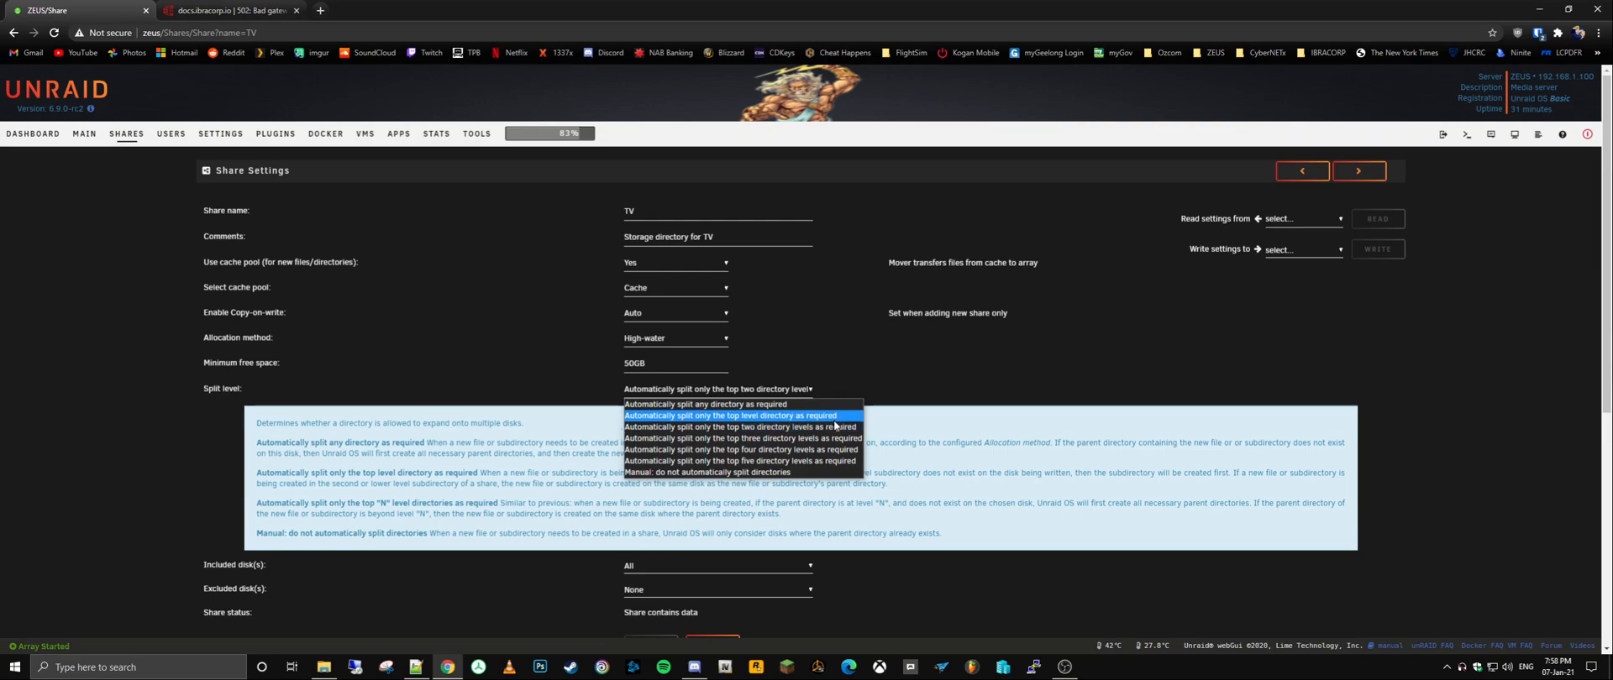
mouse_move(801, 416)
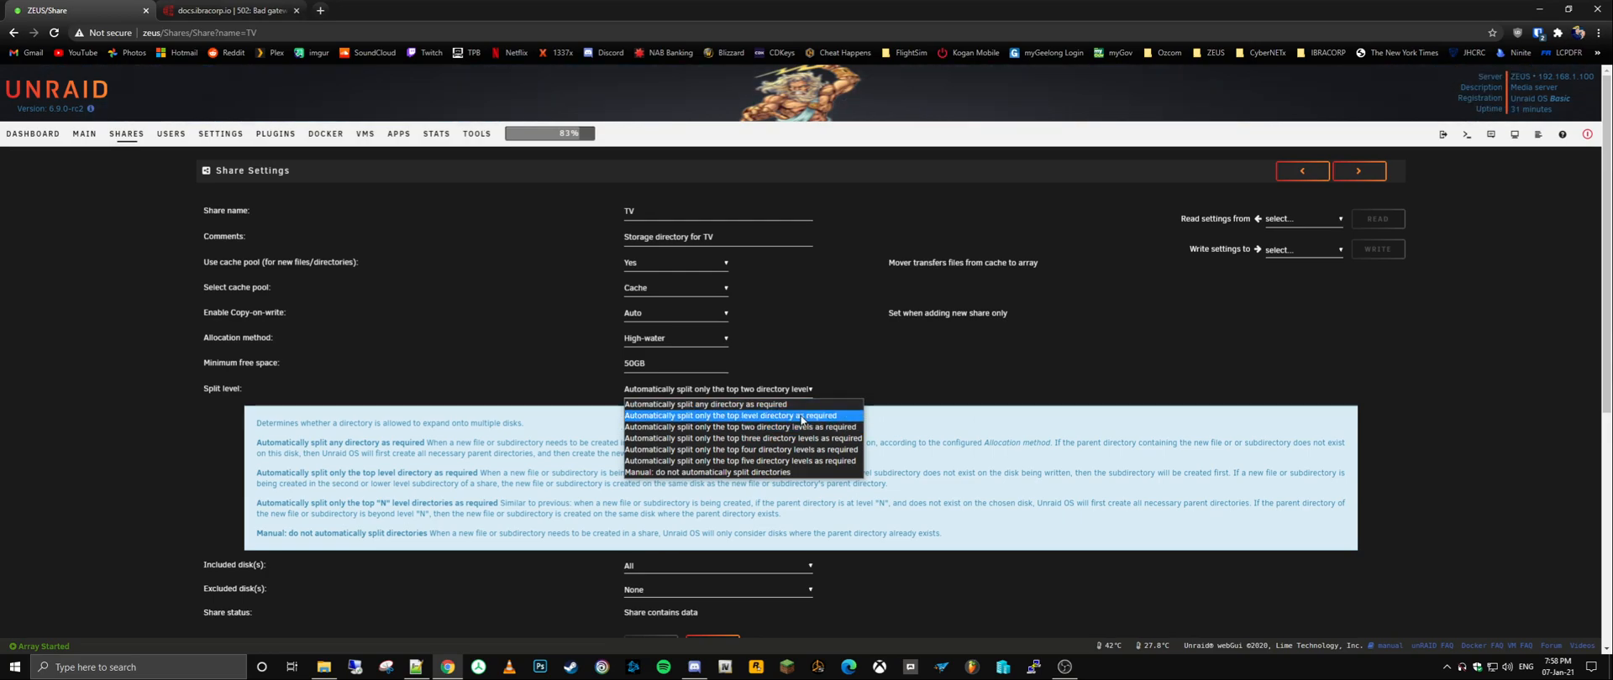
mouse_move(741, 438)
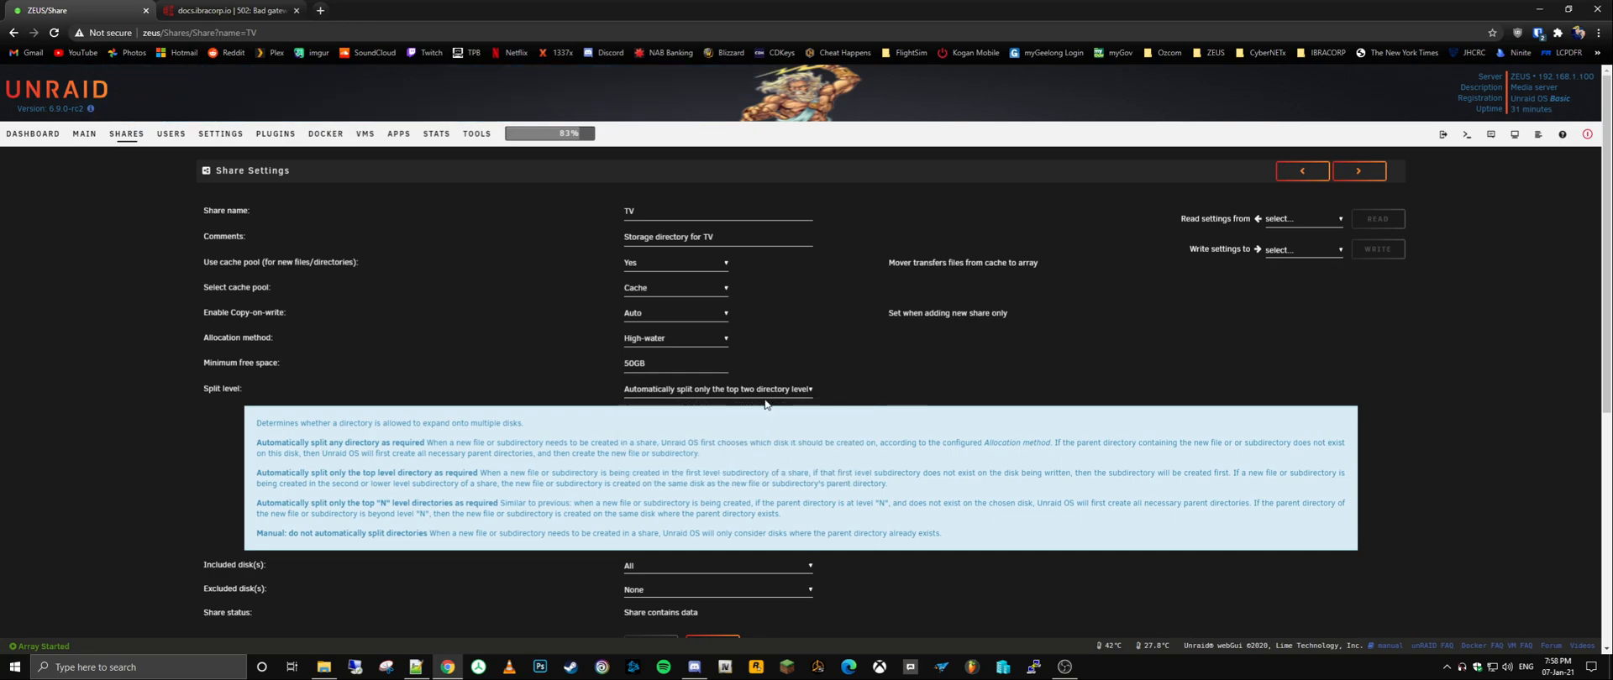
mouse_move(726, 398)
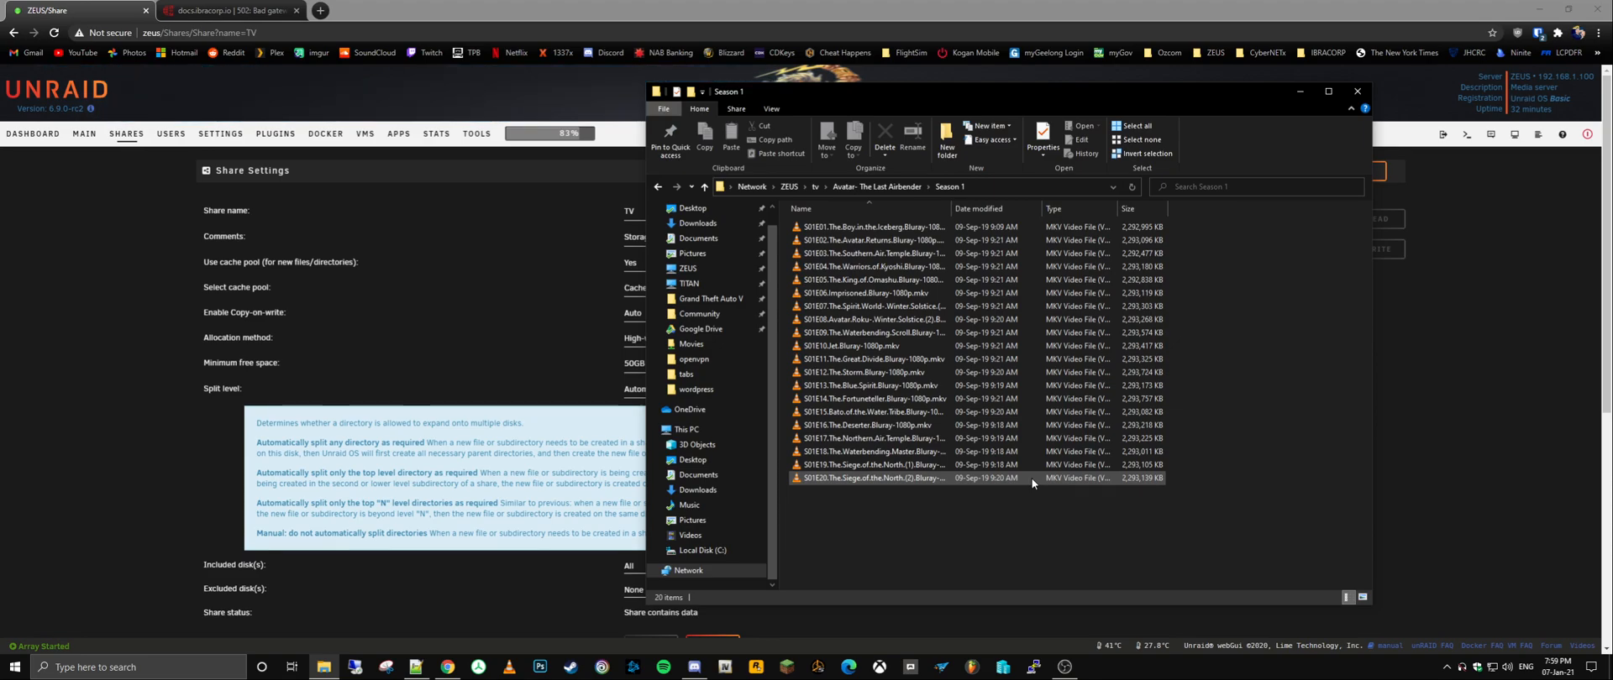
Step: Go up to Avatar's three season folders in File Explorer, then back into Season 1
click(892, 399)
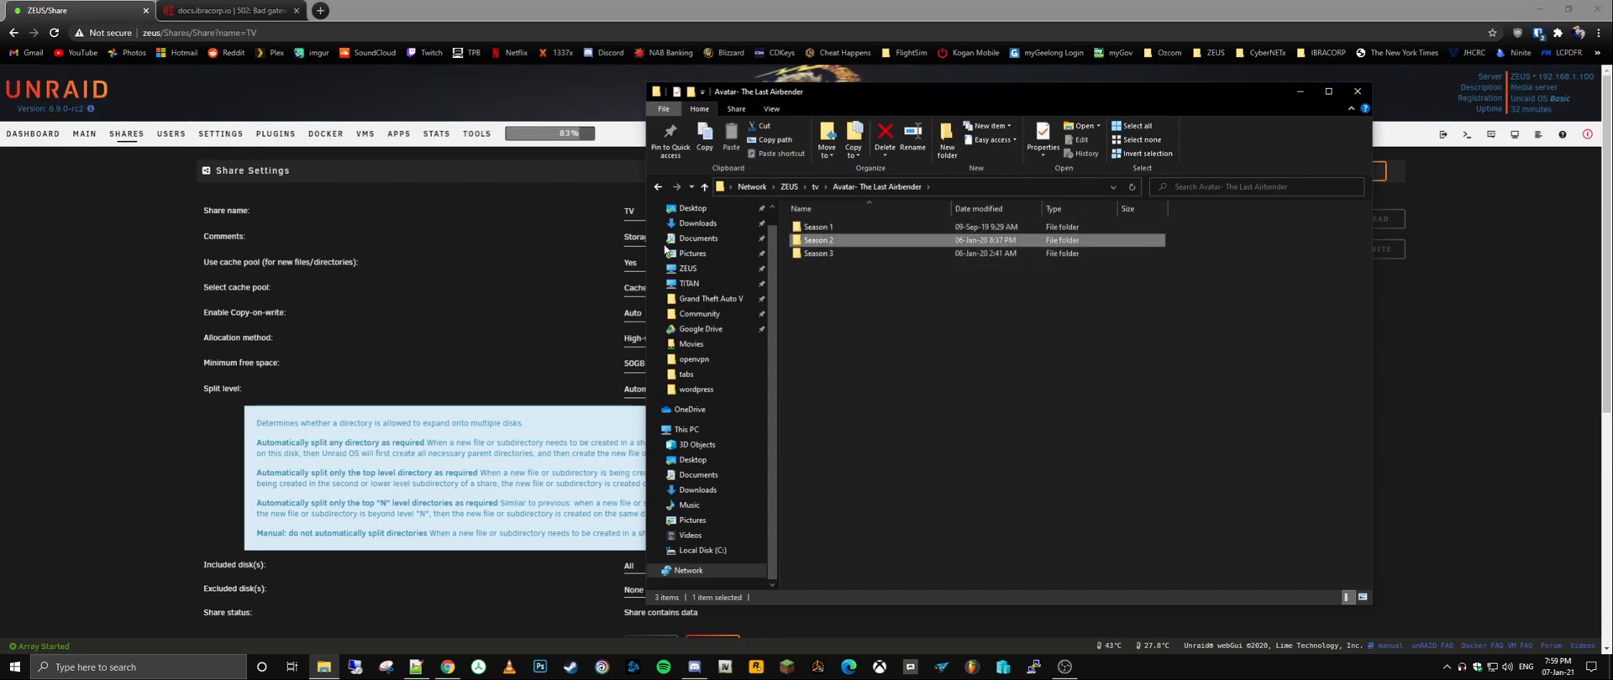
click(818, 227)
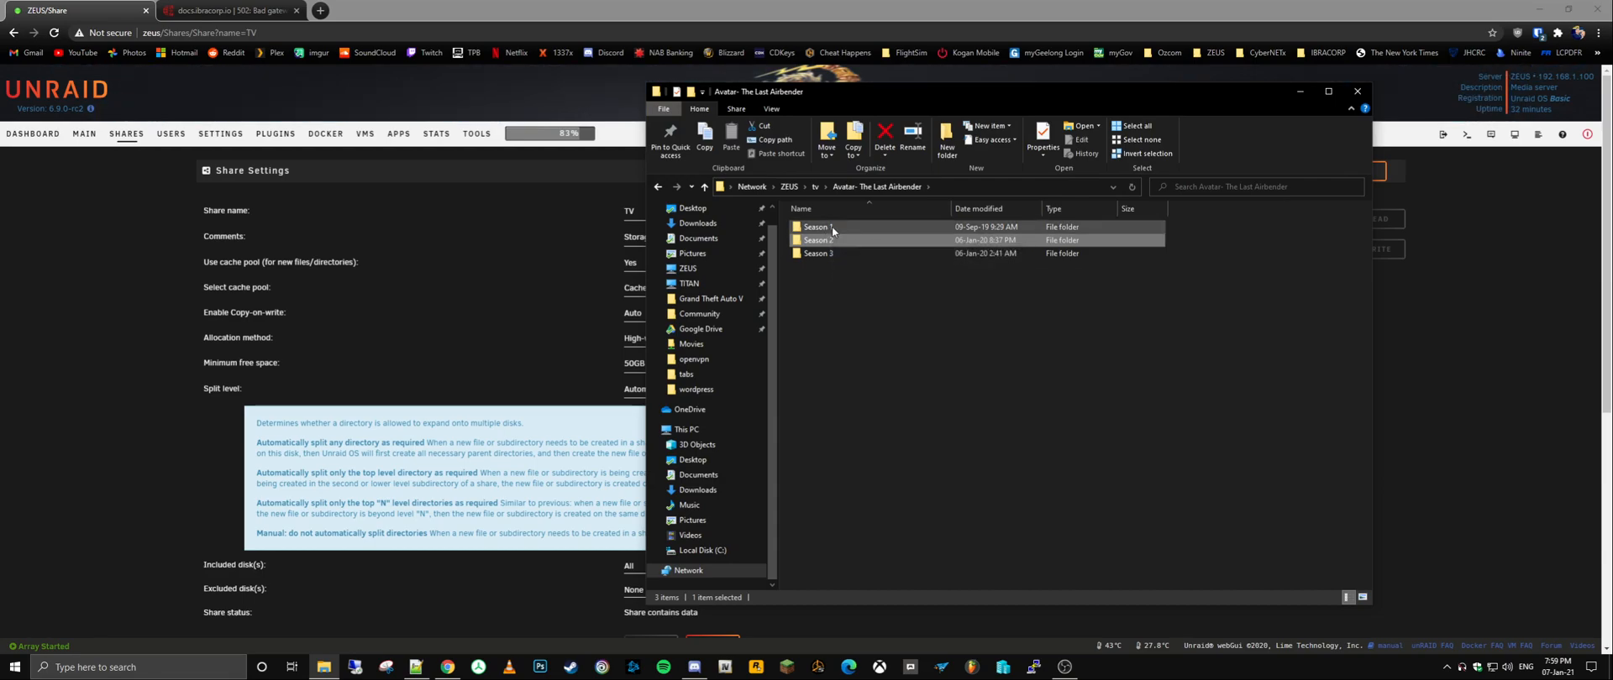
double_click(818, 226)
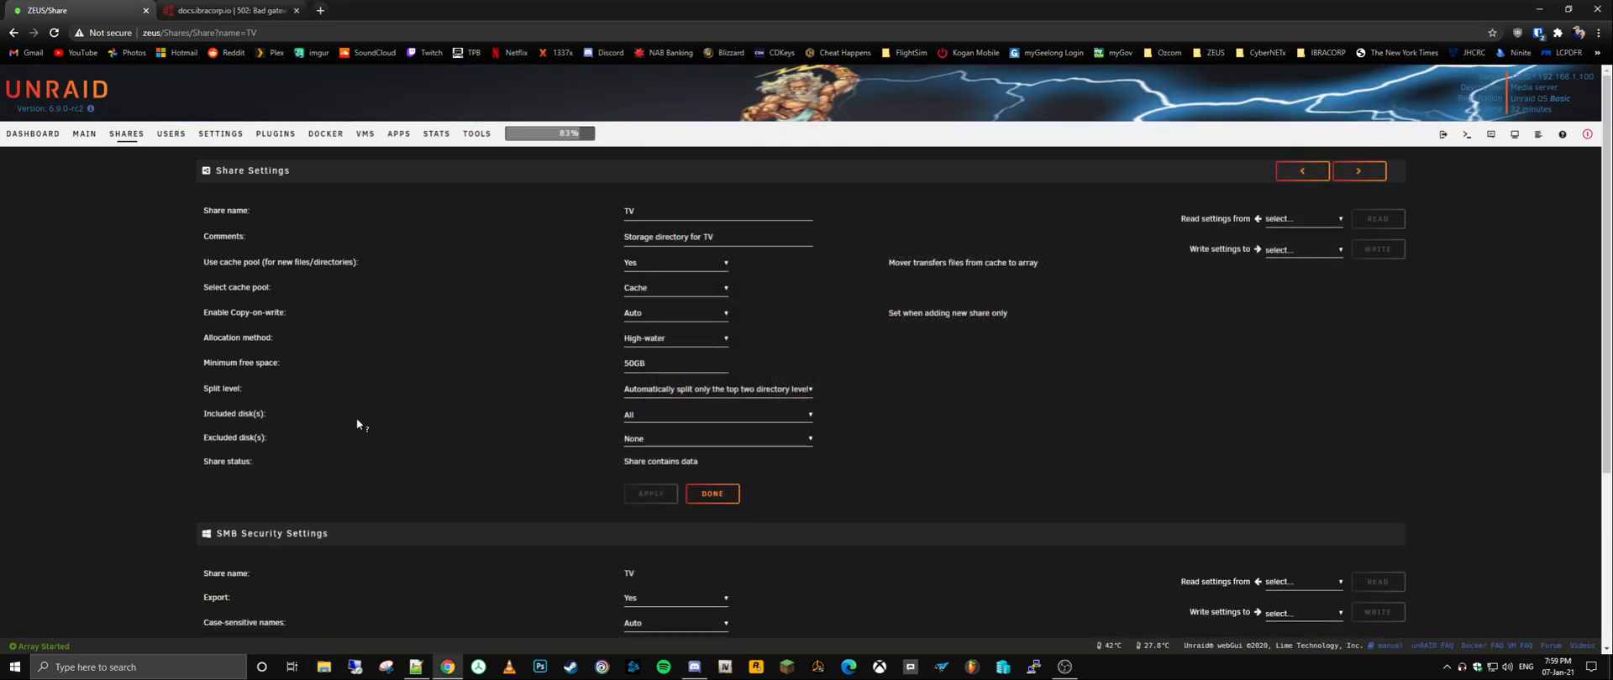
mouse_move(498, 301)
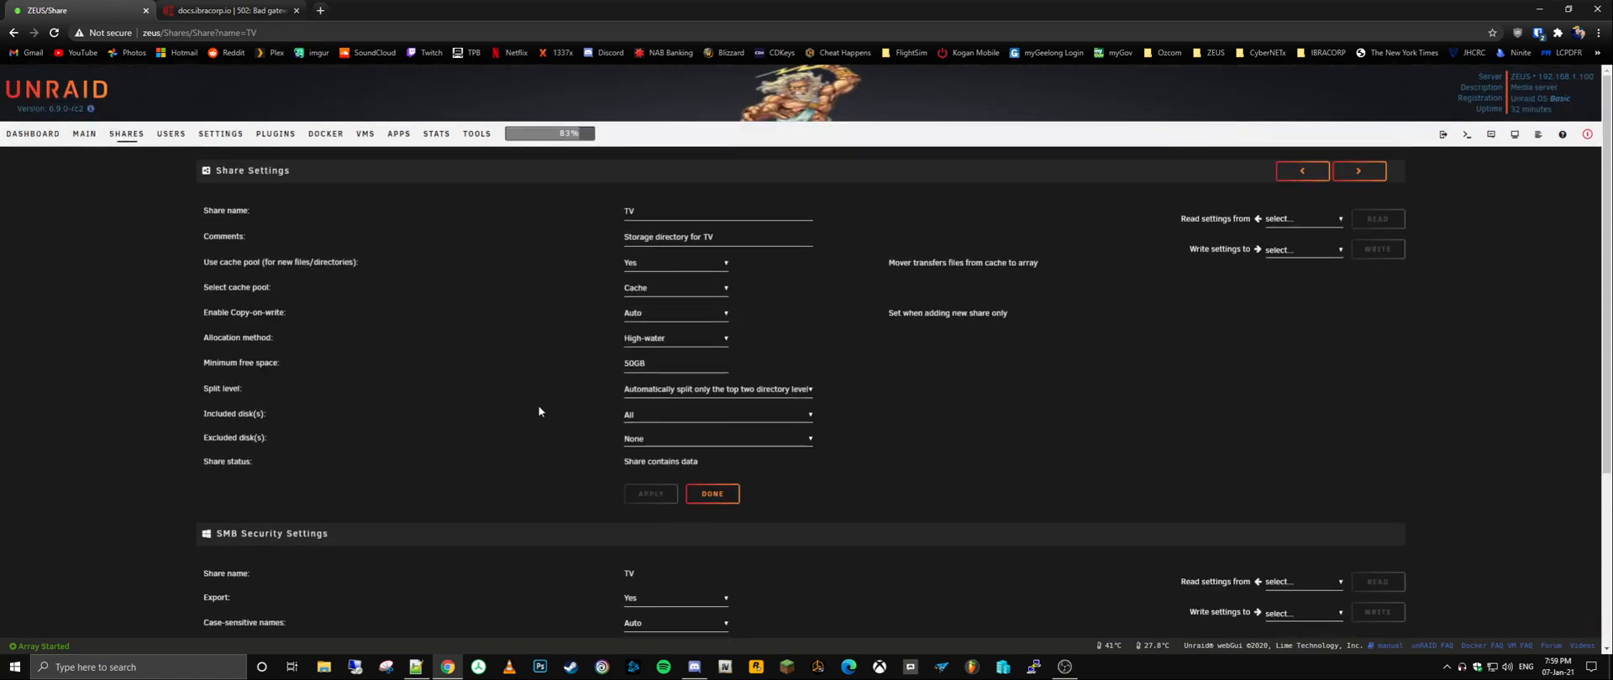
Step: Leave the TV share settings for the Users list, then the server Settings overview
scroll(down, 3)
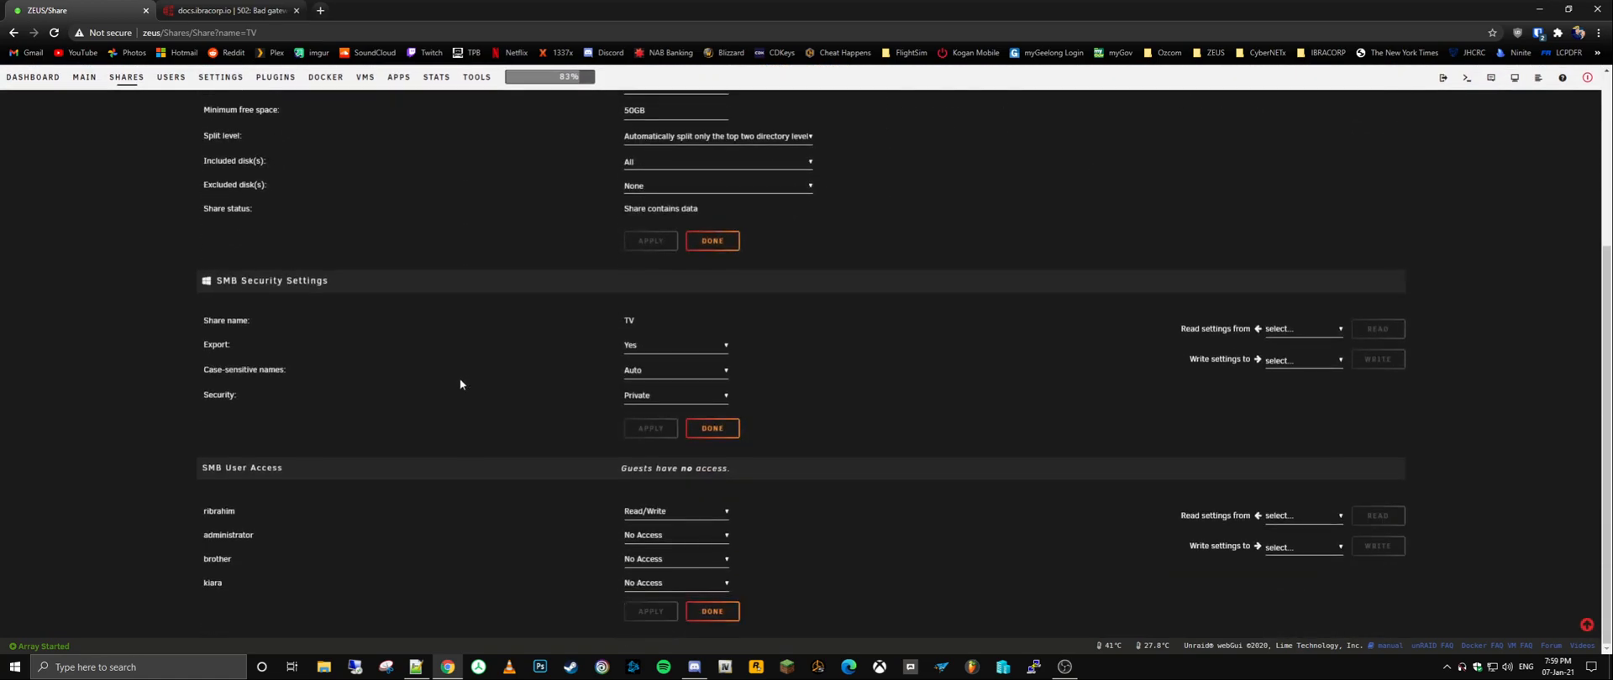
scroll(up, 3)
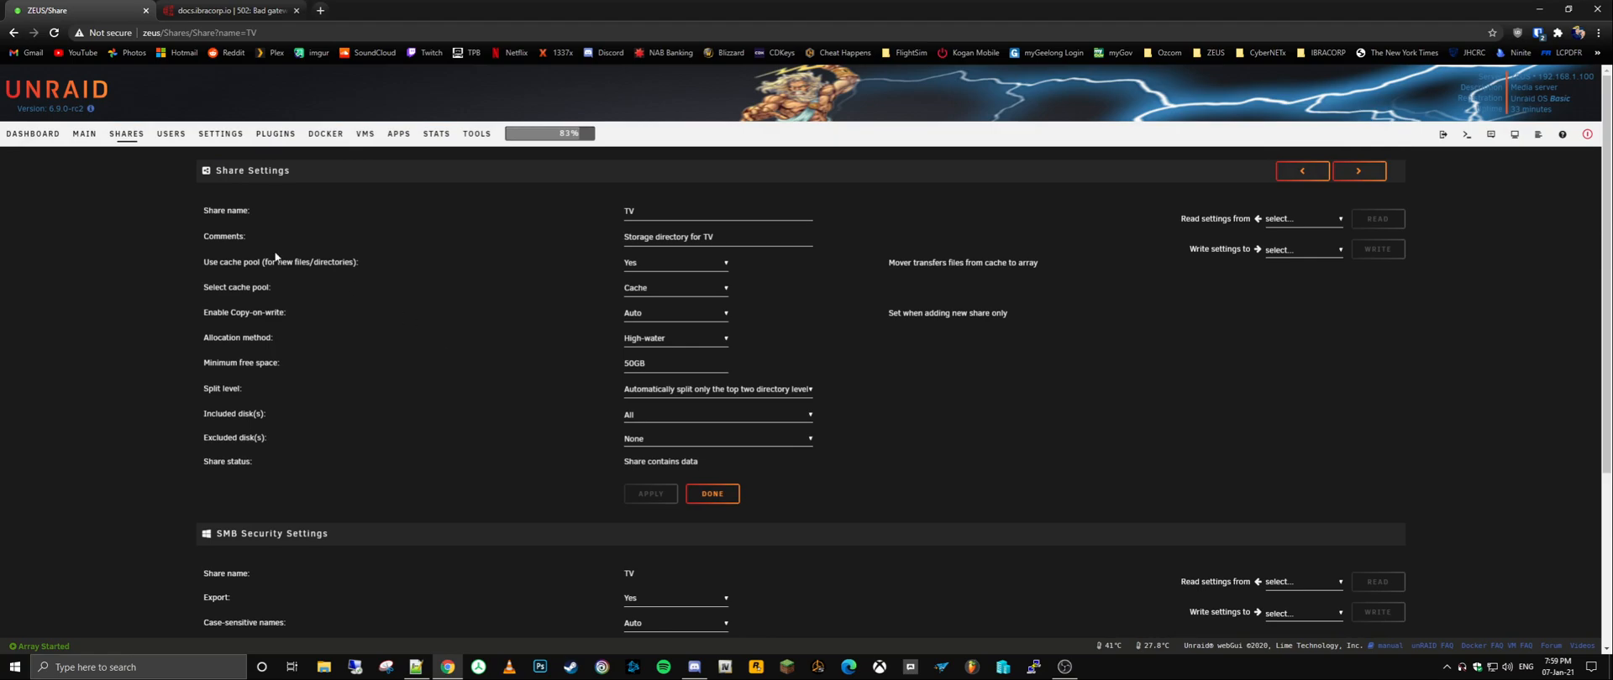
click(171, 134)
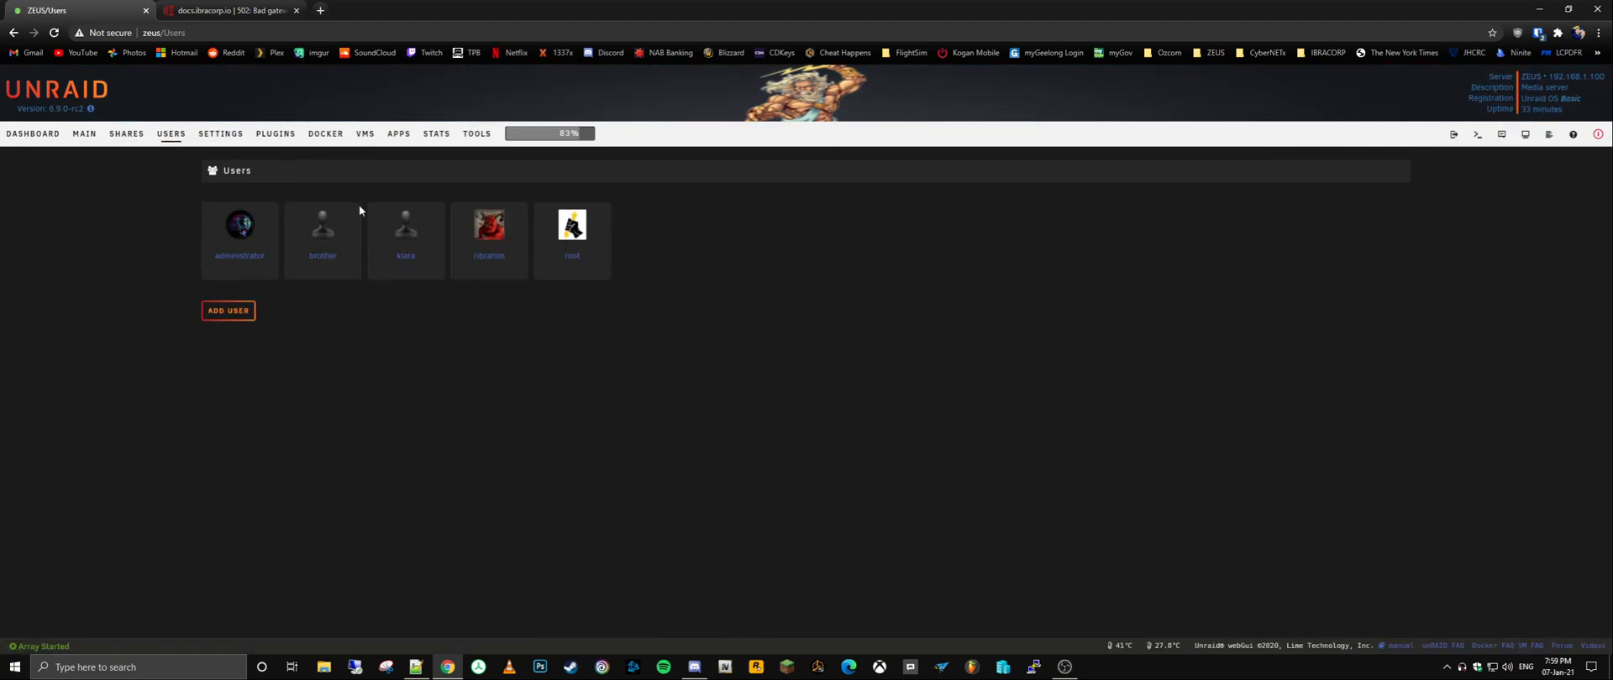
click(220, 135)
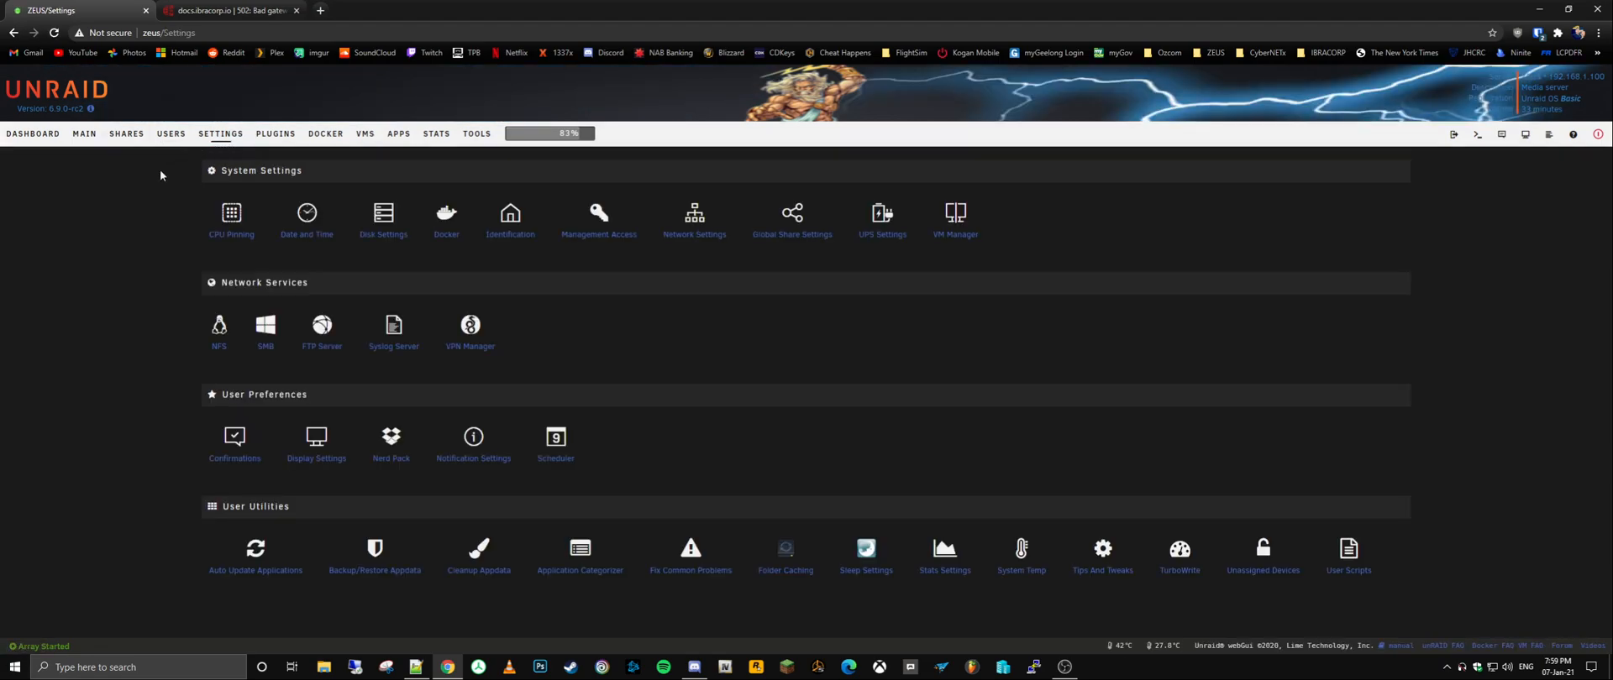
mouse_move(987, 234)
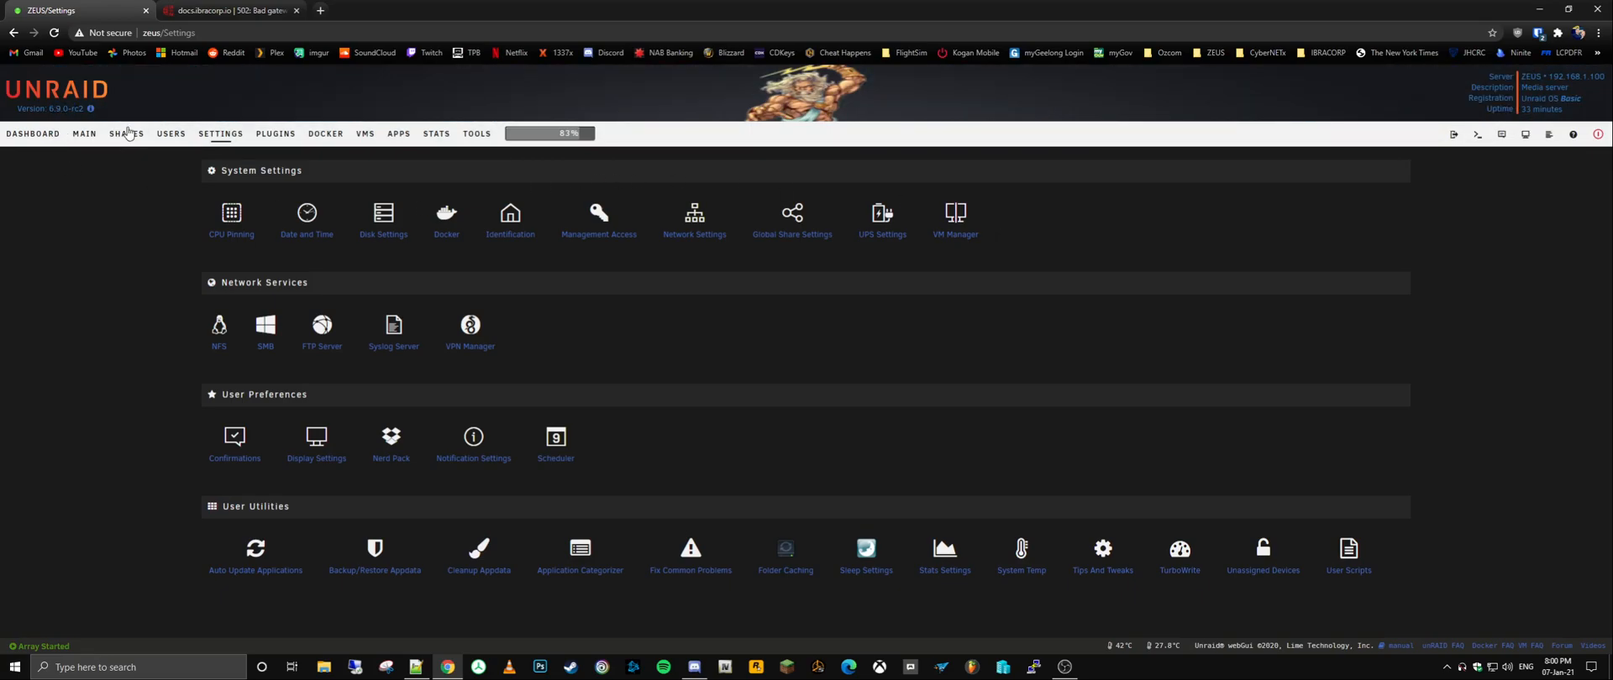
mouse_move(859, 402)
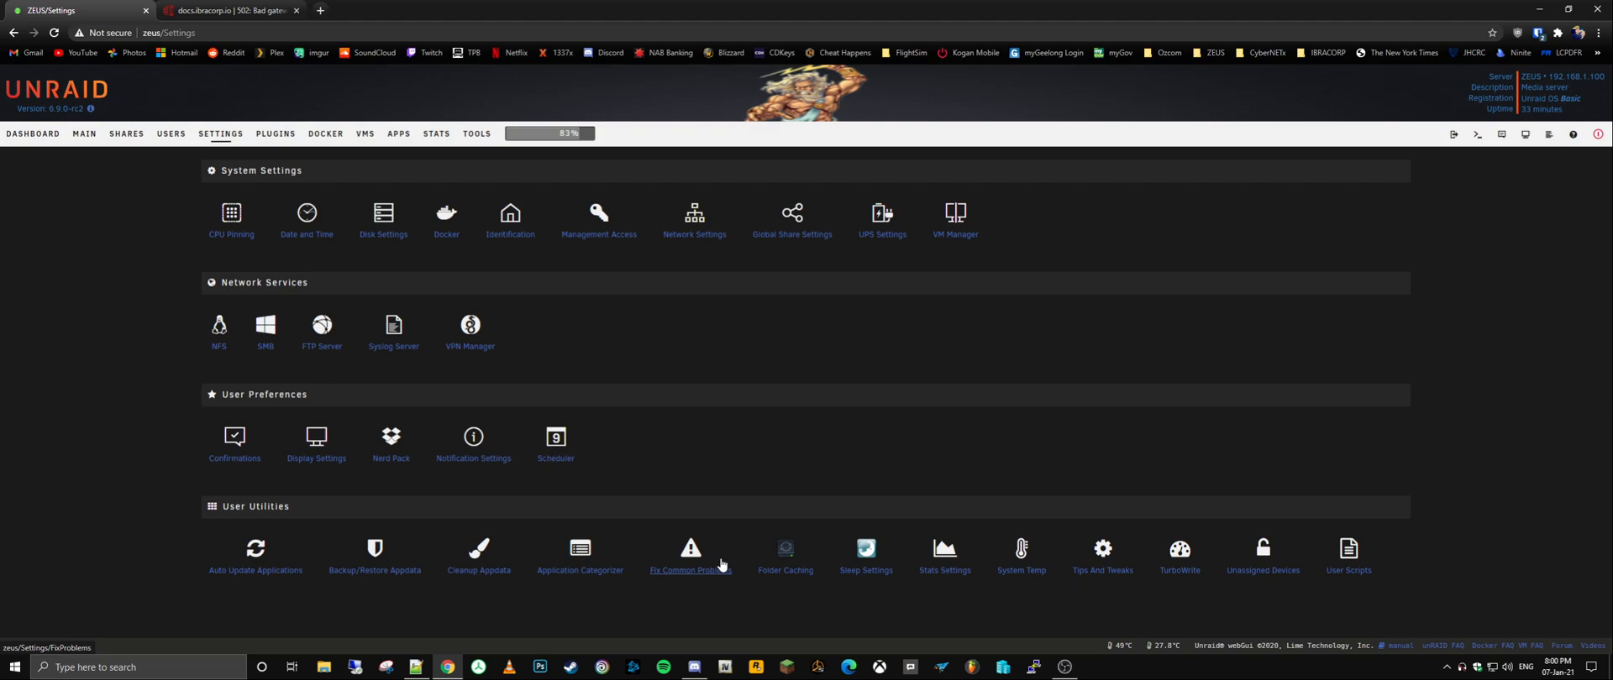
mouse_move(194, 160)
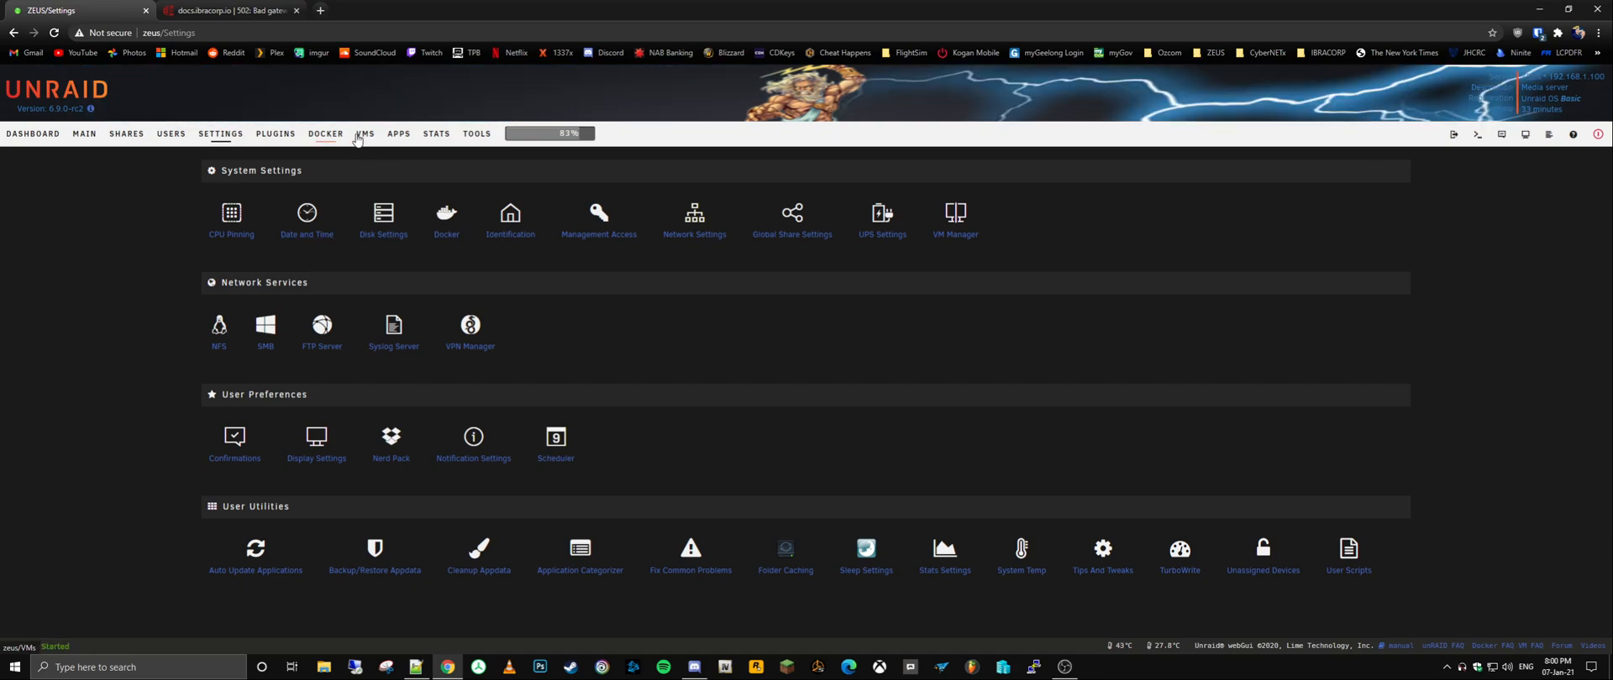
Step: Show the VMs page listing FreeIPA, Zammad and APOLLO
click(365, 134)
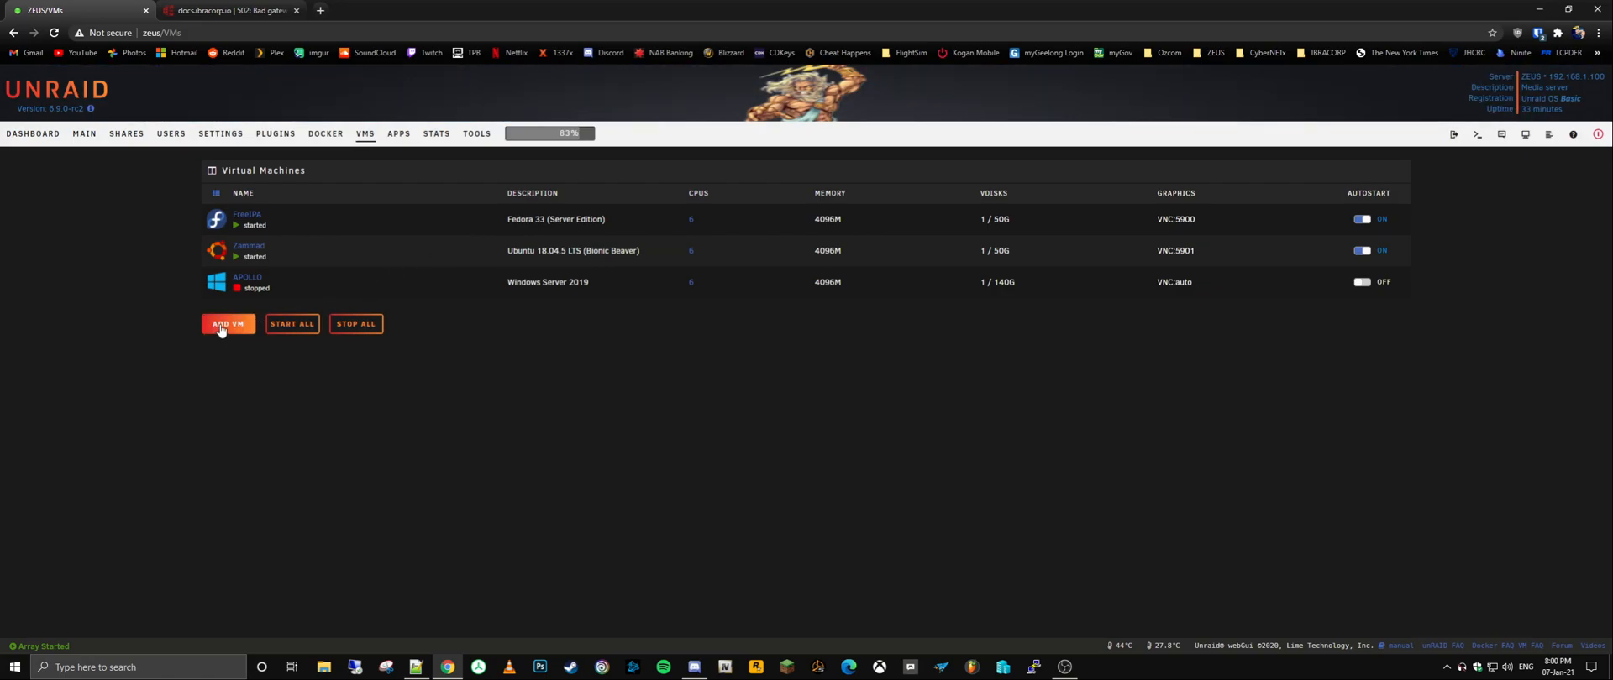
Step: Add a new VM using the Windows 10 template with its prefilled defaults
click(227, 324)
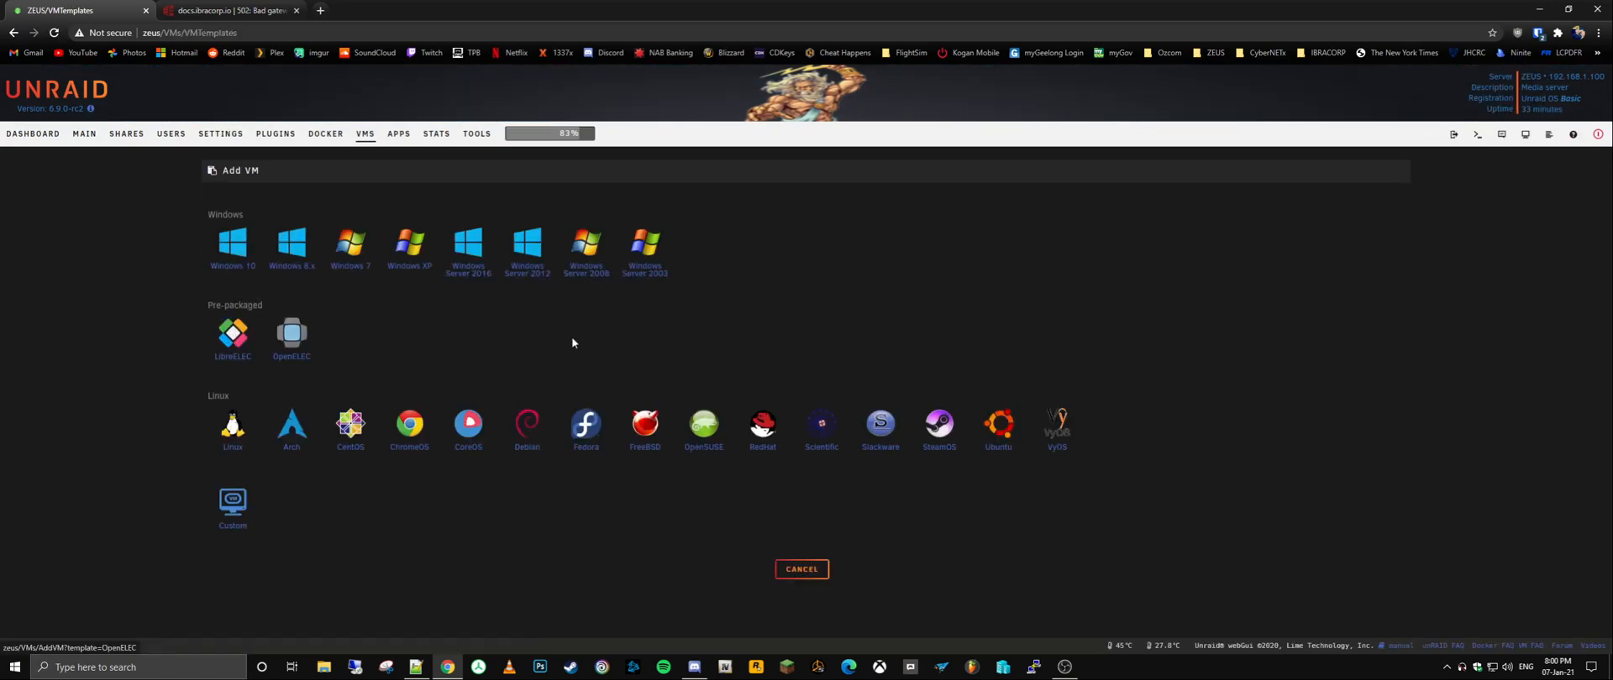
mouse_move(447, 295)
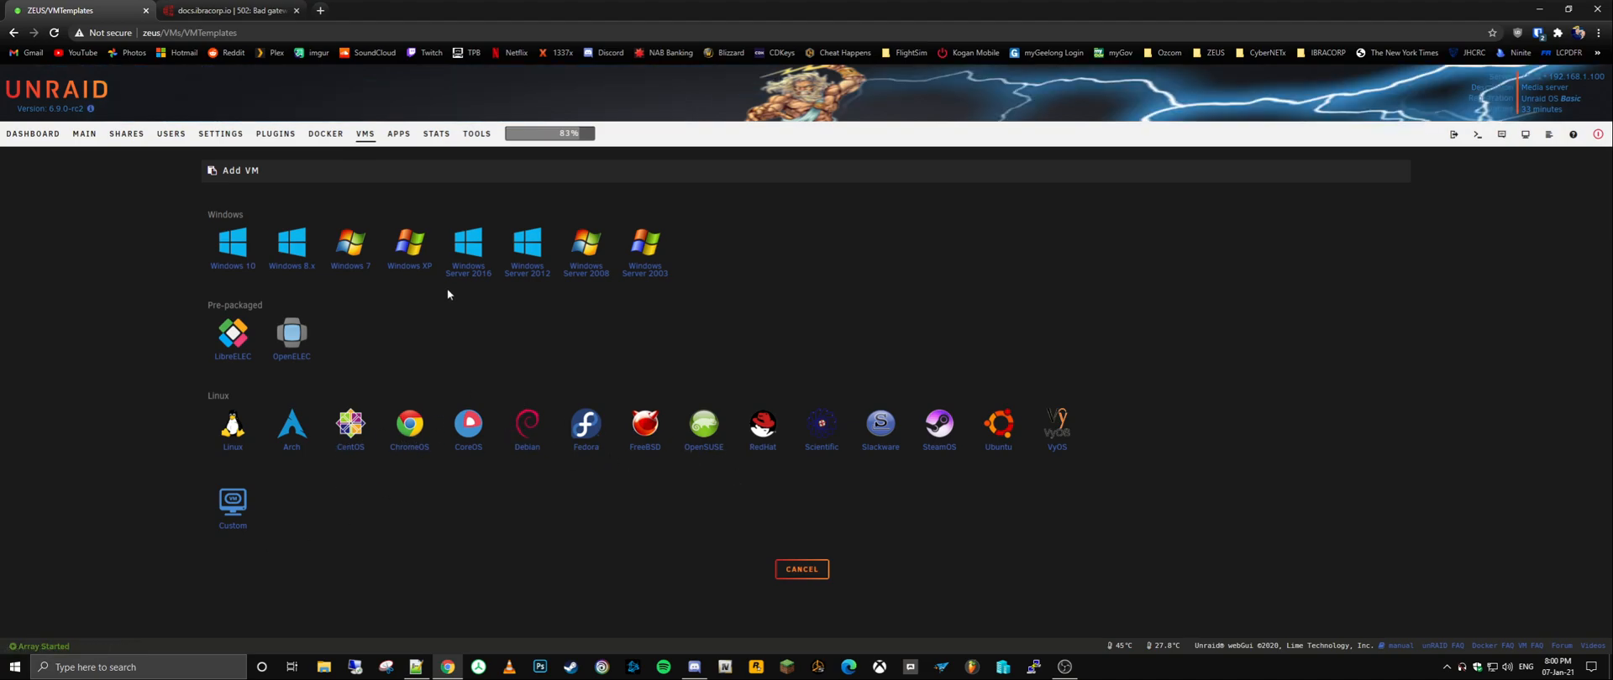
mouse_move(300, 546)
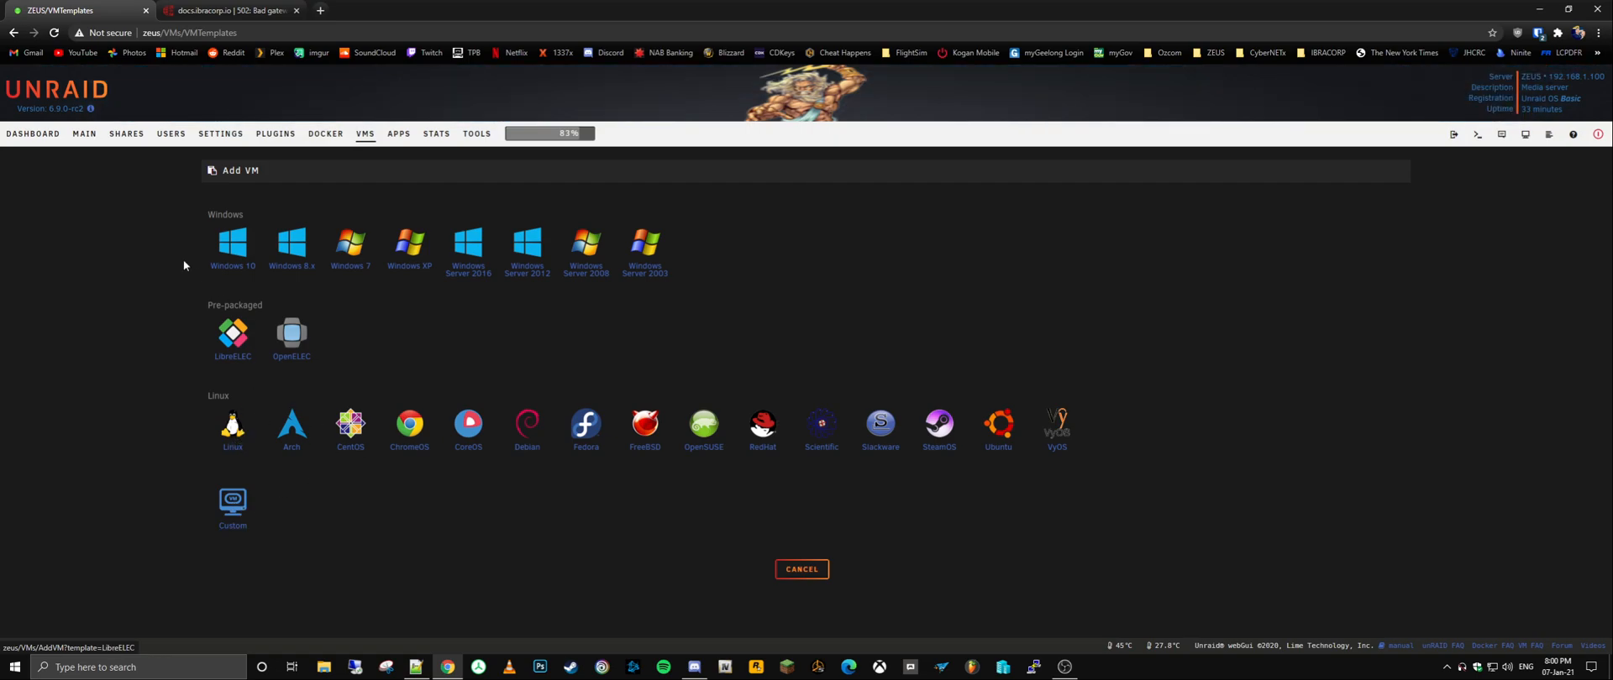
click(231, 242)
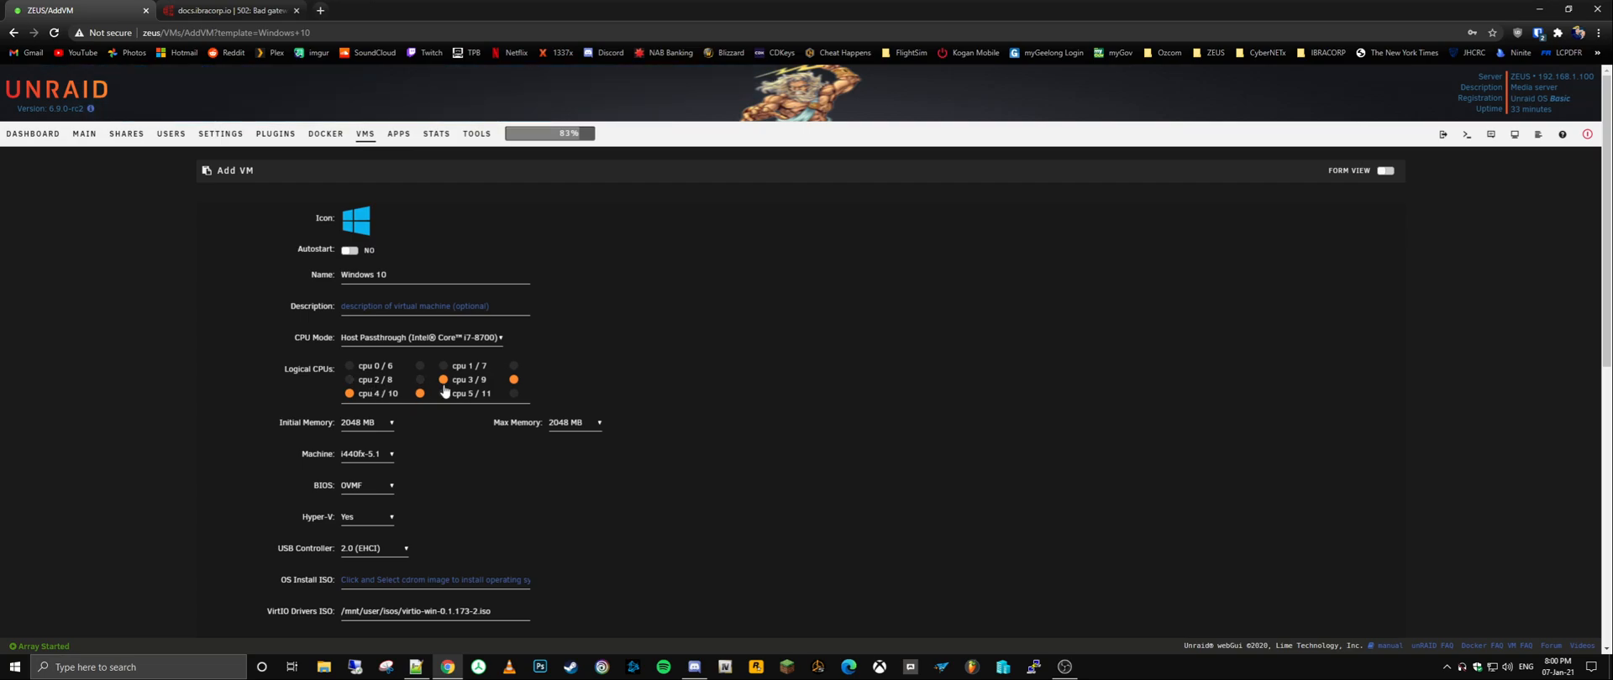
mouse_move(460, 407)
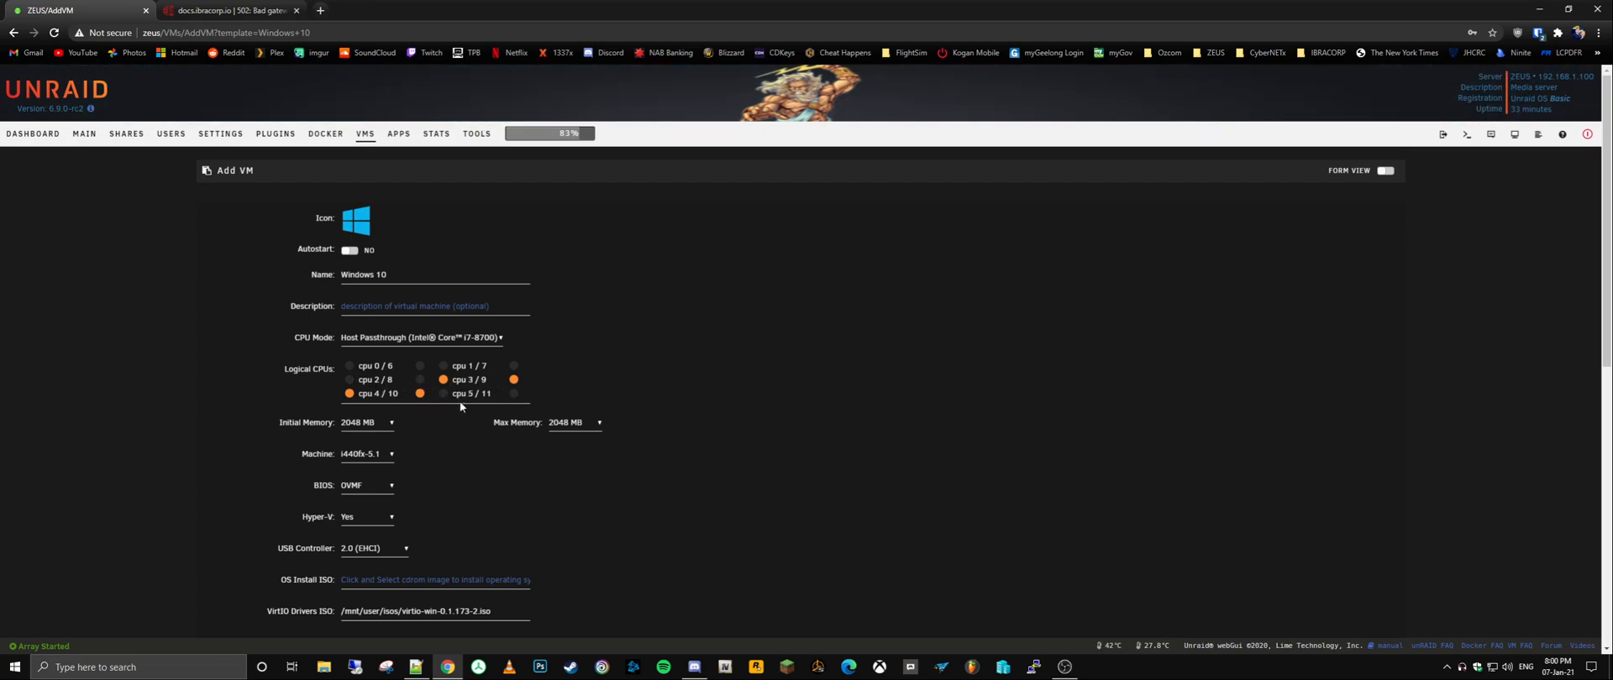
mouse_move(393, 435)
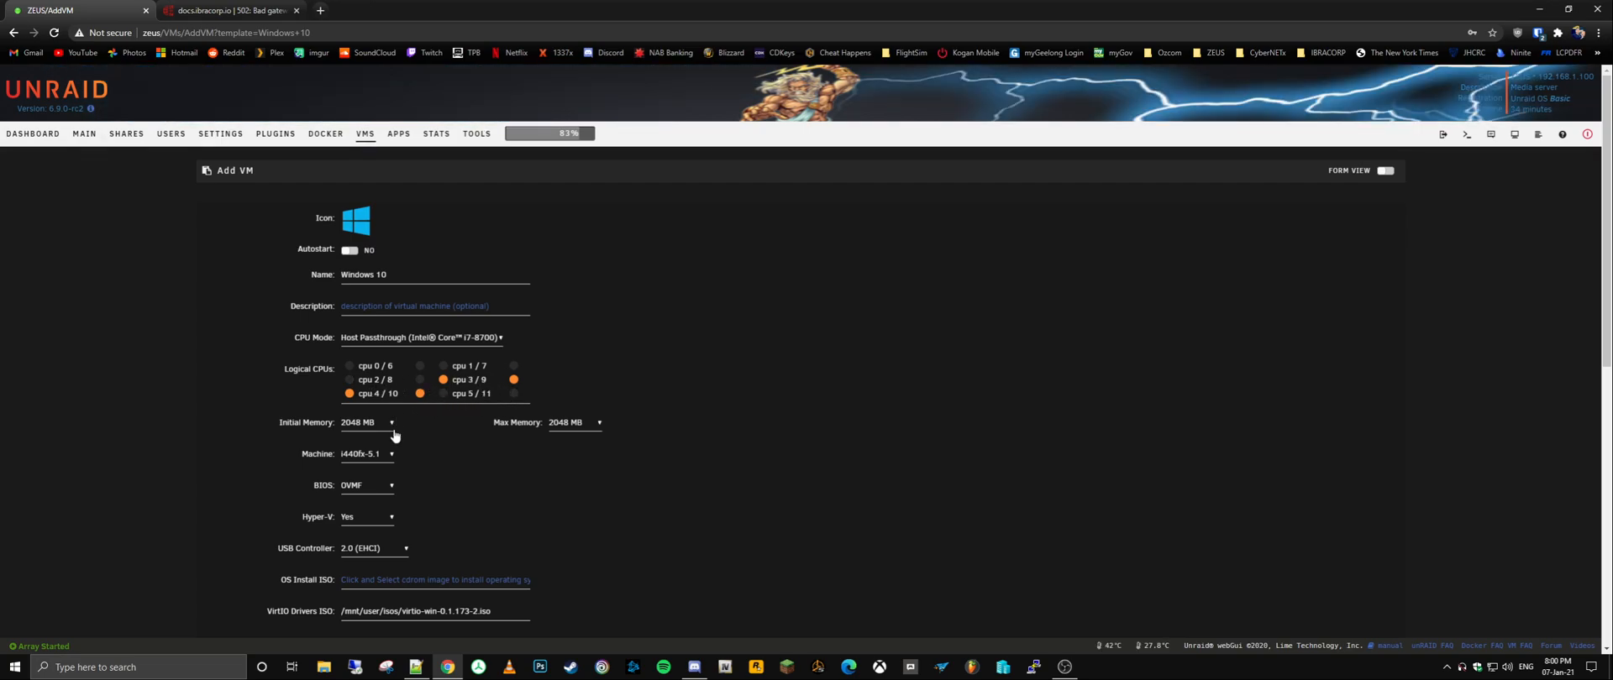
mouse_move(316, 434)
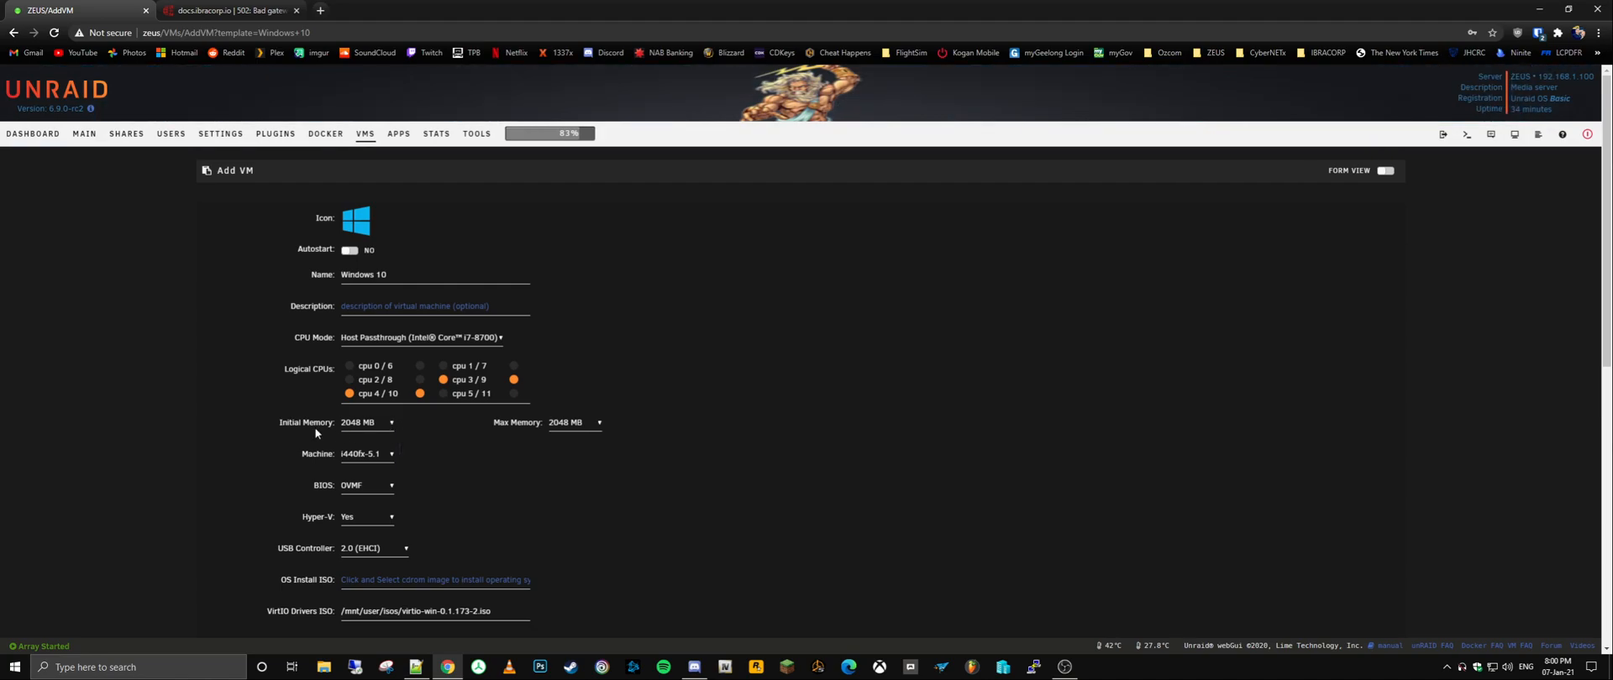
mouse_move(244, 386)
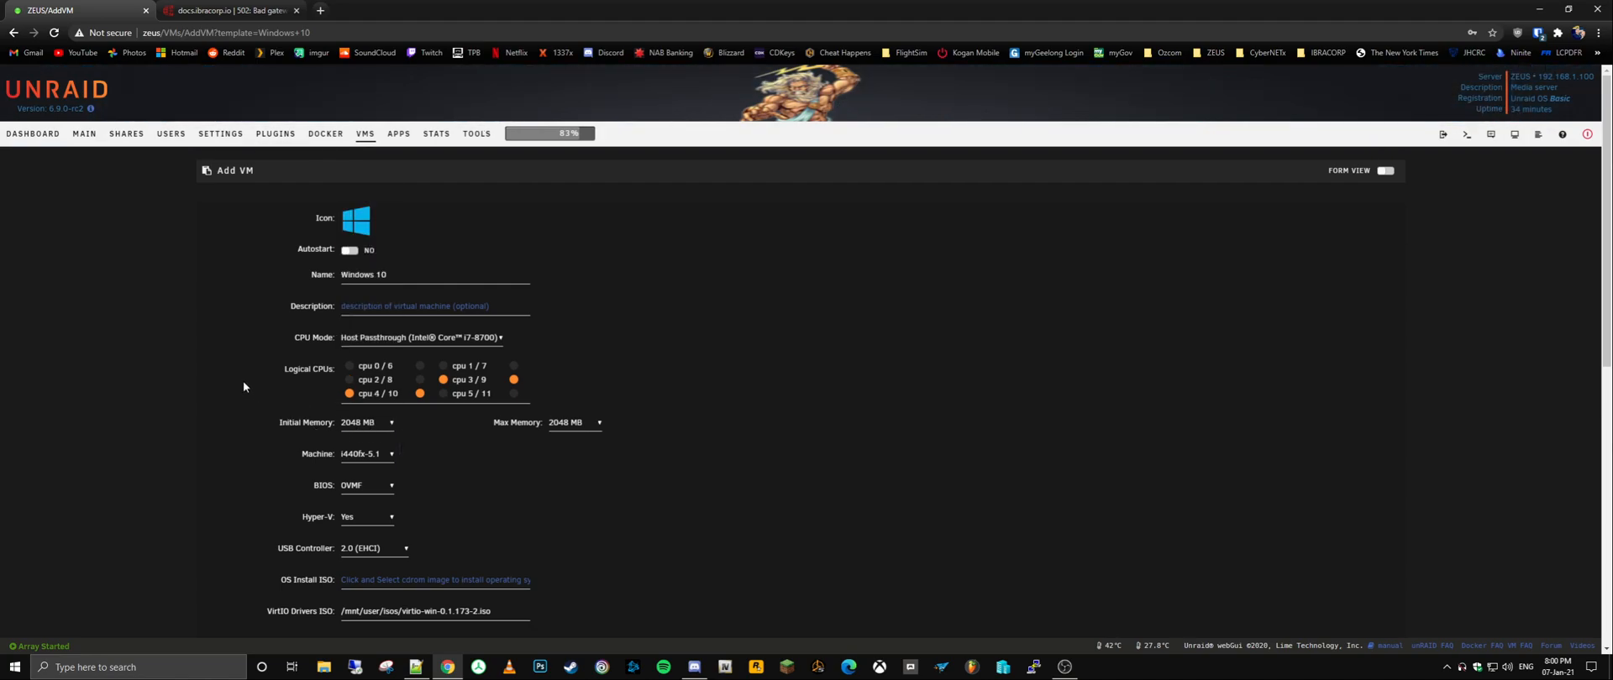
Step: Review the Windows 10 VM form's OS Install ISO choices without picking one and scroll through the remaining options
scroll(down, 3)
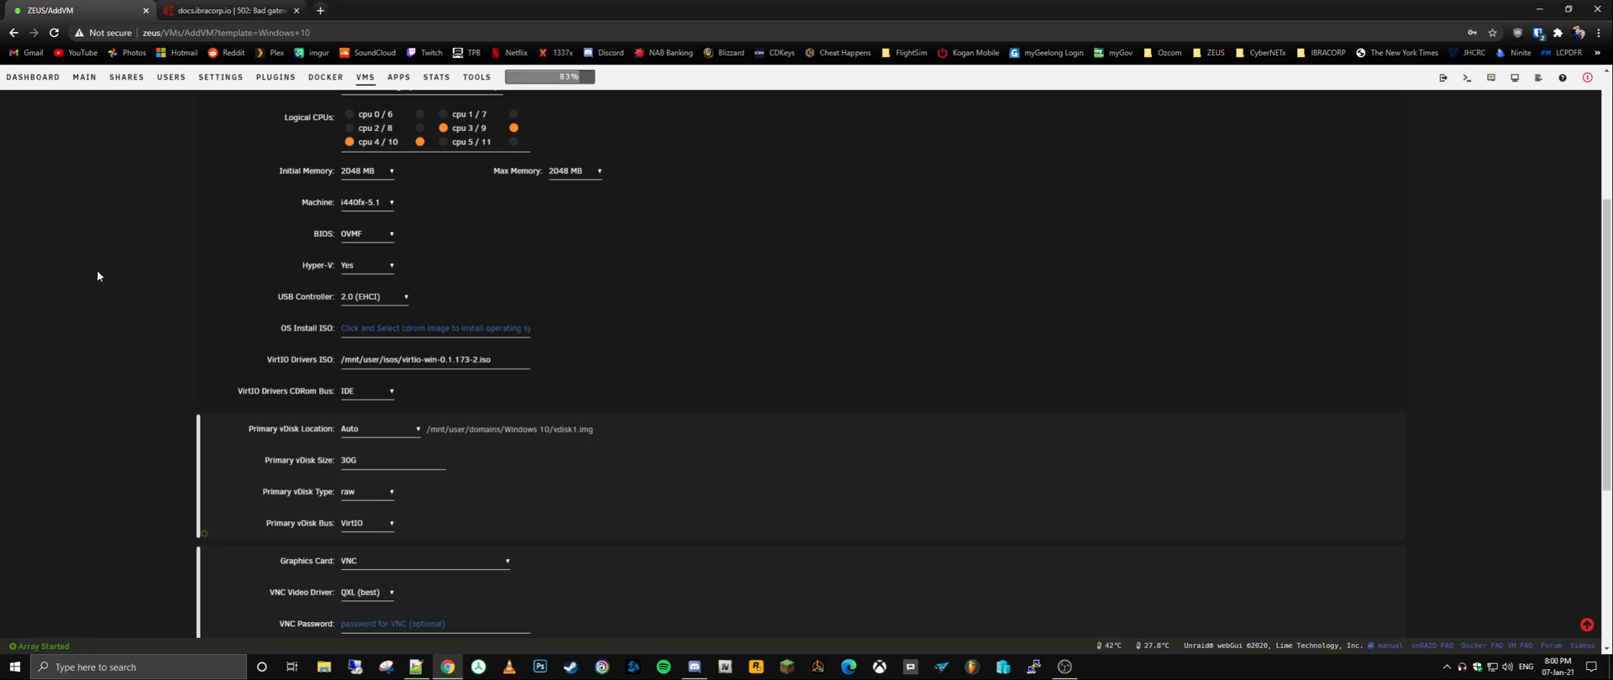
click(435, 328)
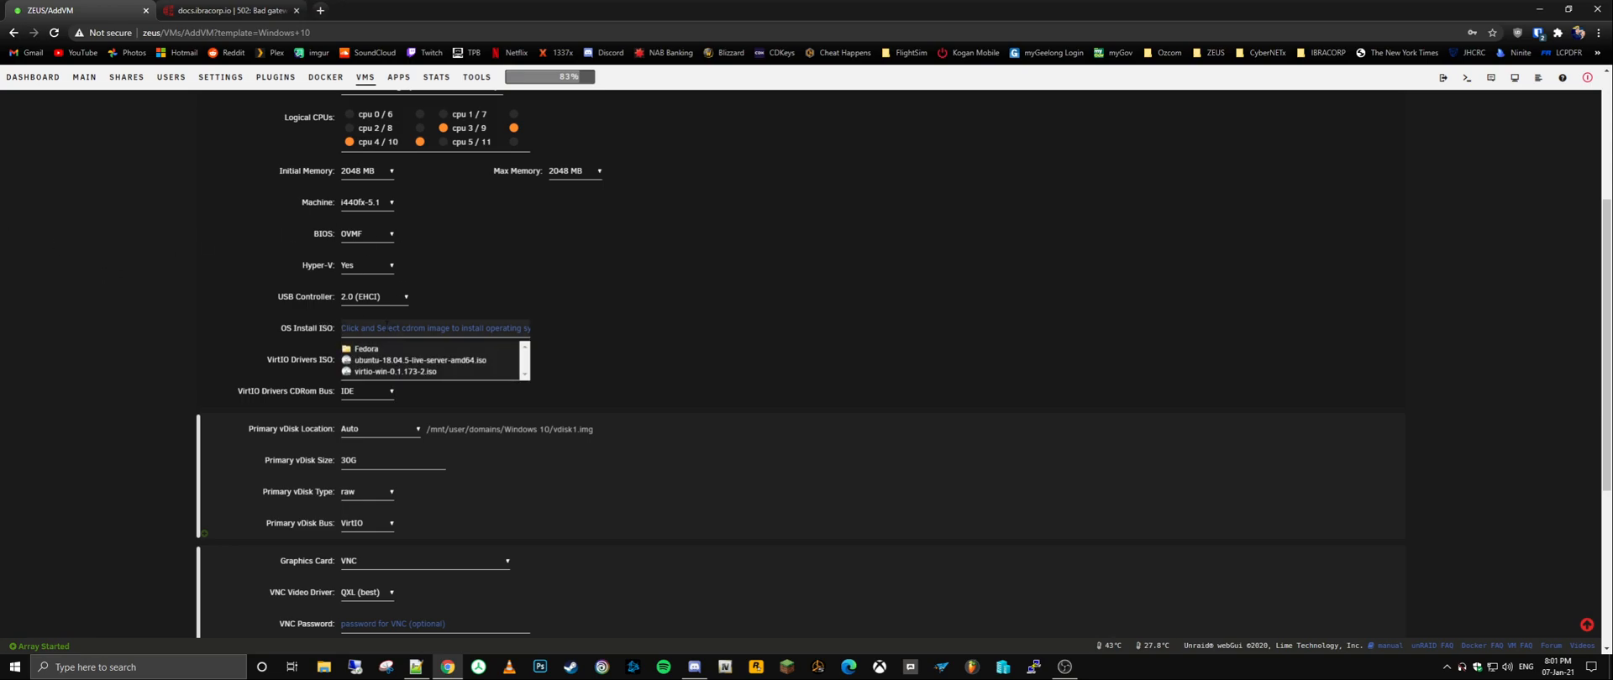
click(407, 371)
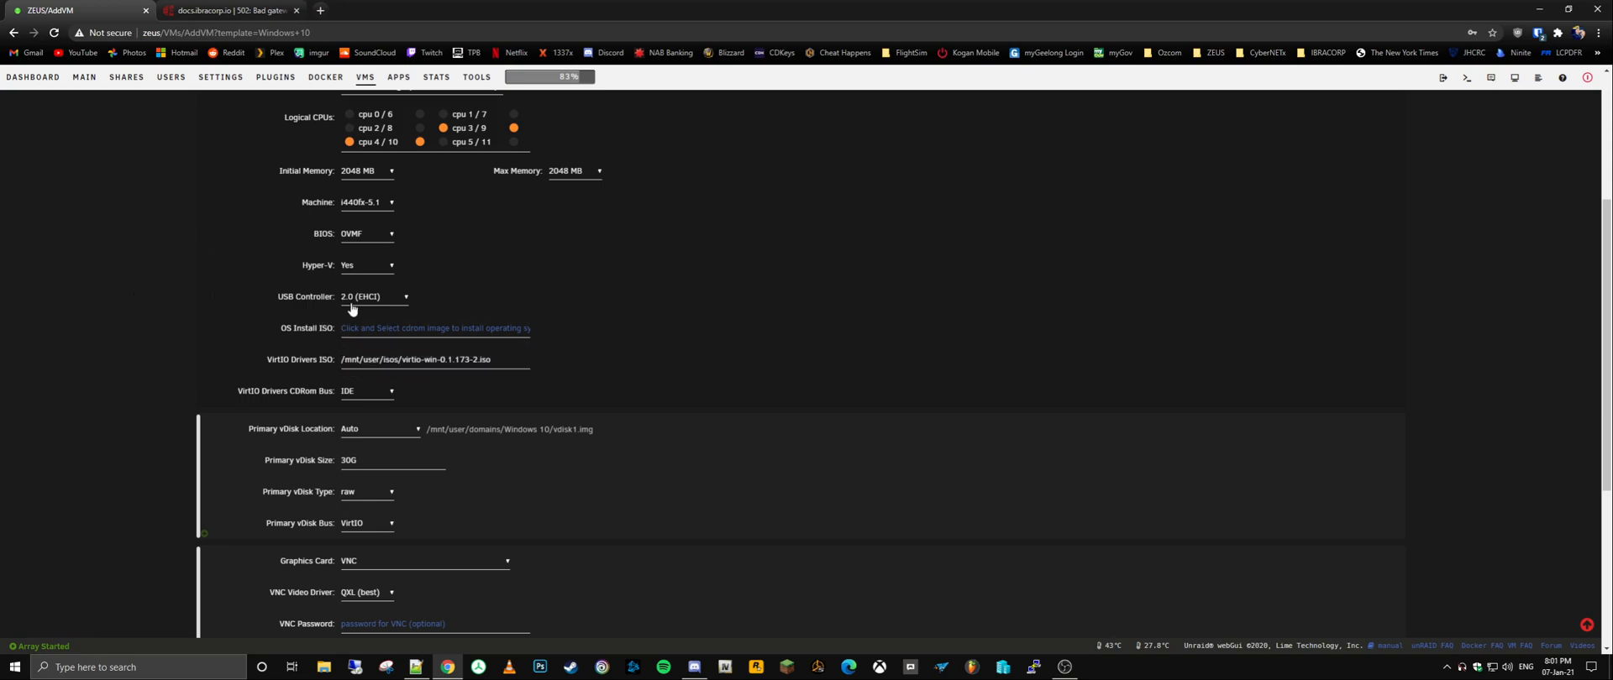
scroll(down, 3)
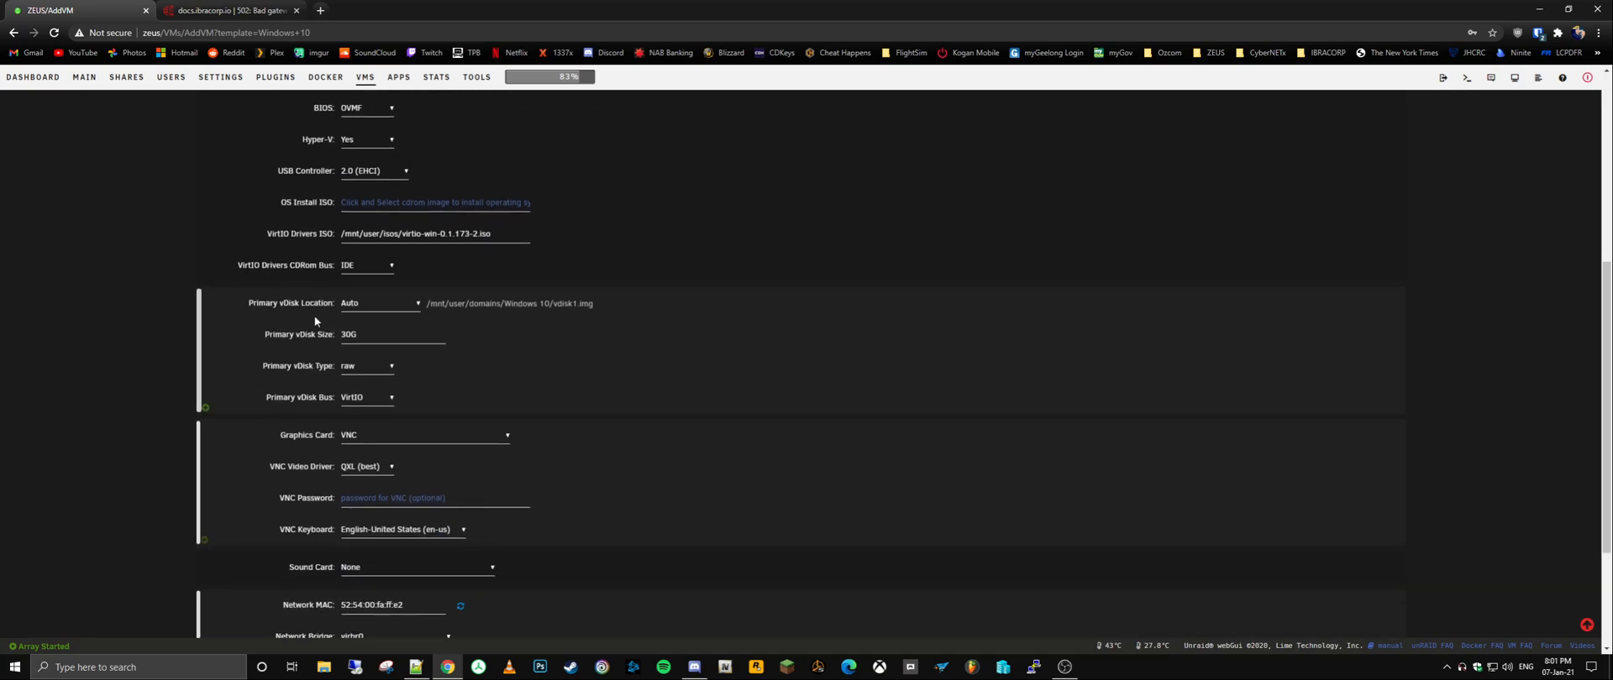
scroll(down, 3)
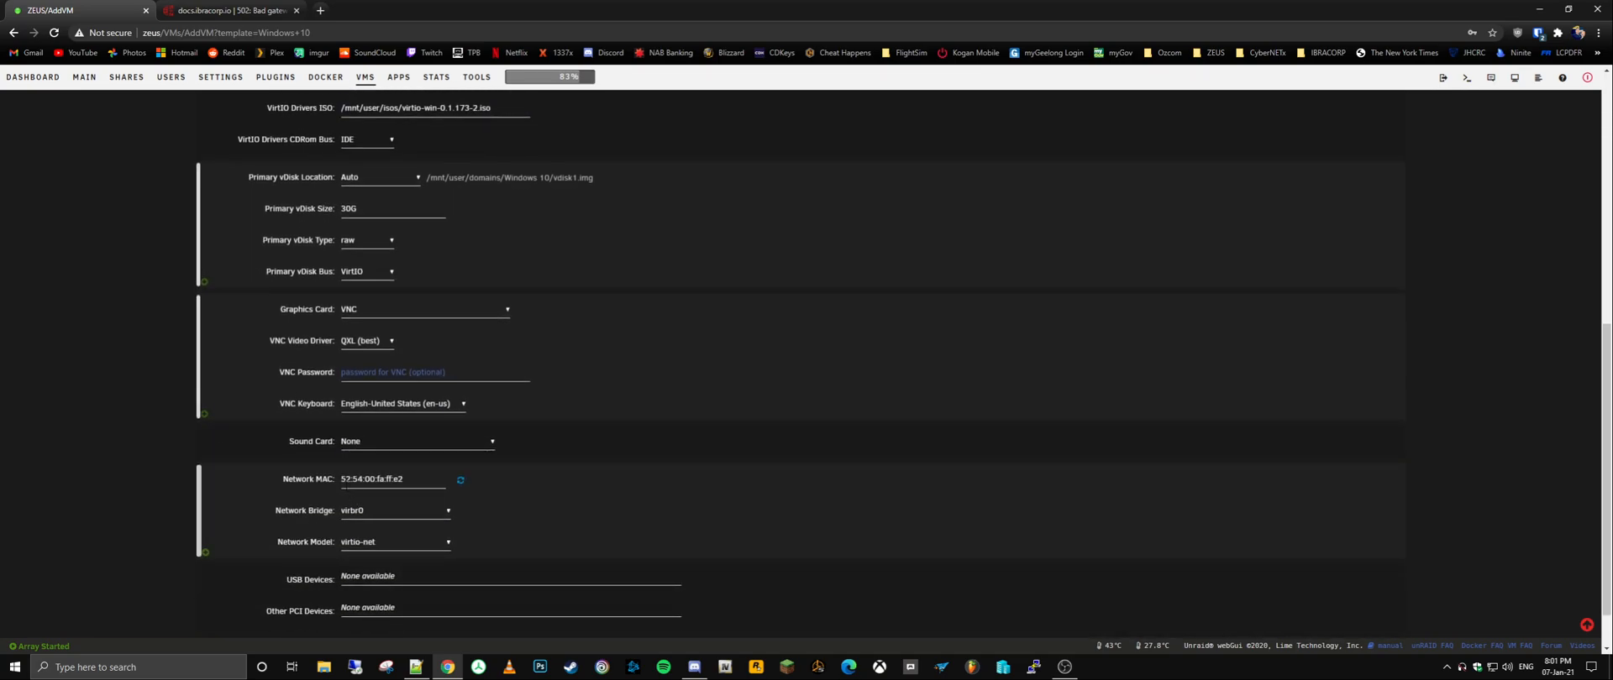
mouse_move(172, 474)
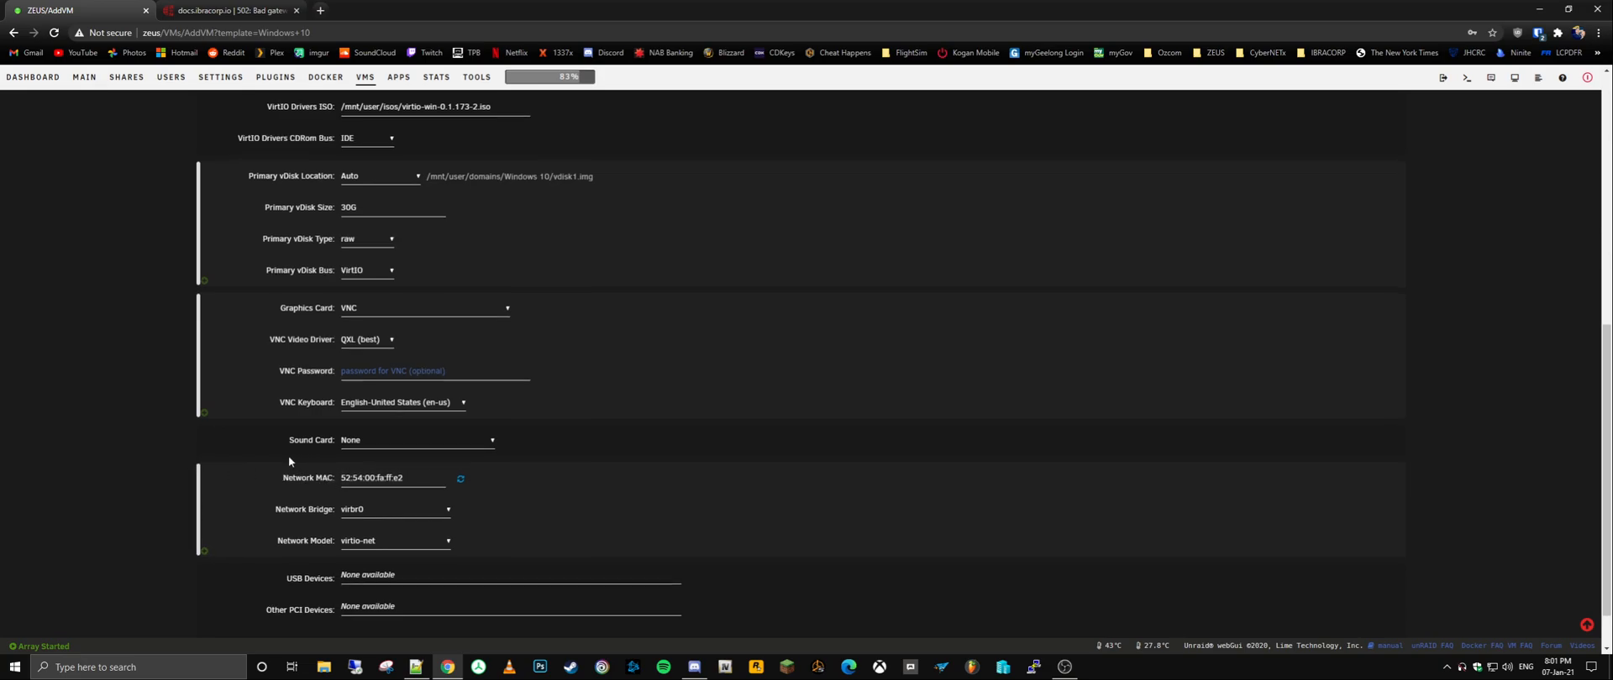
scroll(down, 3)
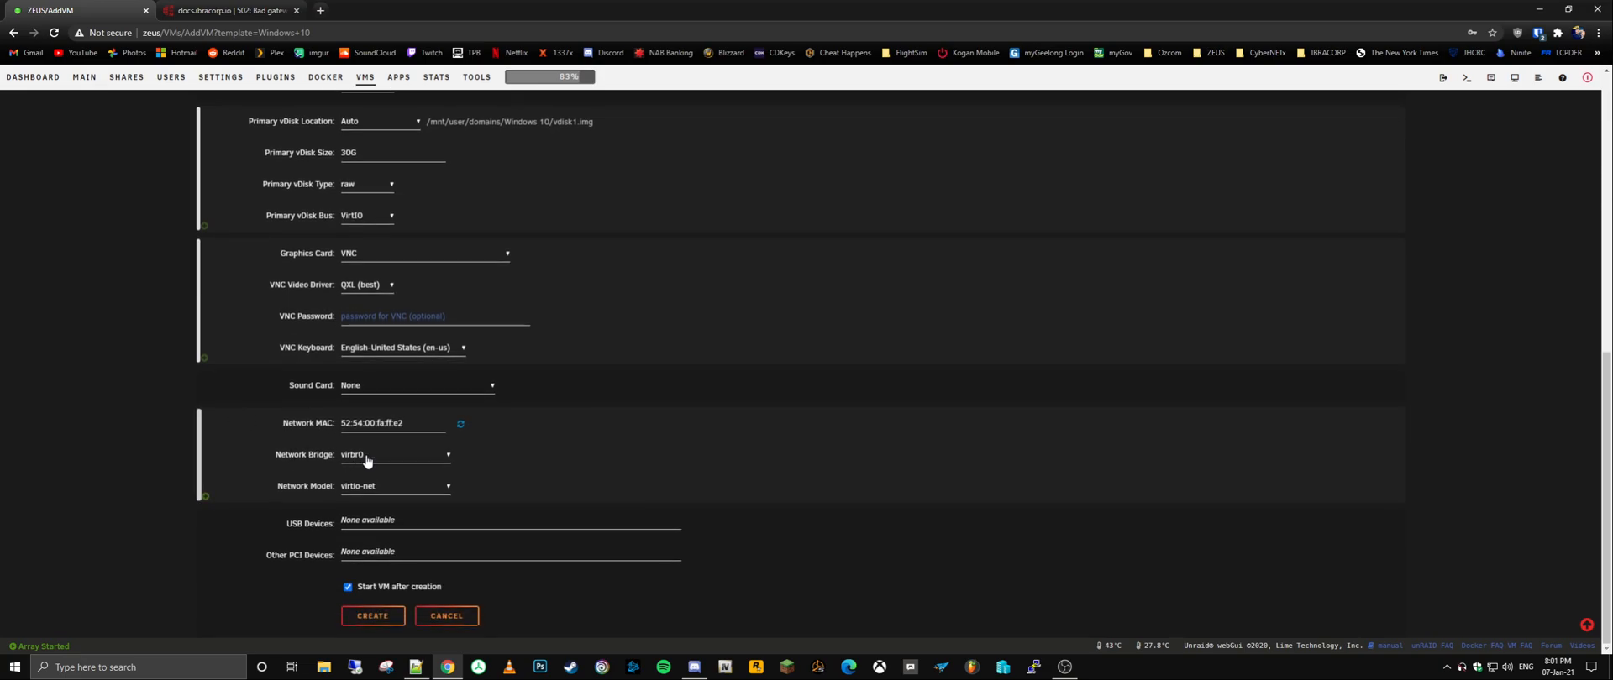
mouse_move(131, 434)
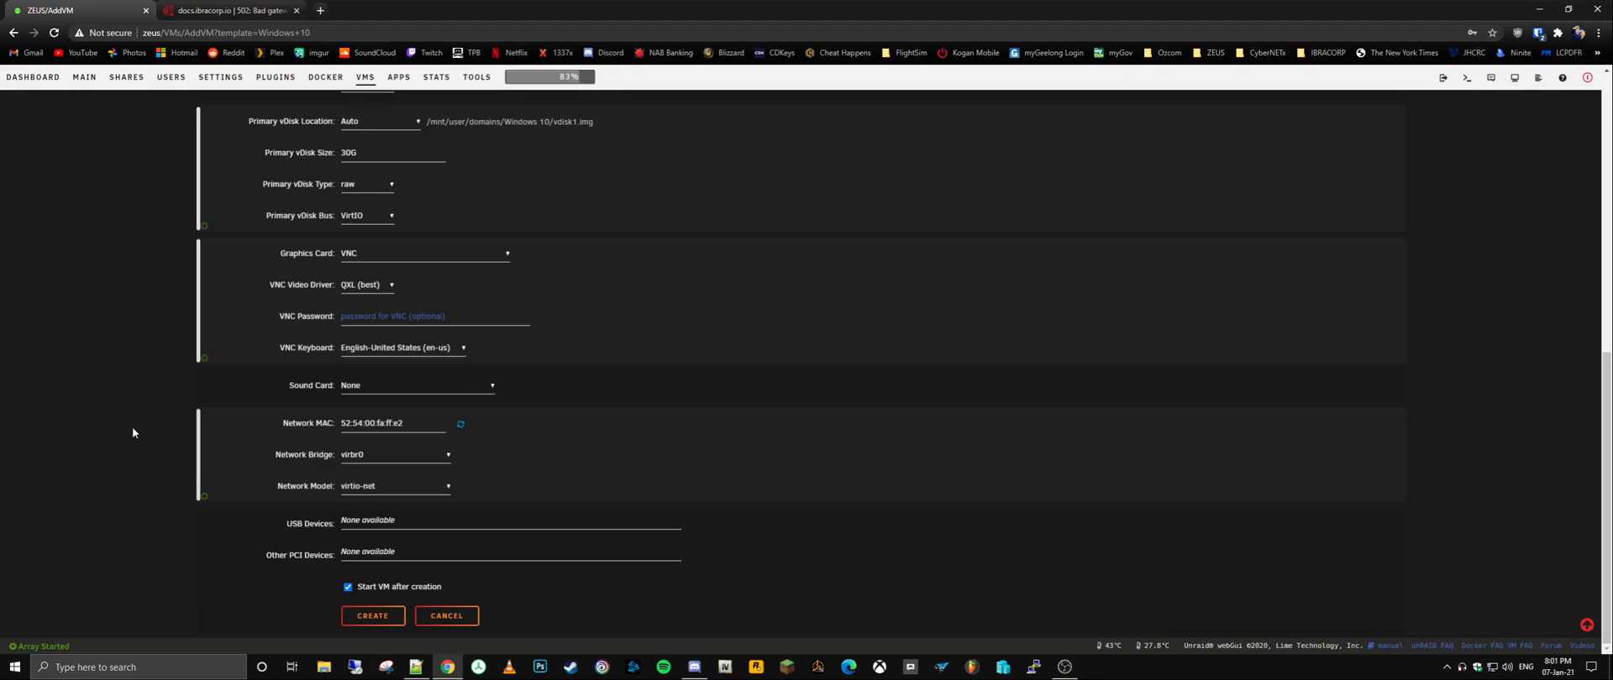
scroll(up, 3)
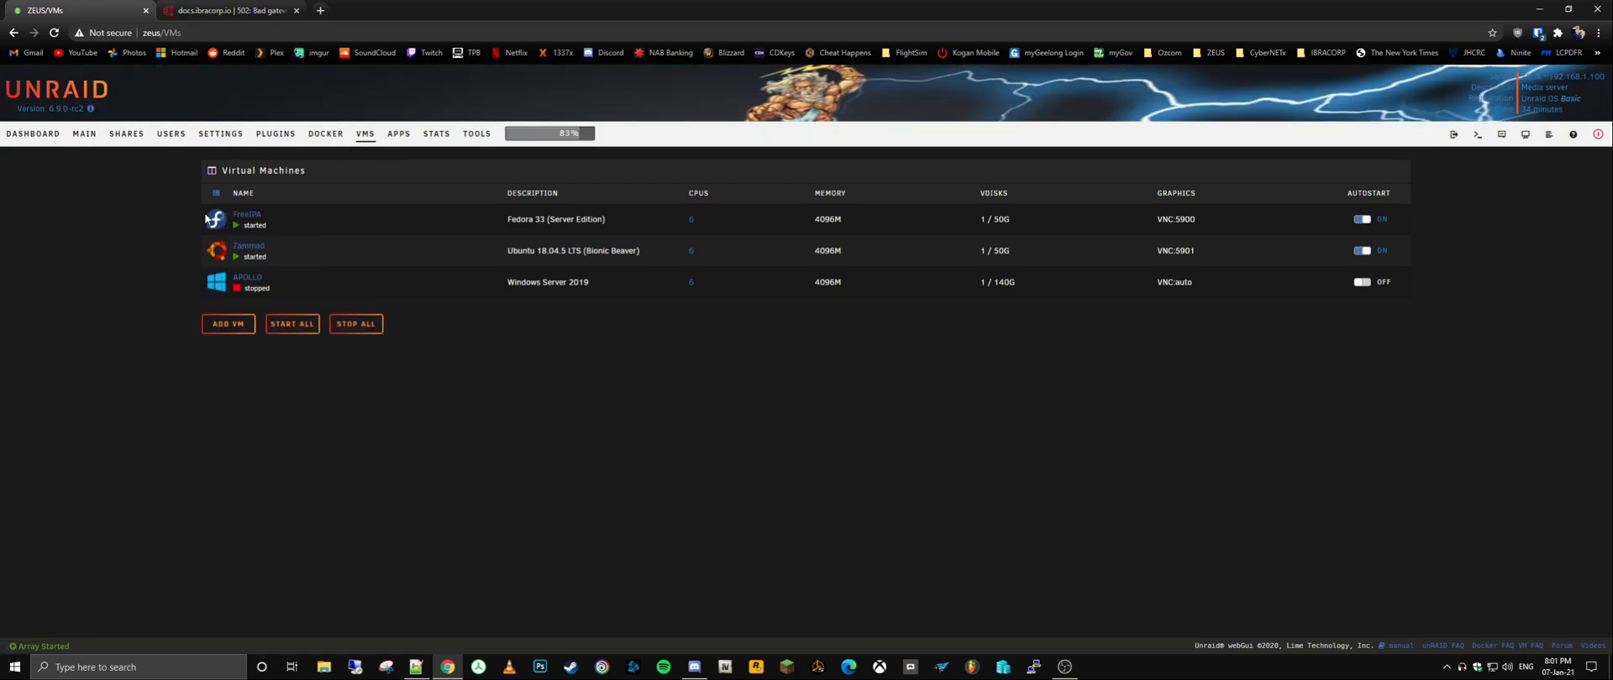
Step: Scroll the Docker page from the running containers down to stopped ones like Authelia and Confluence
click(324, 135)
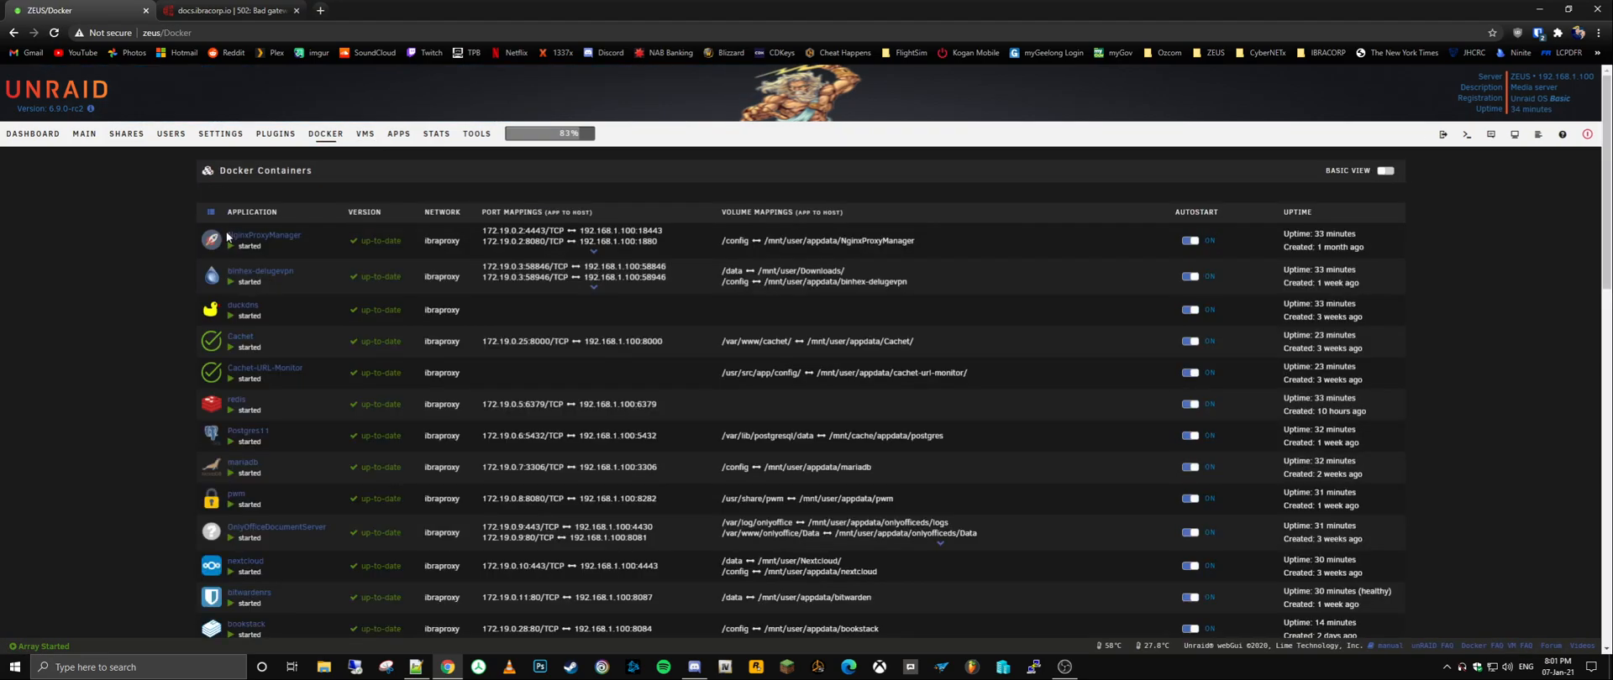
mouse_move(177, 210)
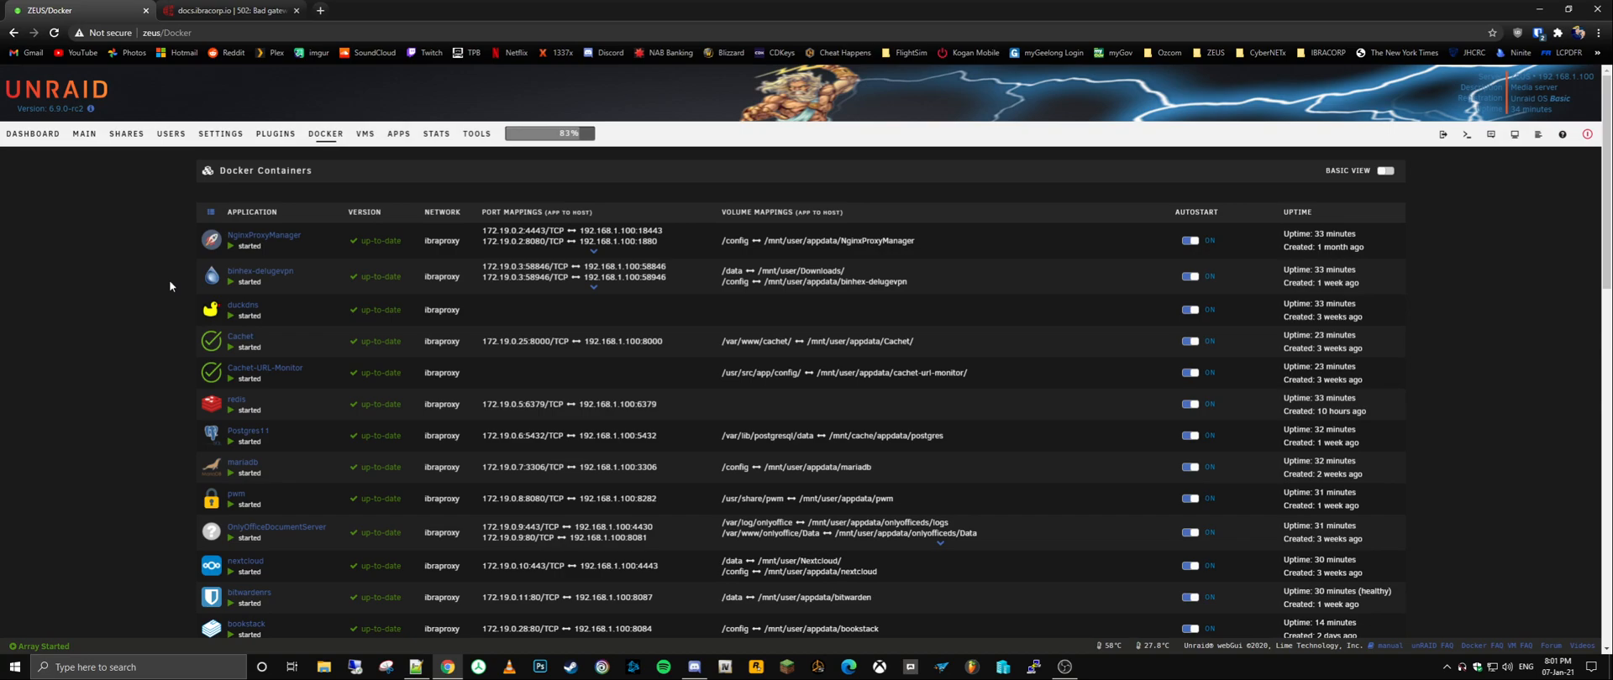
scroll(down, 3)
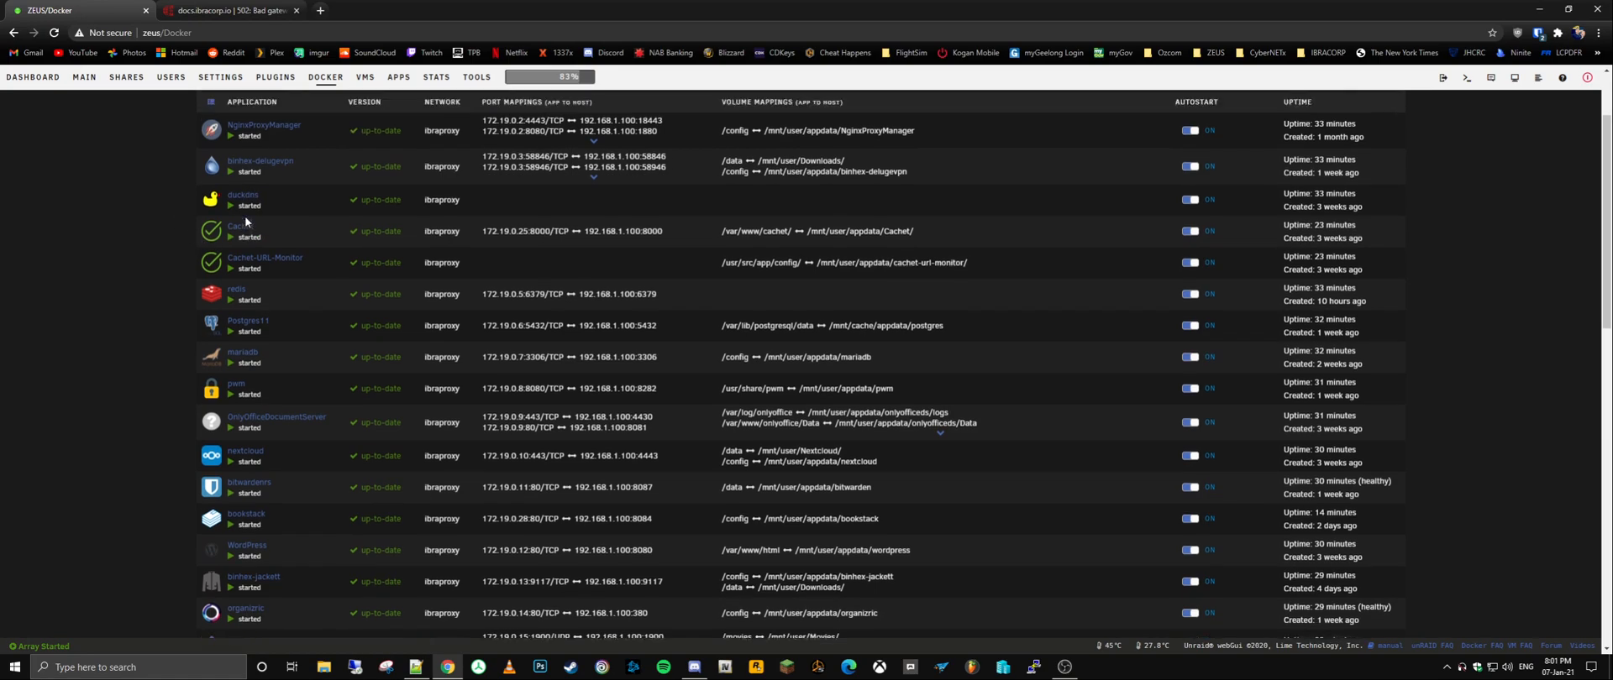
scroll(up, 3)
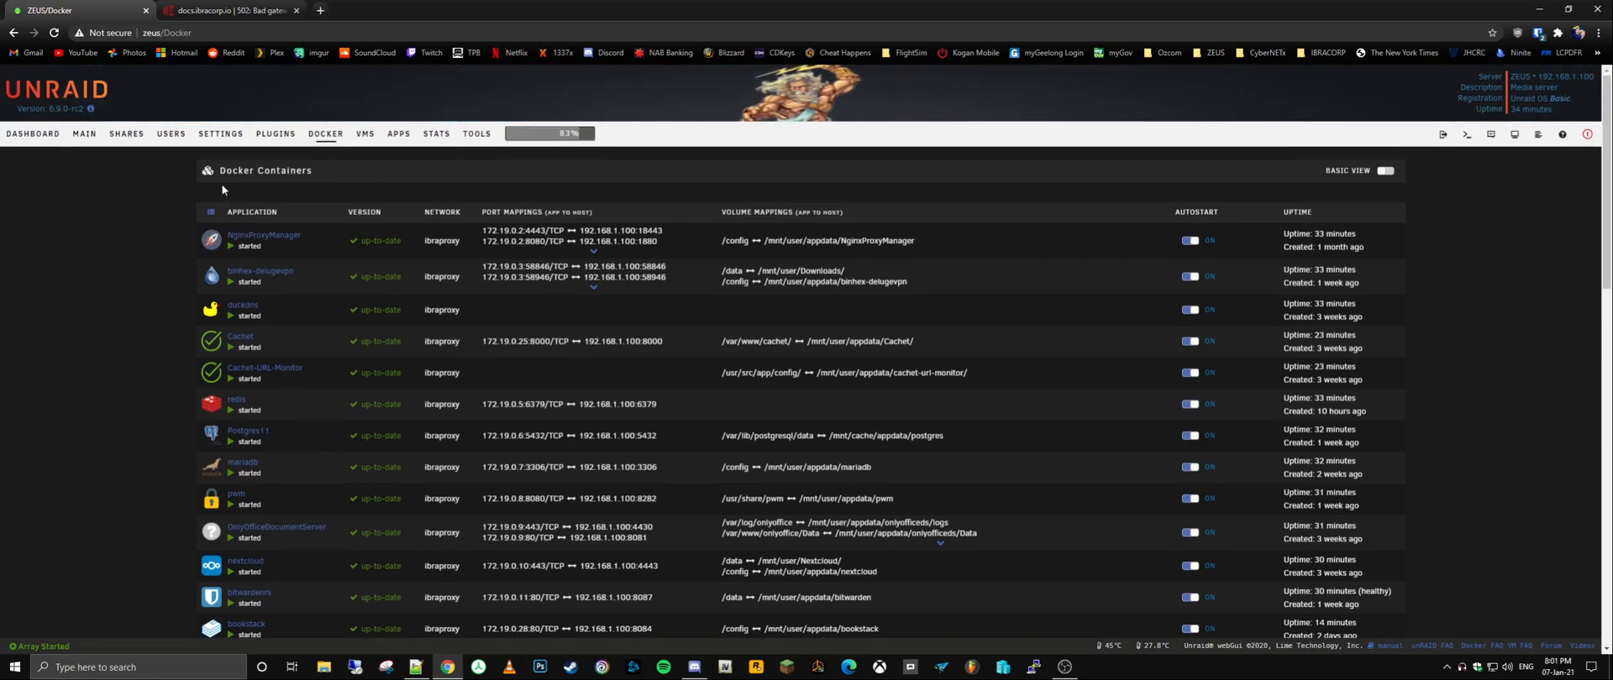
mouse_move(294, 260)
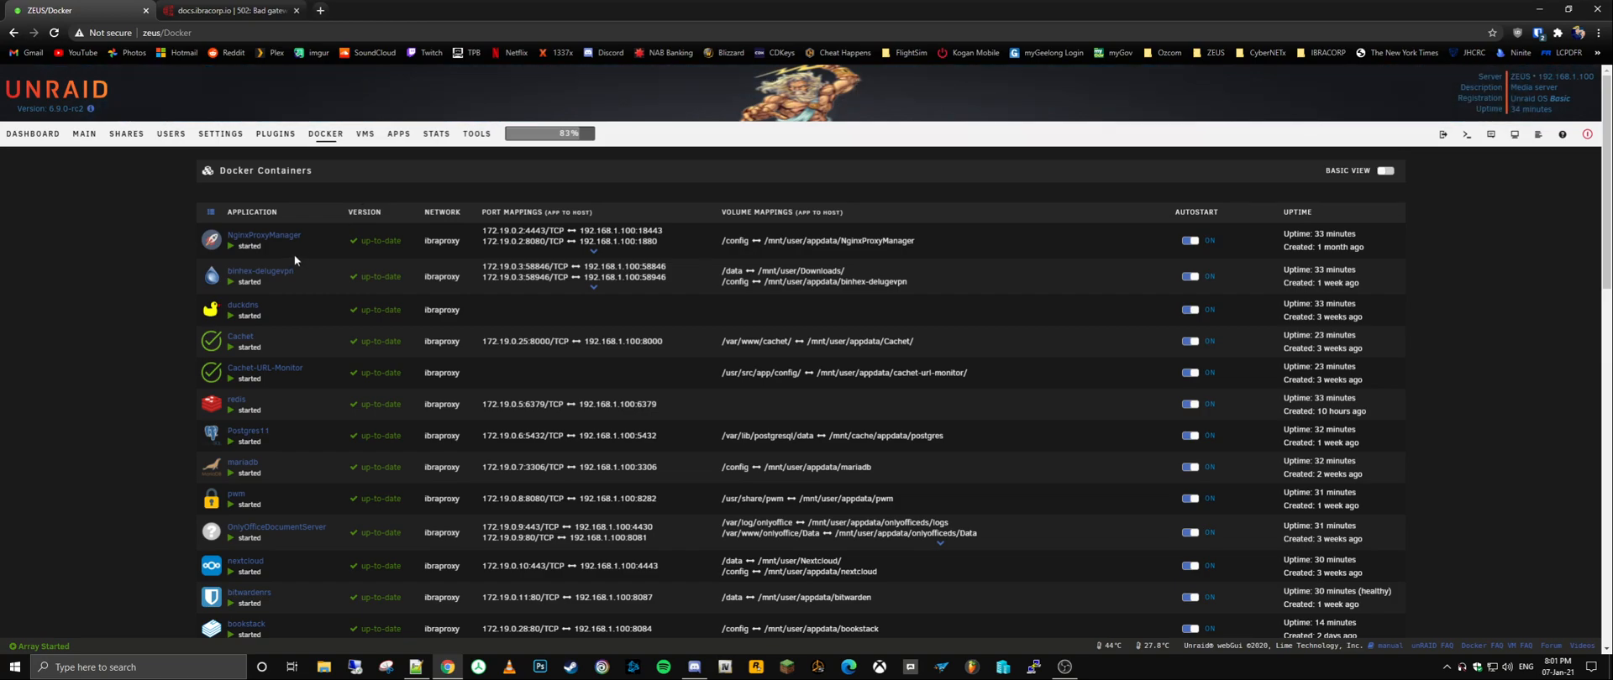
scroll(down, 3)
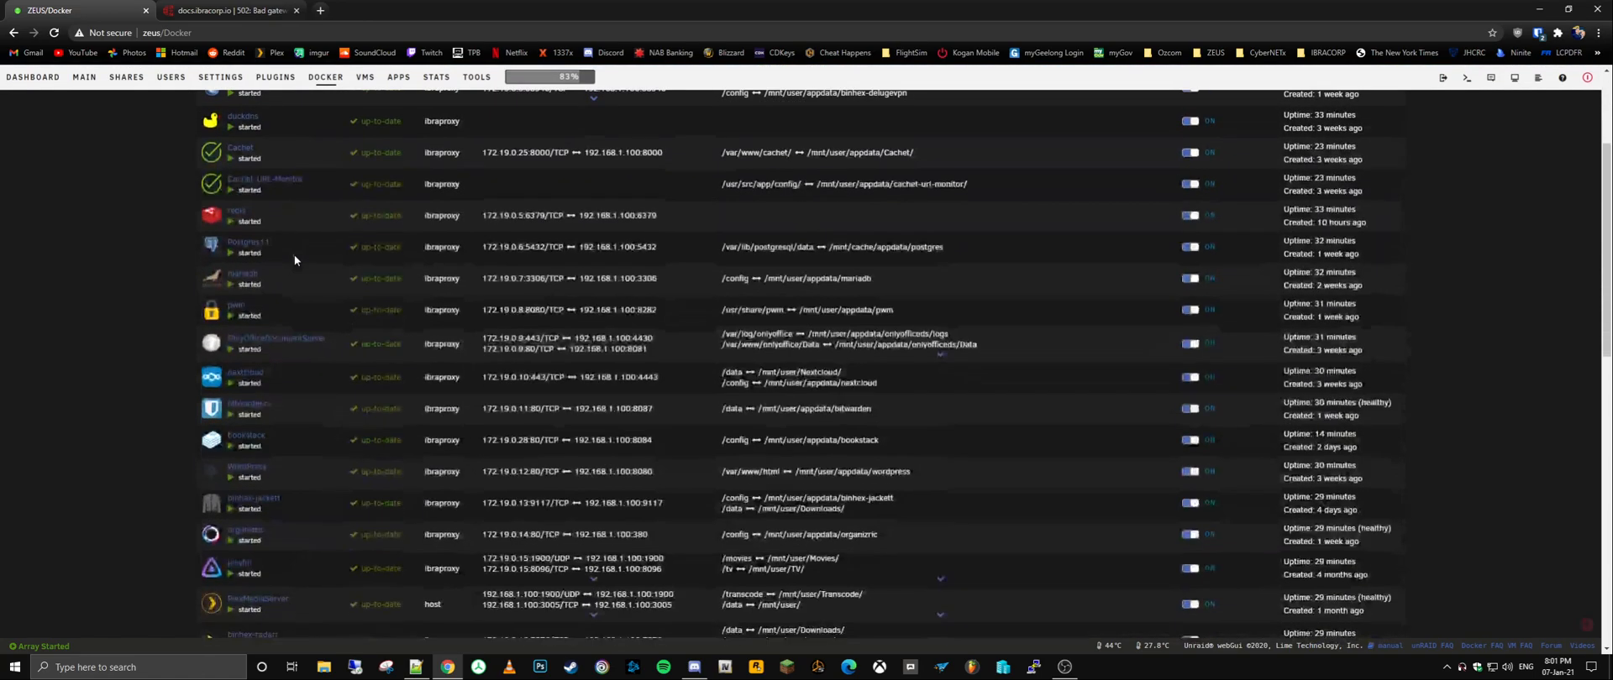
scroll(down, 3)
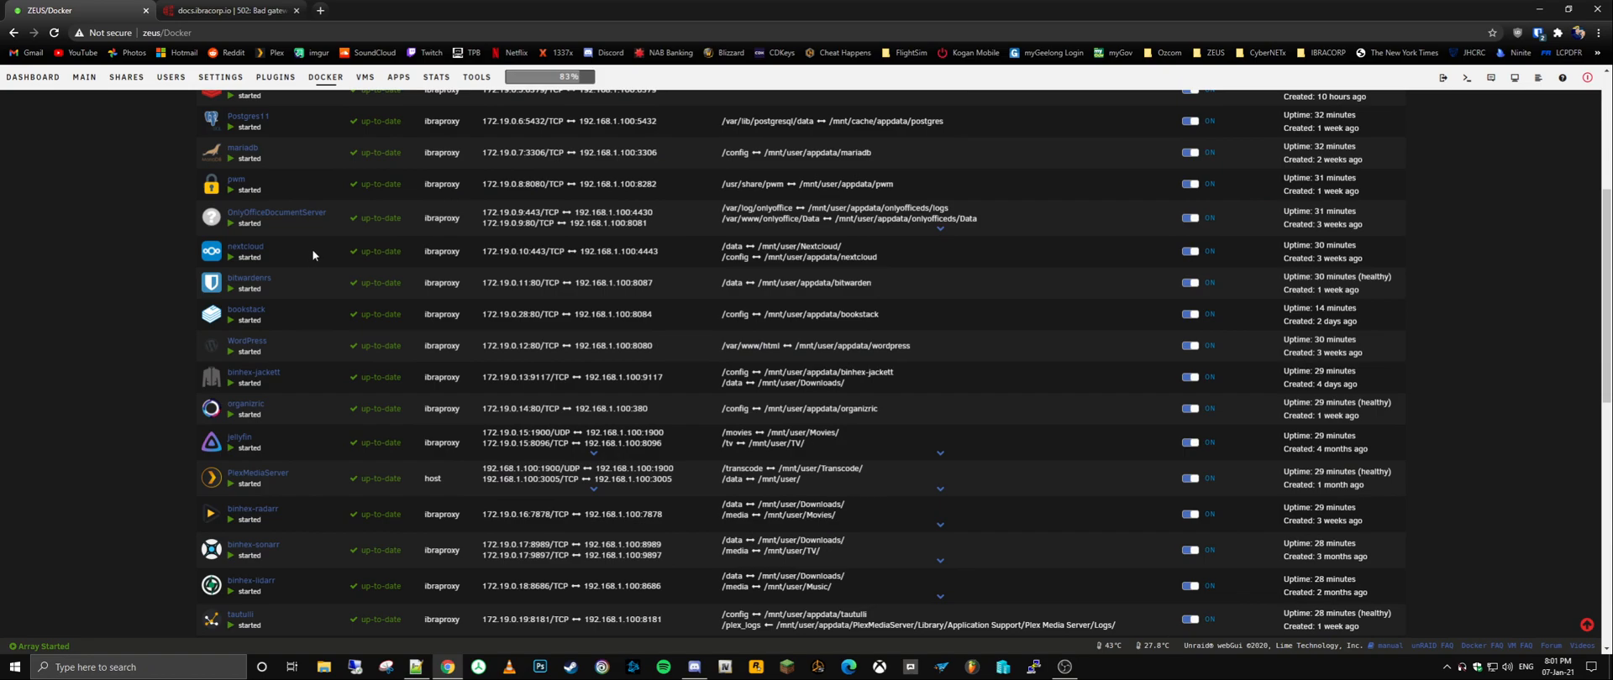
mouse_move(317, 256)
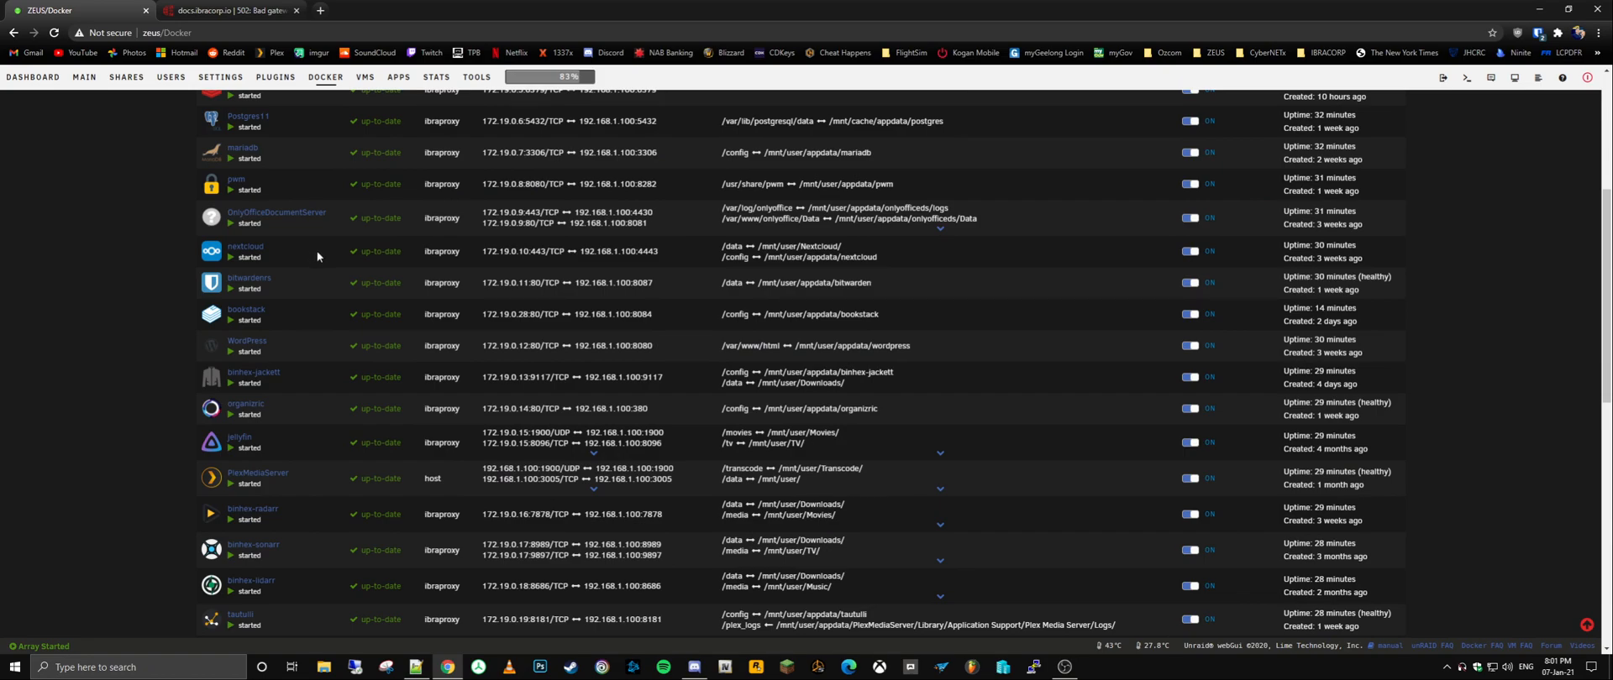
mouse_move(314, 258)
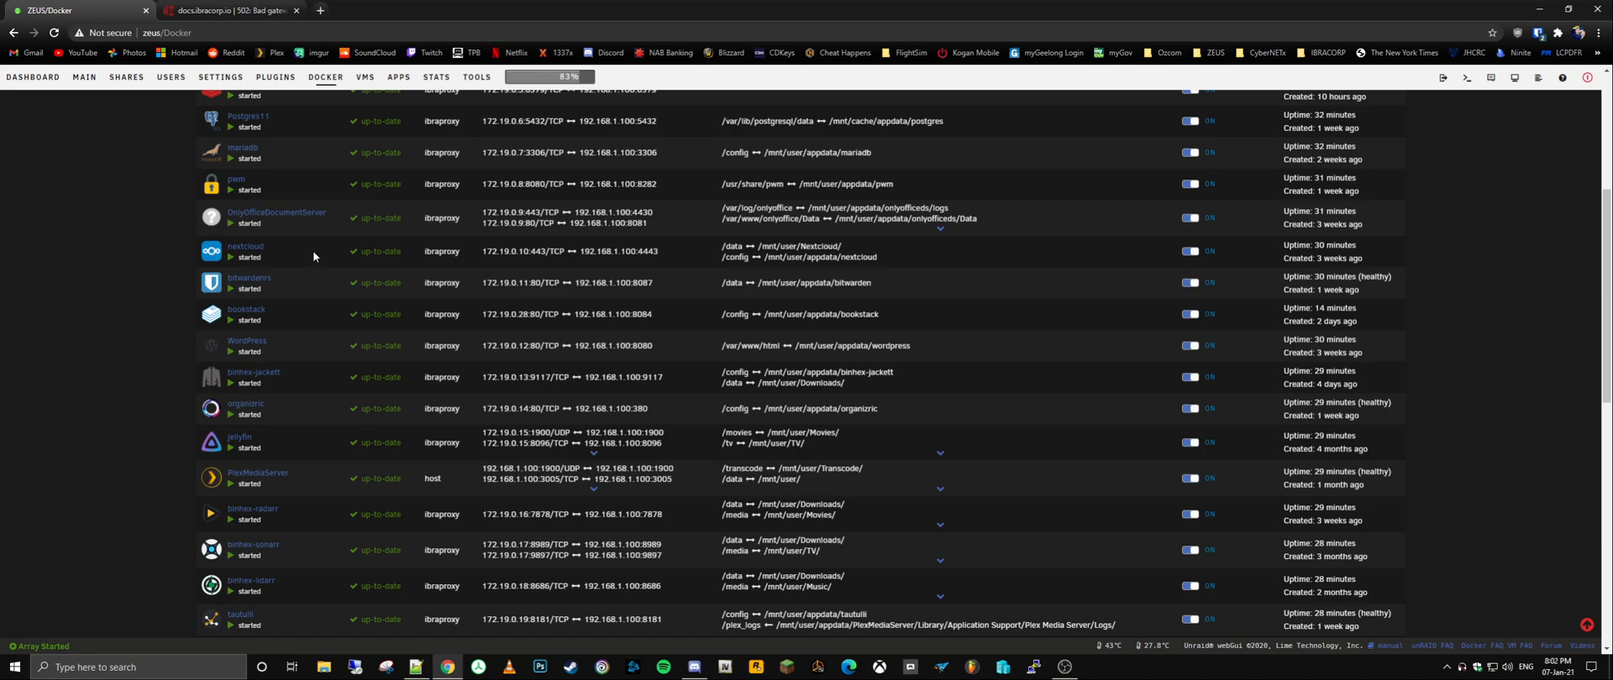
scroll(down, 3)
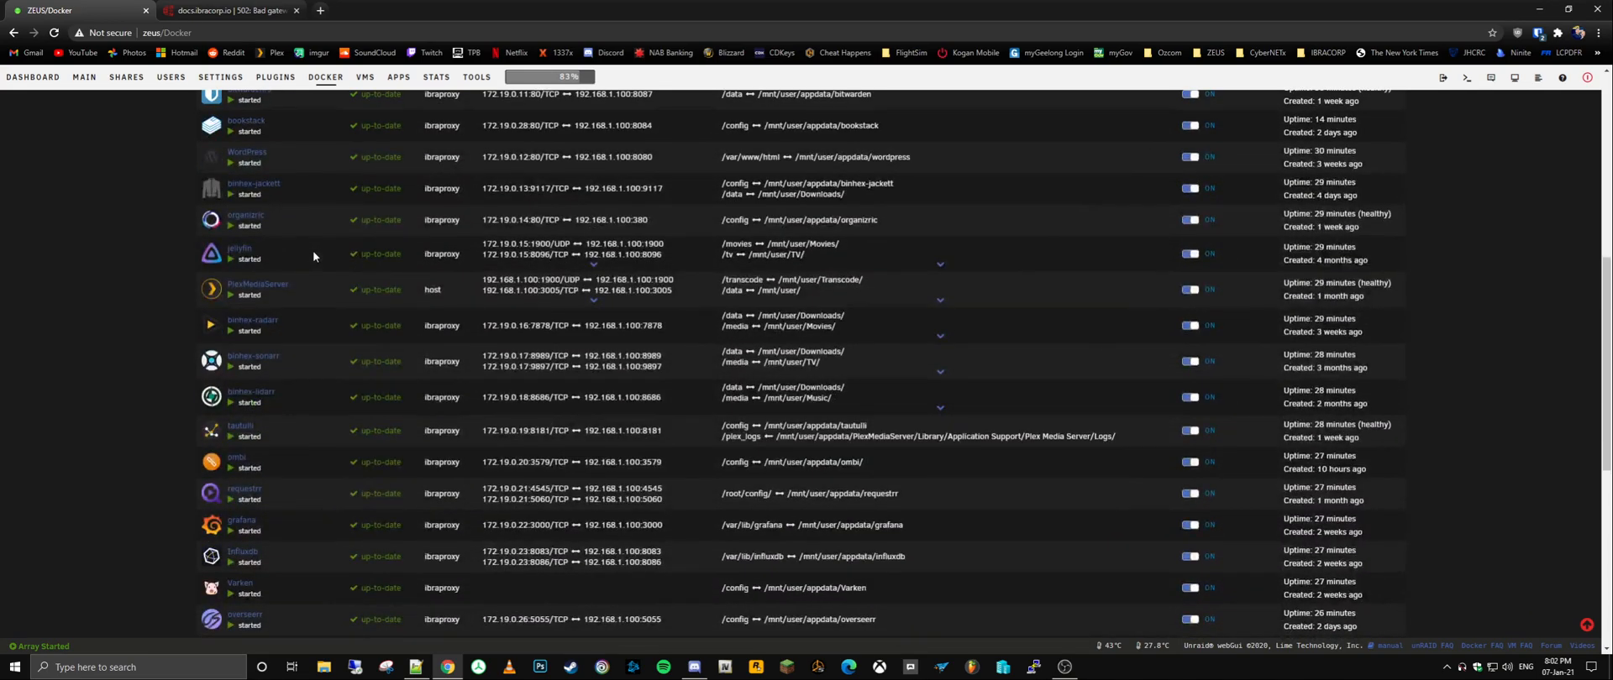
scroll(down, 3)
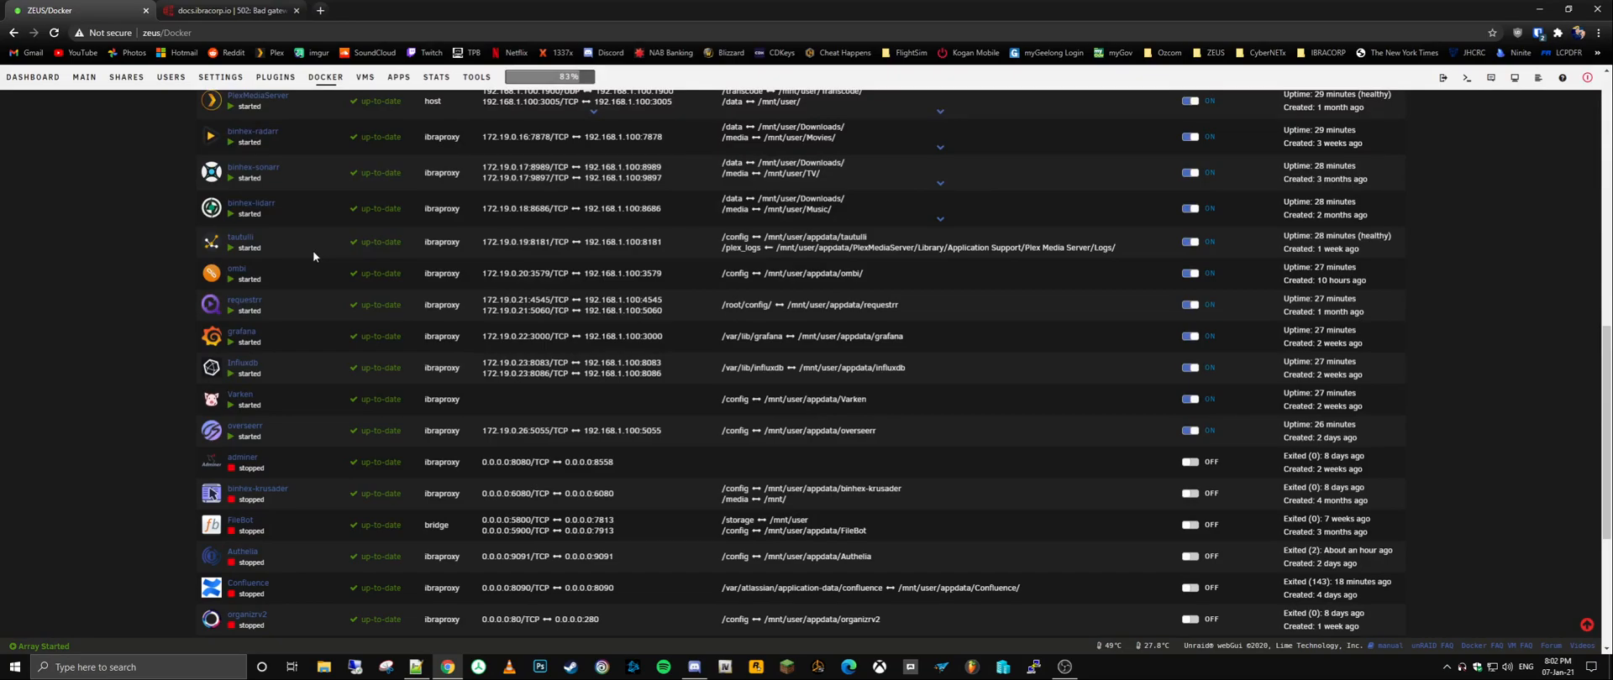
scroll(down, 3)
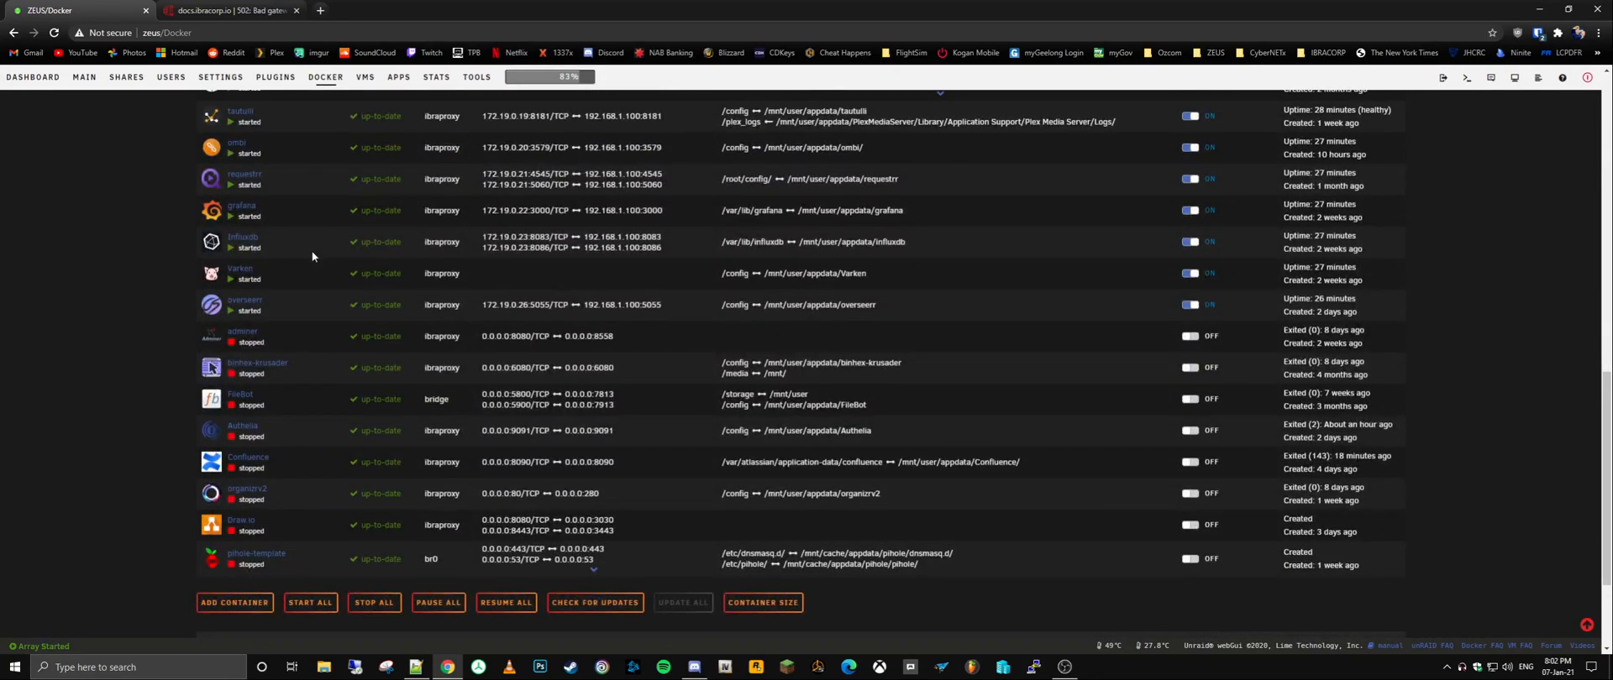
mouse_move(321, 257)
text(p)
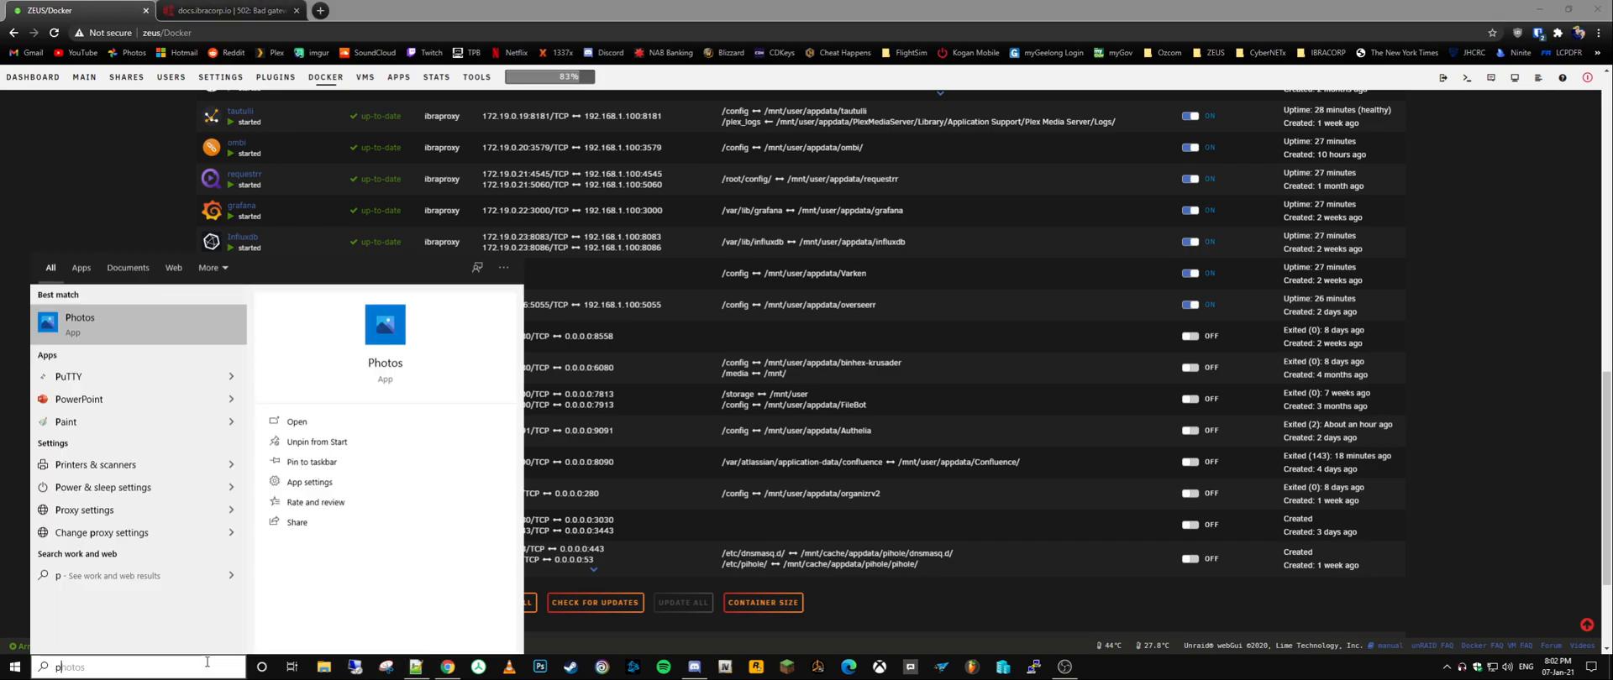
Step: Launch Paint and sketch a rectangle with a line running toward an oval
click(66, 422)
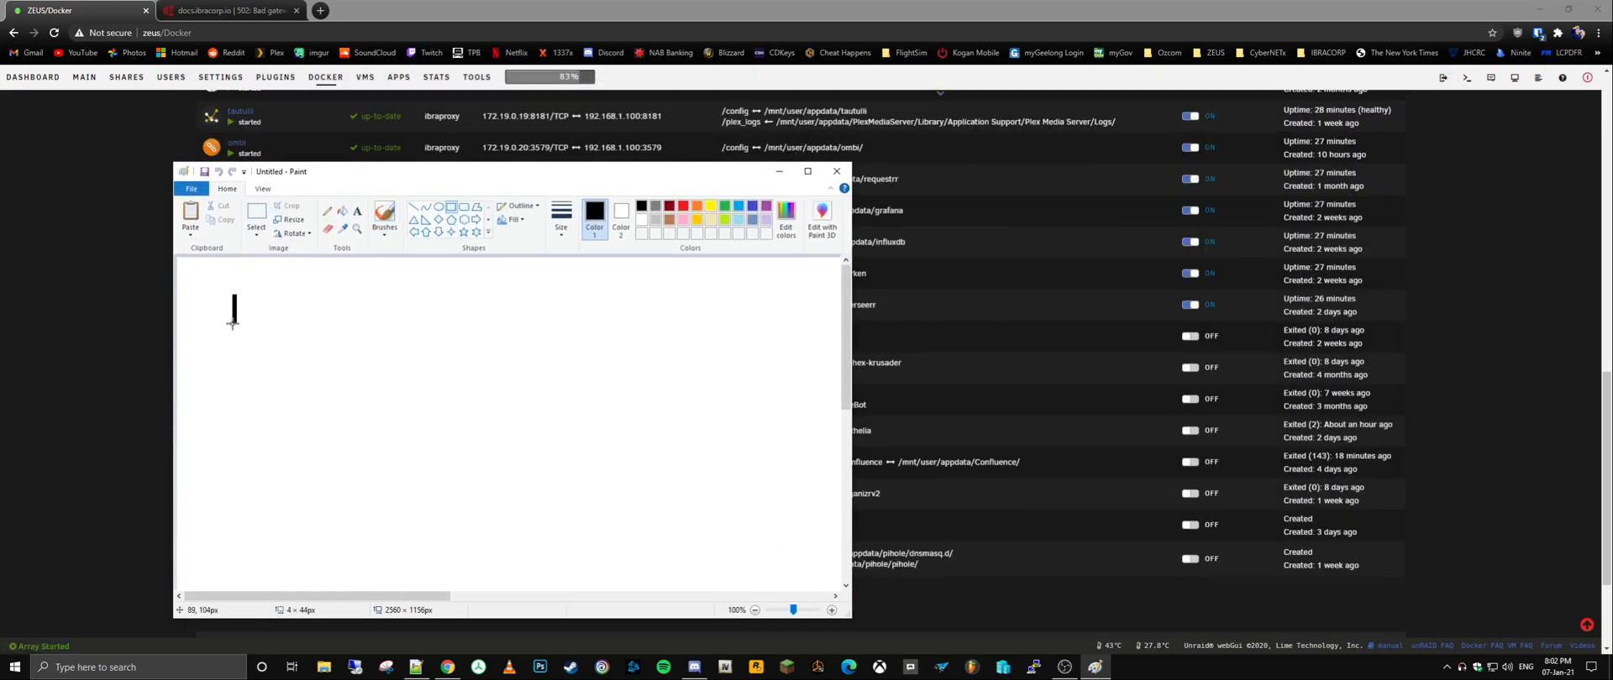
drag(233, 298, 306, 378)
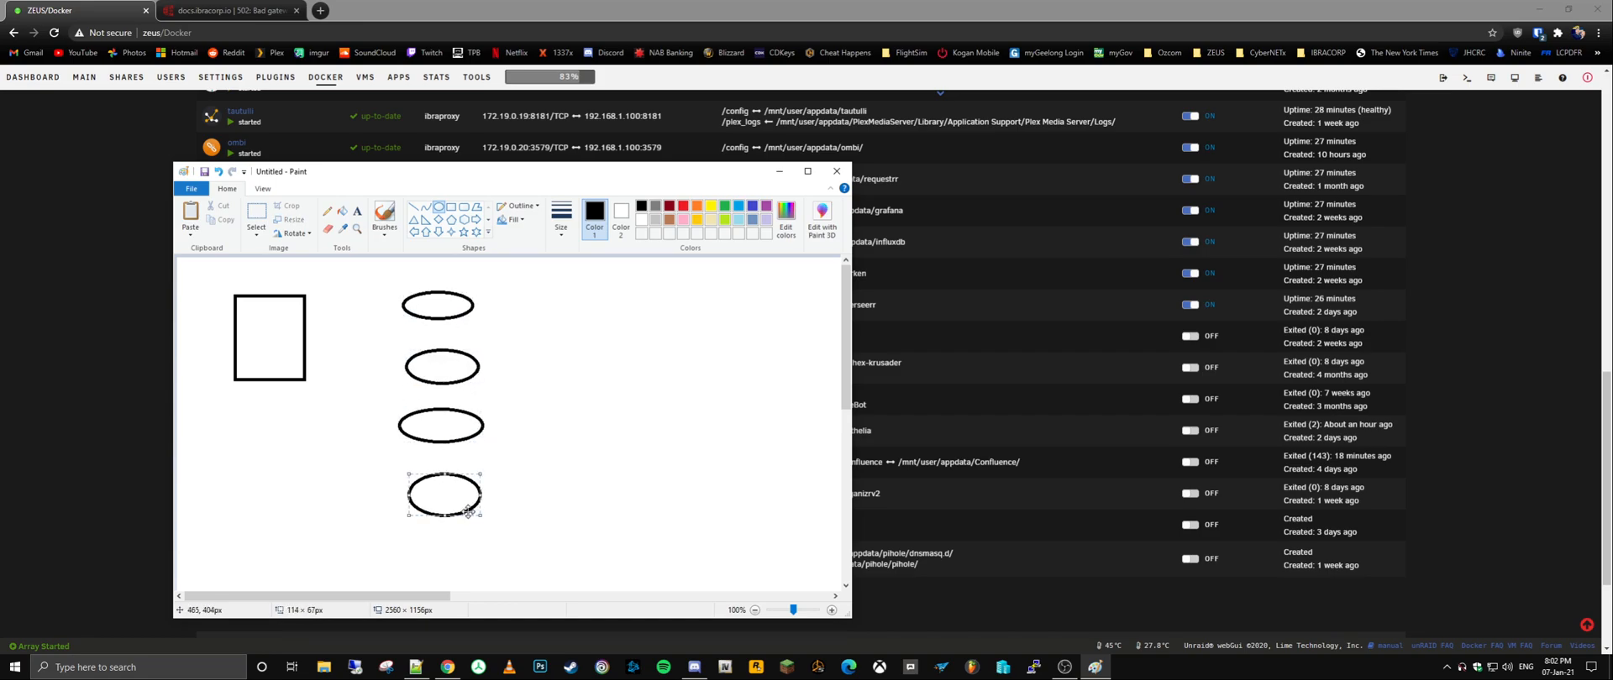
drag(333, 321, 398, 300)
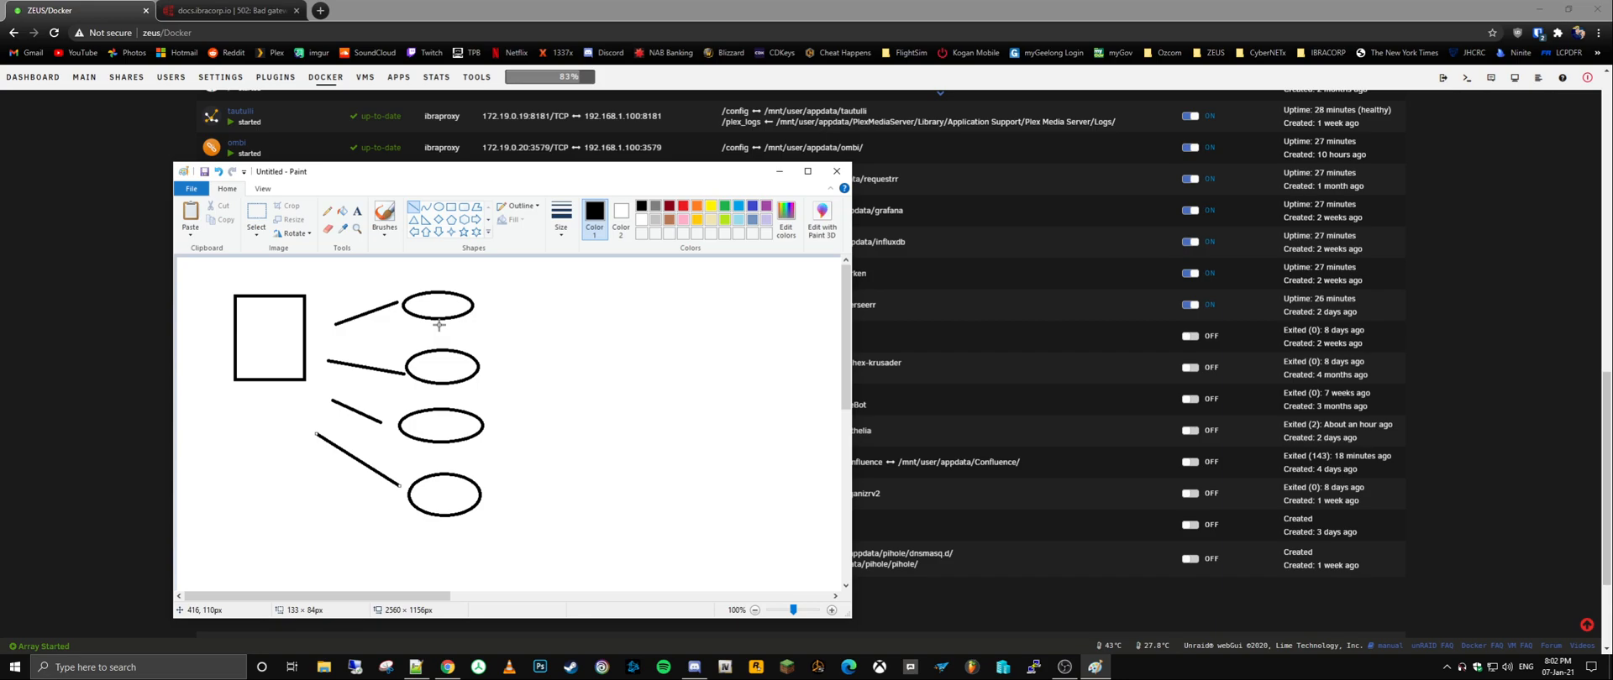
mouse_move(368, 303)
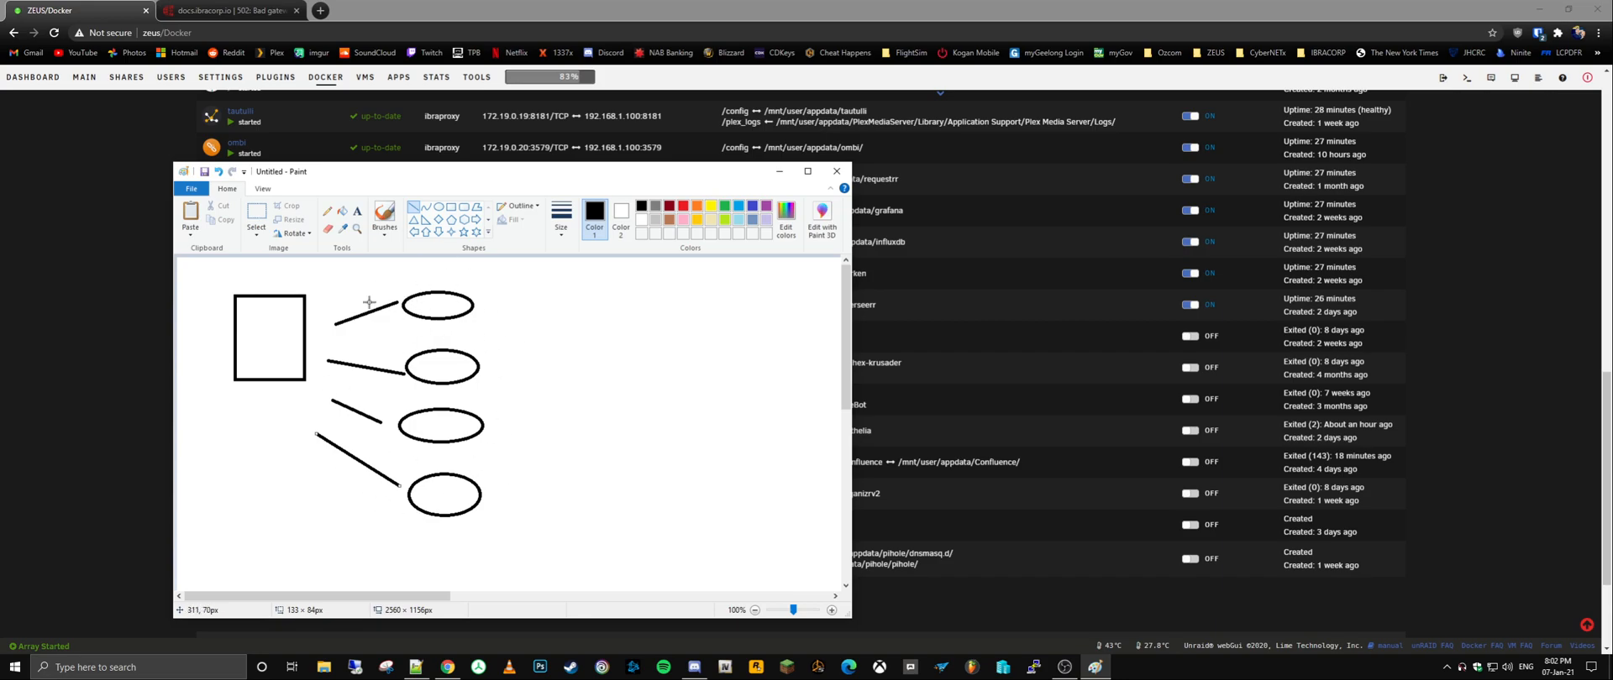
mouse_move(294, 274)
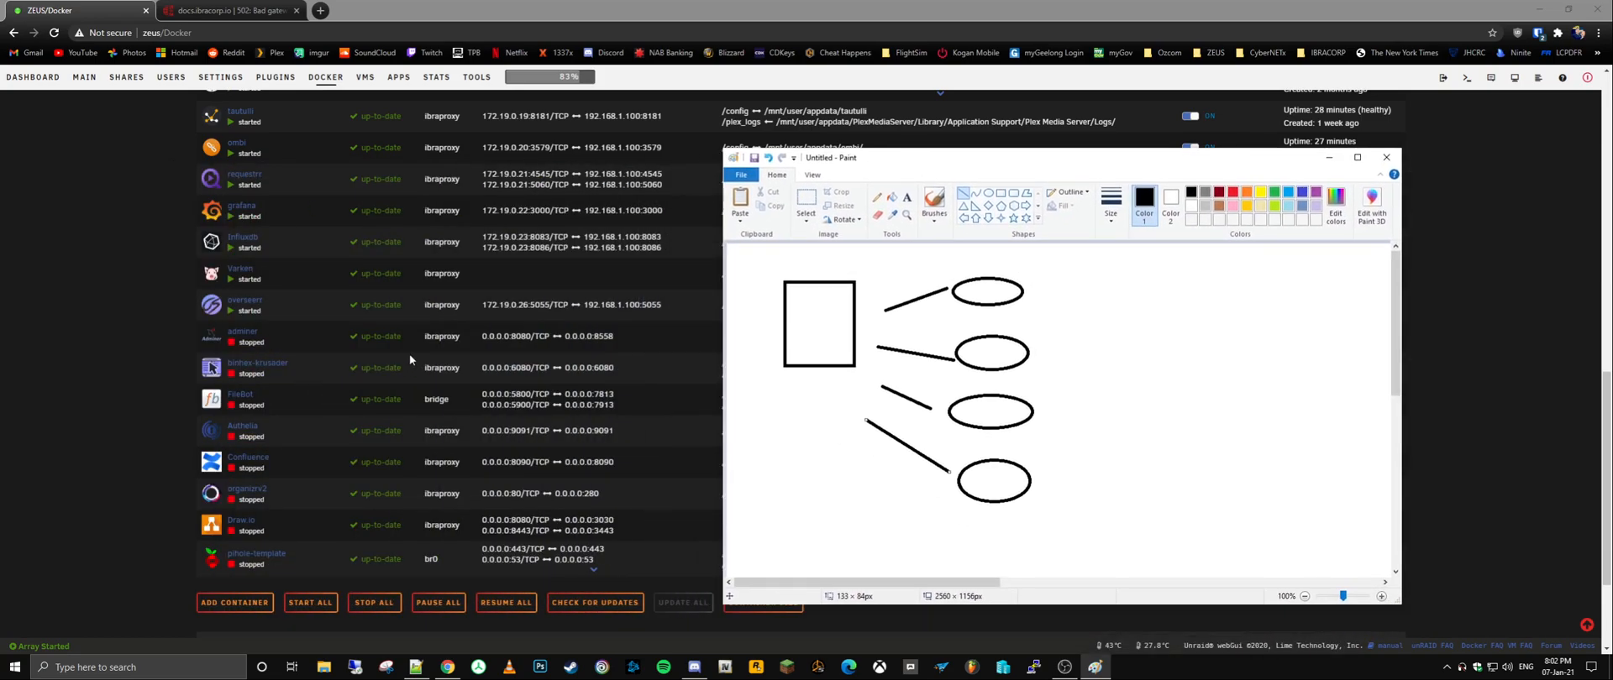
Step: Label the ovals with the text PHP and NGINX using the Text tool
scroll(up, 3)
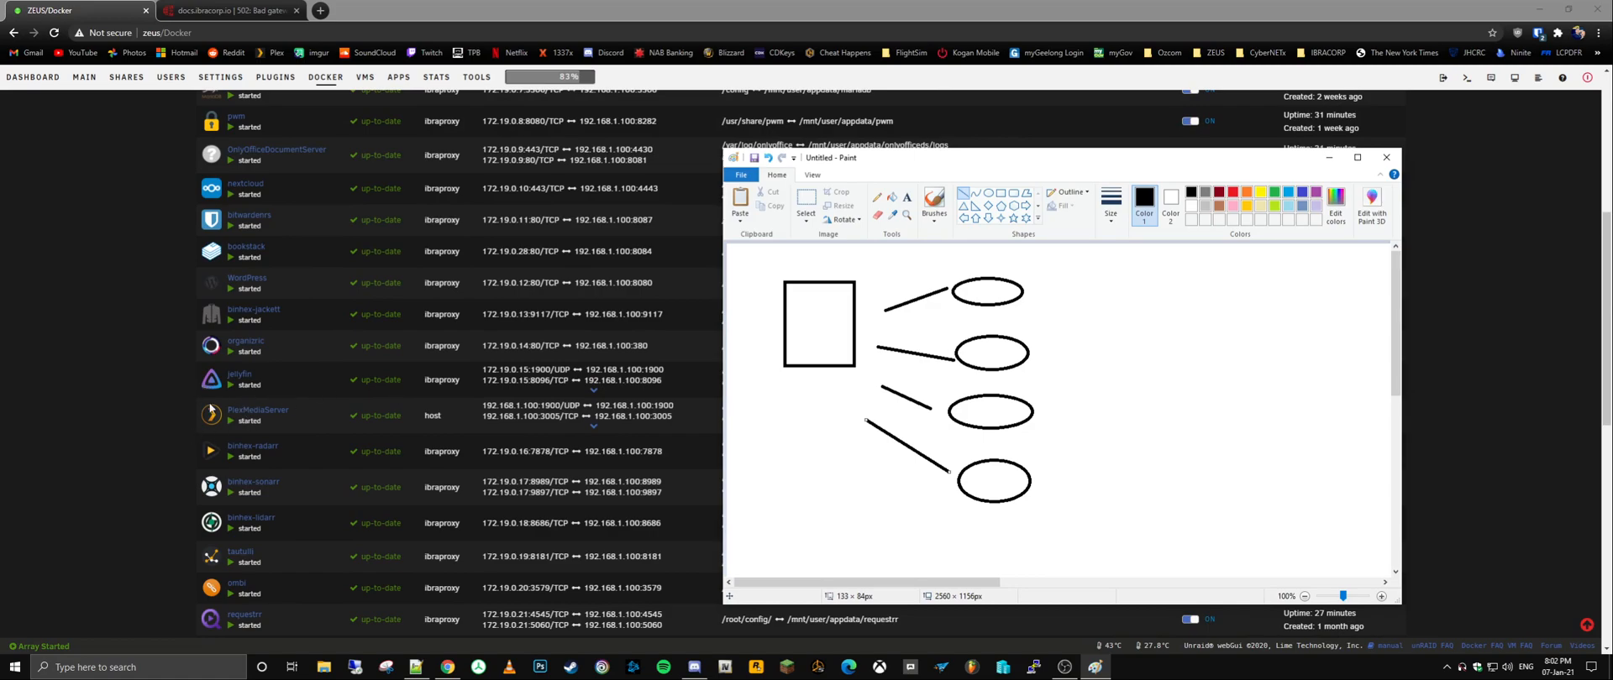
mouse_move(1087, 332)
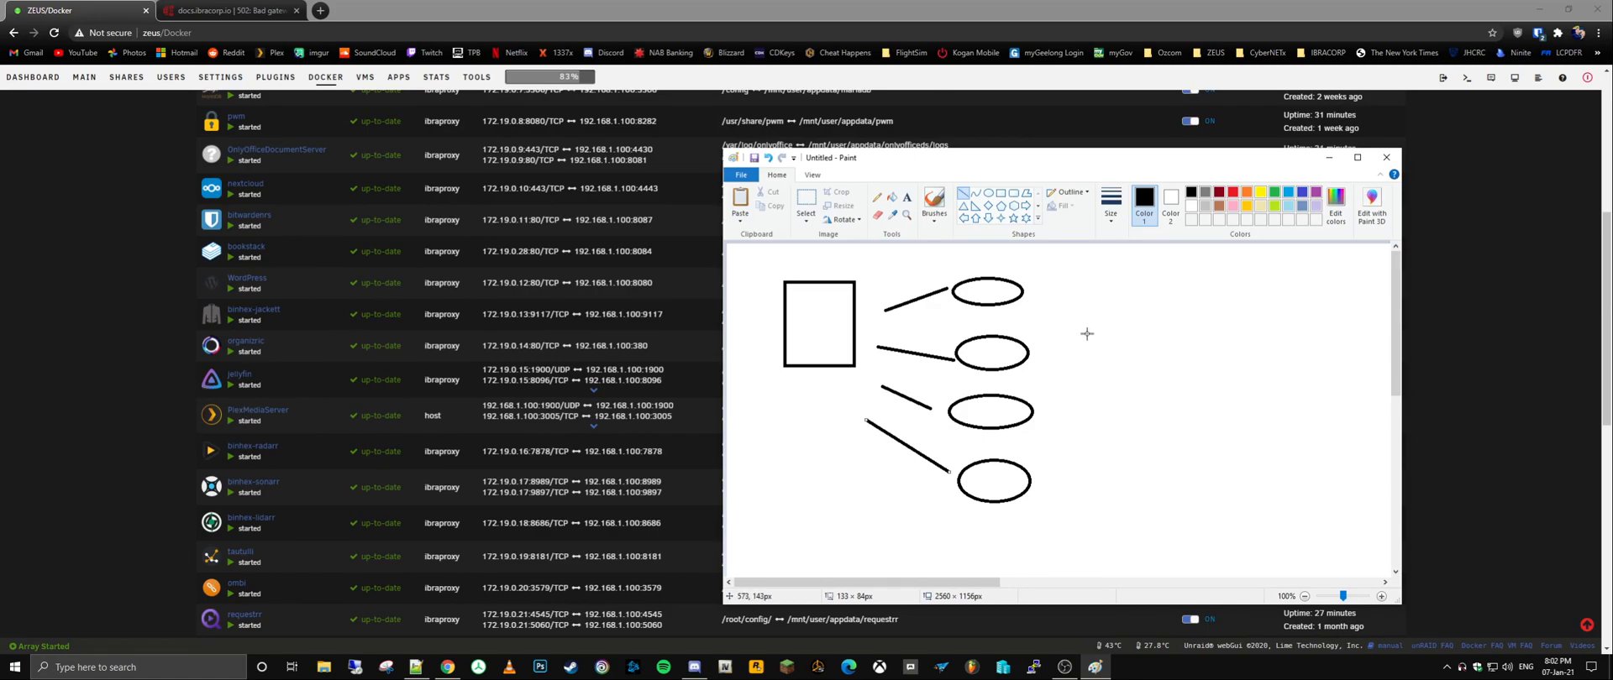
mouse_move(994, 328)
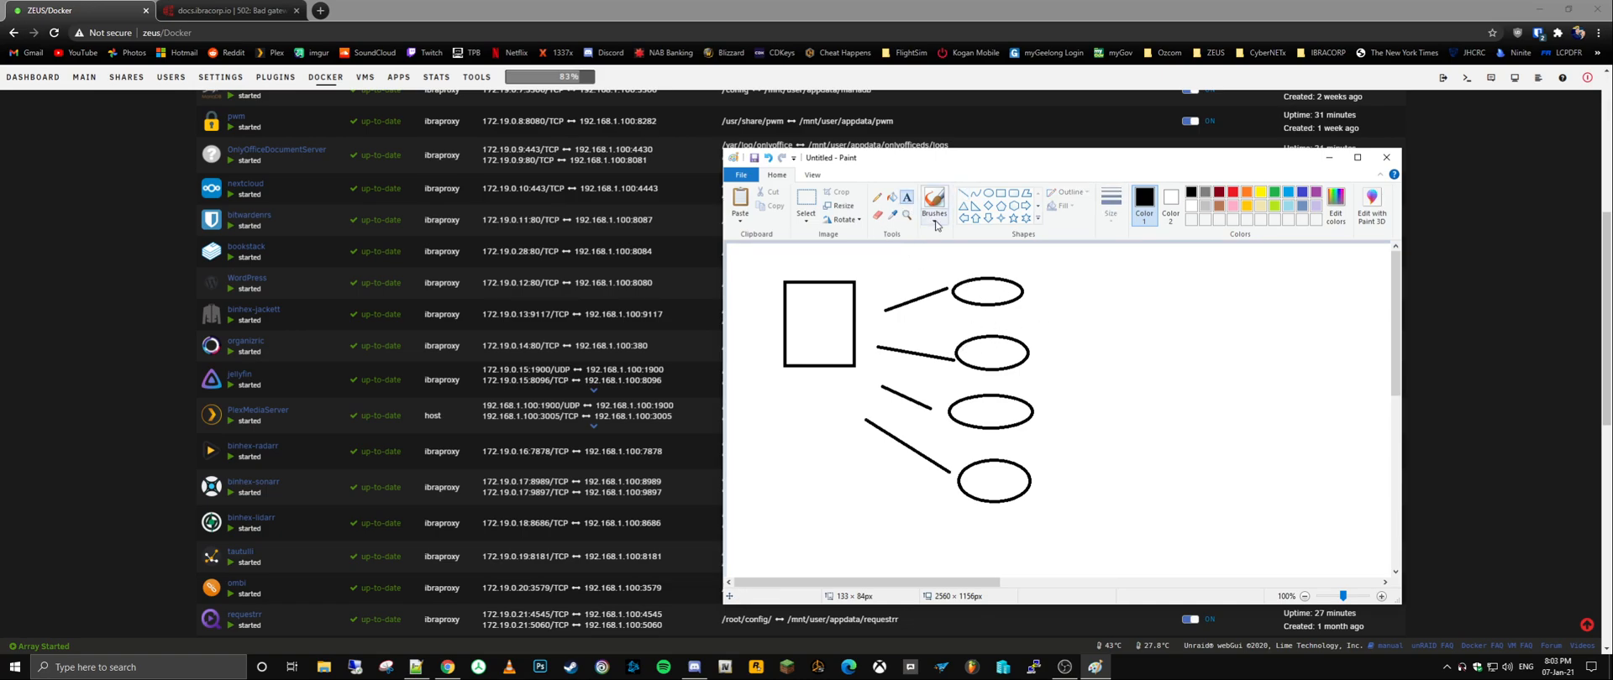
click(906, 196)
text(Data)
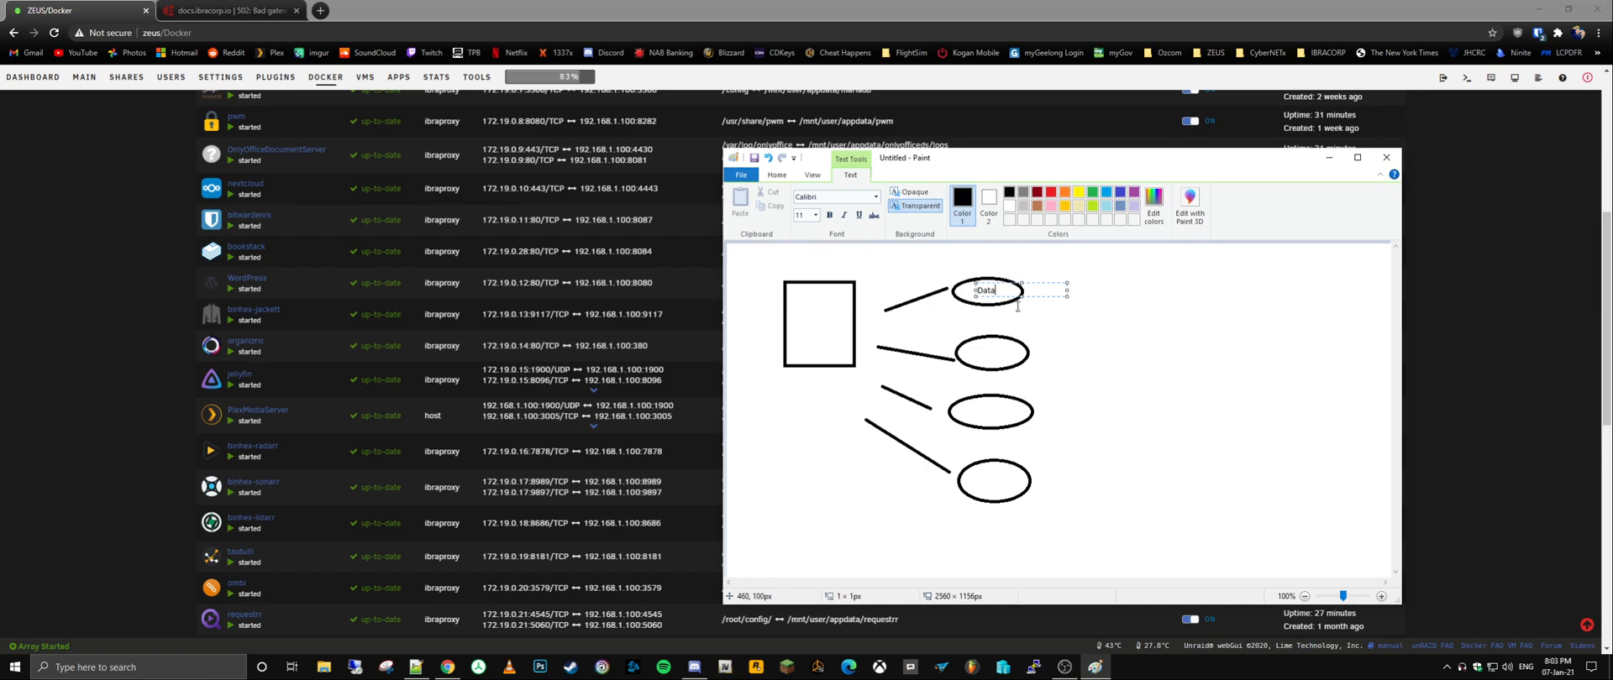
click(988, 354)
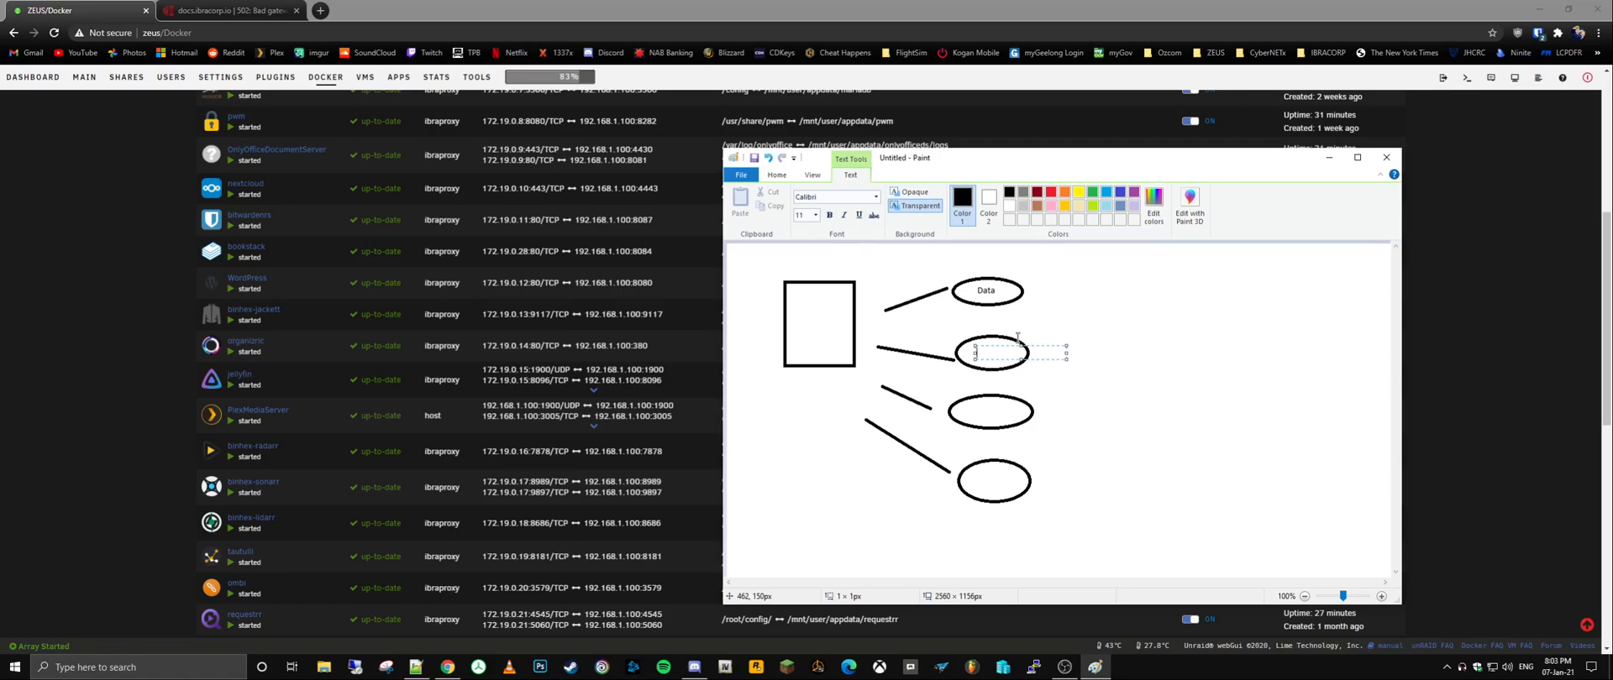
text(PHP)
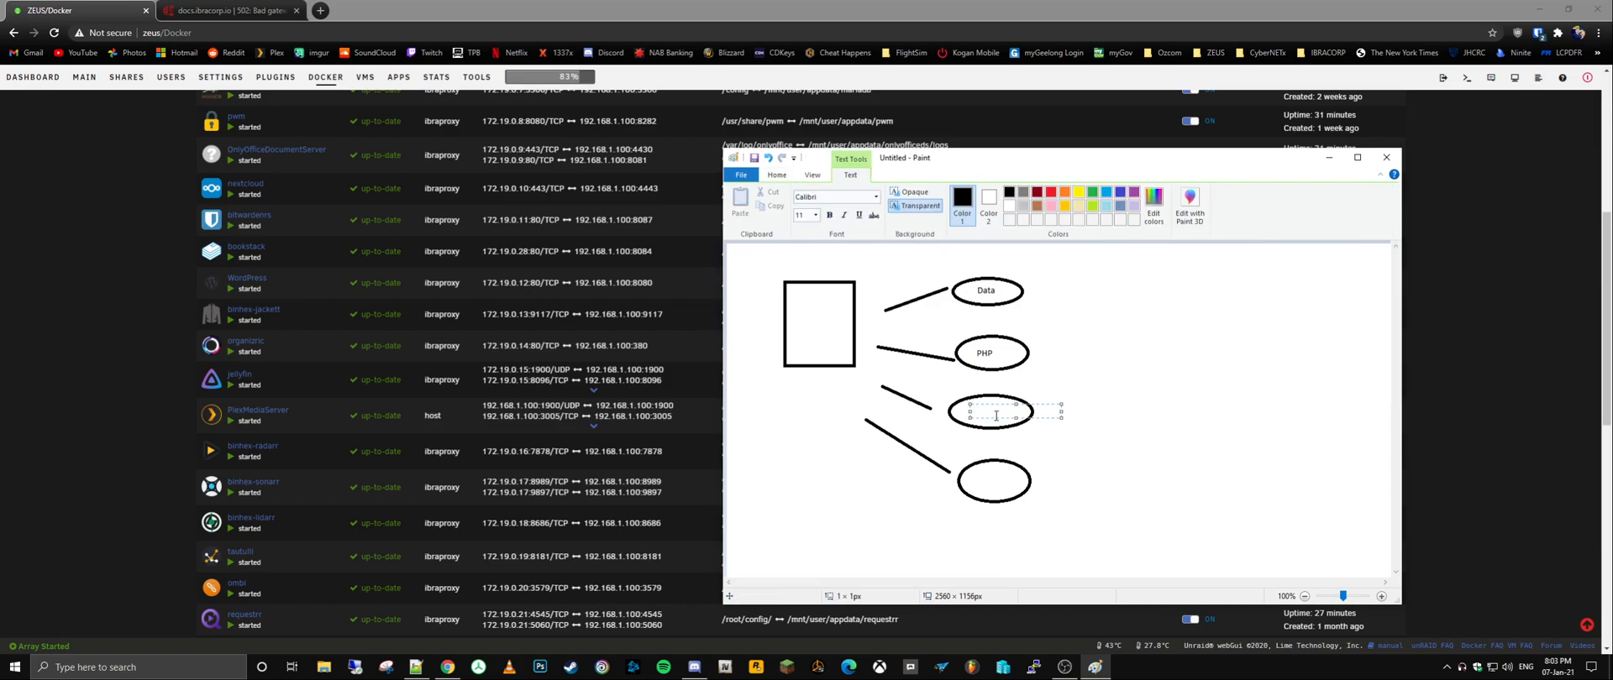
text(NGINX)
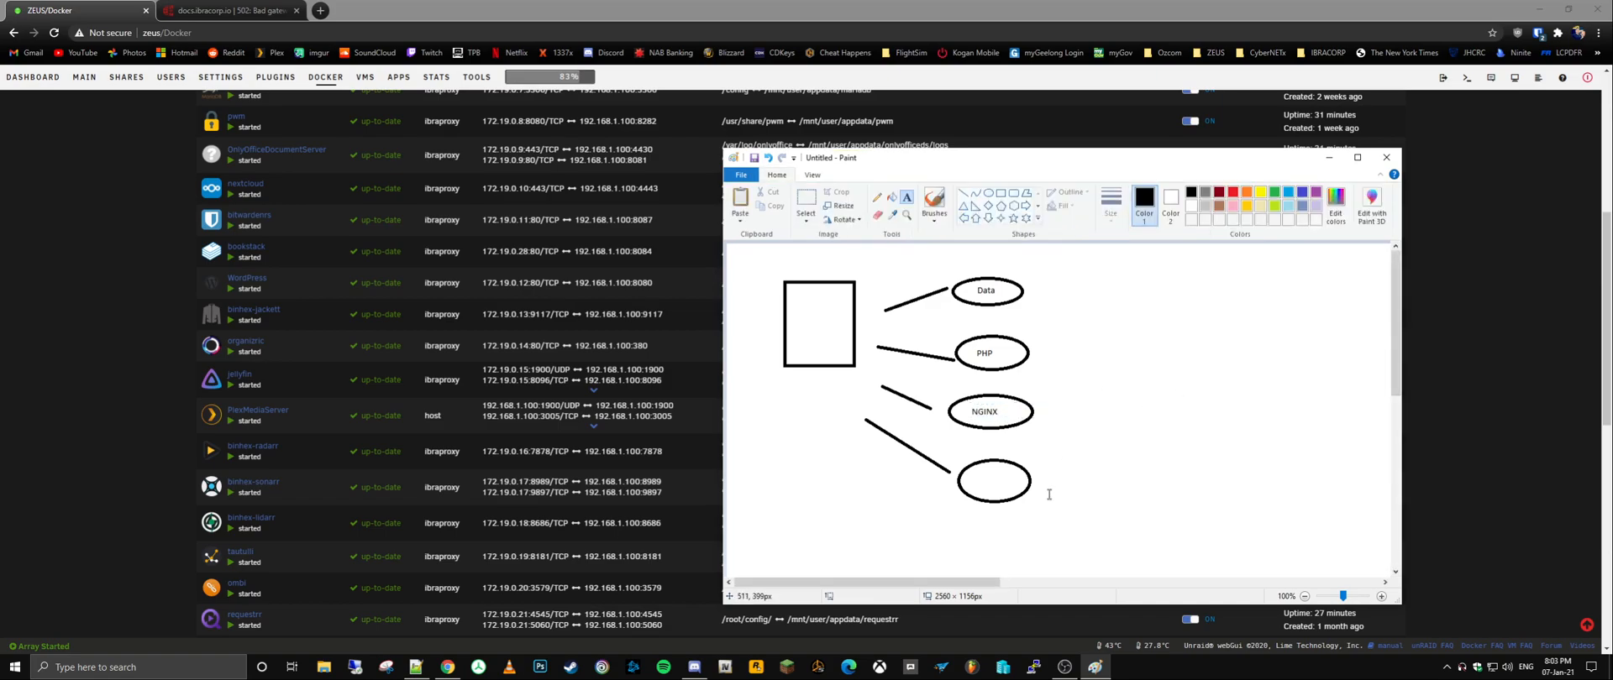
mouse_move(951, 435)
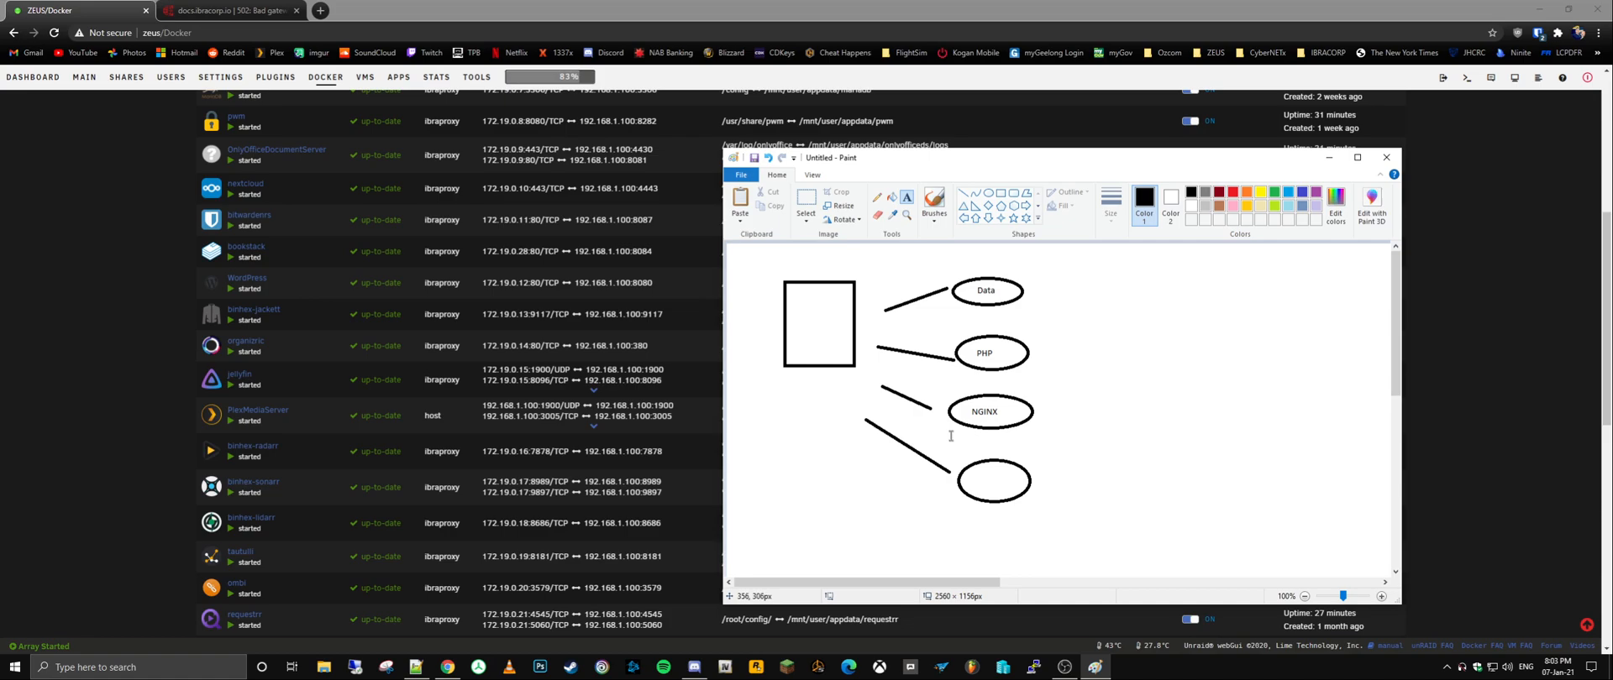
mouse_move(844, 277)
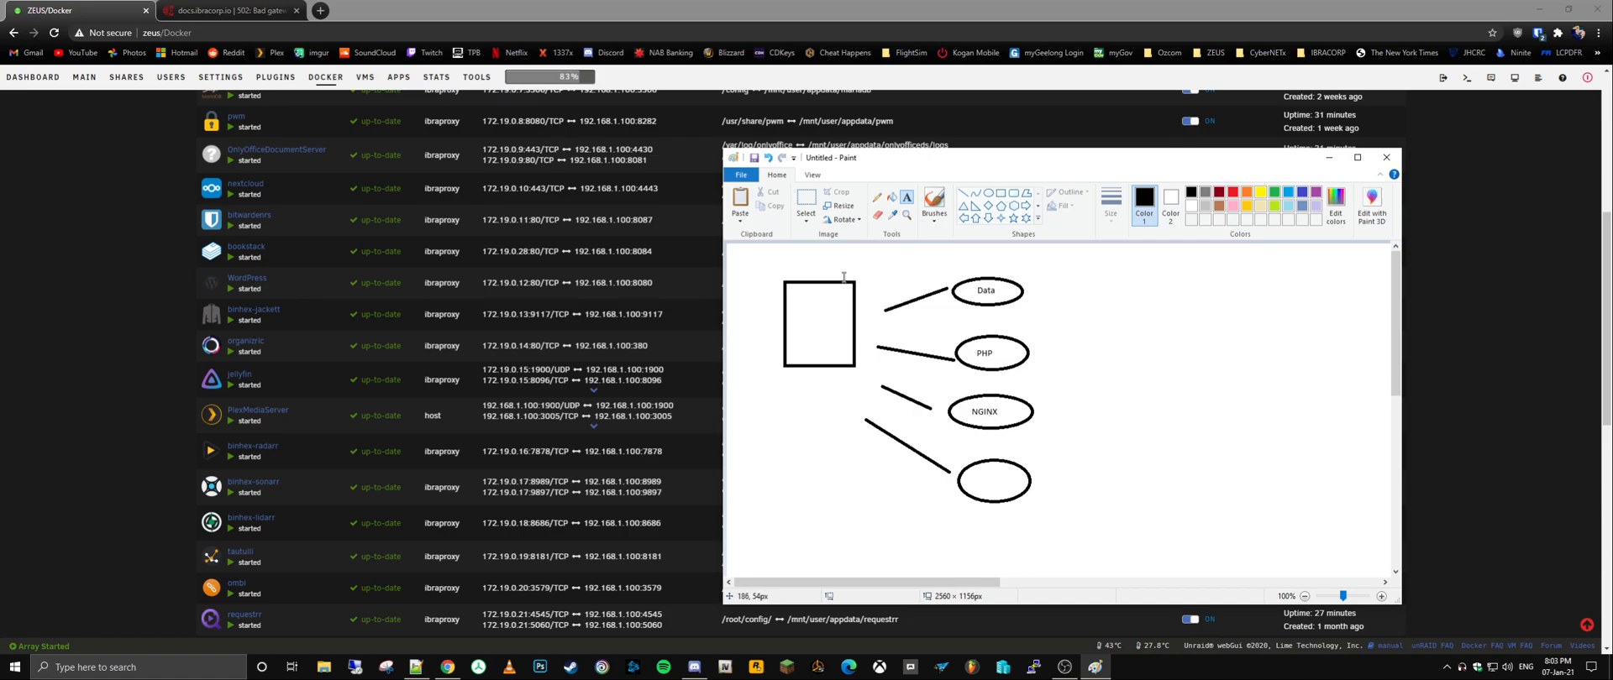
mouse_move(843, 278)
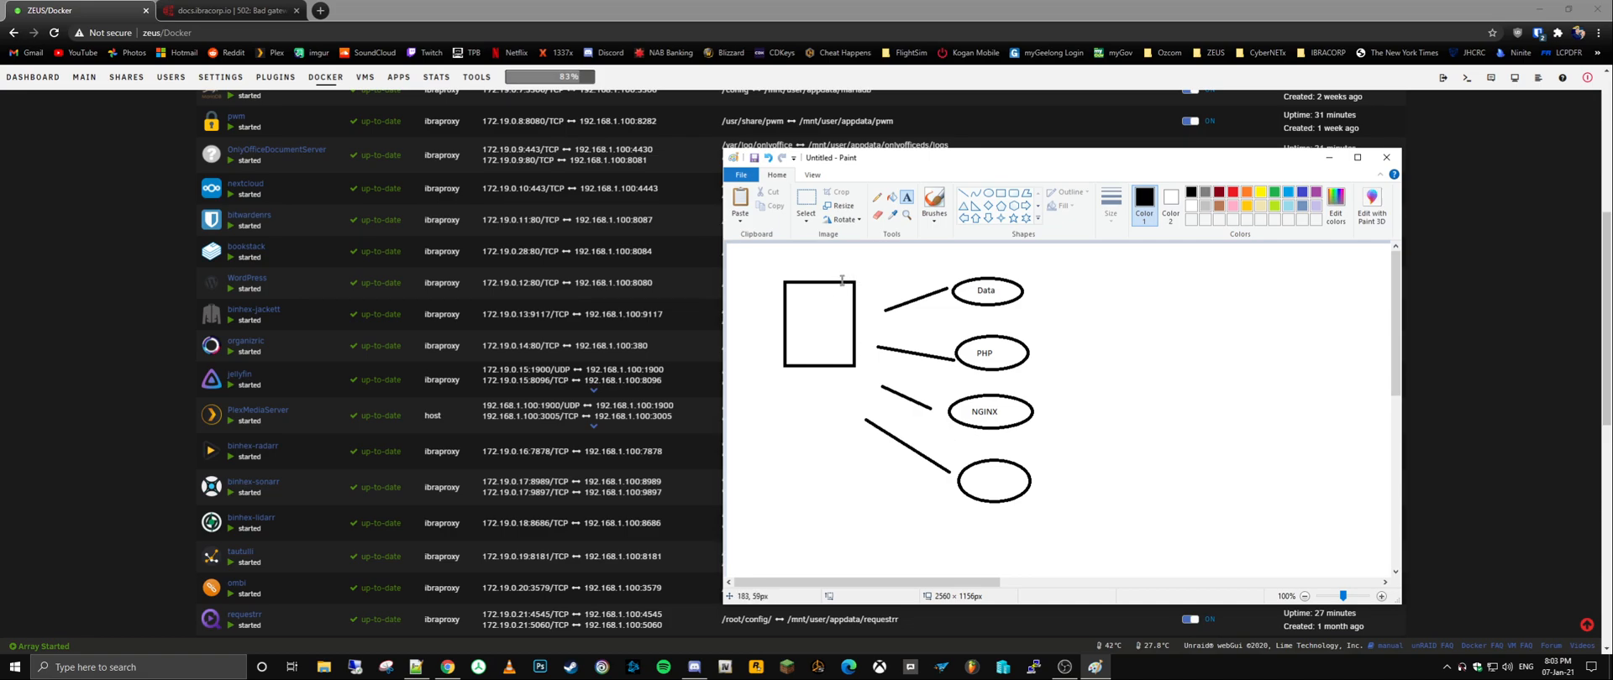
mouse_move(823, 268)
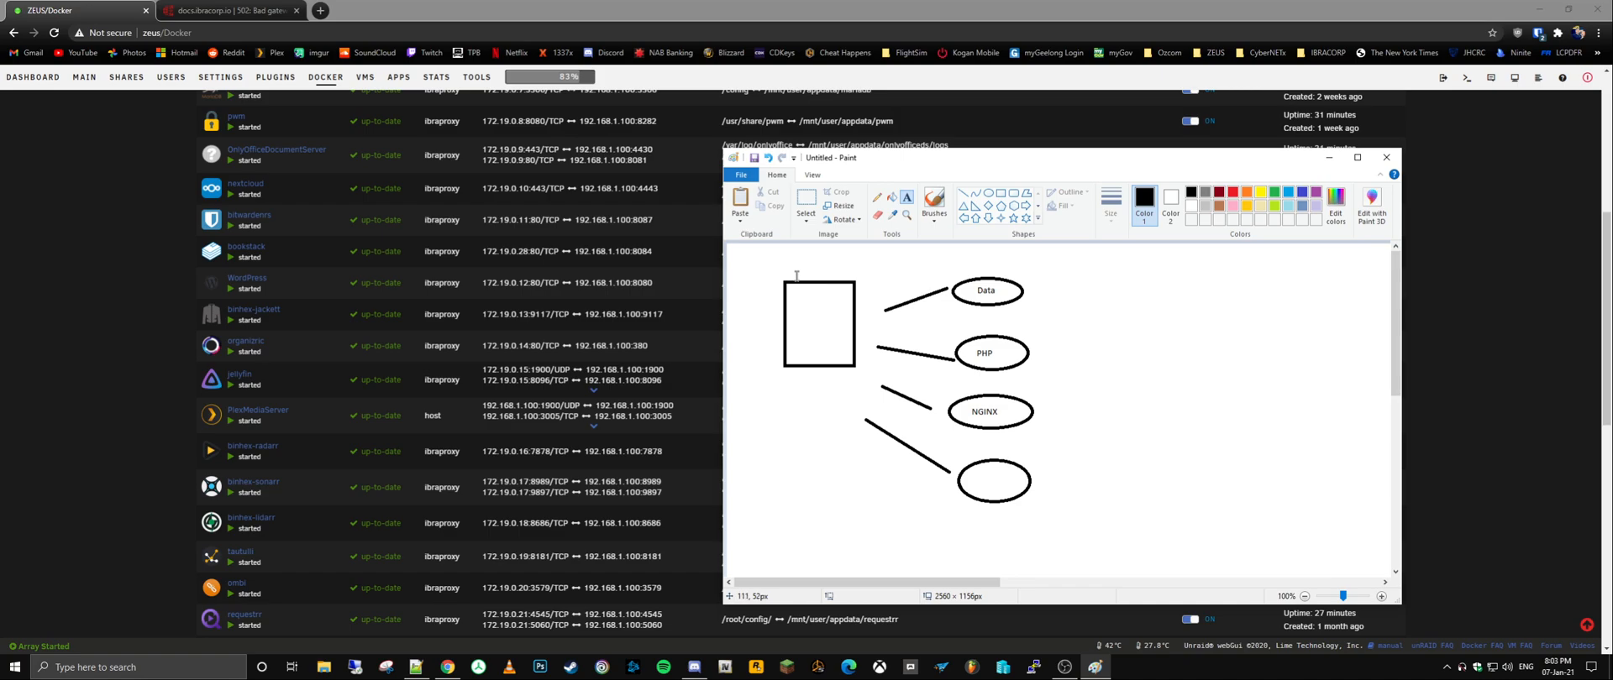
mouse_move(965, 282)
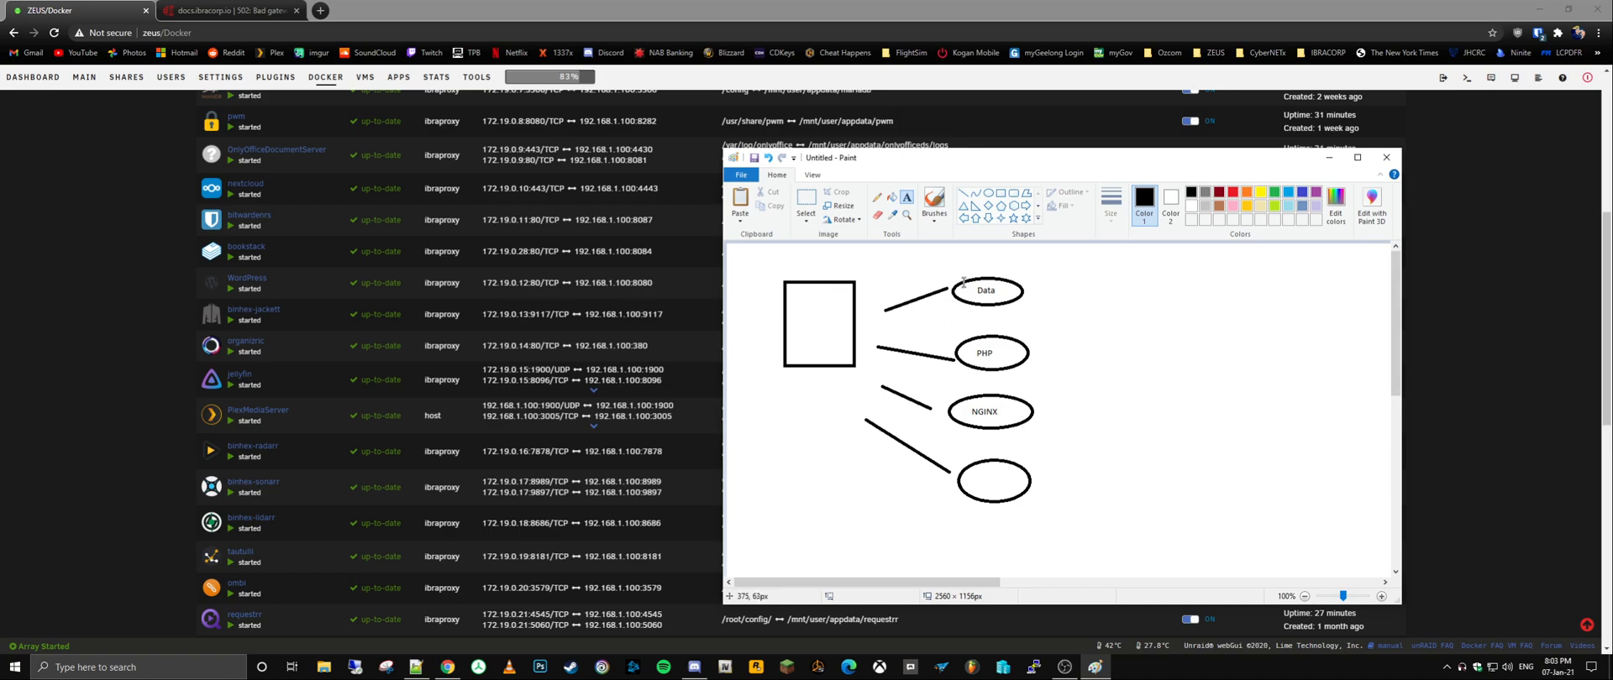
mouse_move(843, 314)
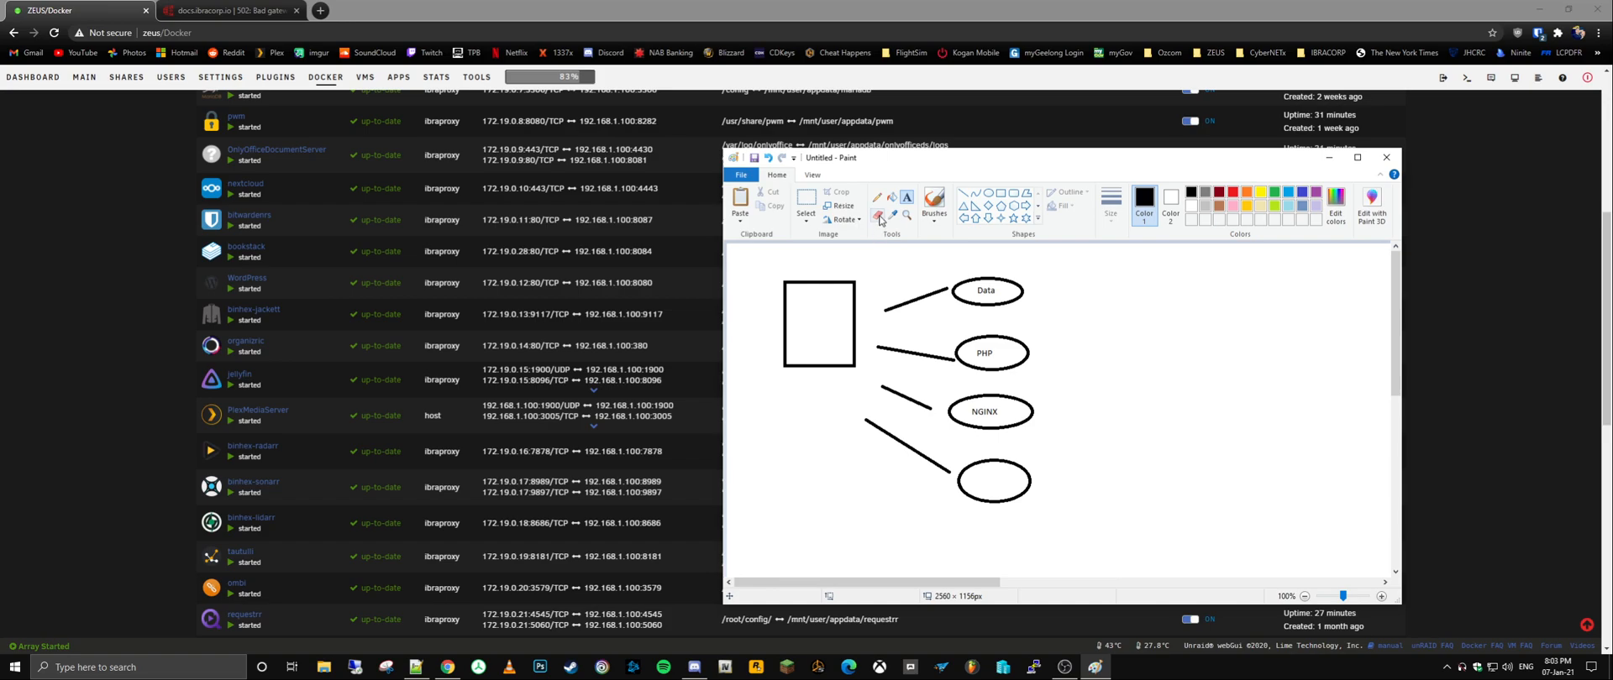
mouse_move(741, 174)
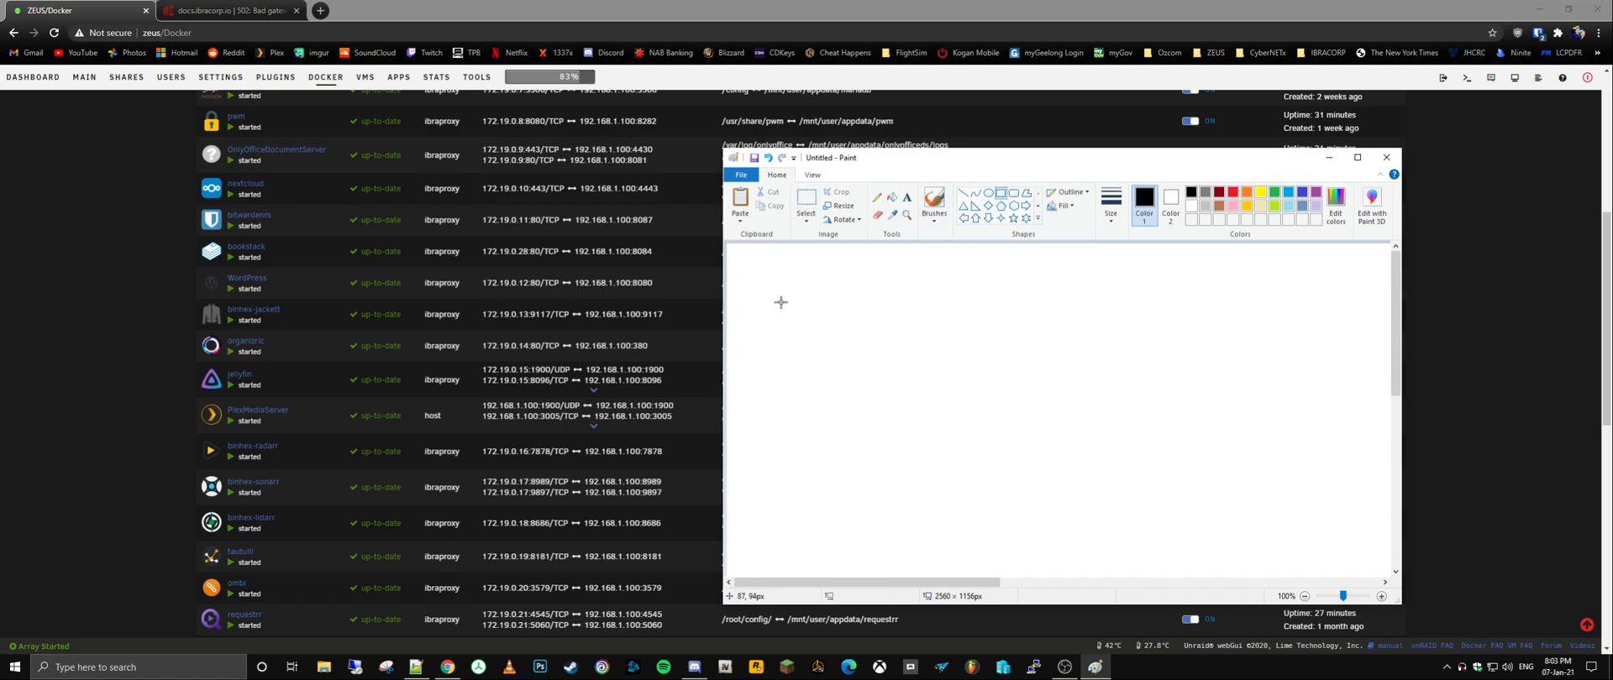
Step: Draw a tall rectangle and a second larger rectangle overlapping it on the blank canvas
drag(778, 297, 888, 447)
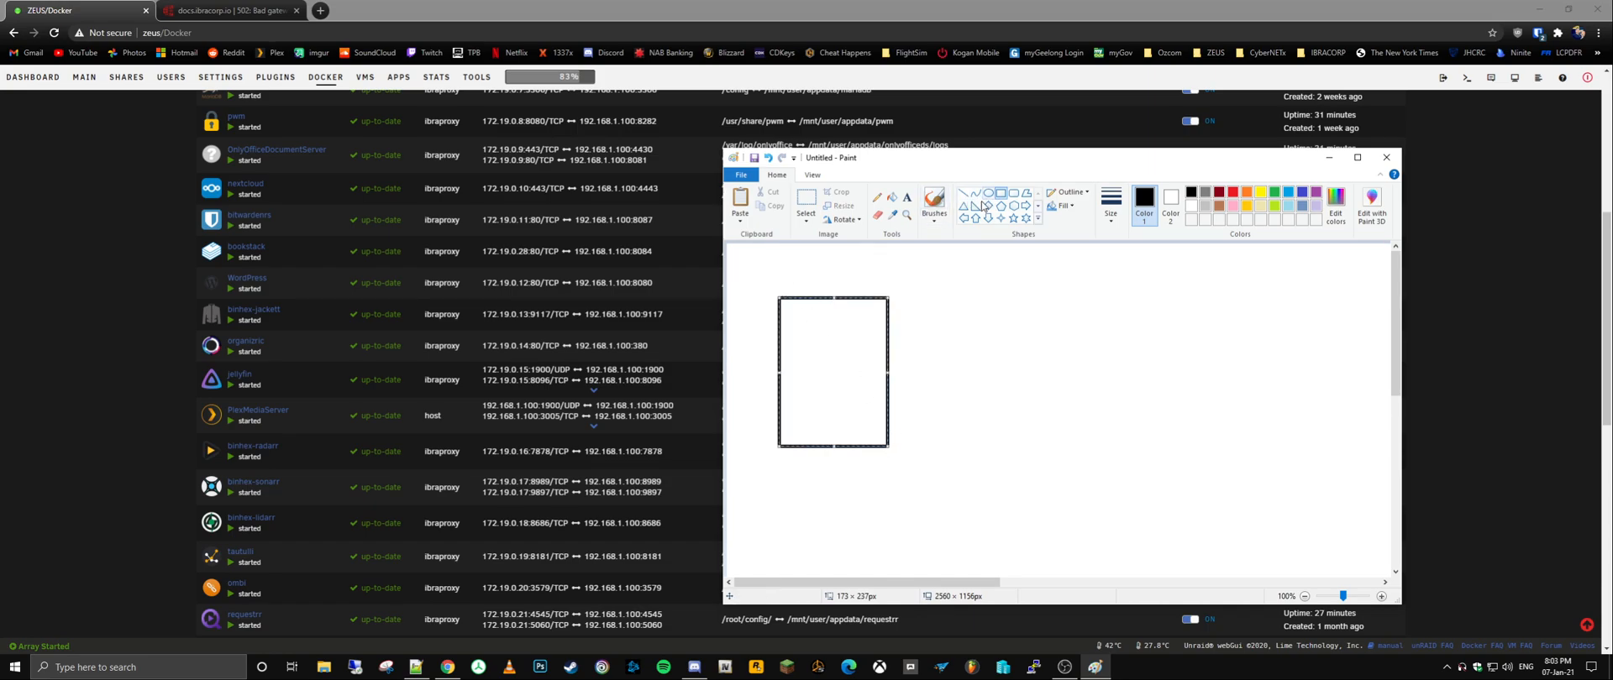
drag(776, 268, 937, 447)
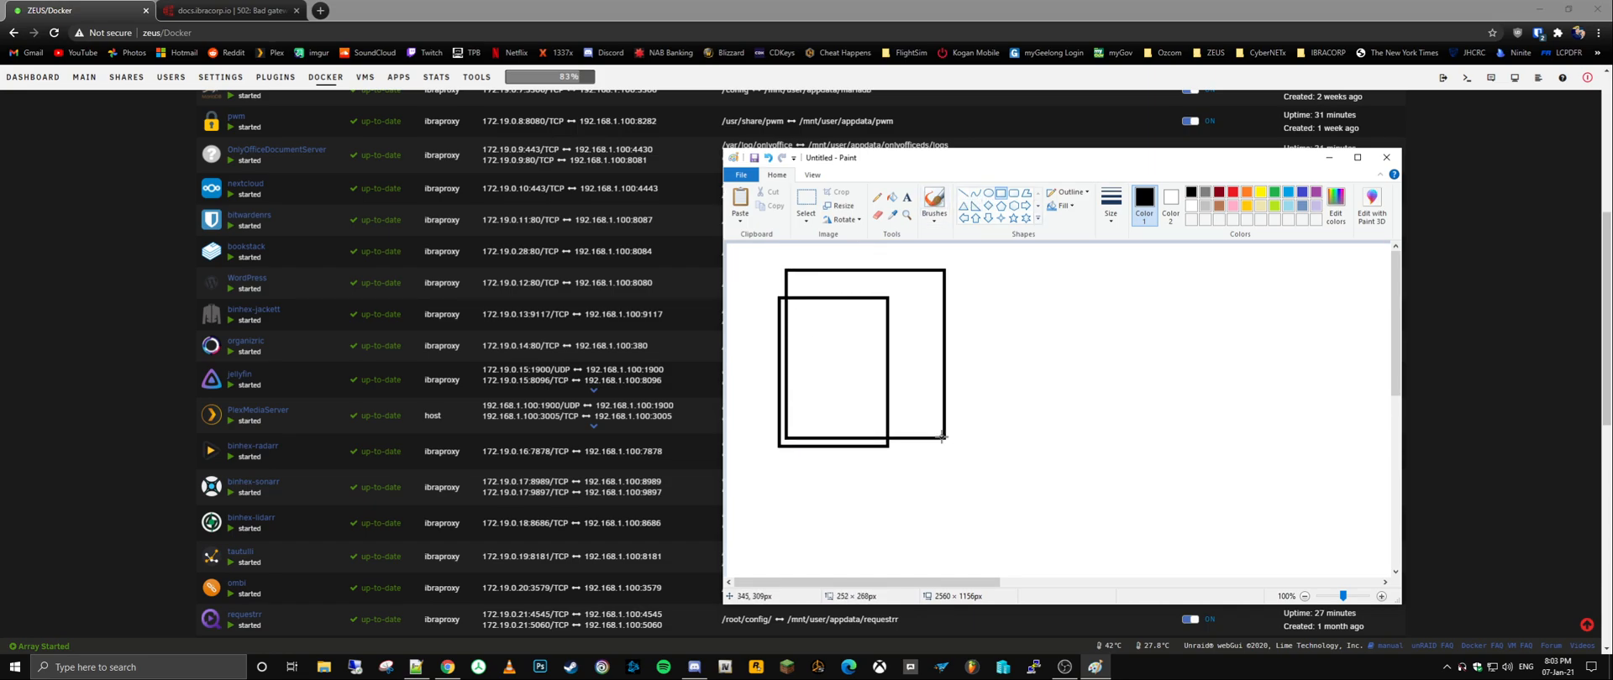
drag(941, 437, 904, 430)
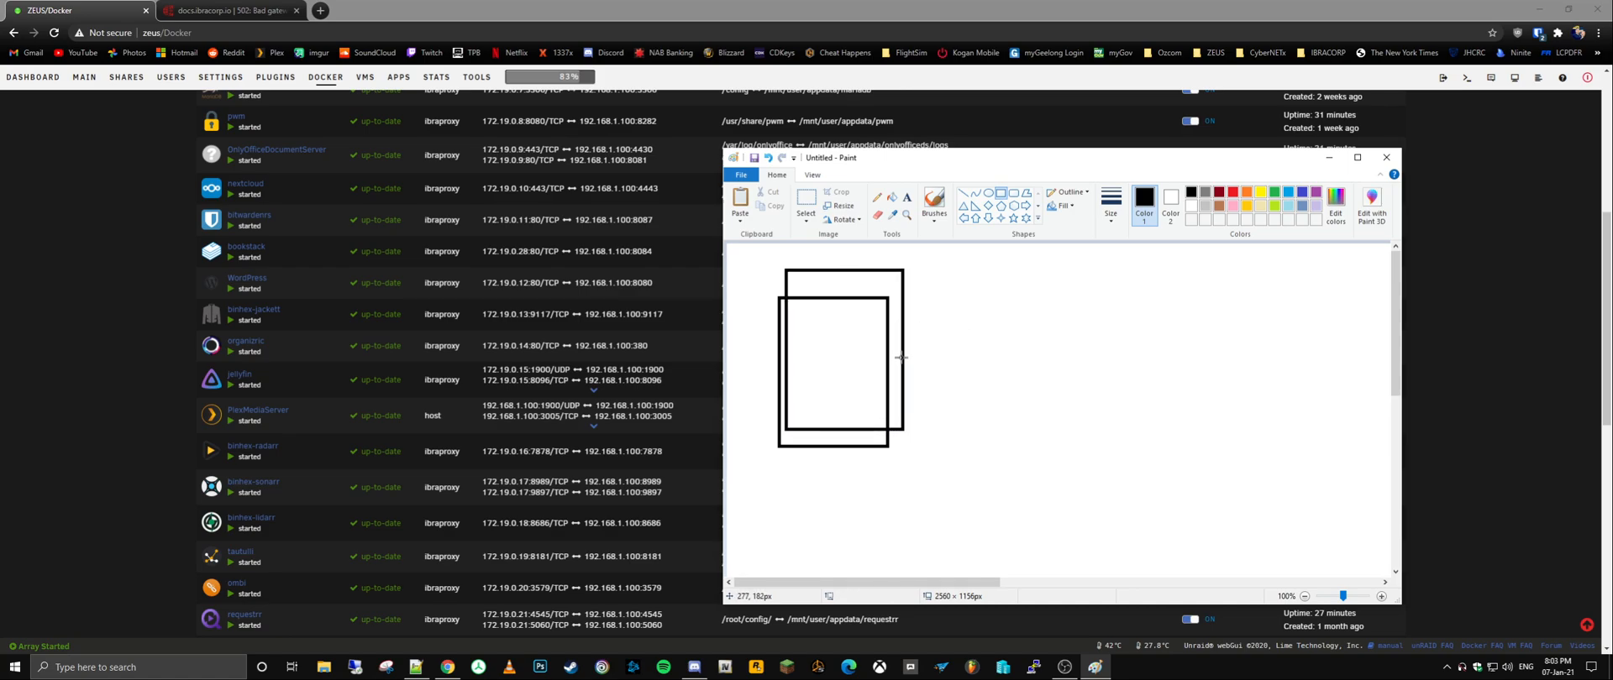
mouse_move(897, 314)
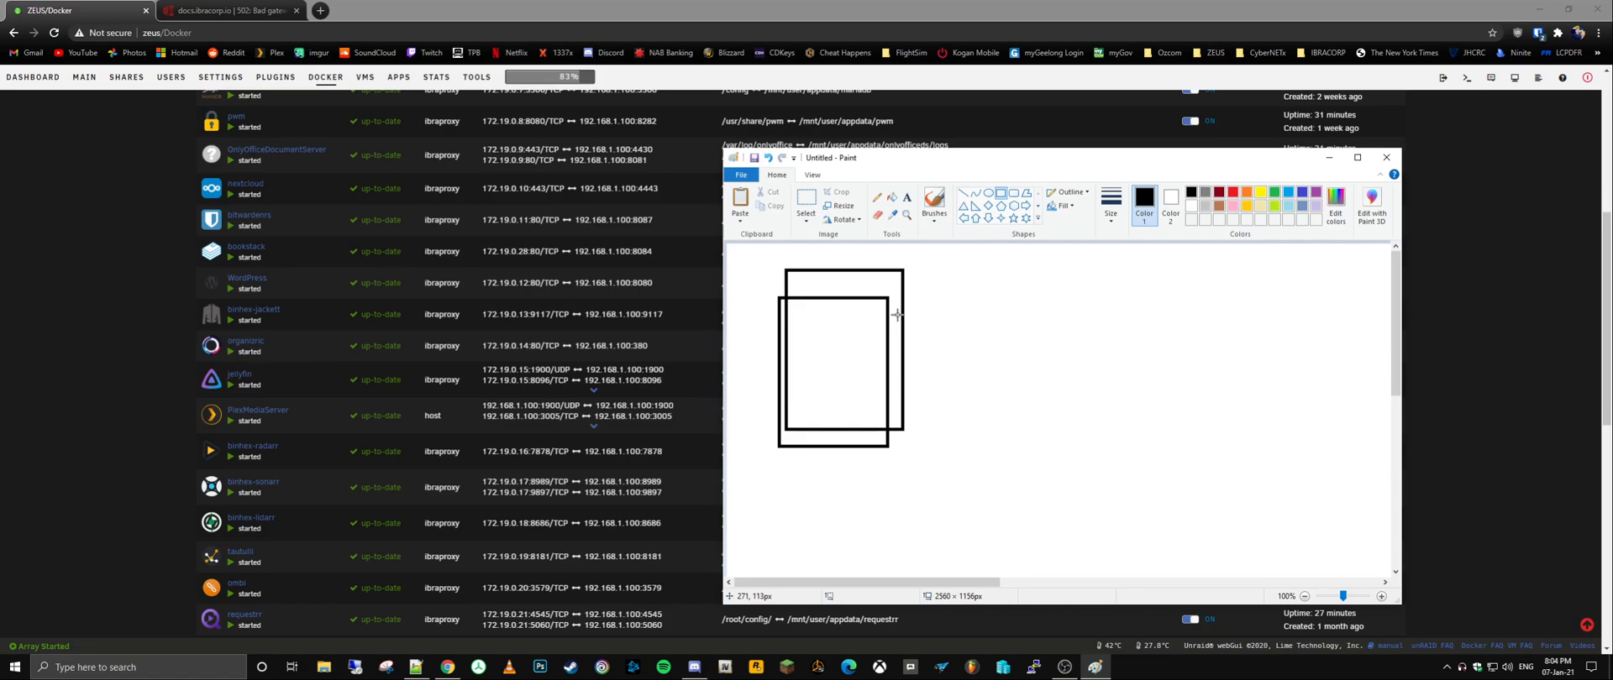
mouse_move(850, 349)
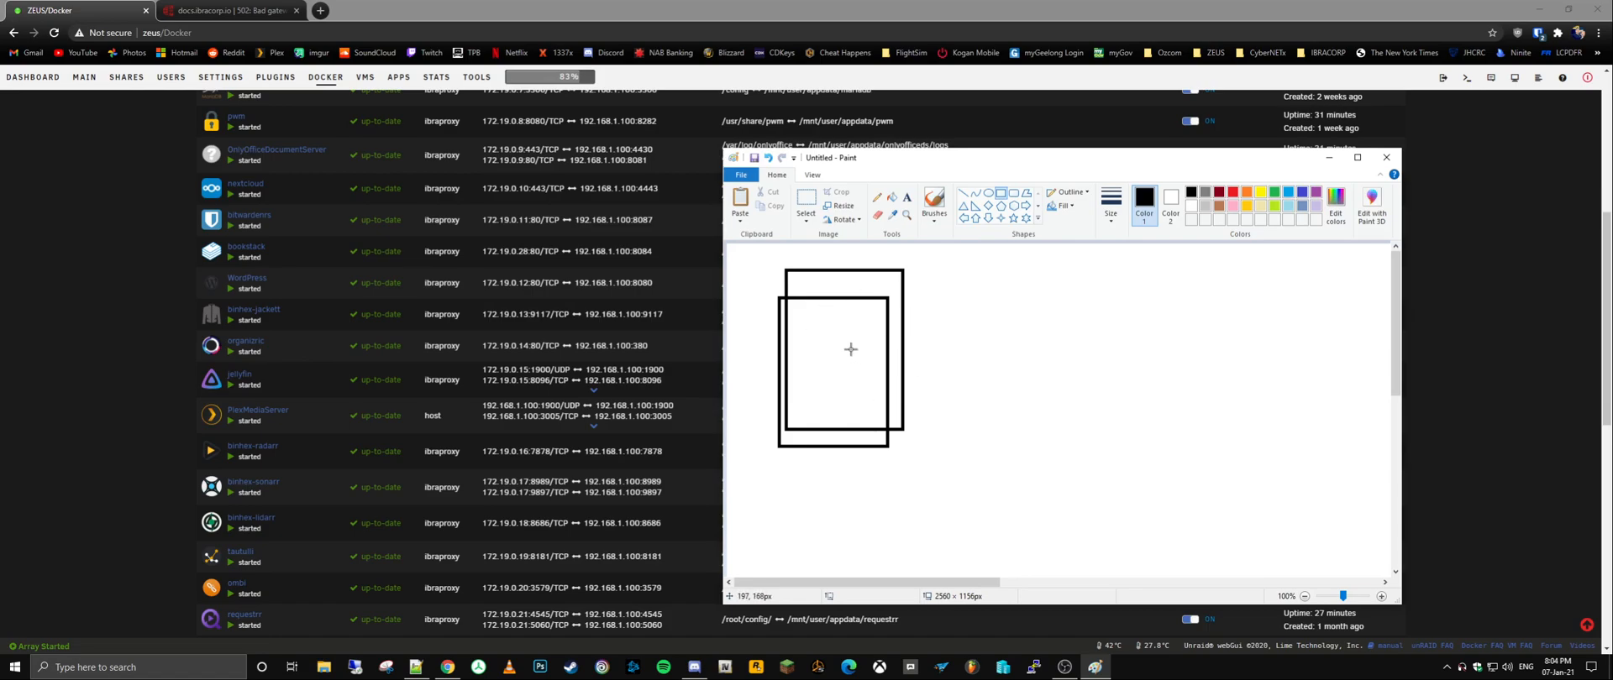
mouse_move(870, 395)
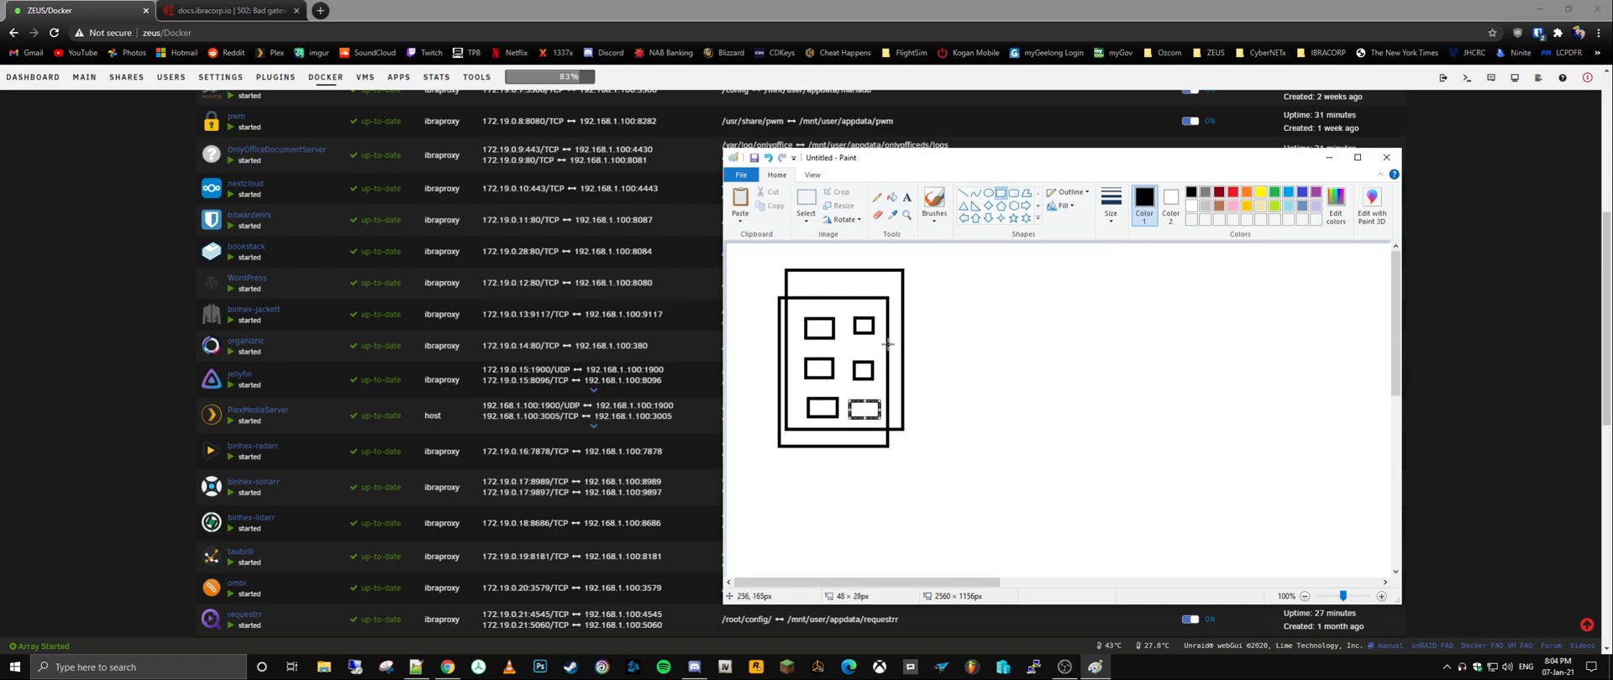
mouse_move(887, 339)
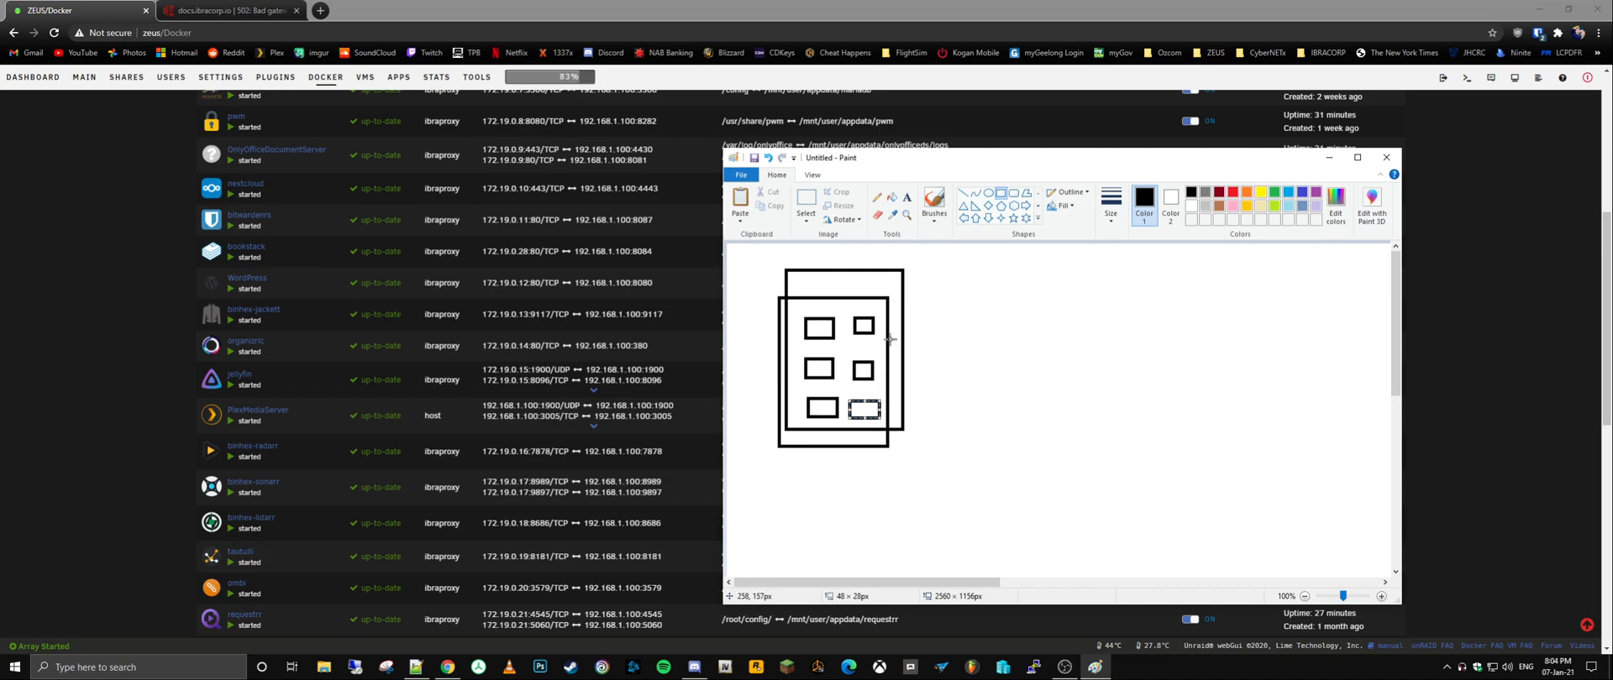
mouse_move(946, 331)
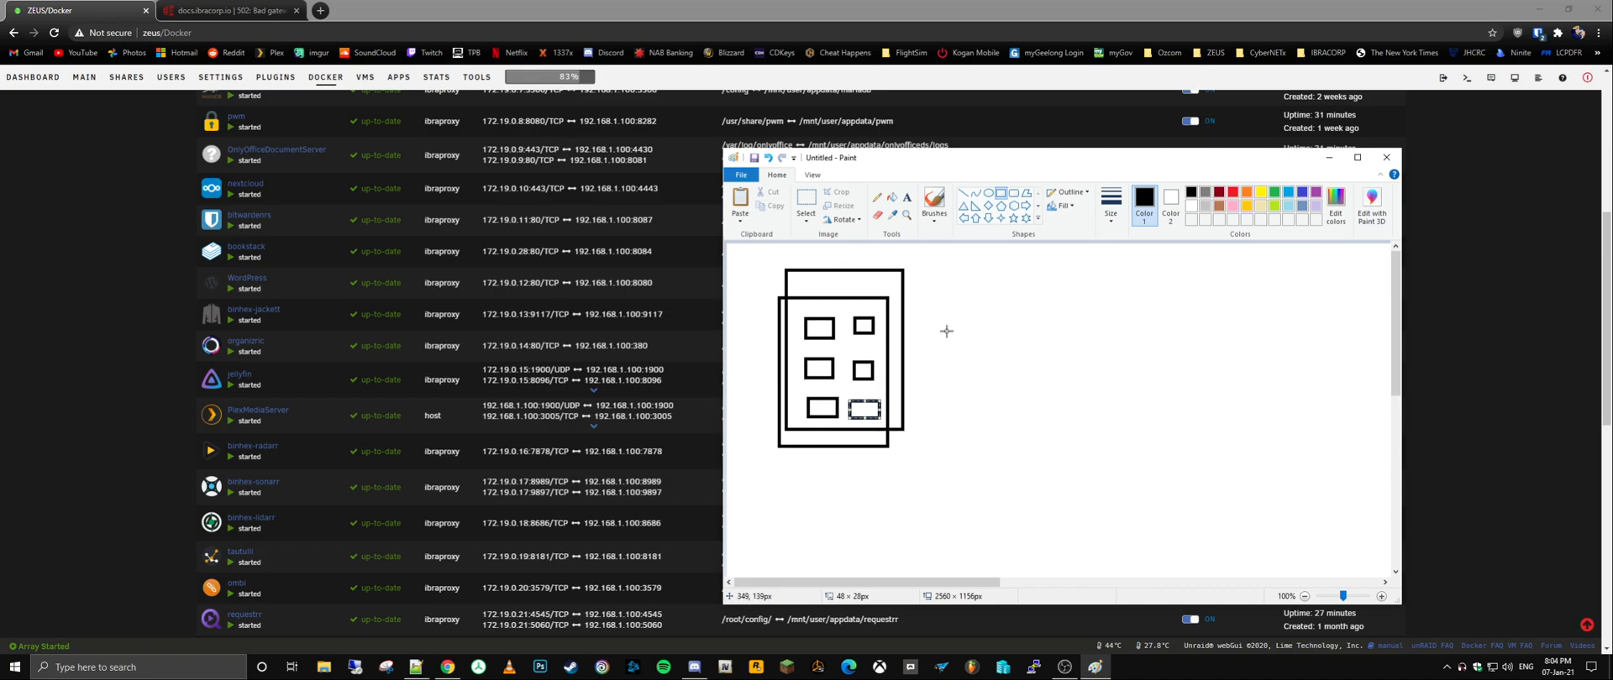
mouse_move(969, 329)
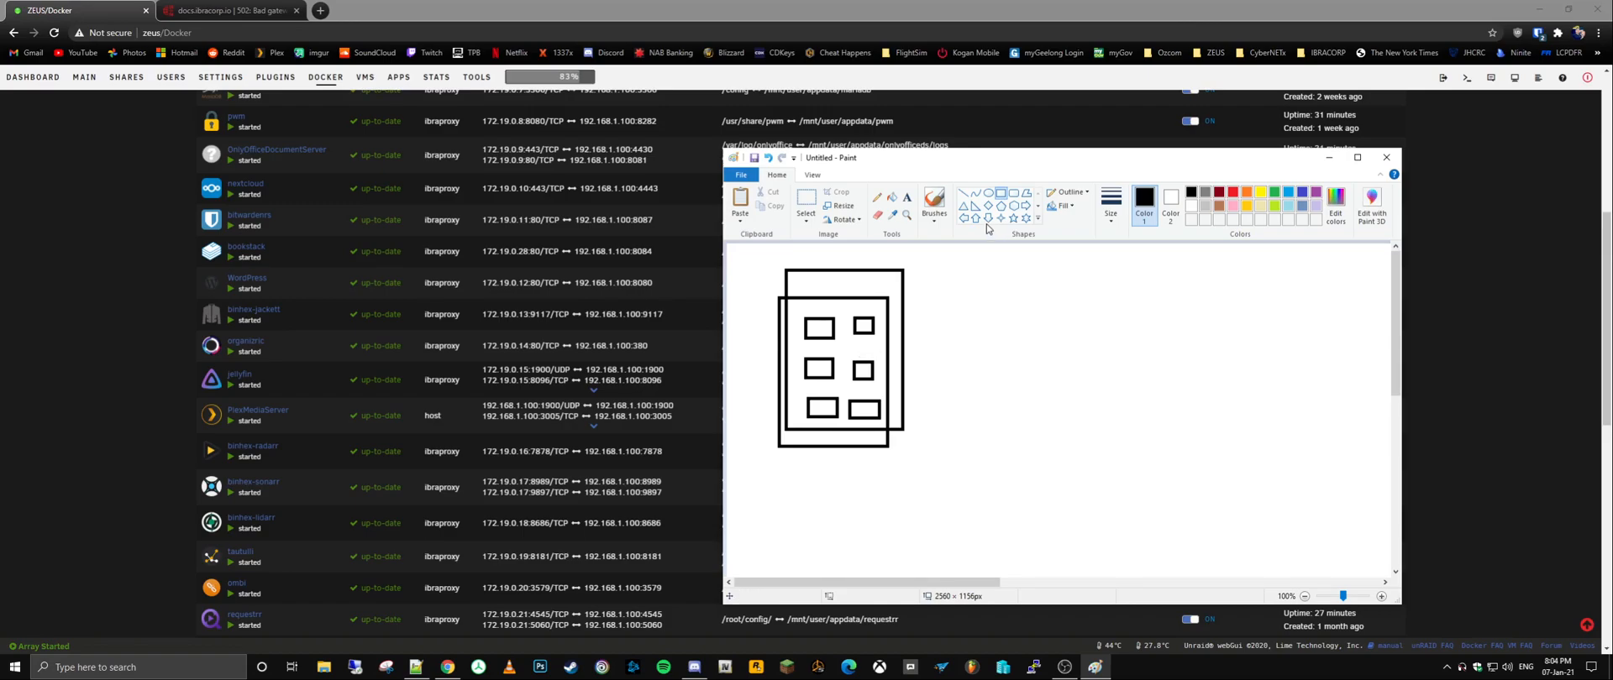
Step: Draw two thin bars, lines linking them to the rectangles, and a large box enclosing both bars
drag(1029, 314, 1105, 338)
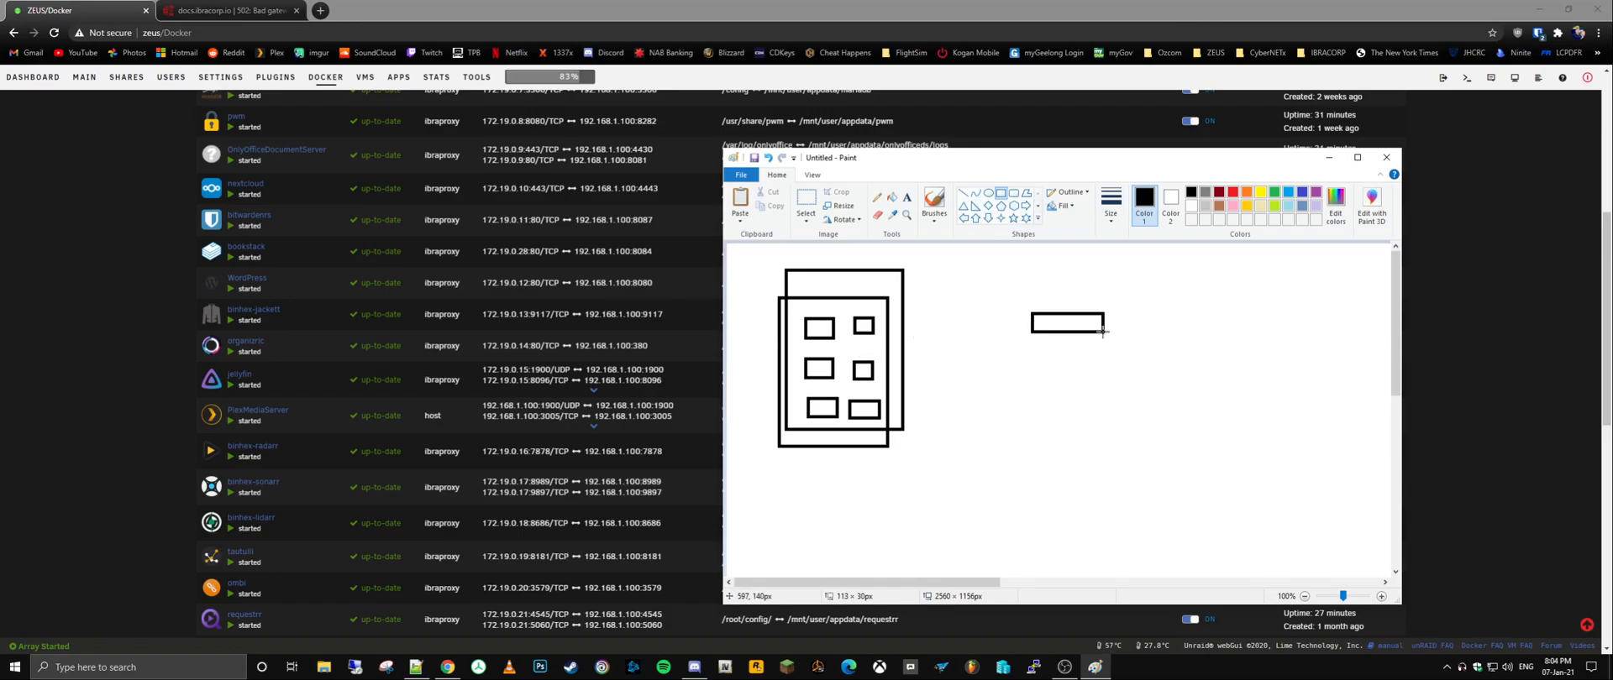
drag(1033, 356, 1114, 378)
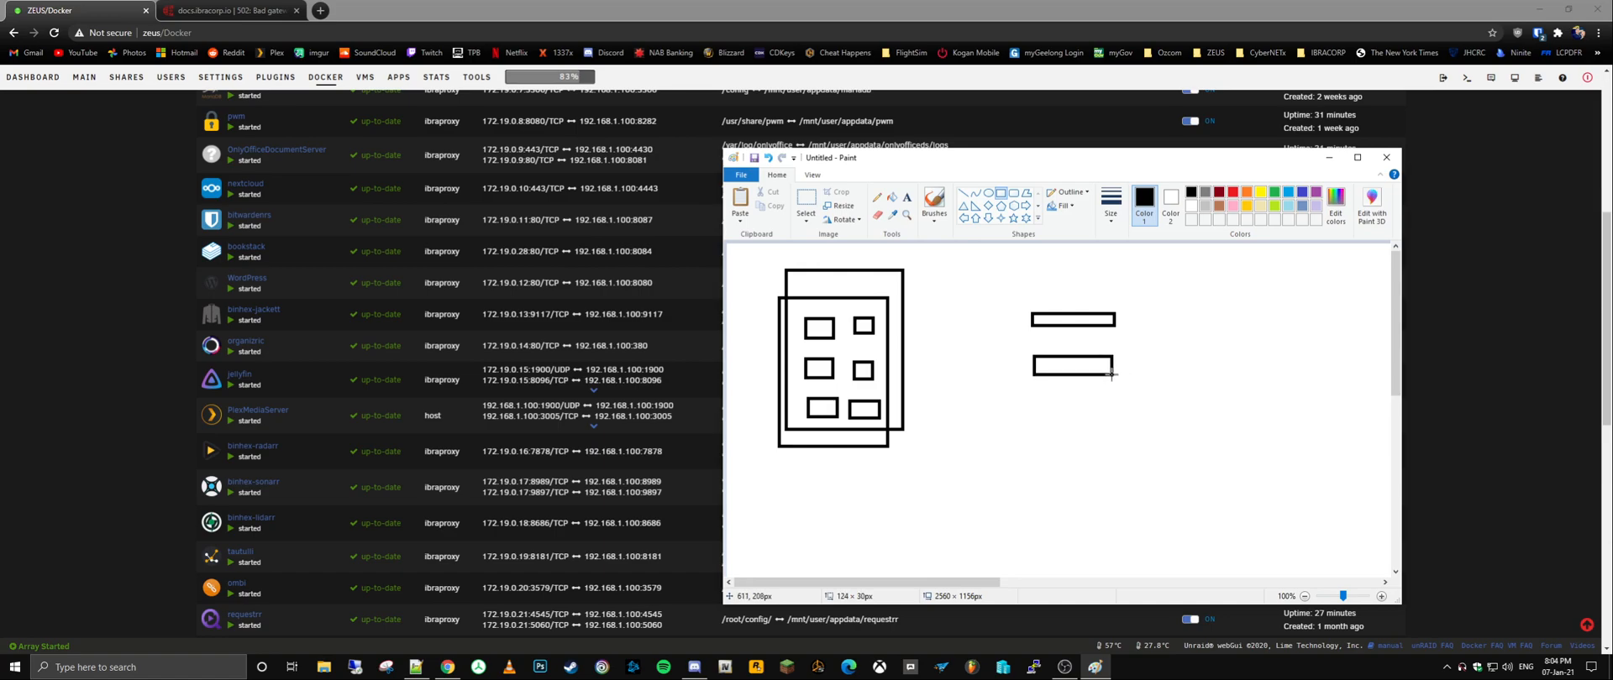
drag(912, 316, 1022, 314)
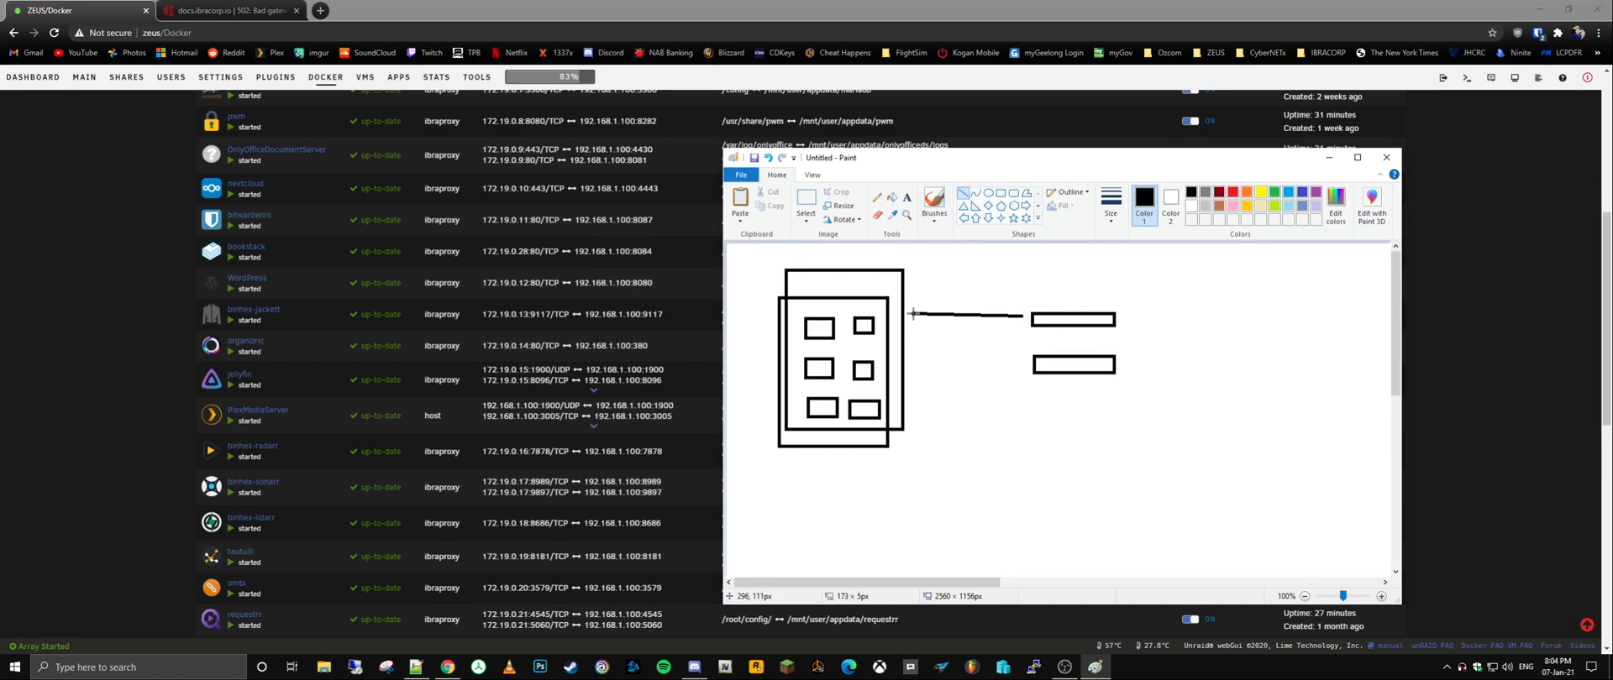
drag(911, 366, 1023, 370)
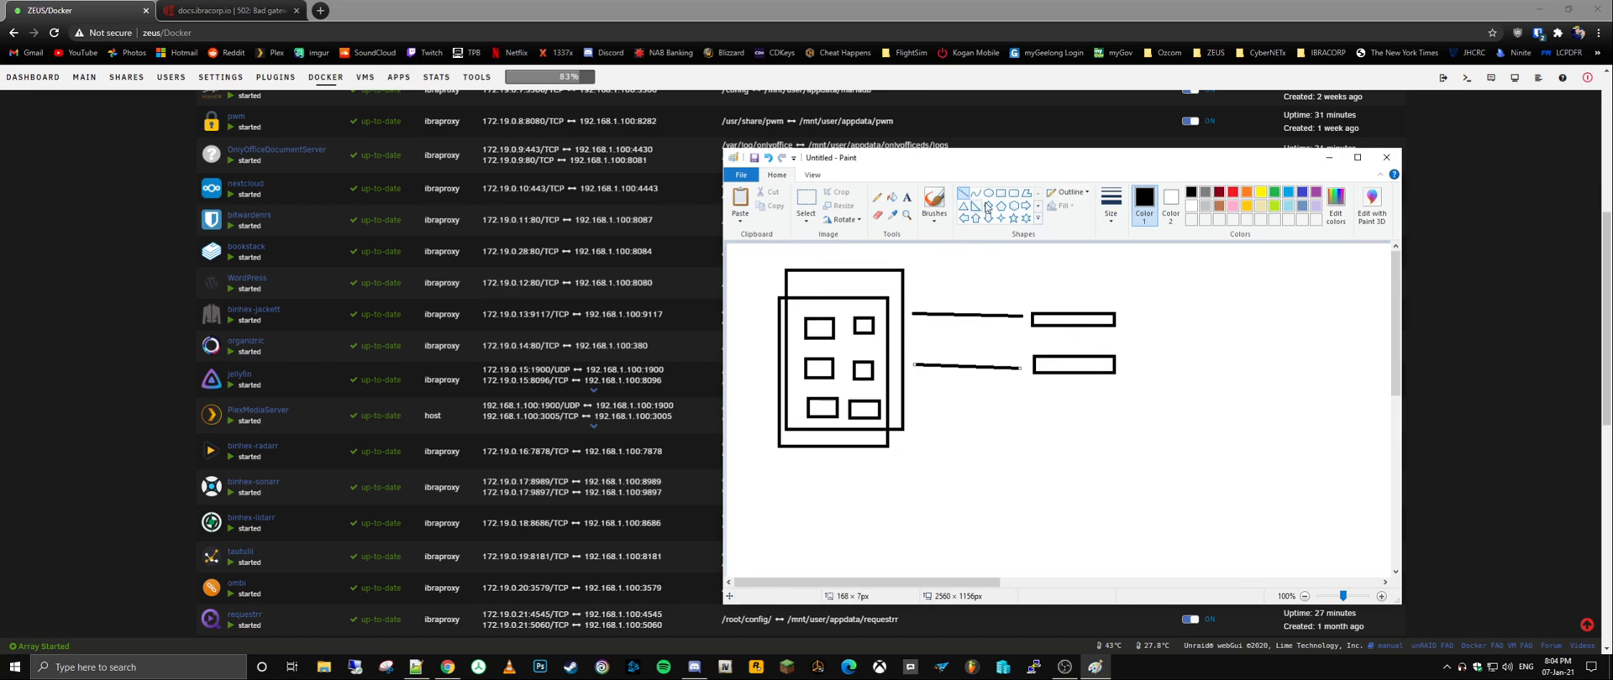
drag(1022, 278, 1144, 467)
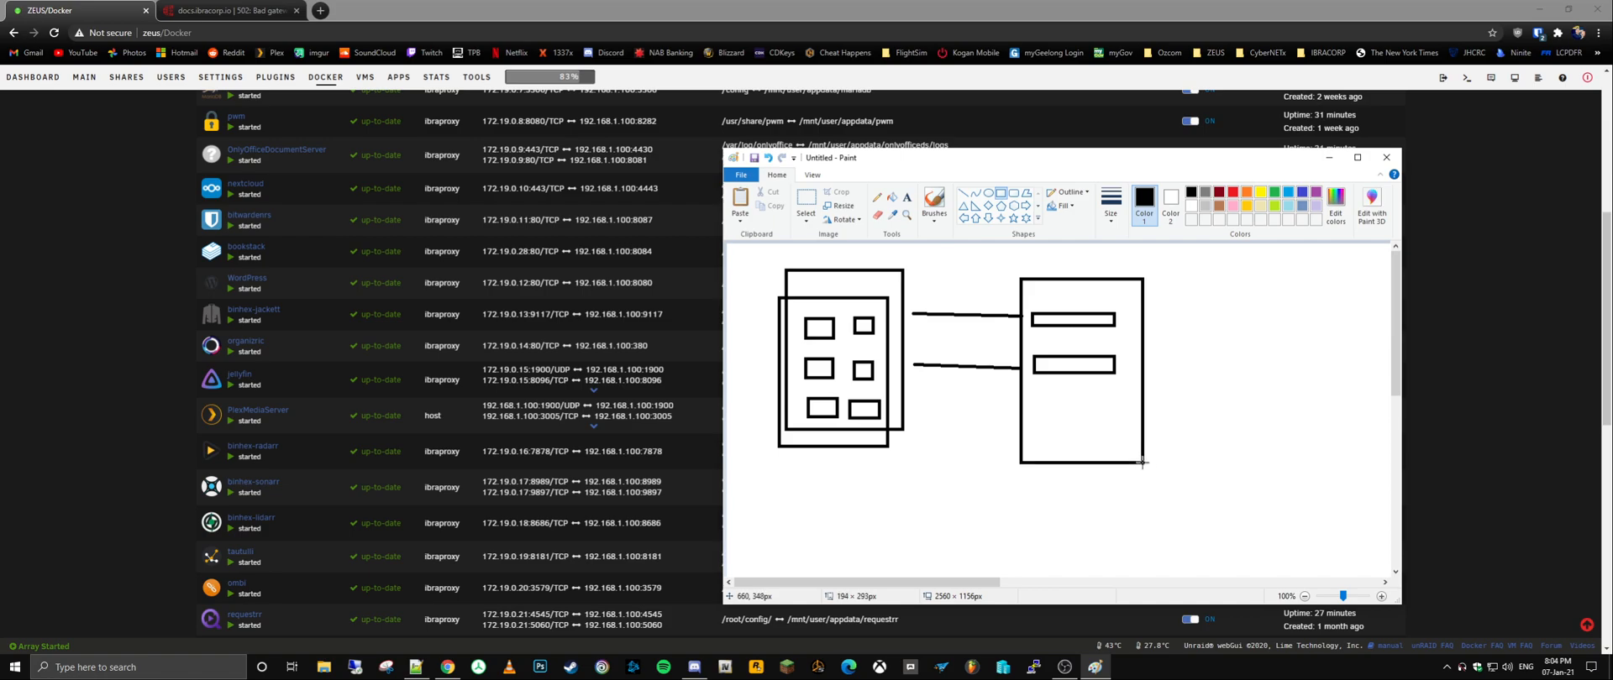
mouse_move(934, 528)
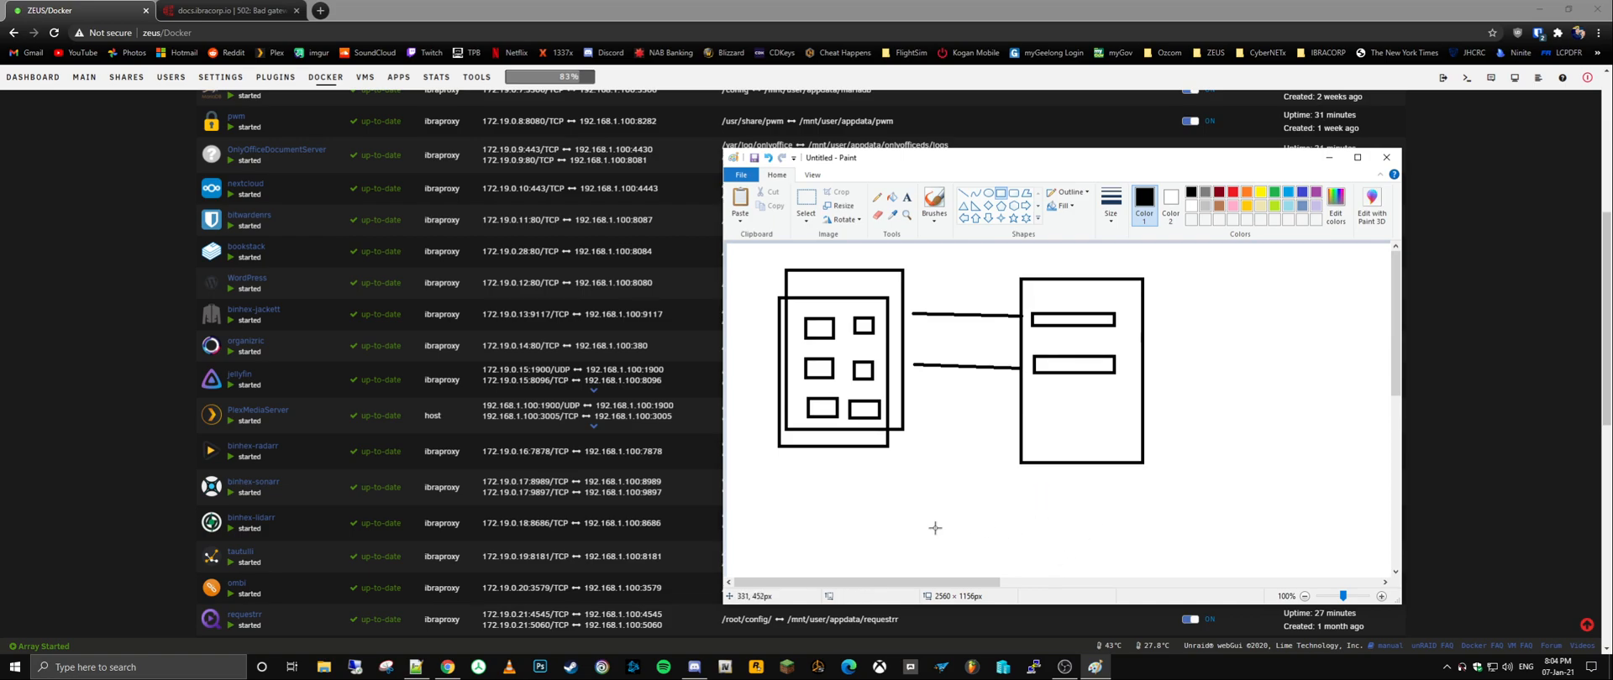
mouse_move(898, 368)
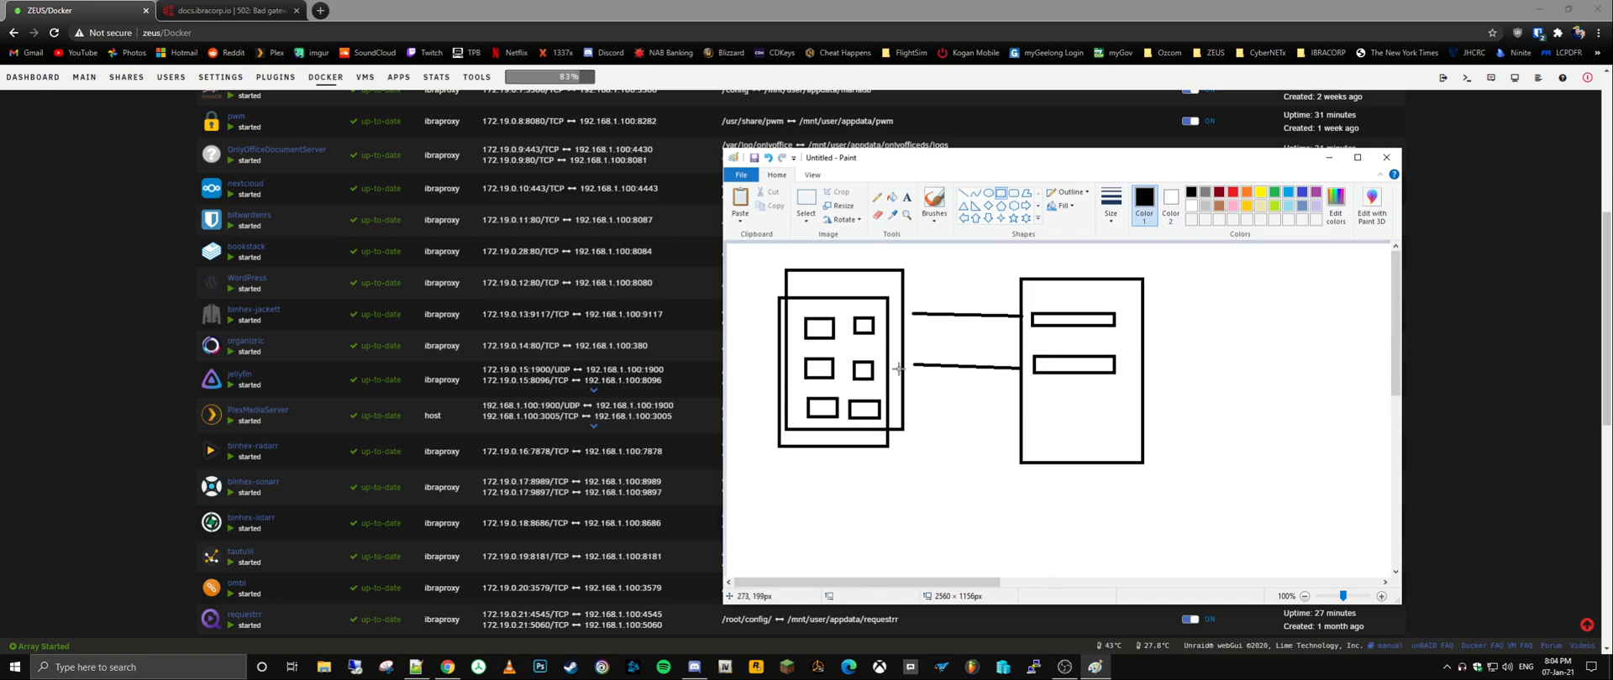
mouse_move(887, 339)
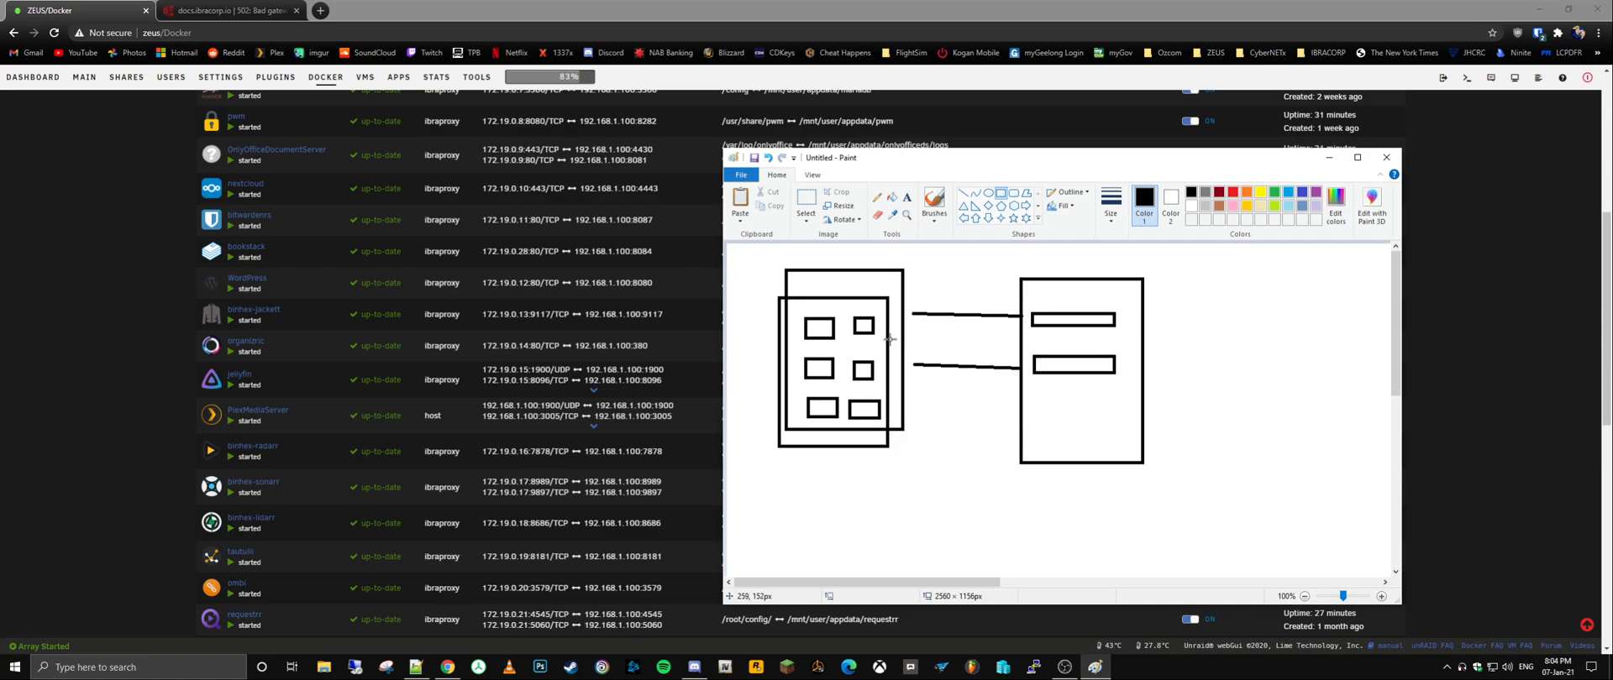
mouse_move(909, 343)
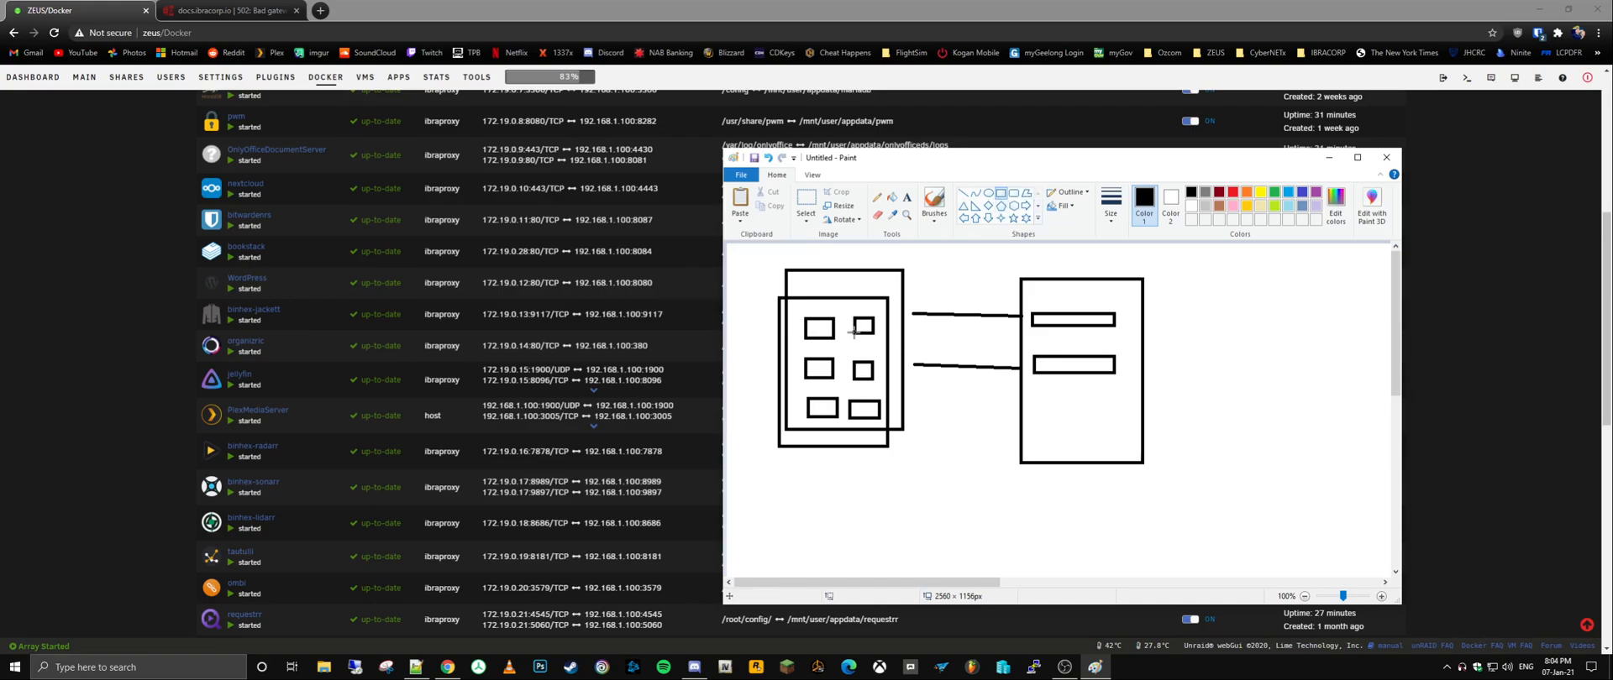
mouse_move(909, 298)
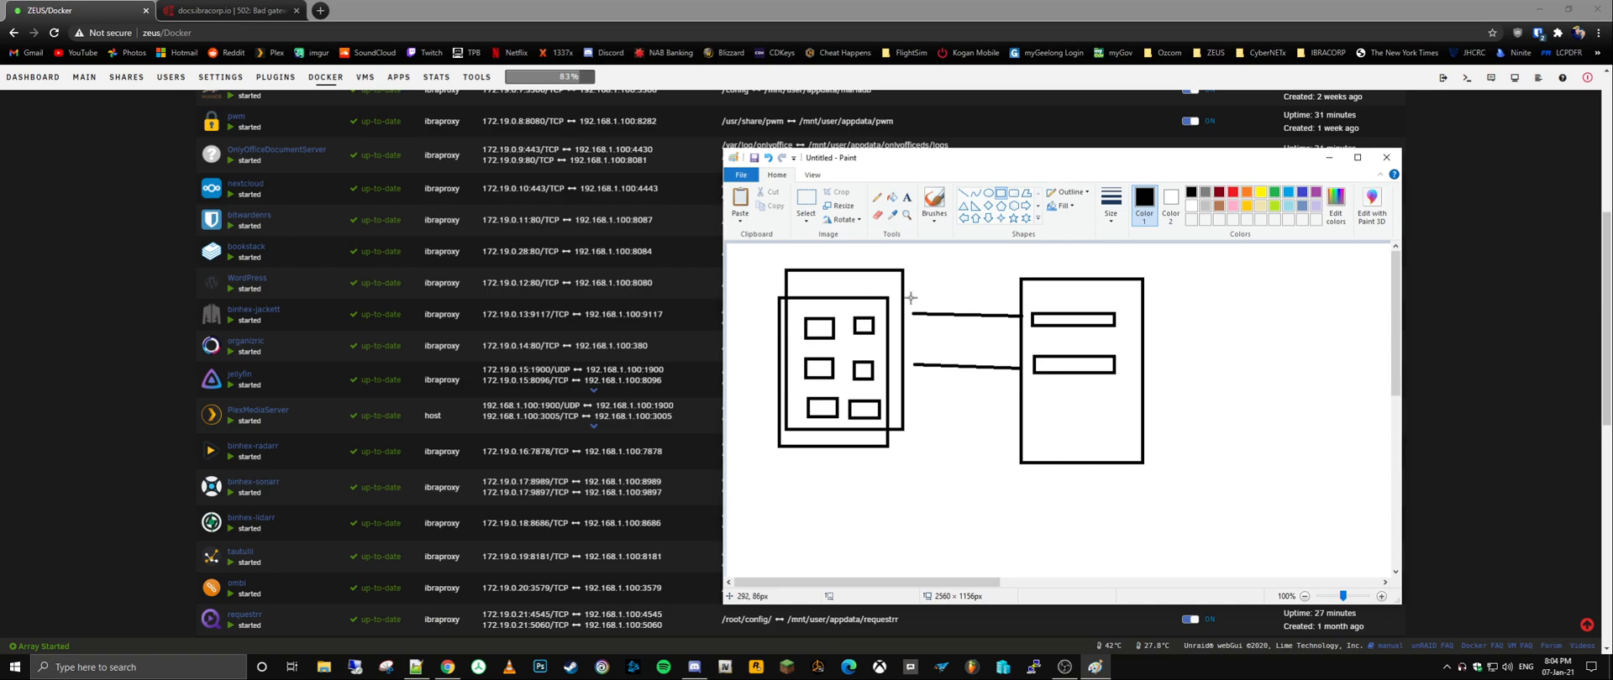
mouse_move(795, 335)
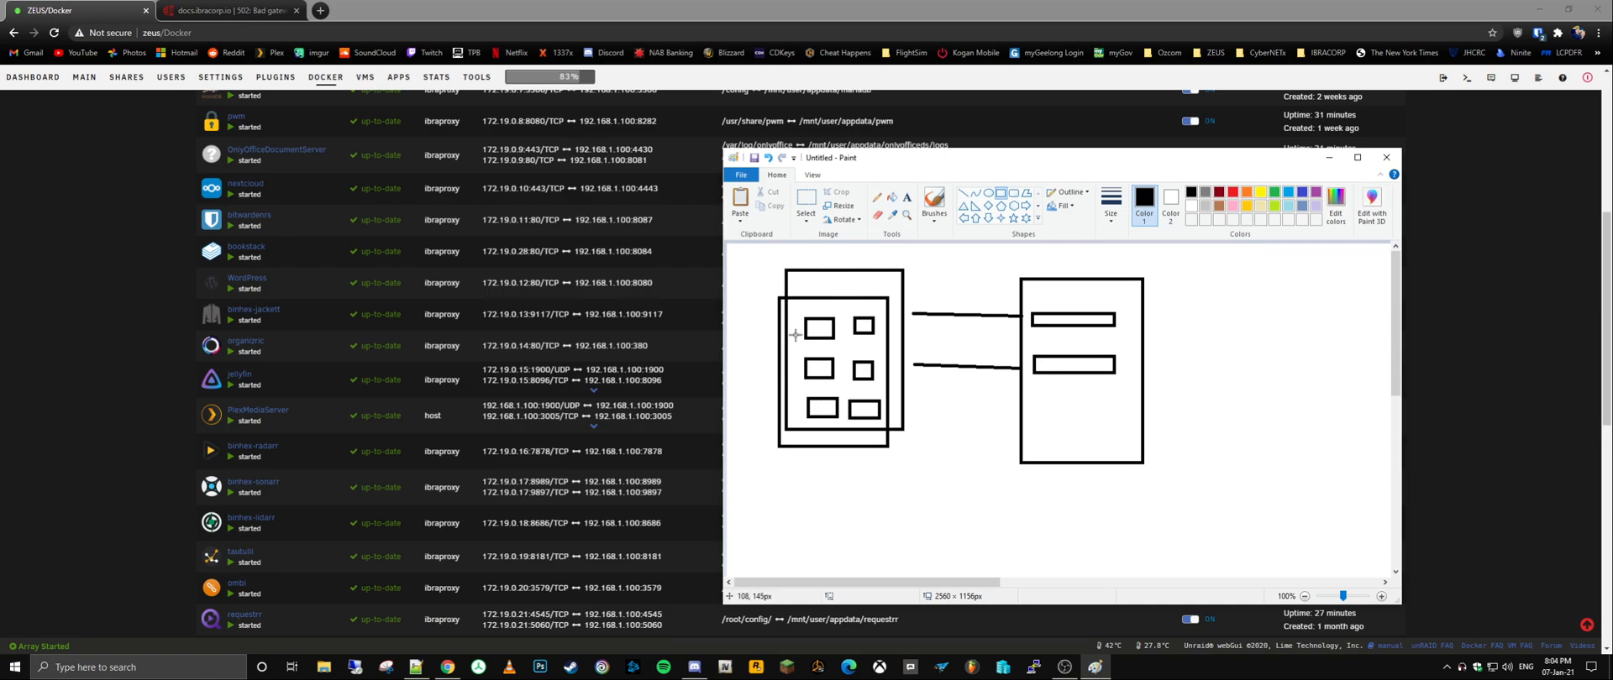
mouse_move(1144, 340)
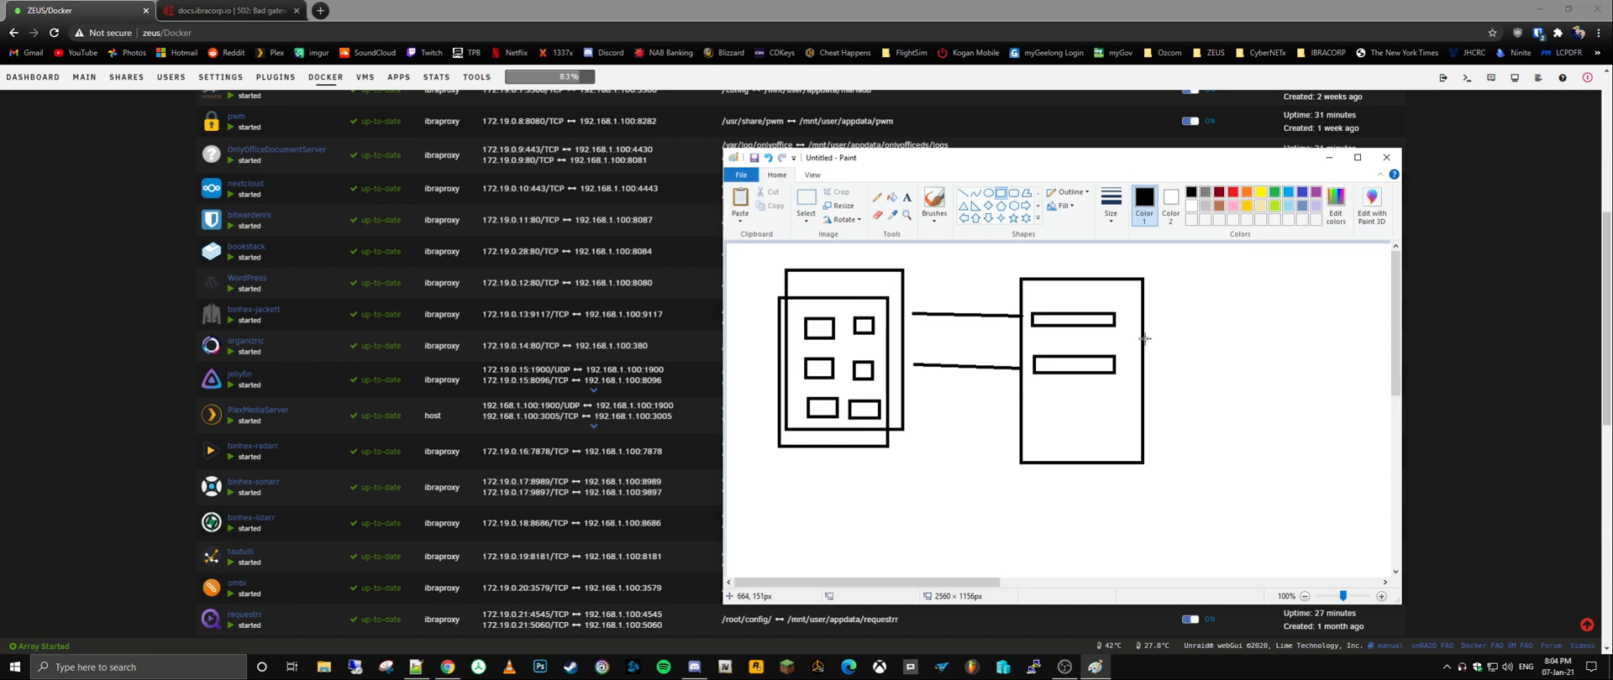
mouse_move(1144, 338)
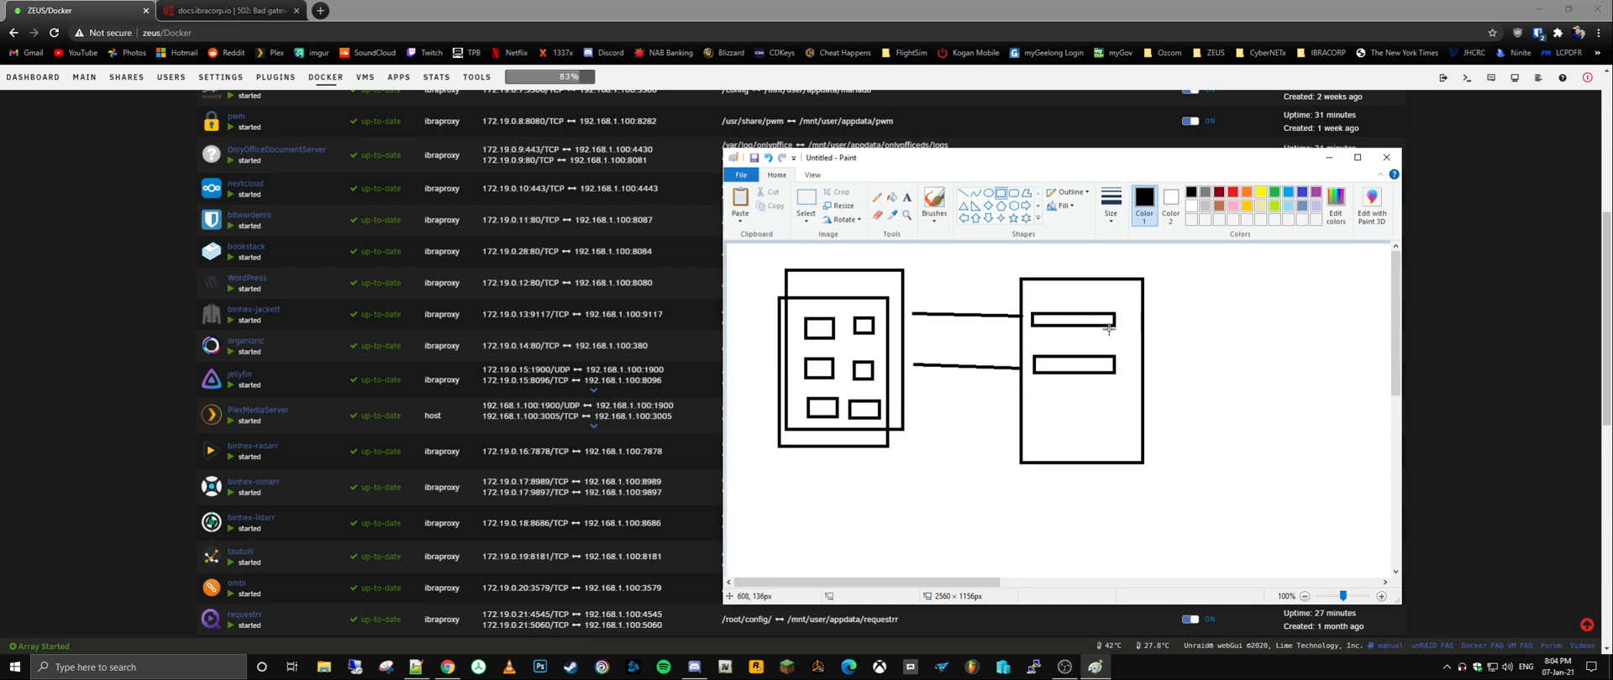
mouse_move(1096, 328)
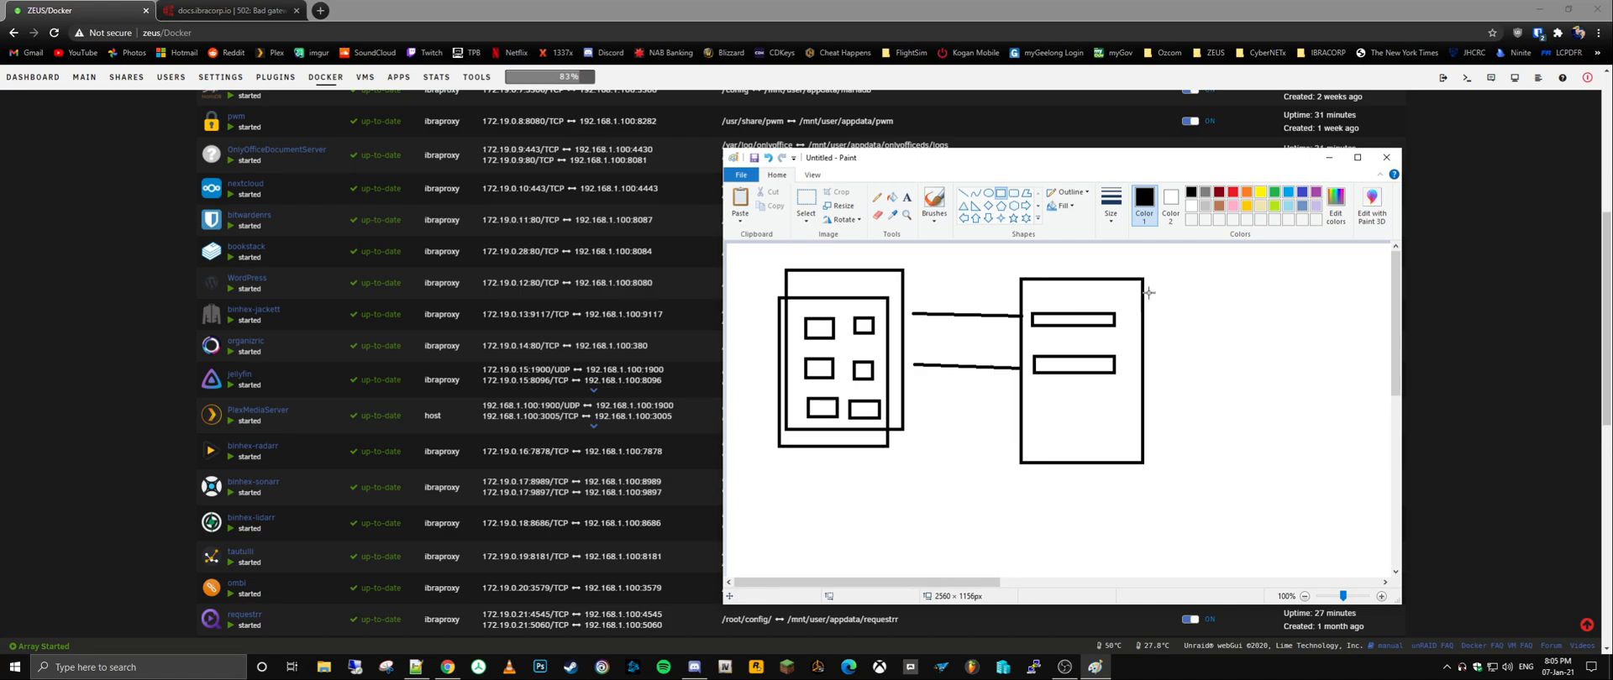
Step: Close Paint, discarding the unsaved sketch, and return to Unraid's Docker page
click(1387, 158)
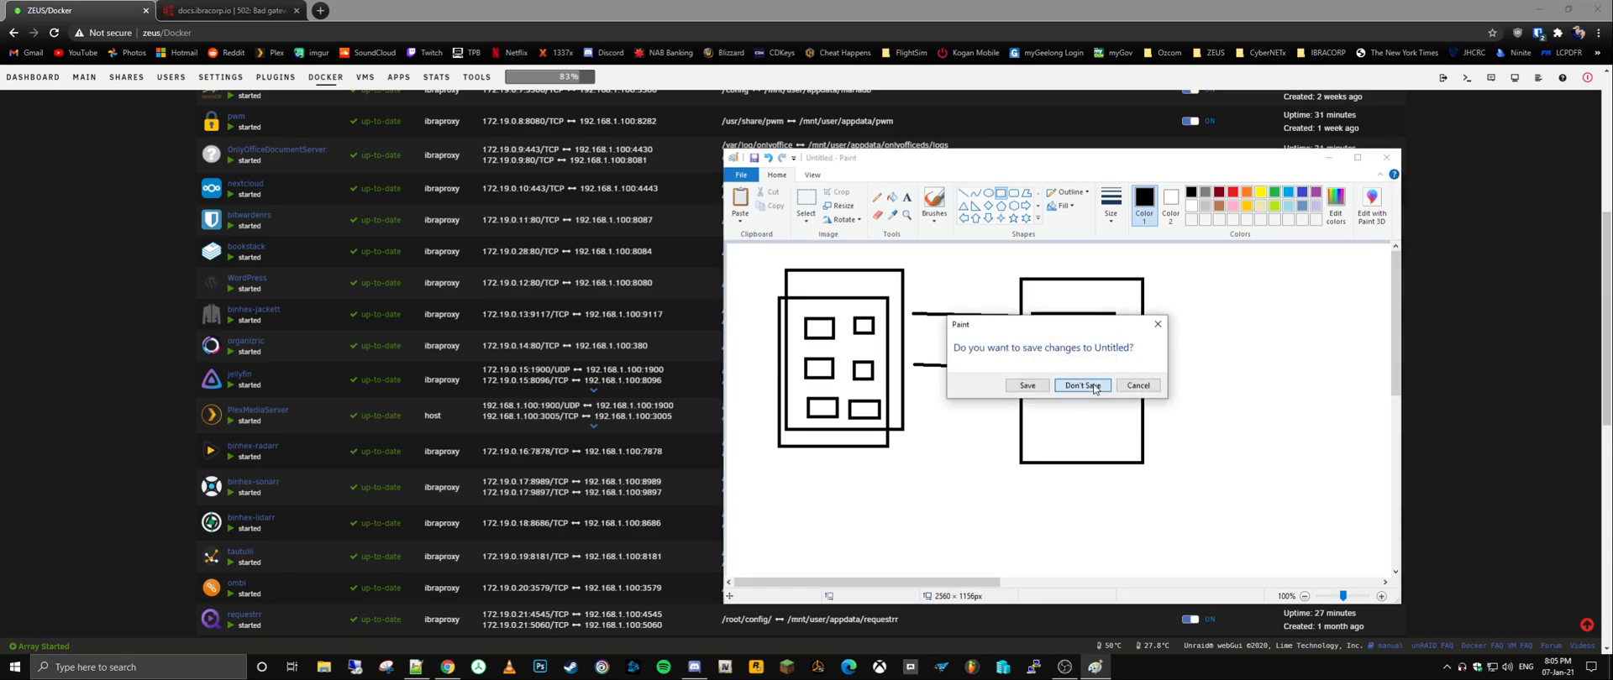
click(1082, 384)
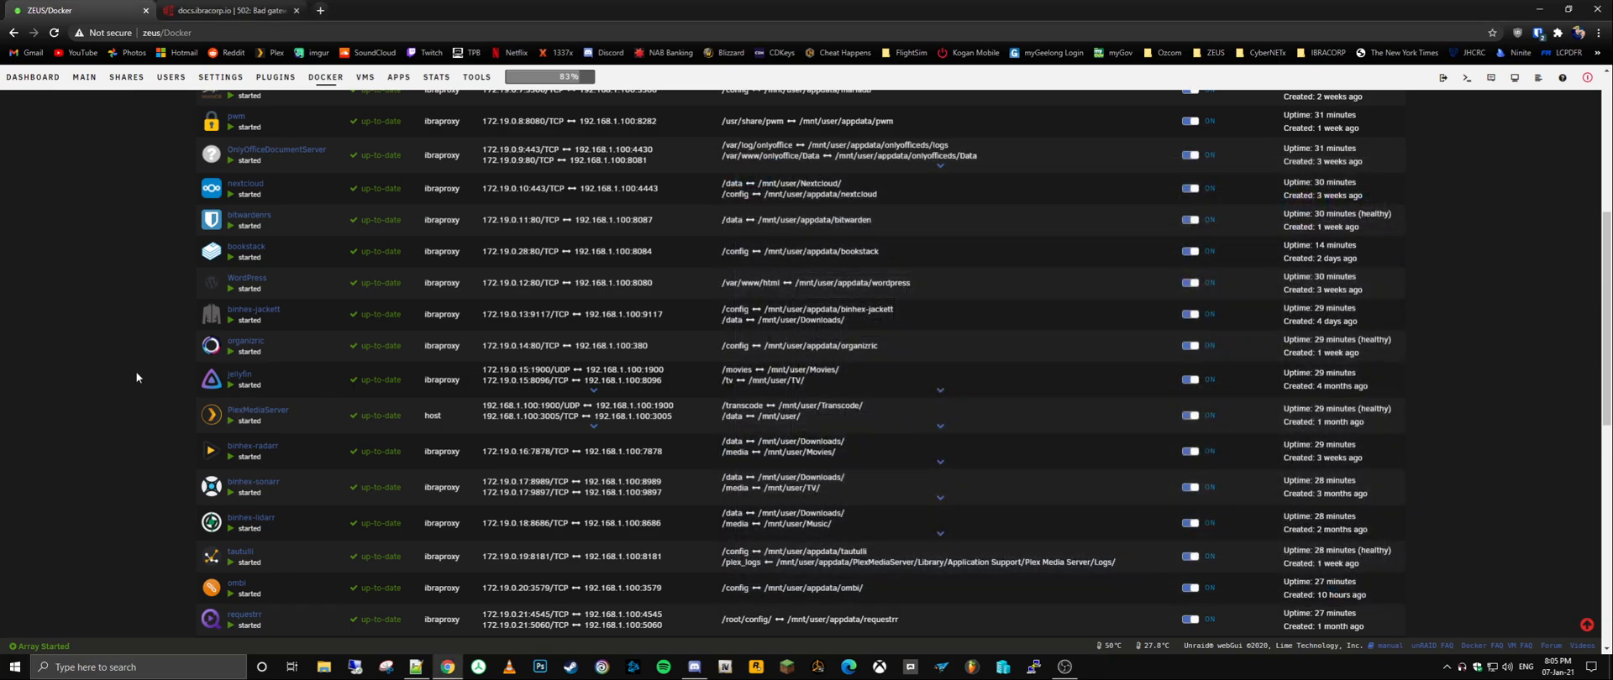
scroll(up, 3)
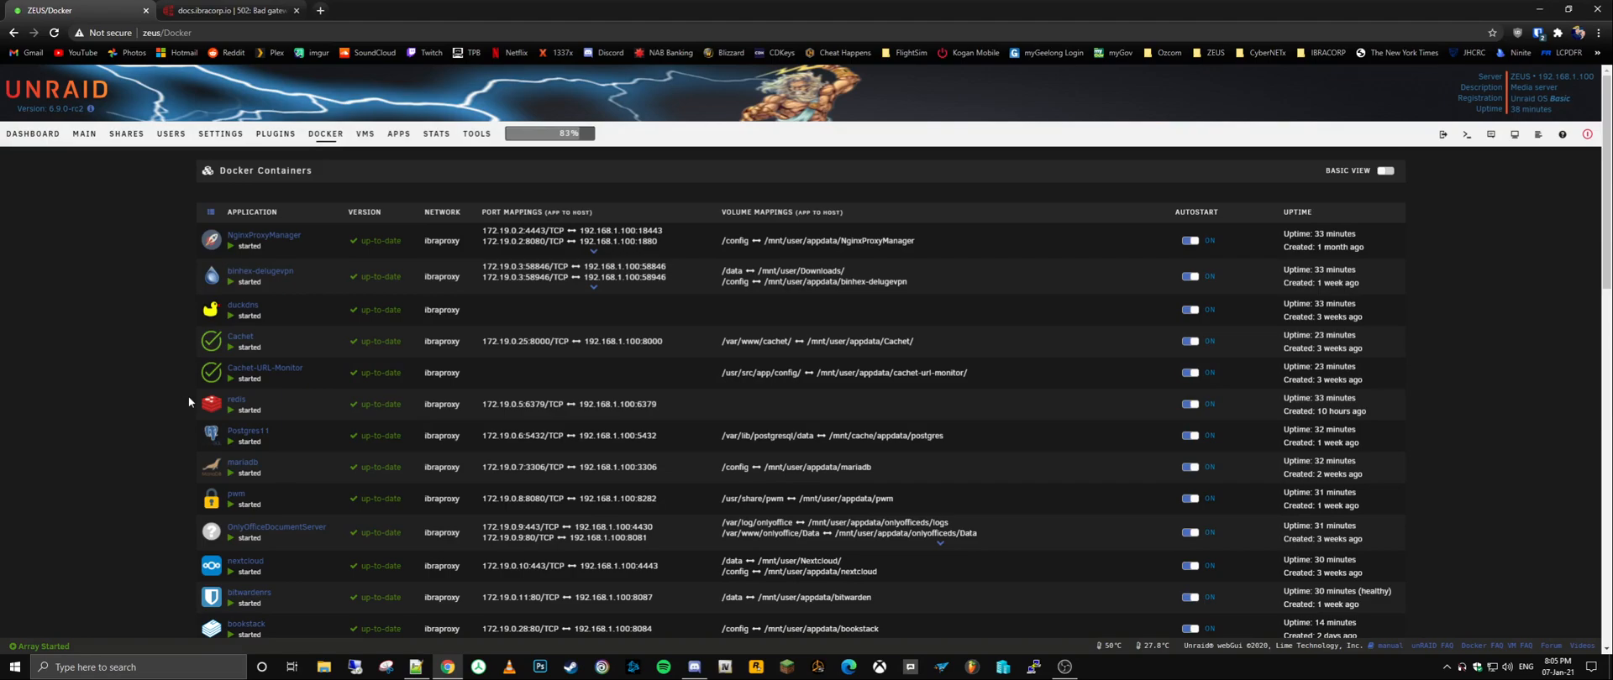
Step: Open the APPS tab and scroll the New Apps listing (iobroker, Unraid Kernel Helper, blueiris)
click(400, 134)
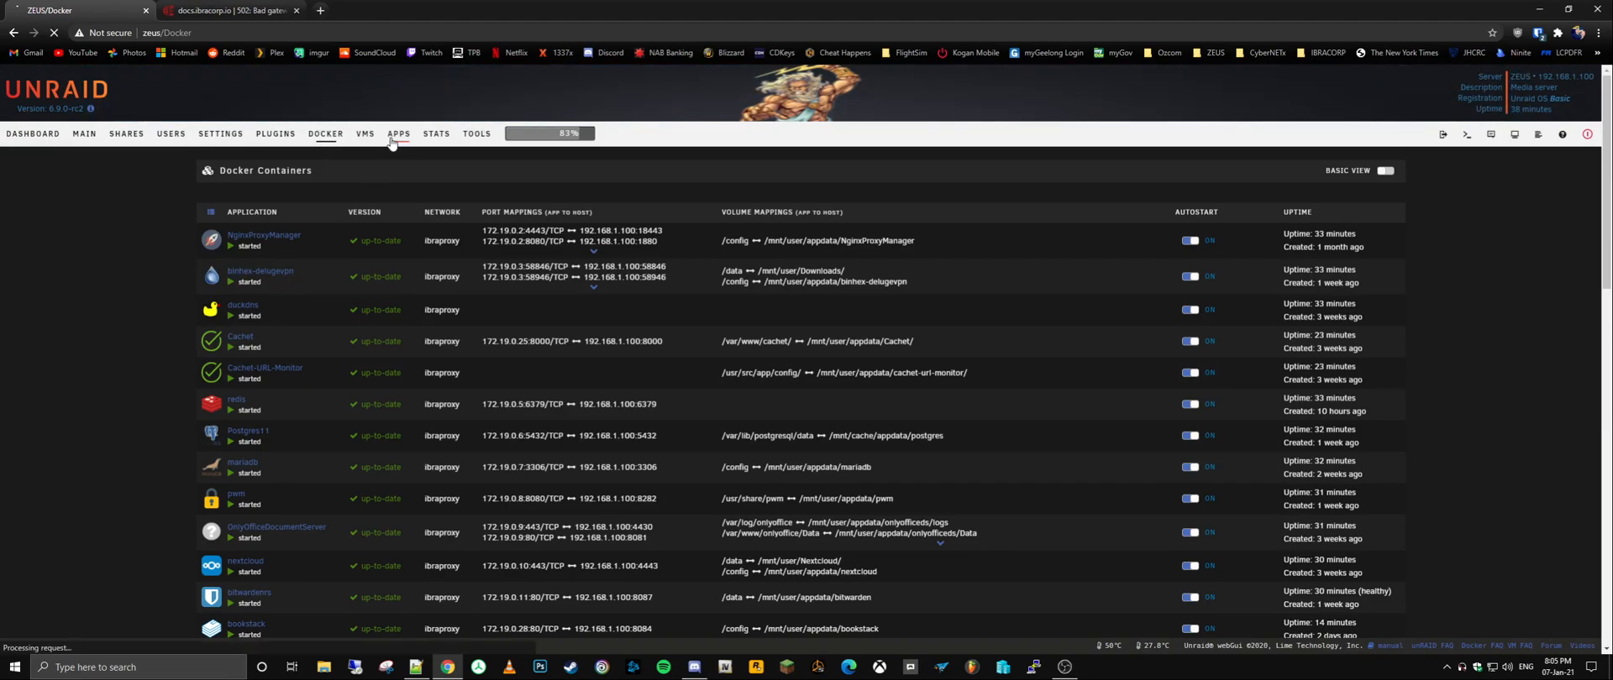
click(400, 134)
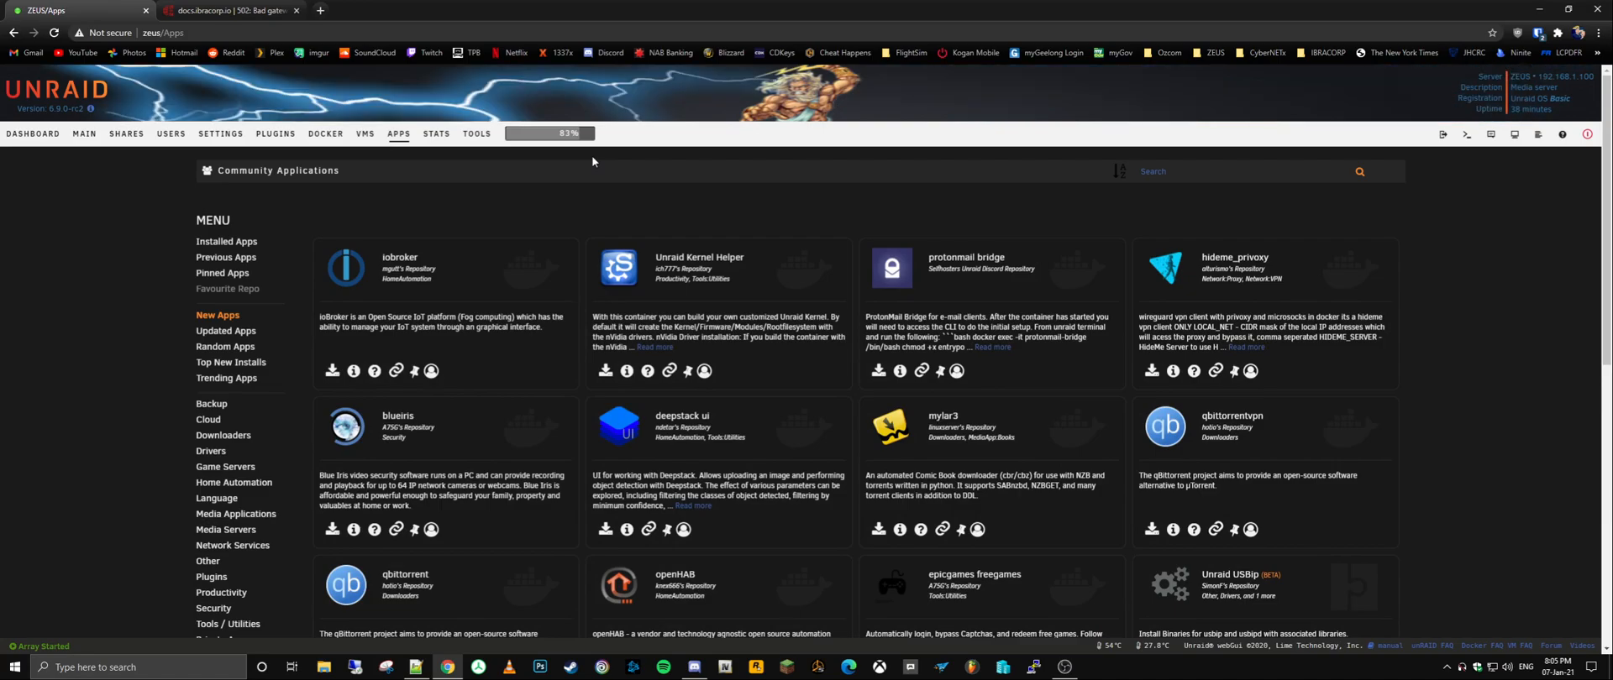
scroll(down, 3)
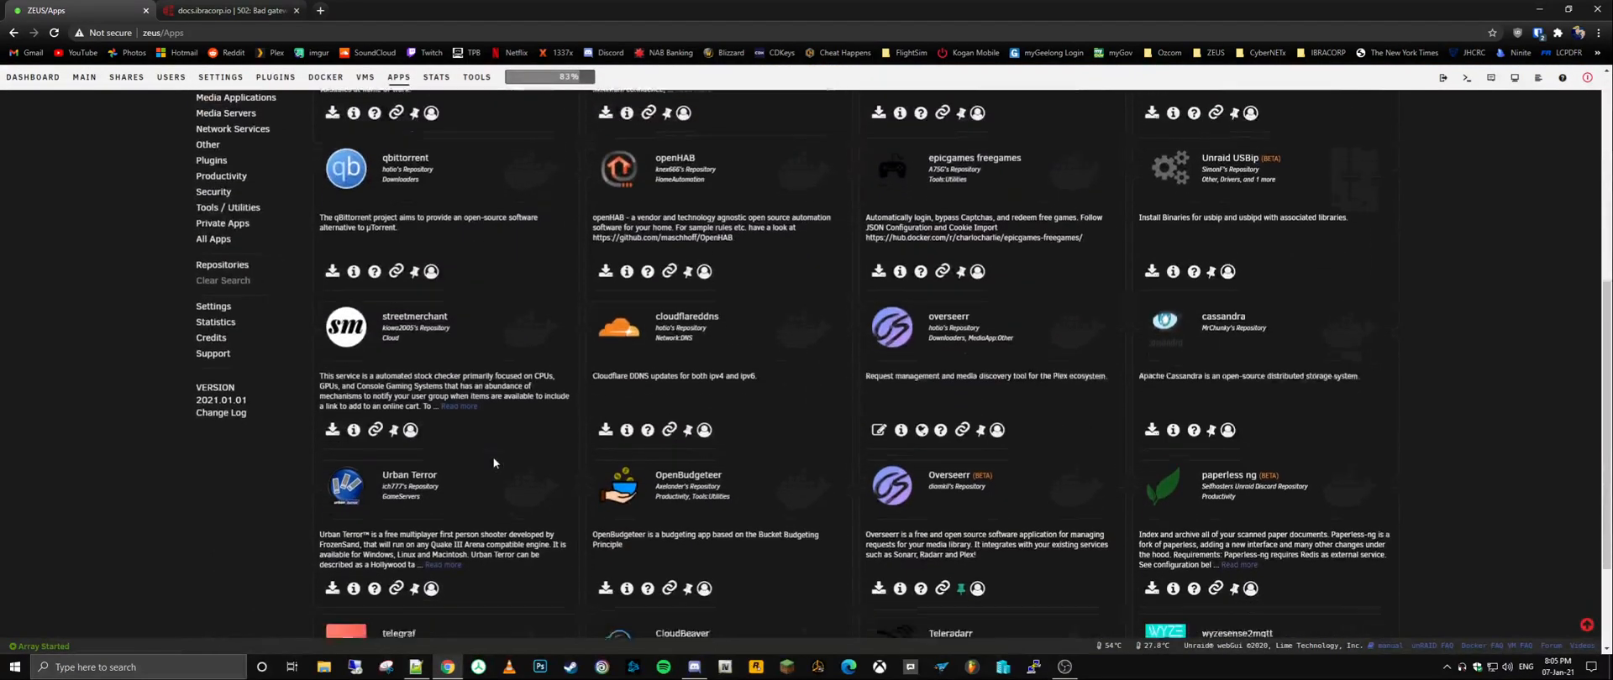
scroll(down, 3)
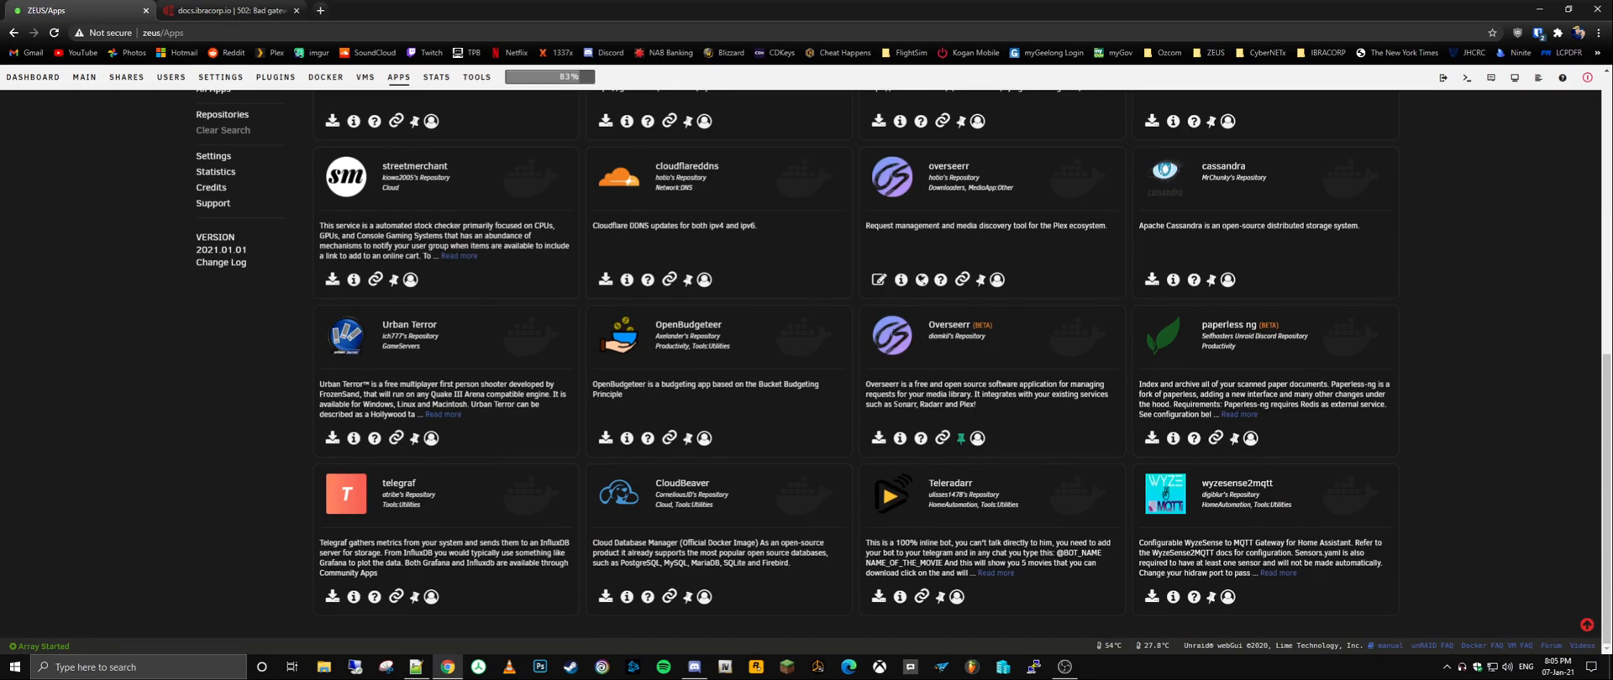
scroll(up, 3)
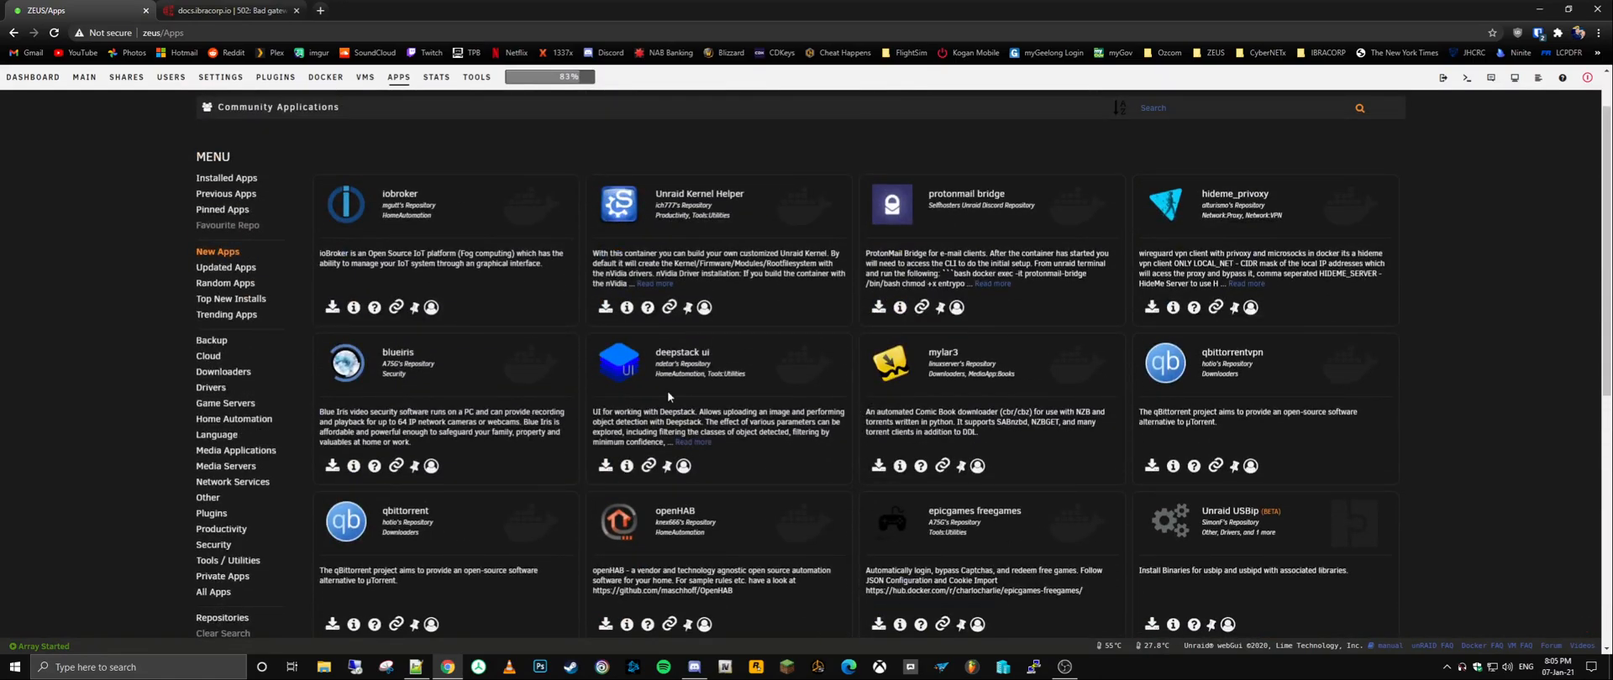
Step: Show the Top New Installs list and scroll through coturn, moodle, Mango, plex and TeamSpeak3
click(232, 297)
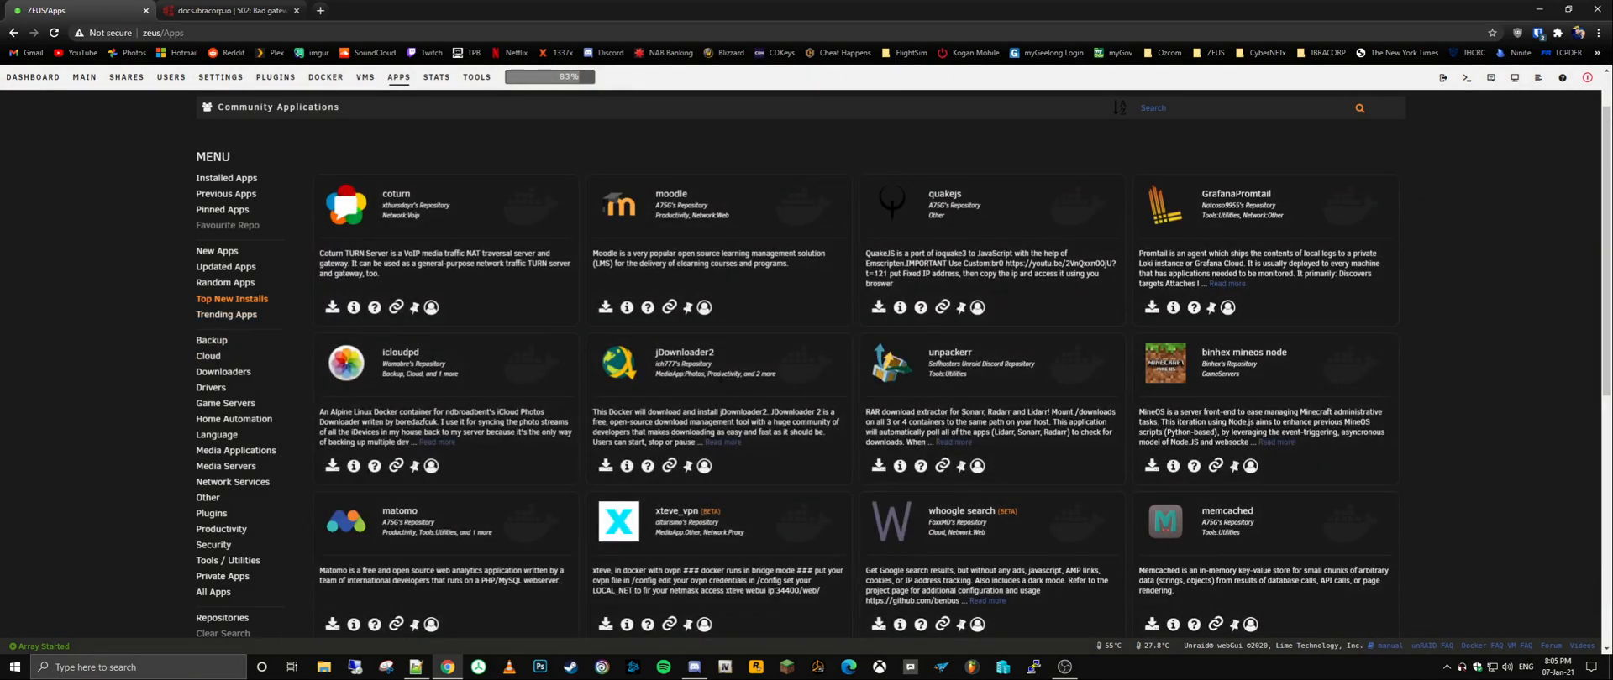
scroll(down, 3)
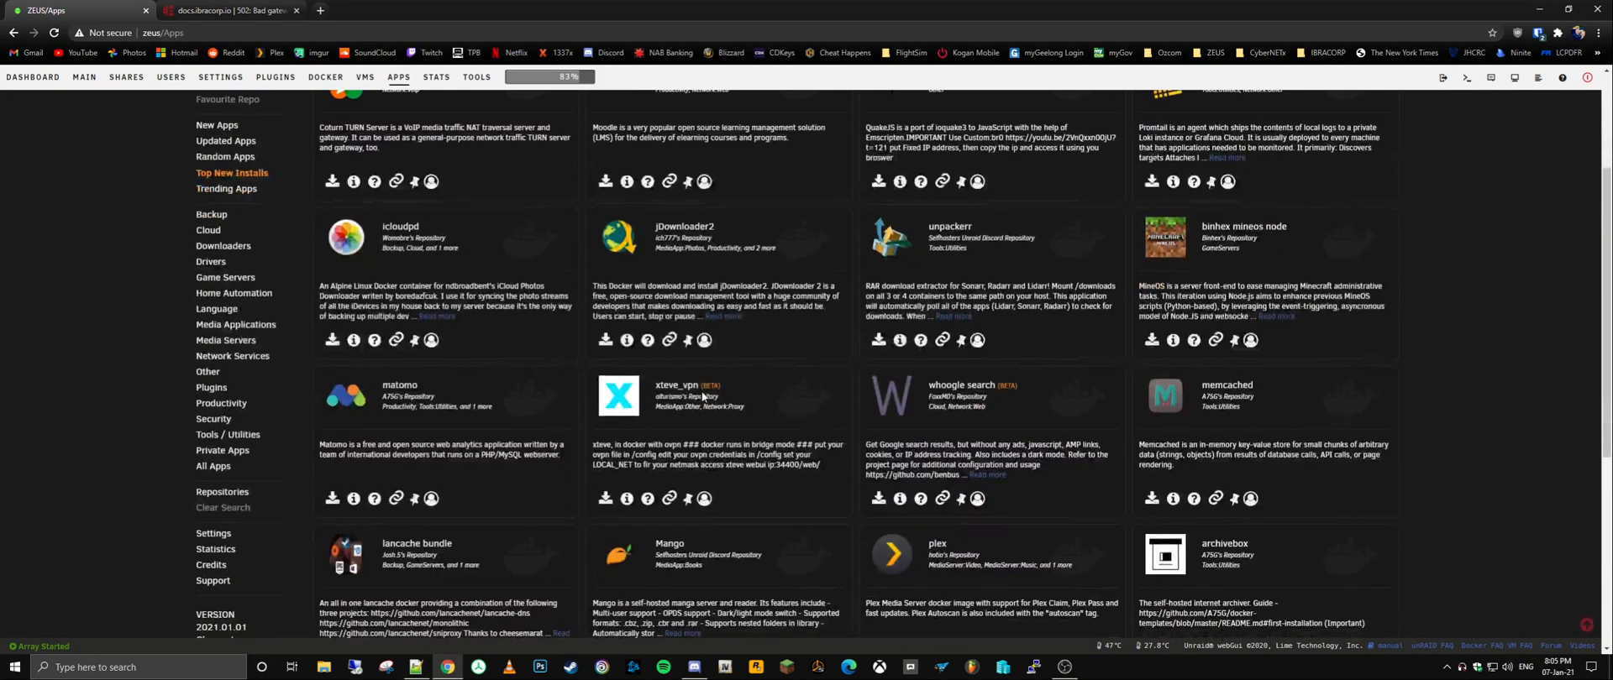
scroll(down, 3)
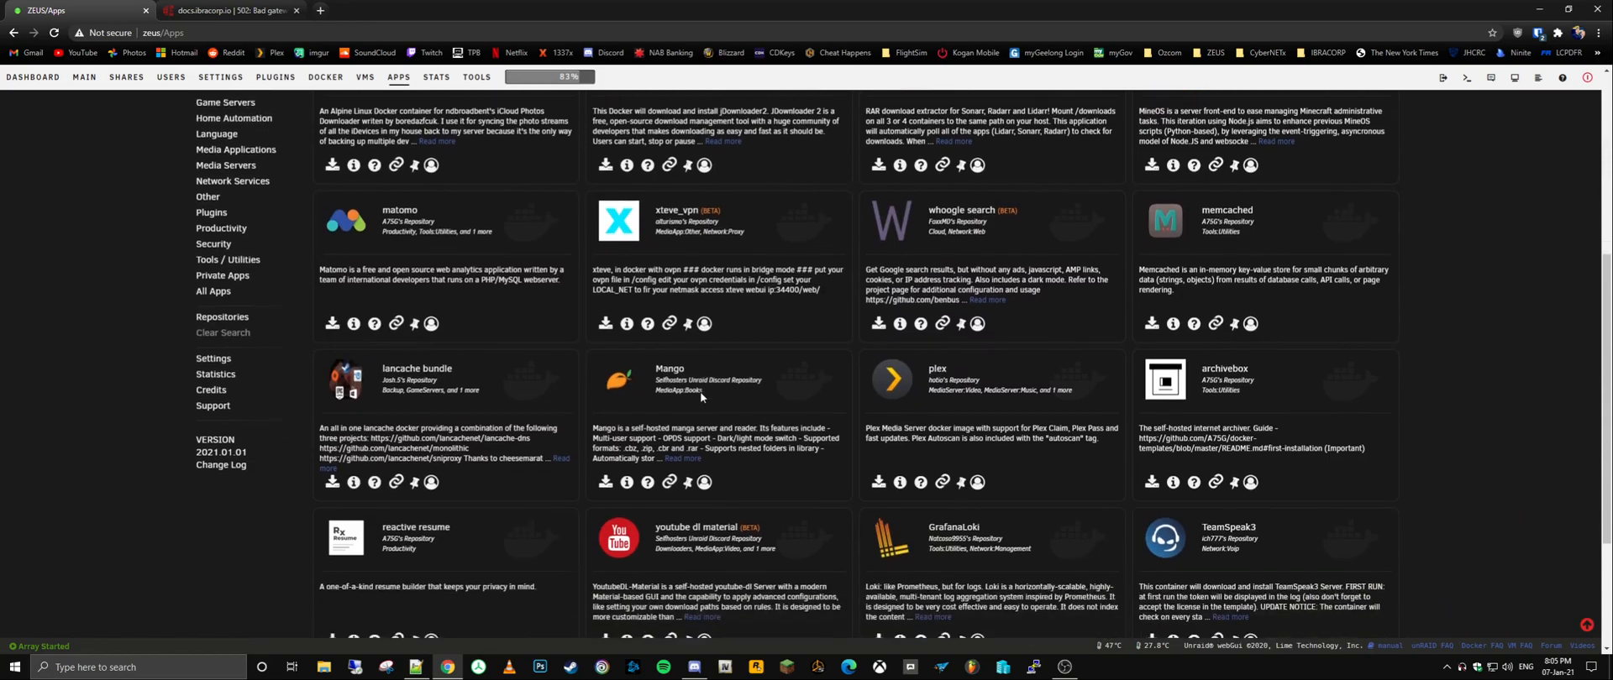
scroll(down, 3)
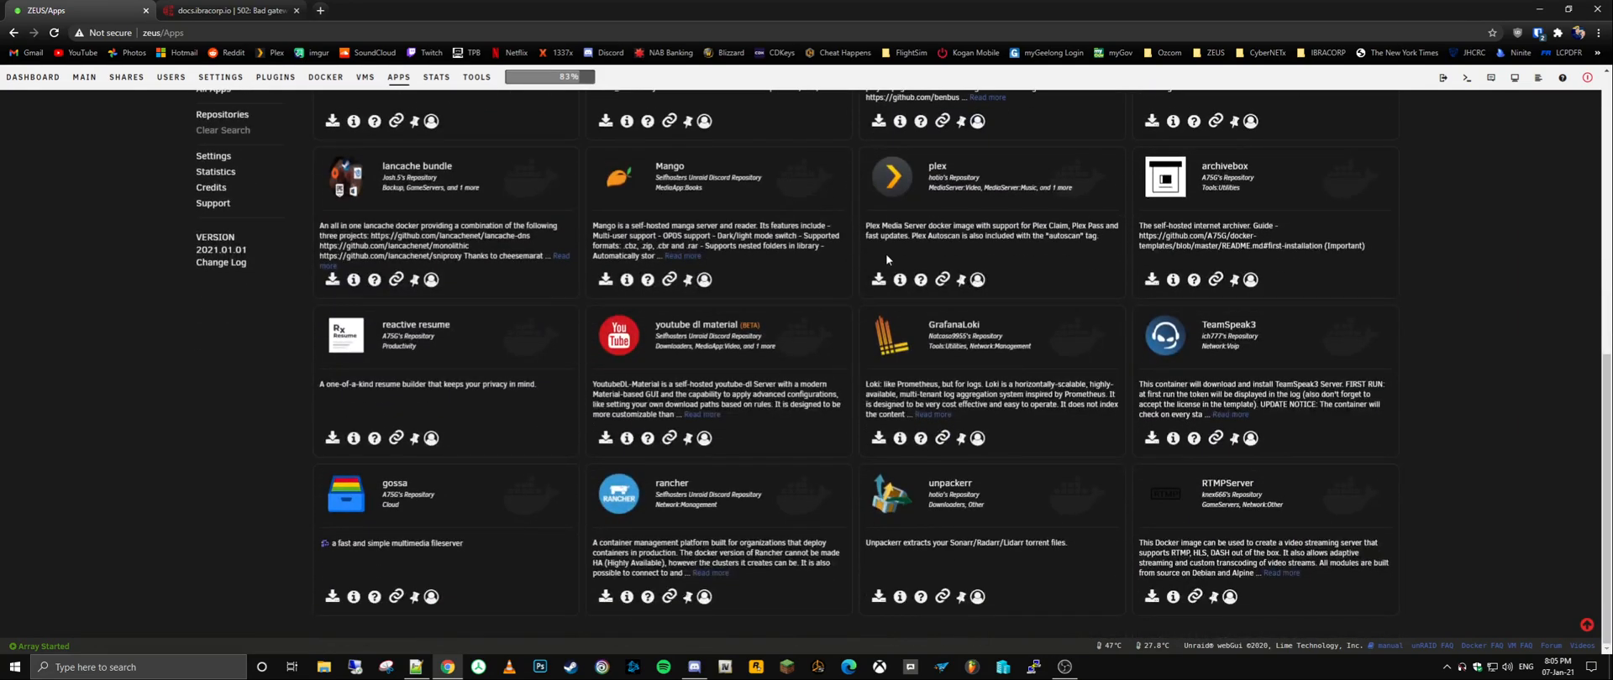
mouse_move(810, 297)
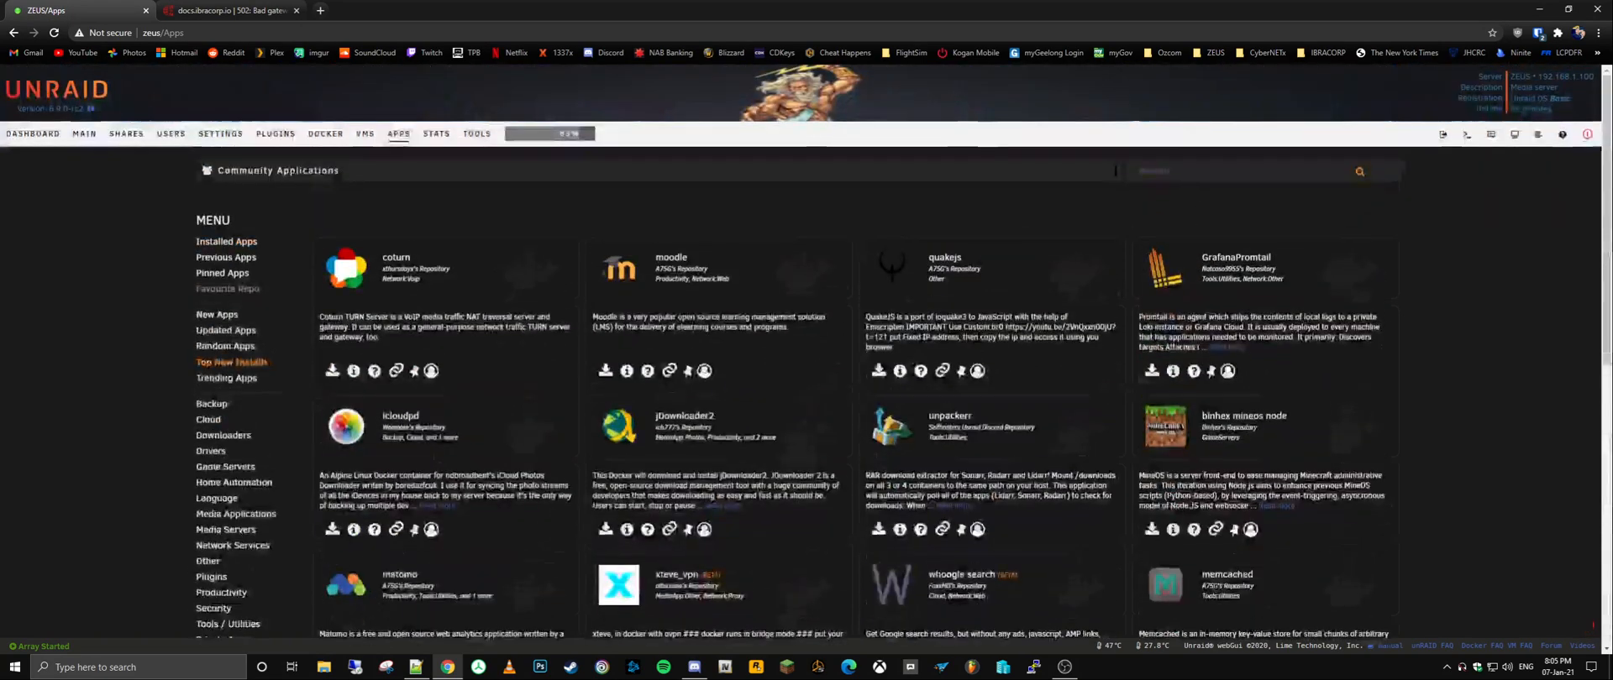
Step: Search Community Applications for 'plex', listing binhex plex, plexpass and LDAPforPlex
text(plex)
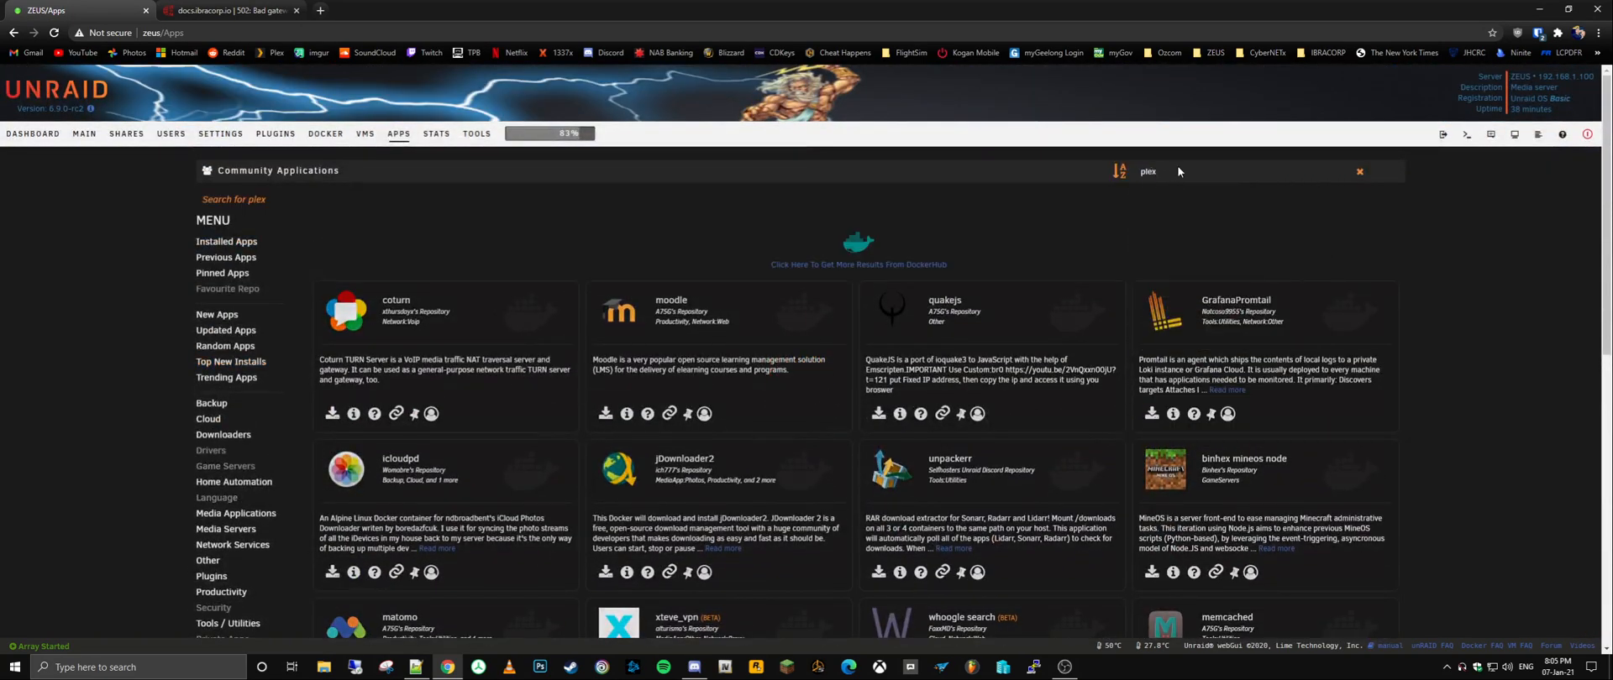
text(plex)
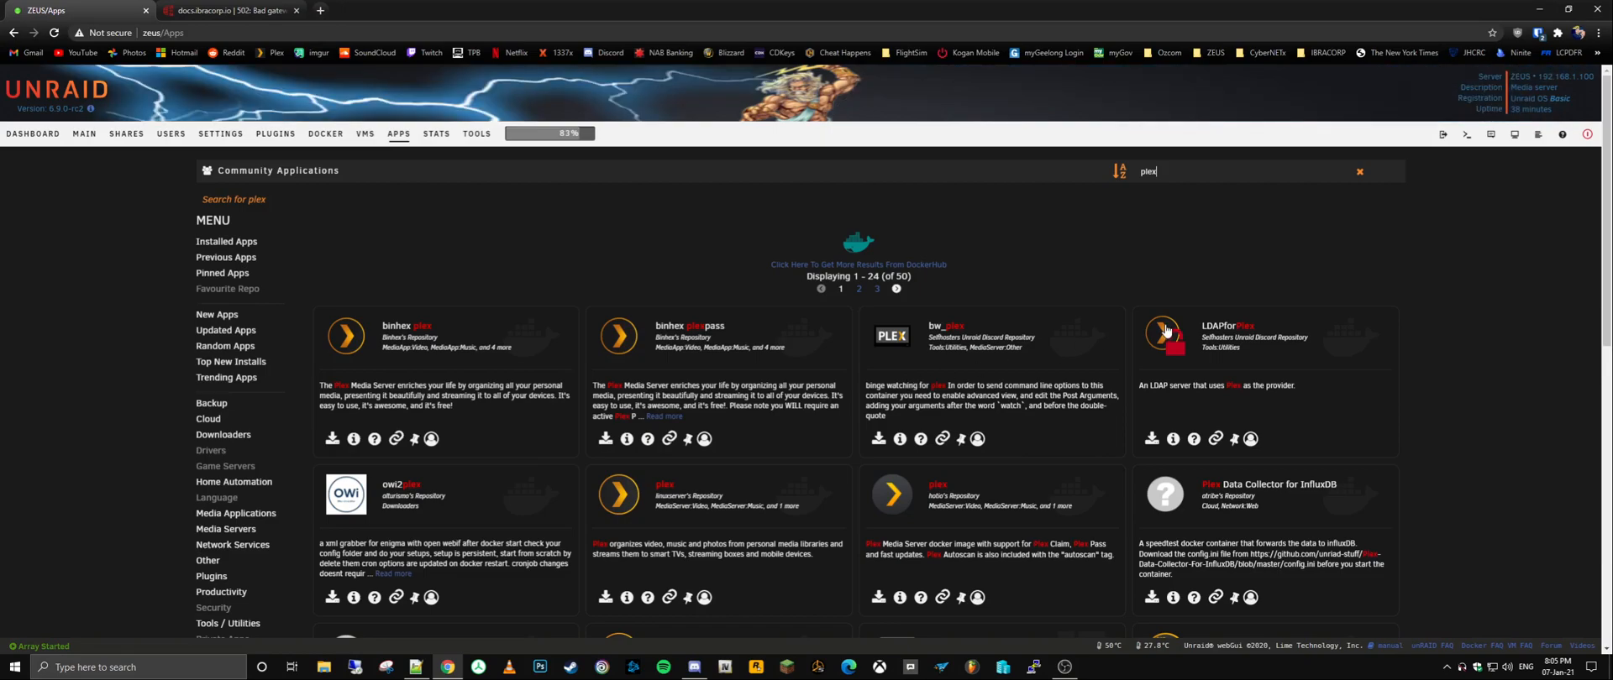
mouse_move(1108, 465)
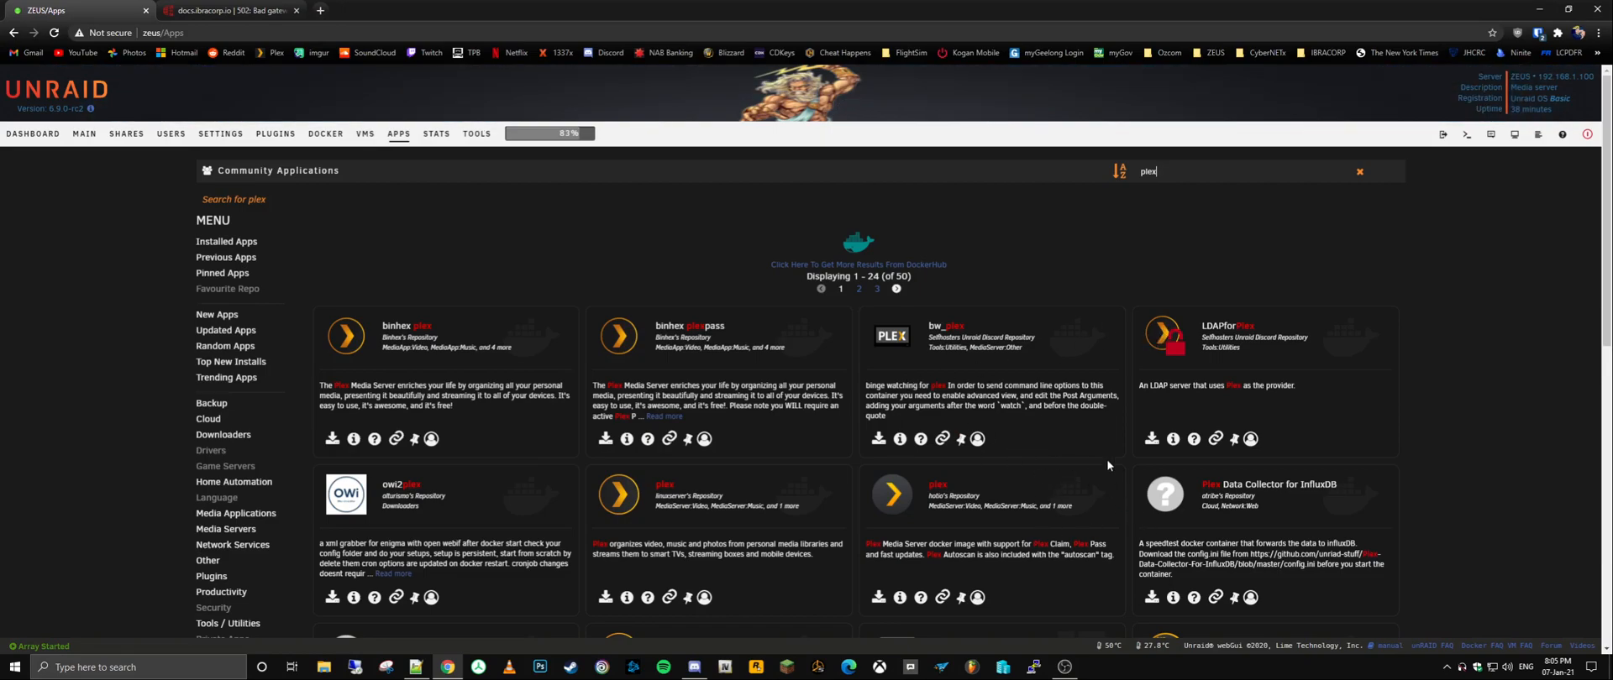
mouse_move(800, 273)
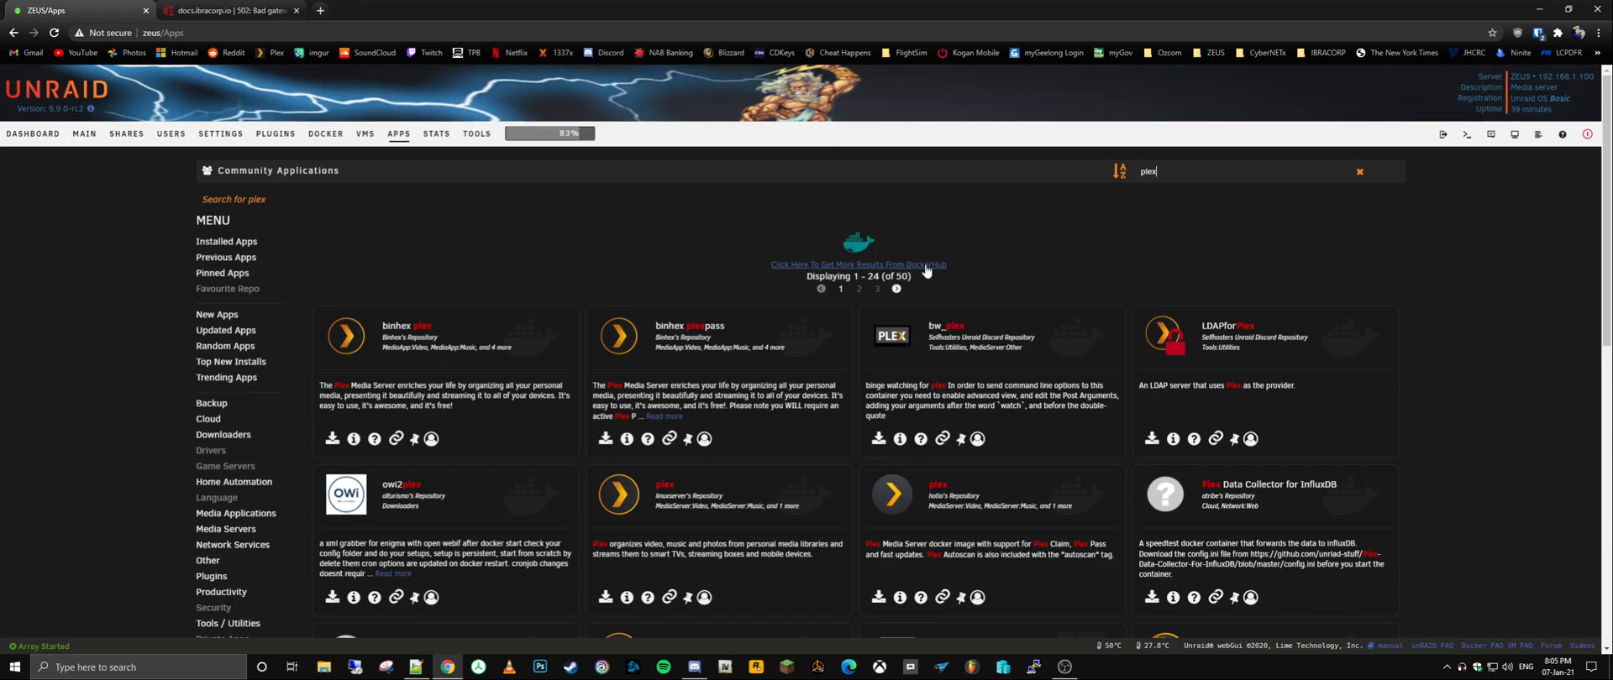
mouse_move(789, 181)
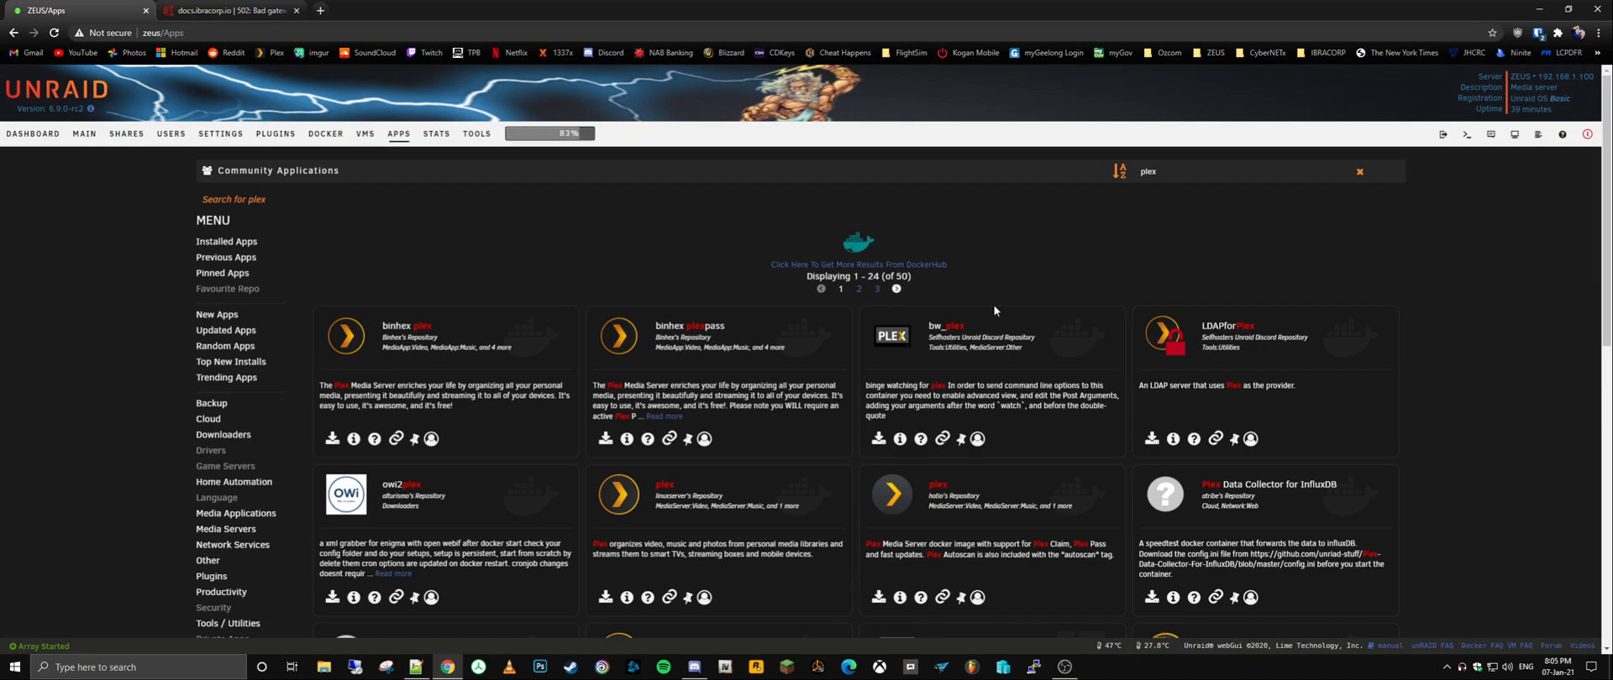
mouse_move(1023, 329)
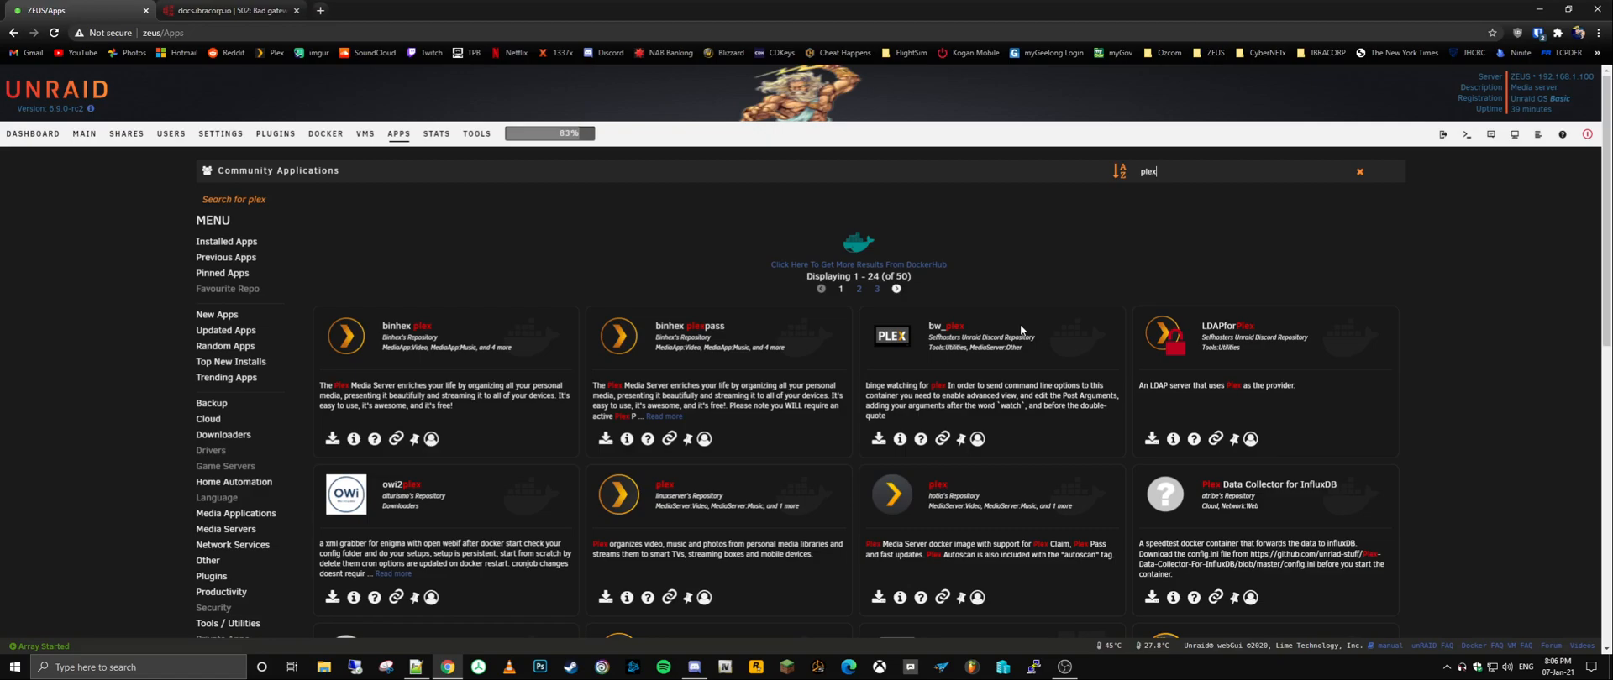
mouse_move(987, 321)
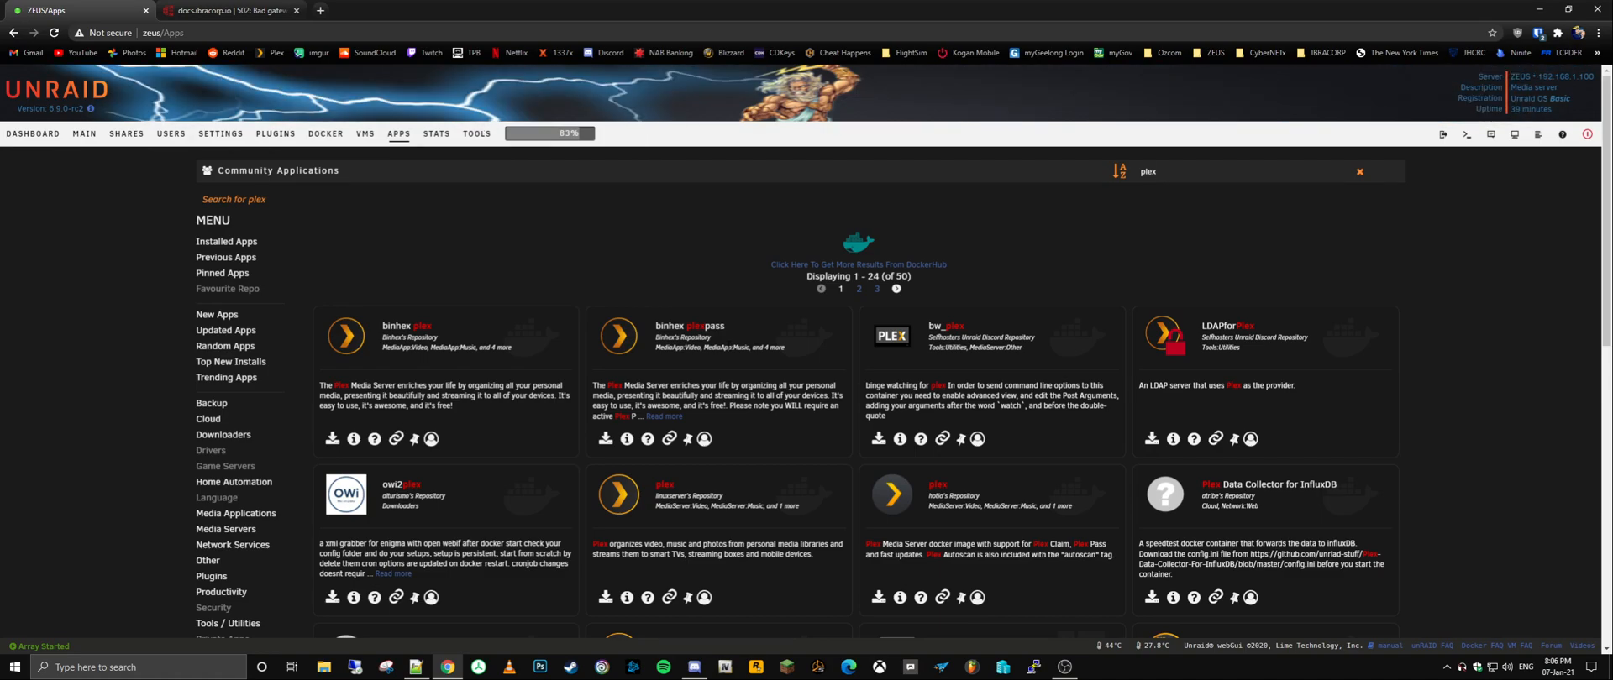
Step: Open the binhex-plexpass Add Container form, inspect the Key 1 transcode variable, then cancel
click(333, 439)
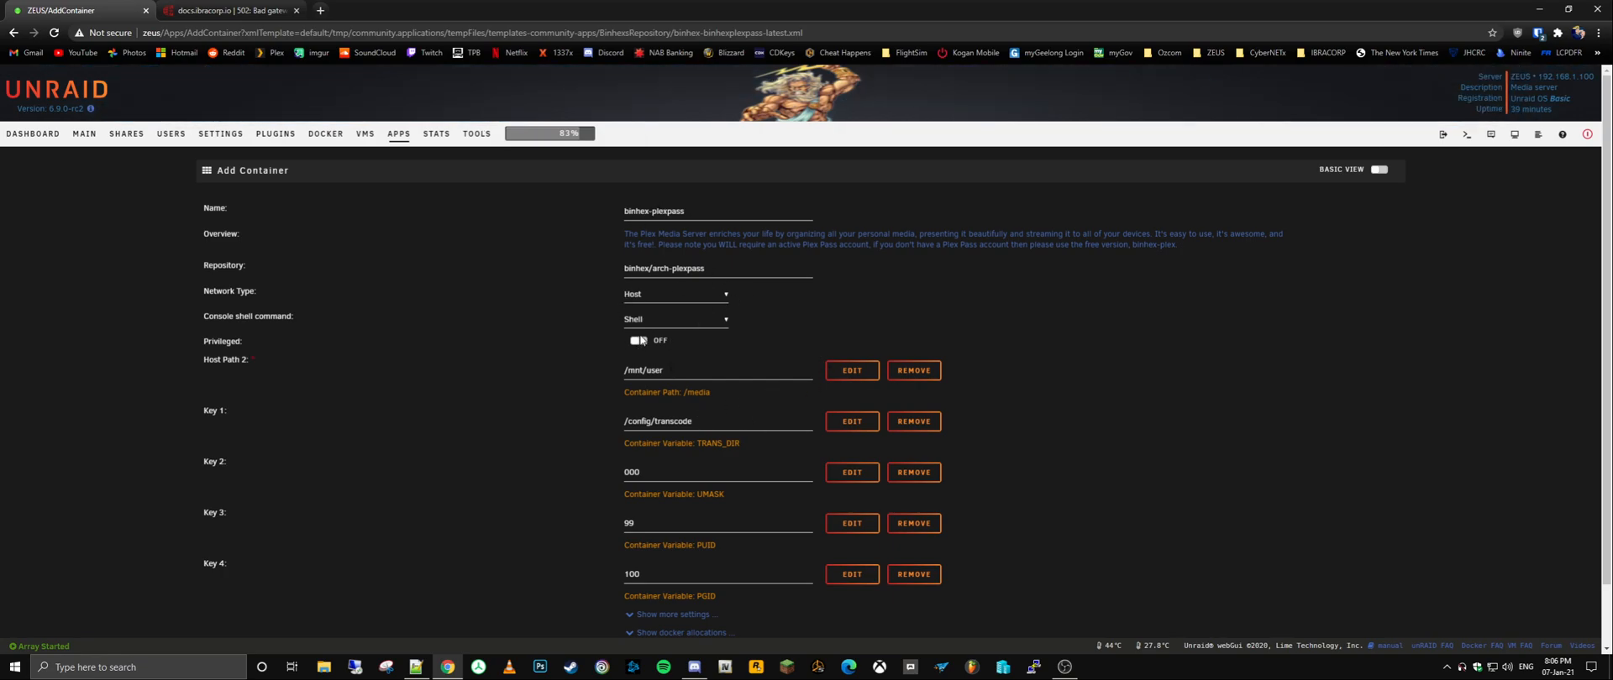
mouse_move(536, 438)
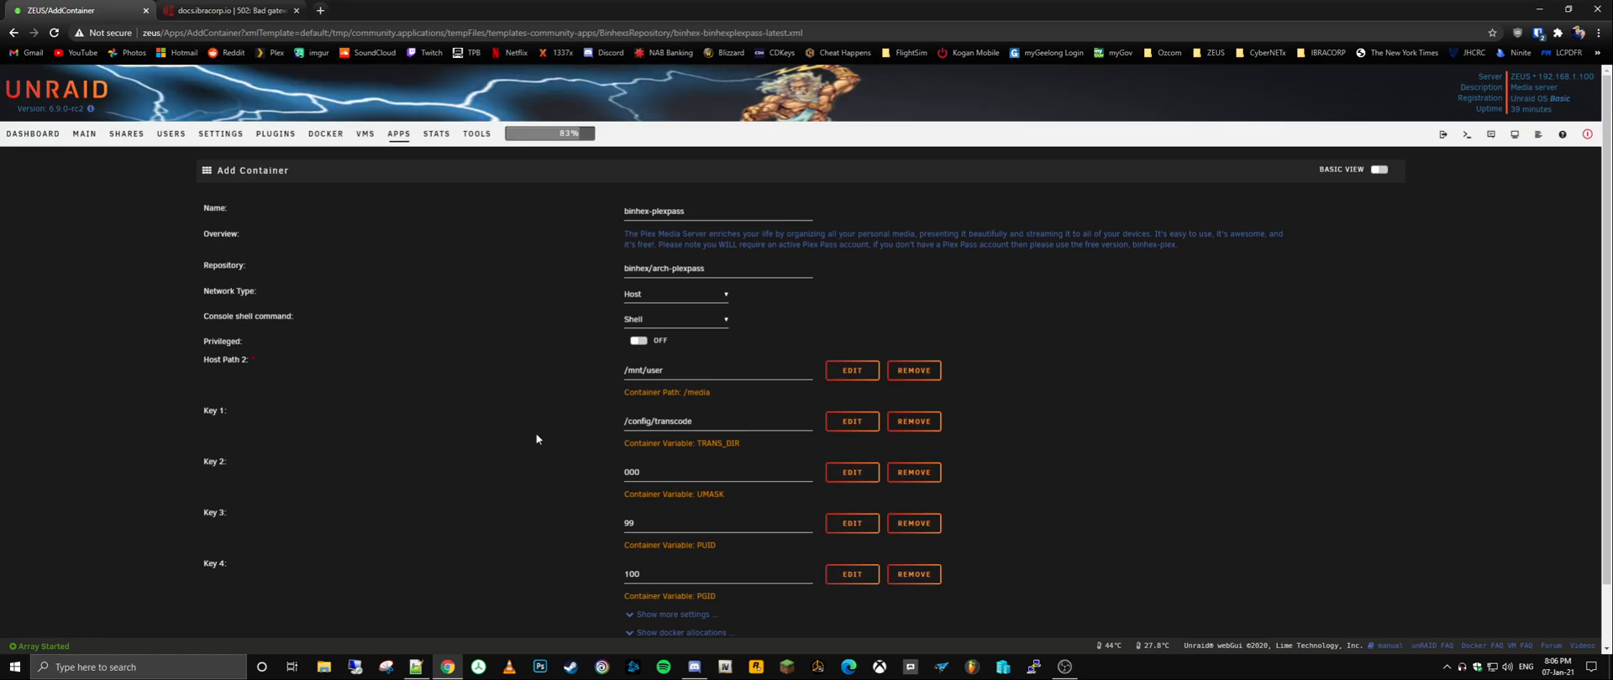
scroll(down, 3)
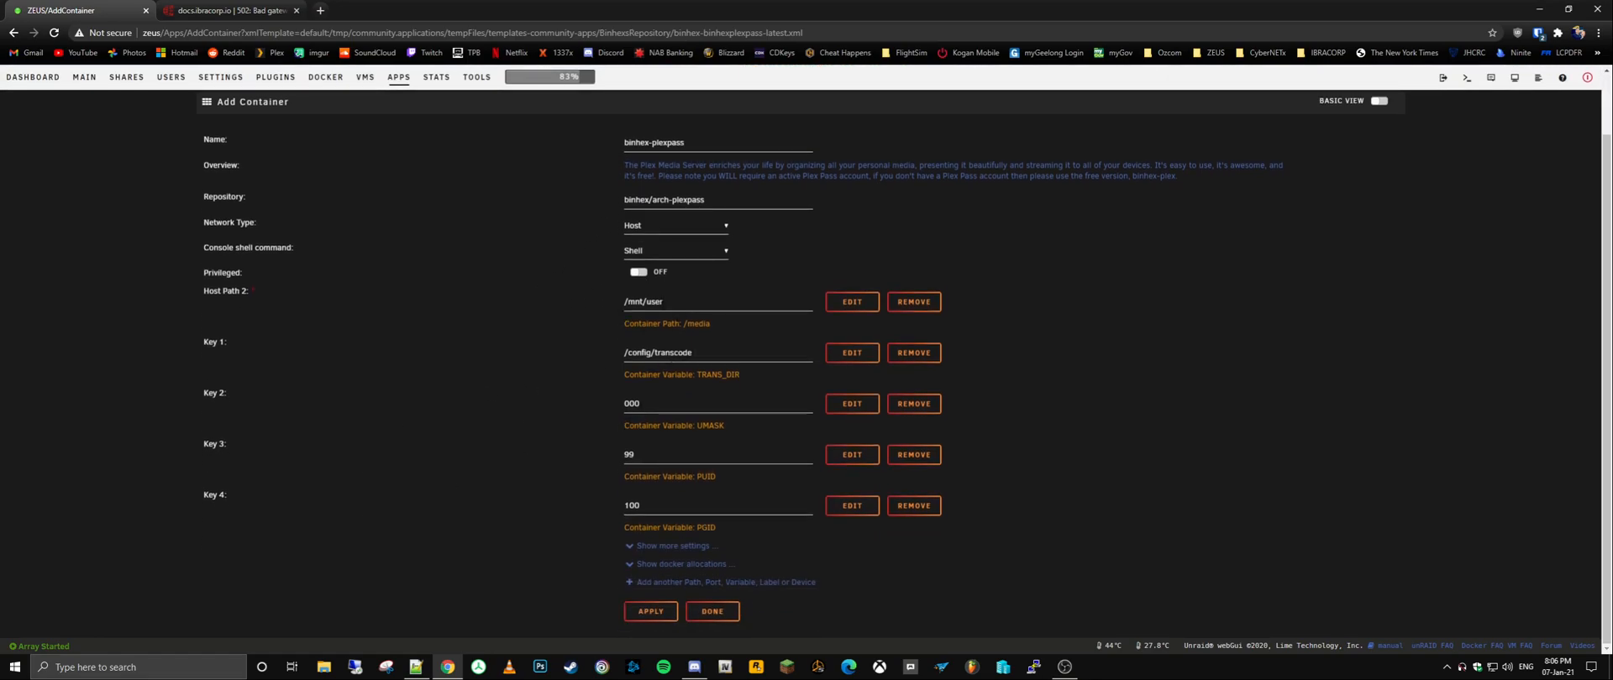
mouse_move(711, 344)
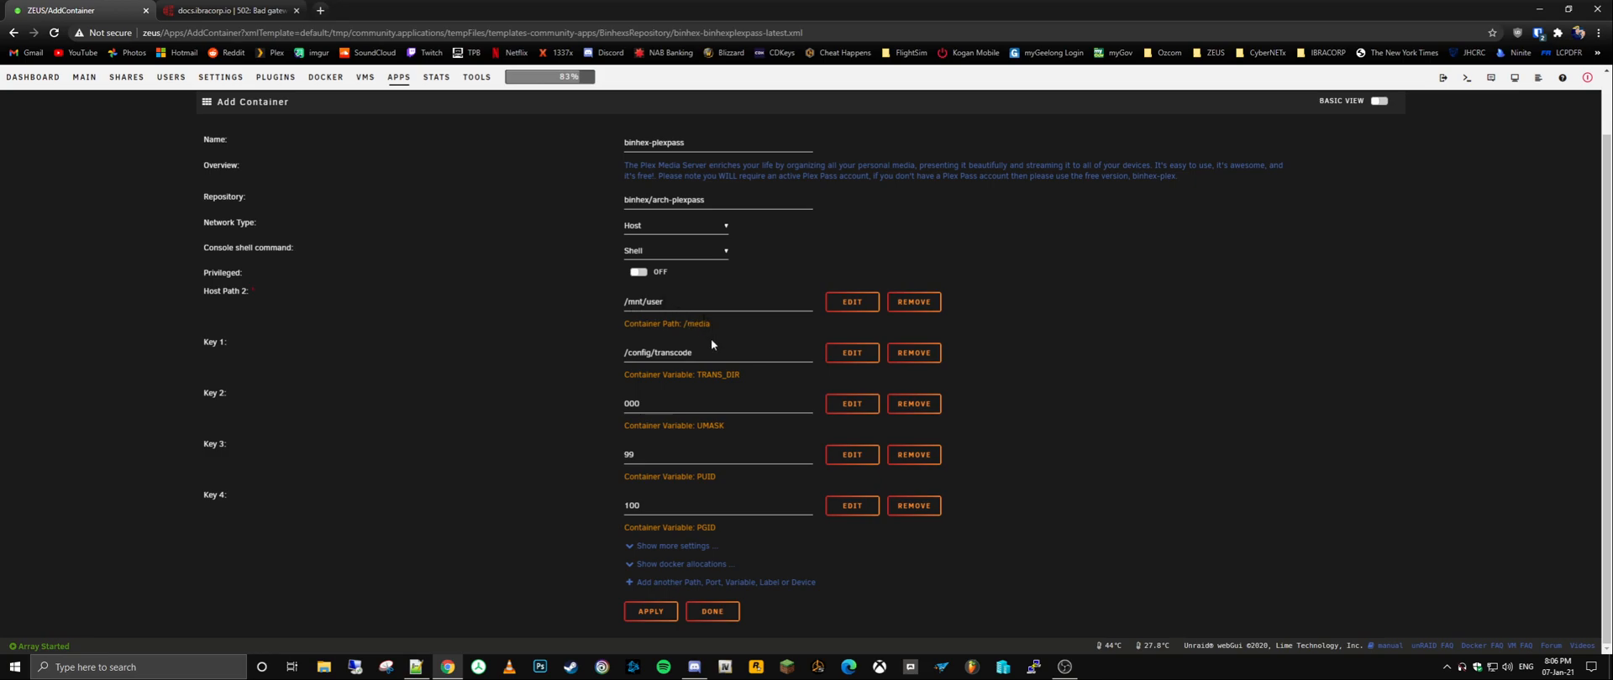
mouse_move(672, 316)
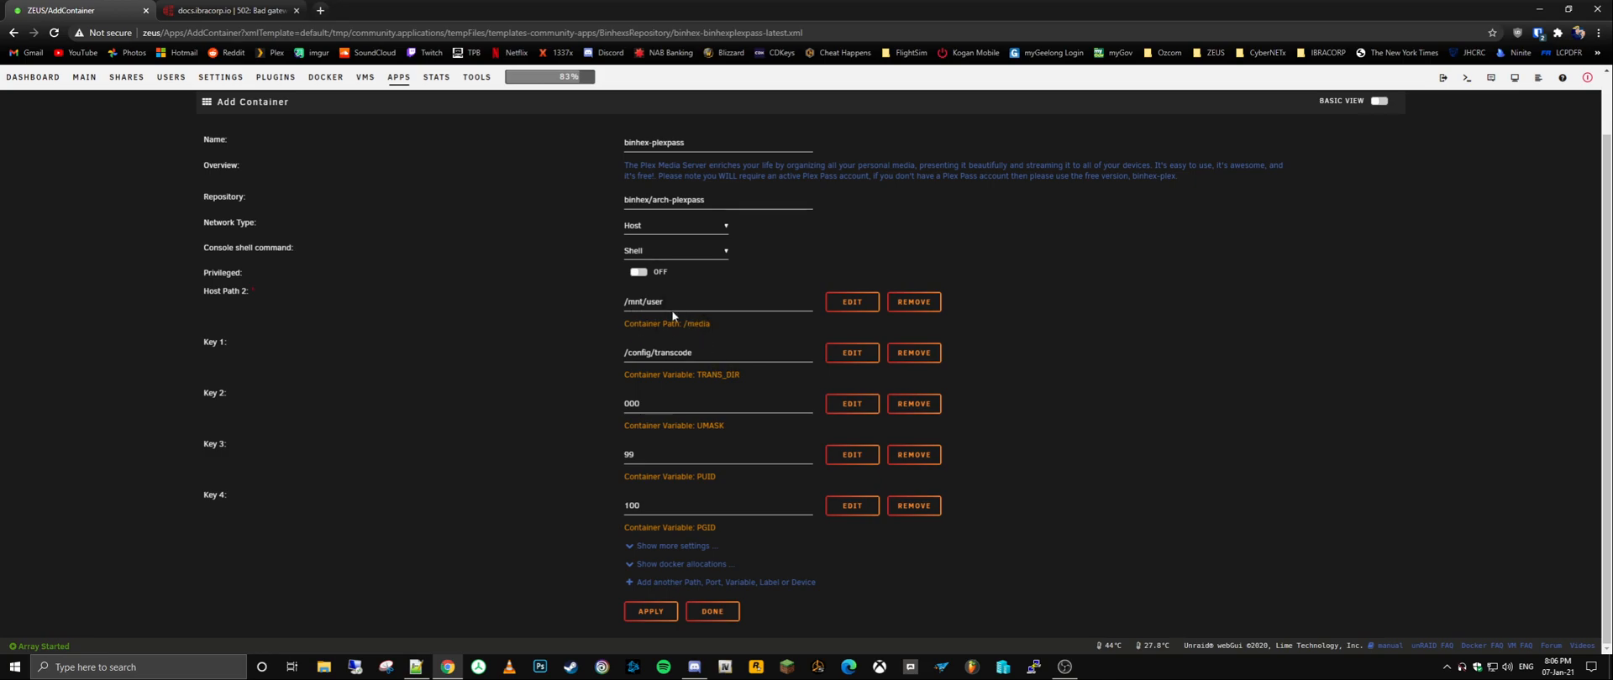
mouse_move(867, 338)
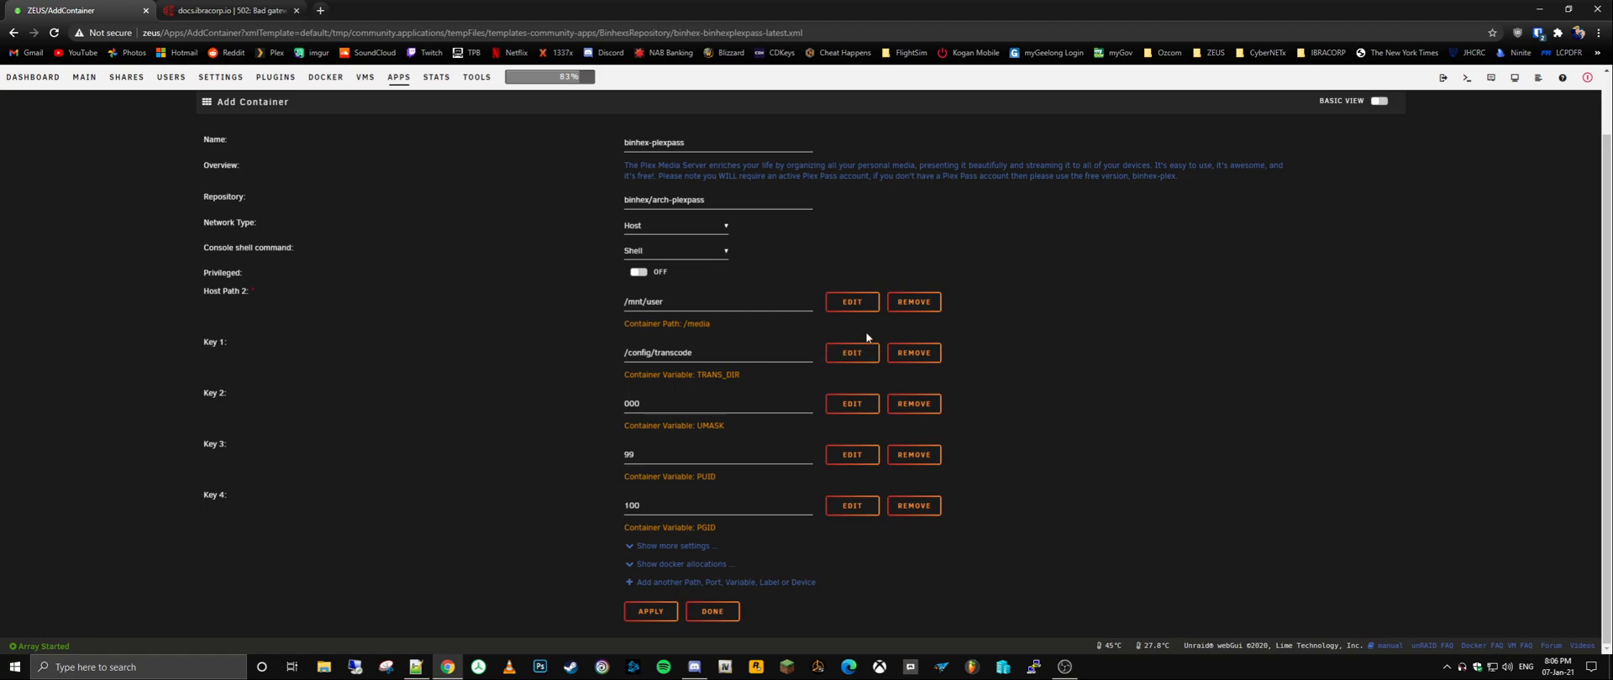
click(852, 353)
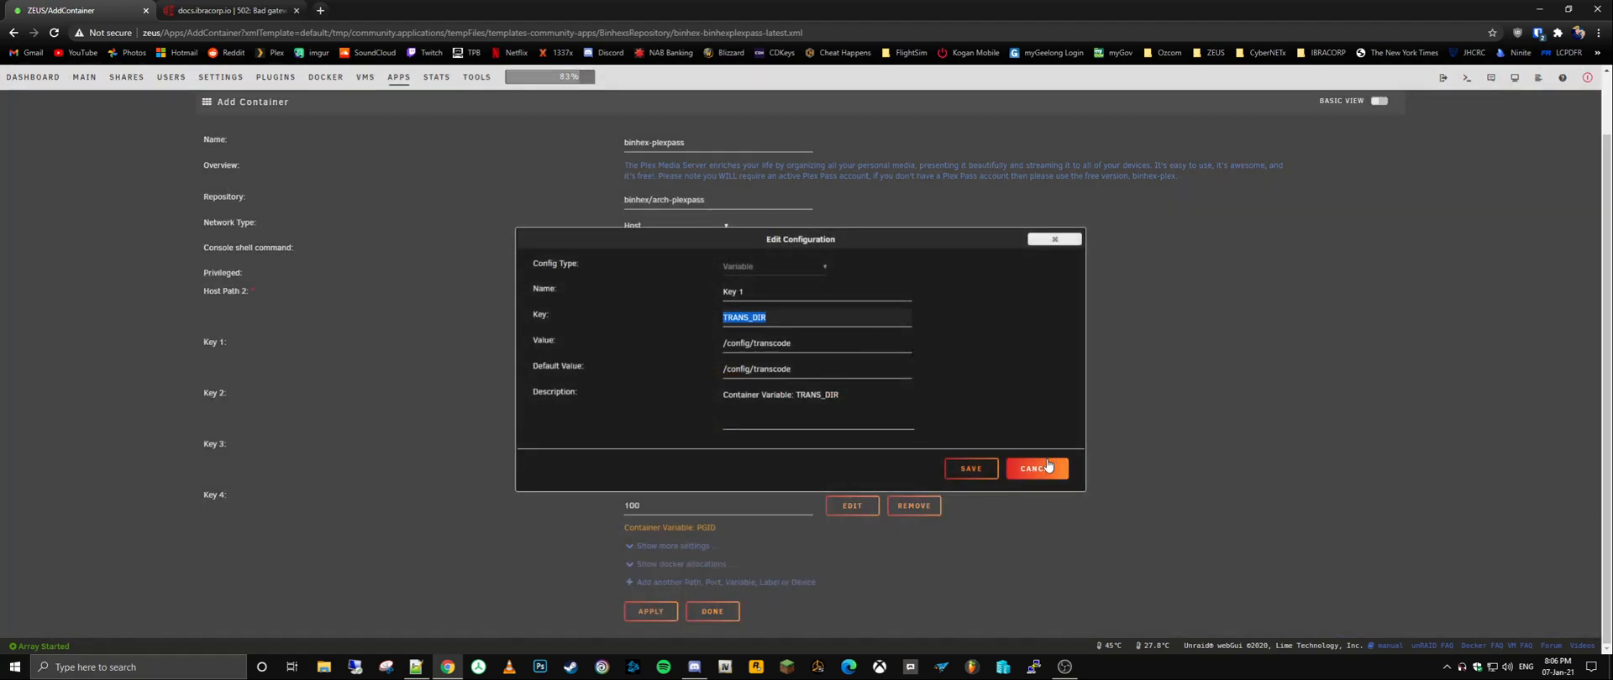
click(1036, 469)
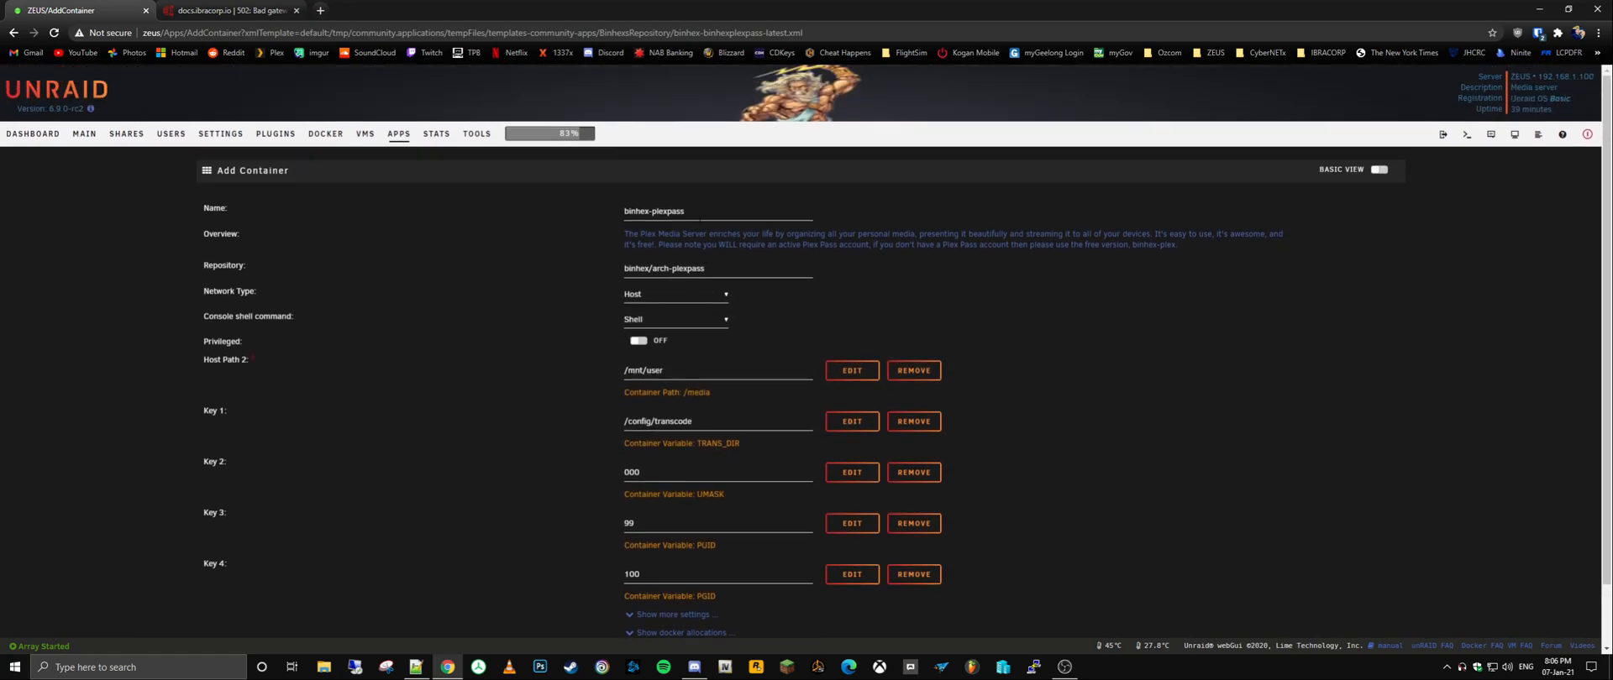
mouse_move(322, 10)
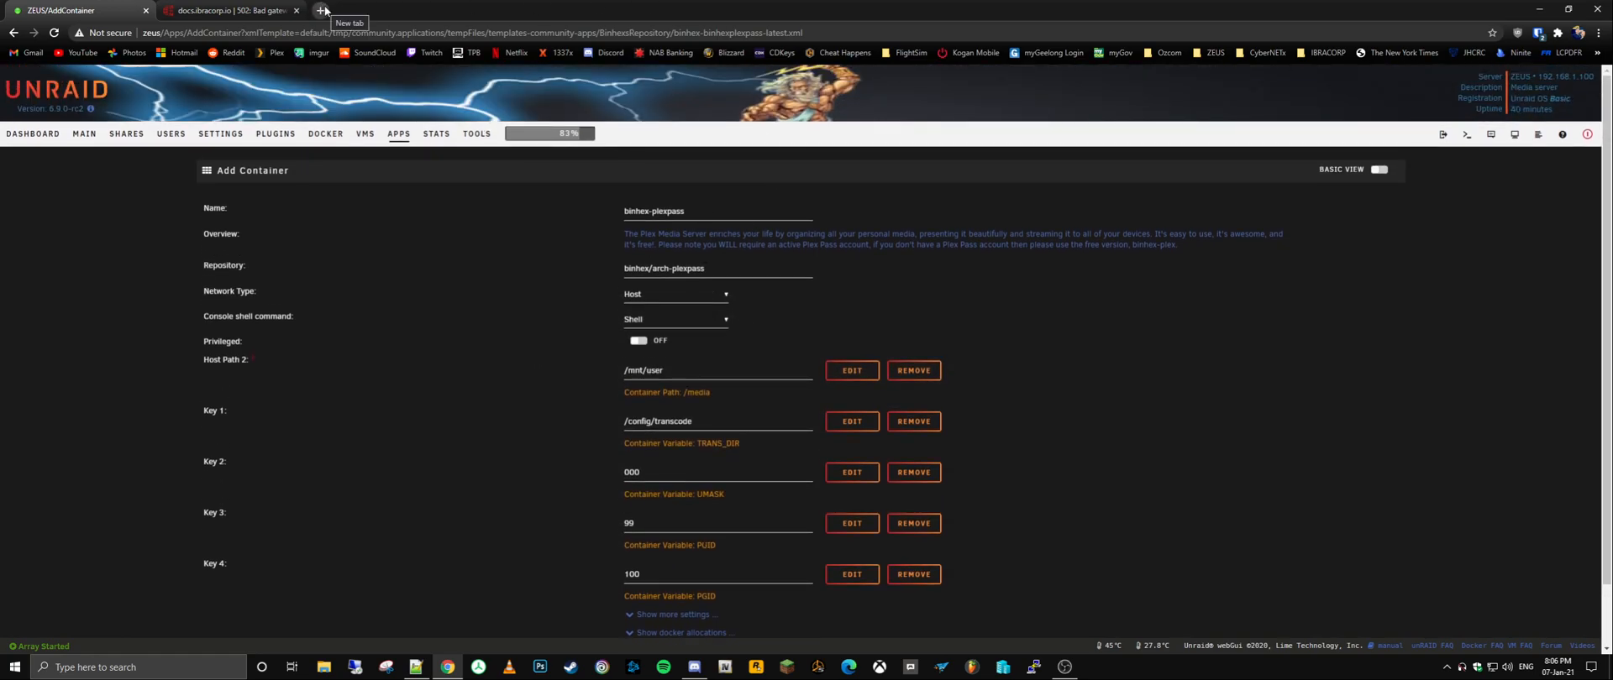
Step: Open the cachet-url-monitor Docker Hub page in a new tab and read its Docker run instructions
click(323, 10)
text(docker)
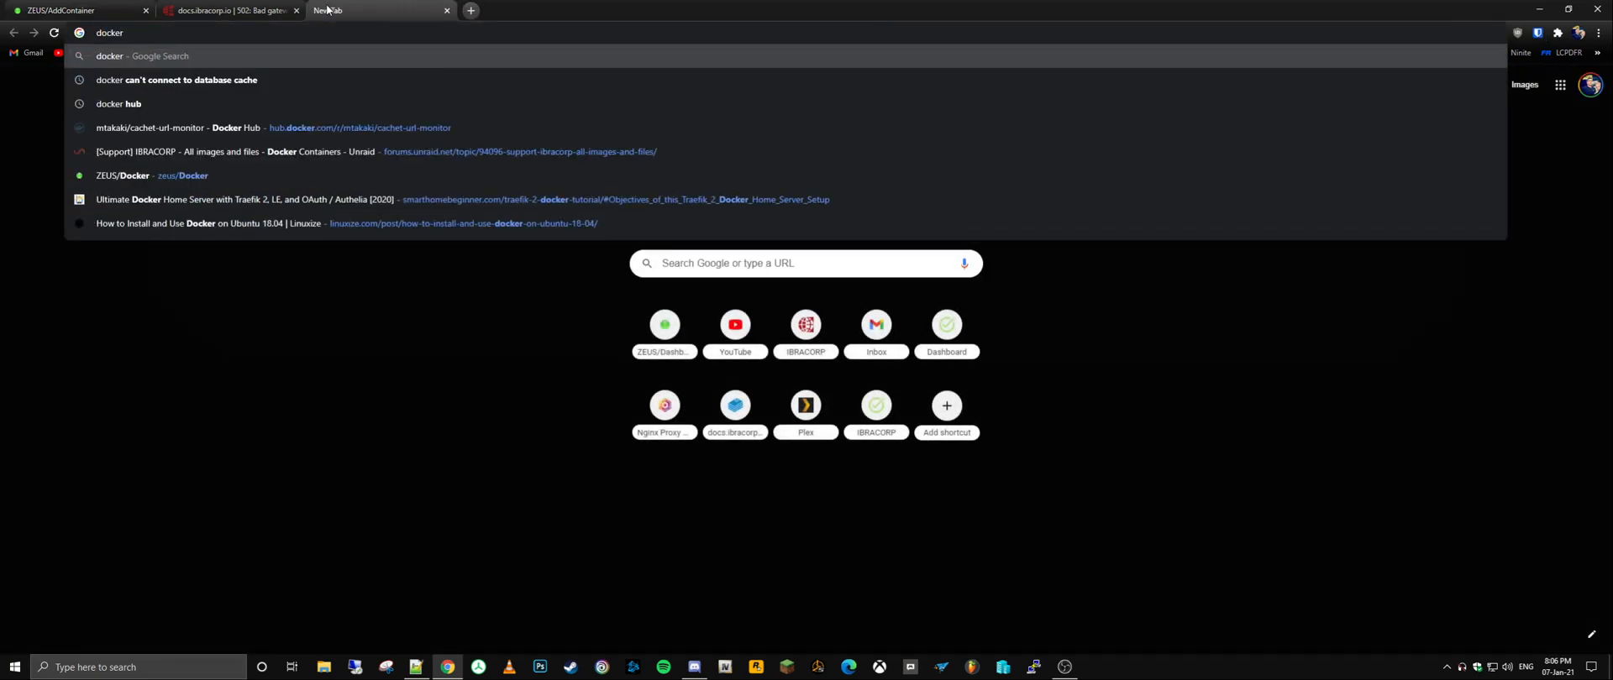
click(271, 128)
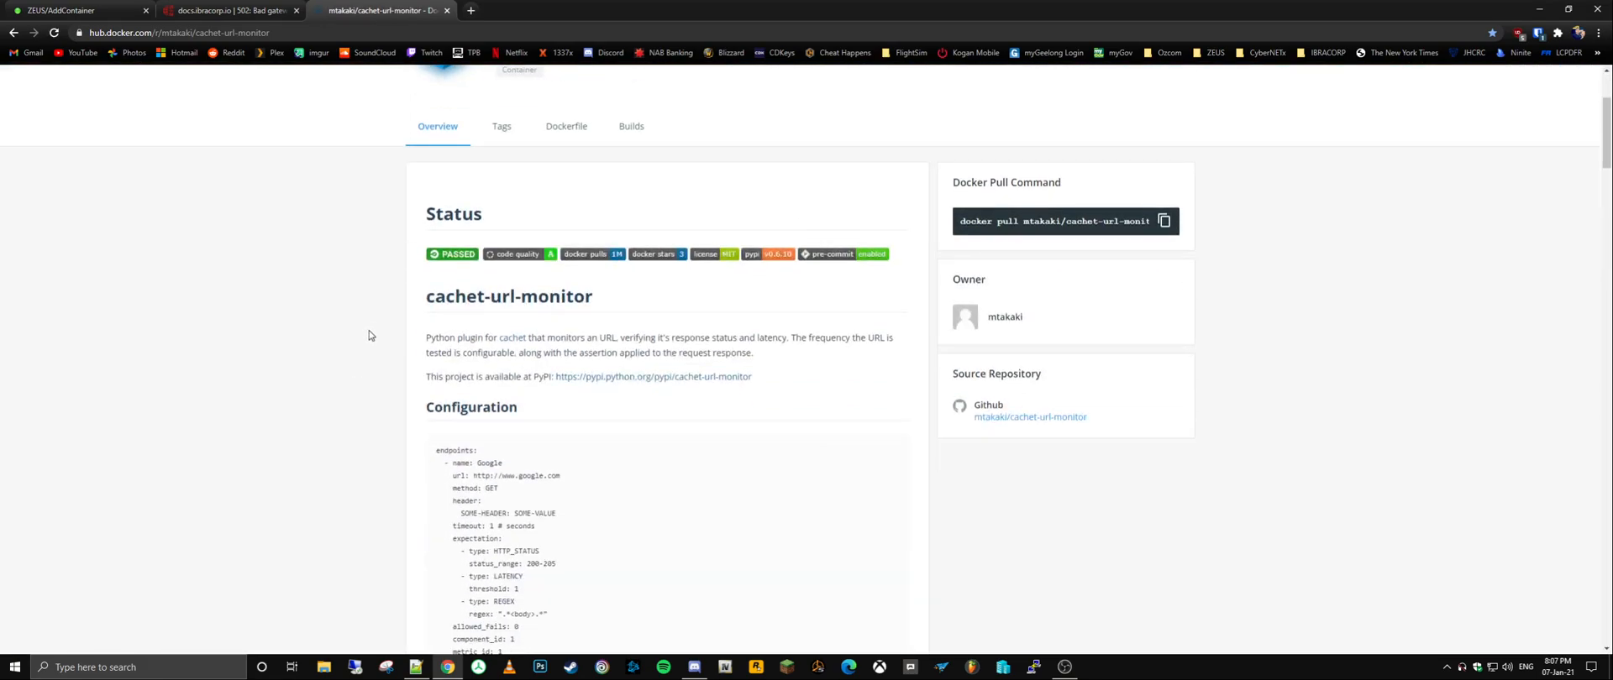
scroll(down, 3)
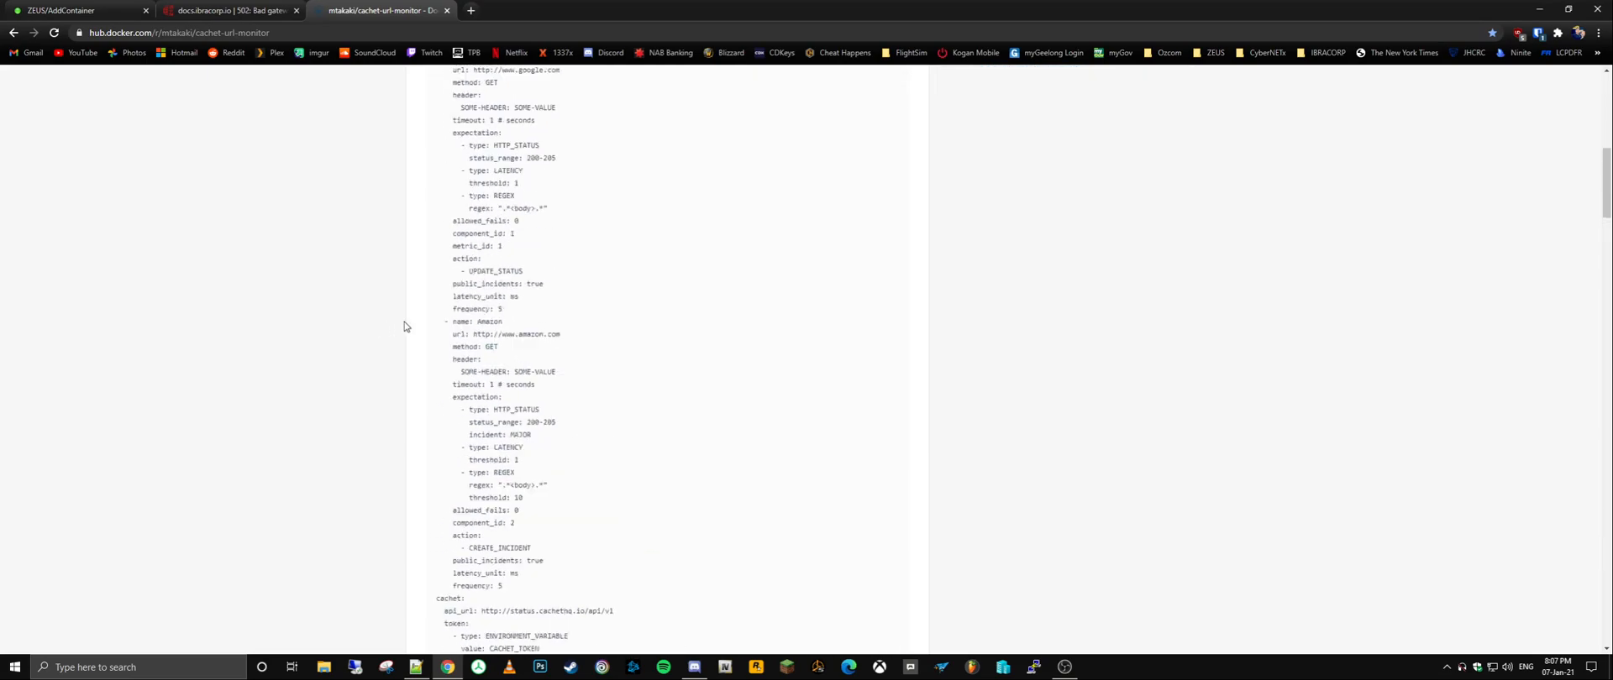
scroll(down, 3)
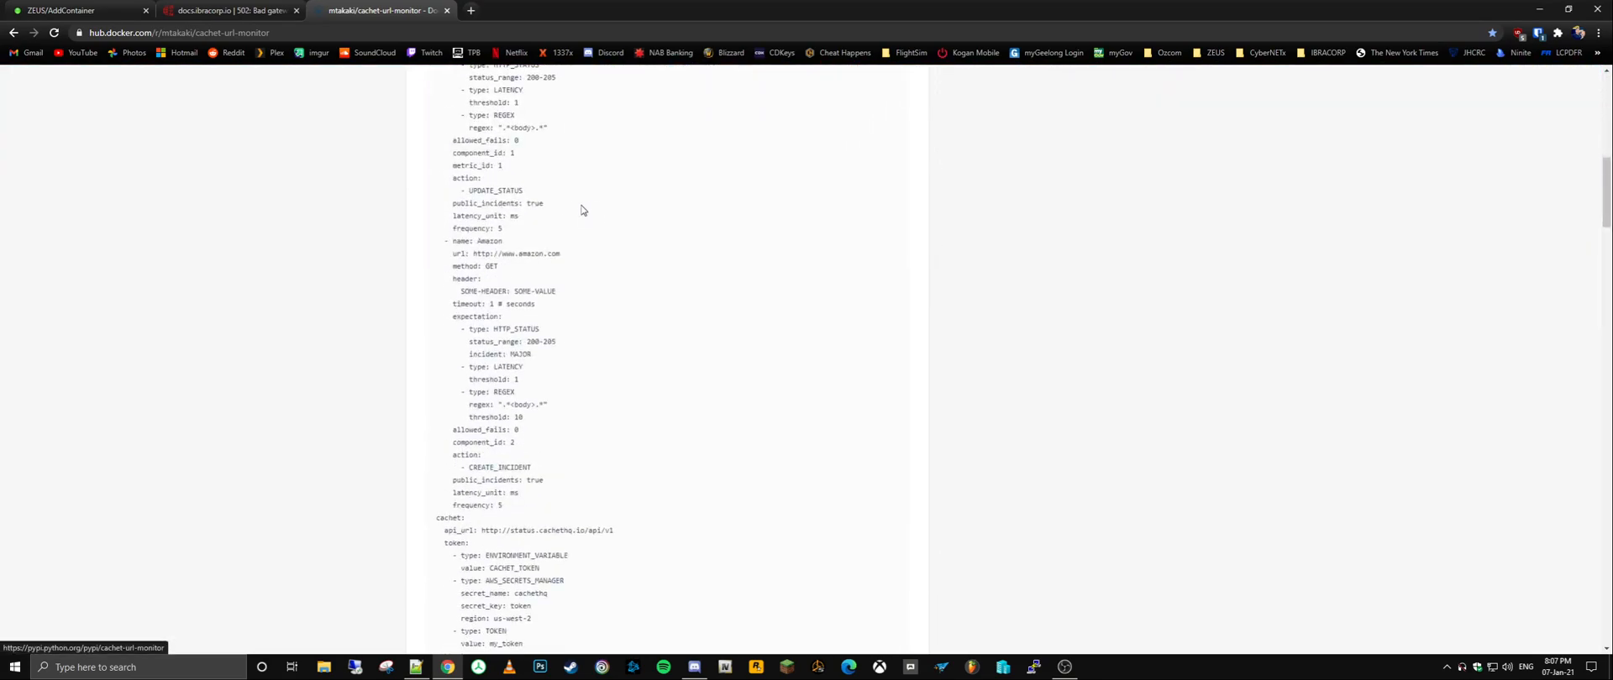
scroll(up, 3)
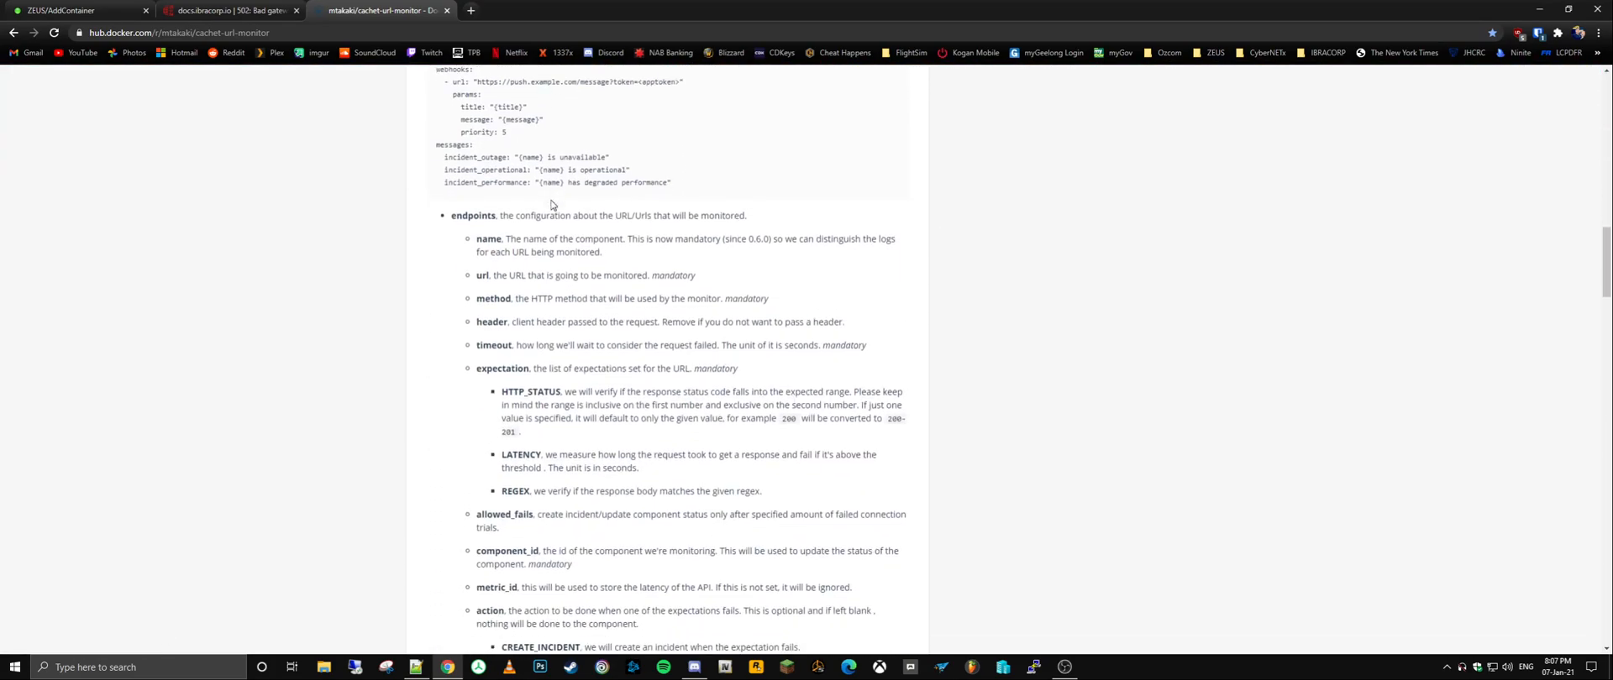
scroll(down, 3)
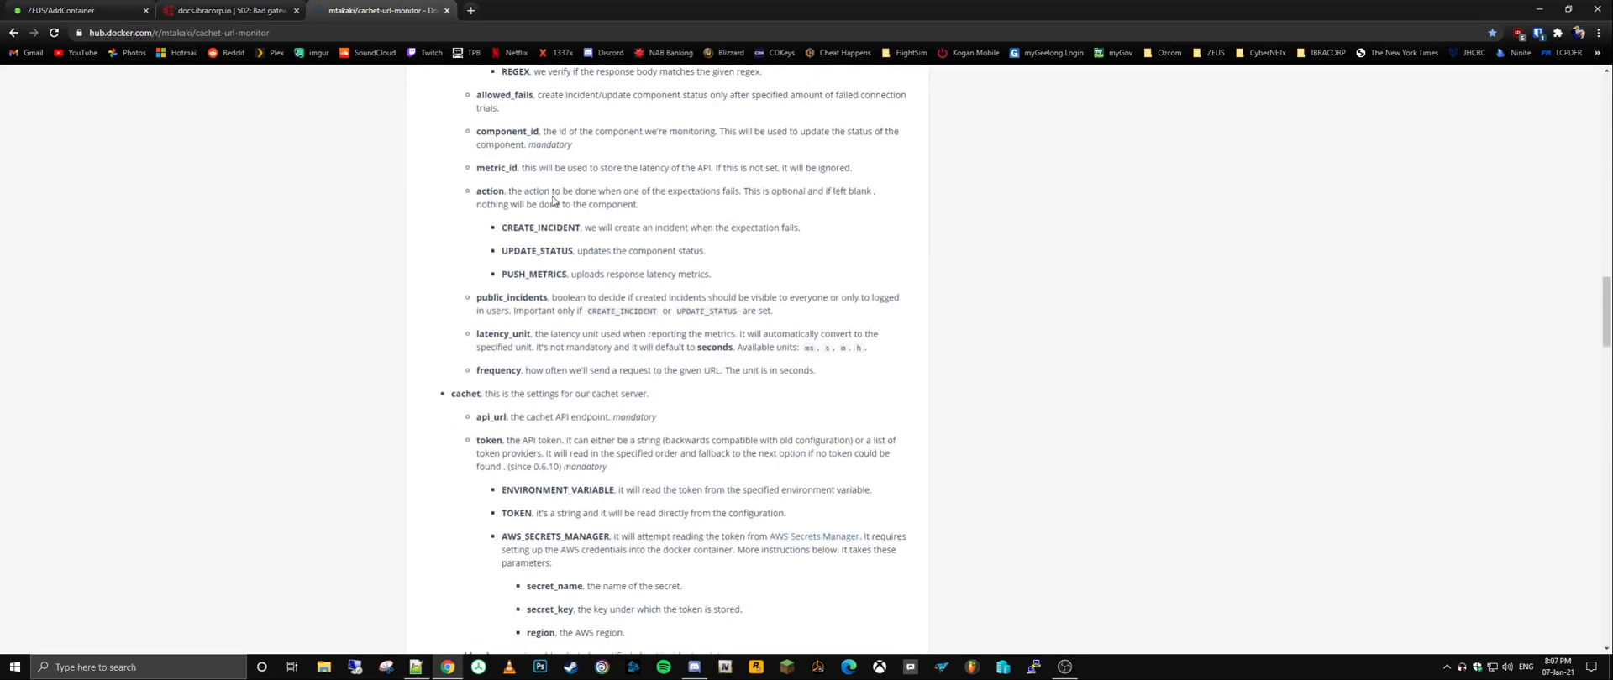
scroll(down, 3)
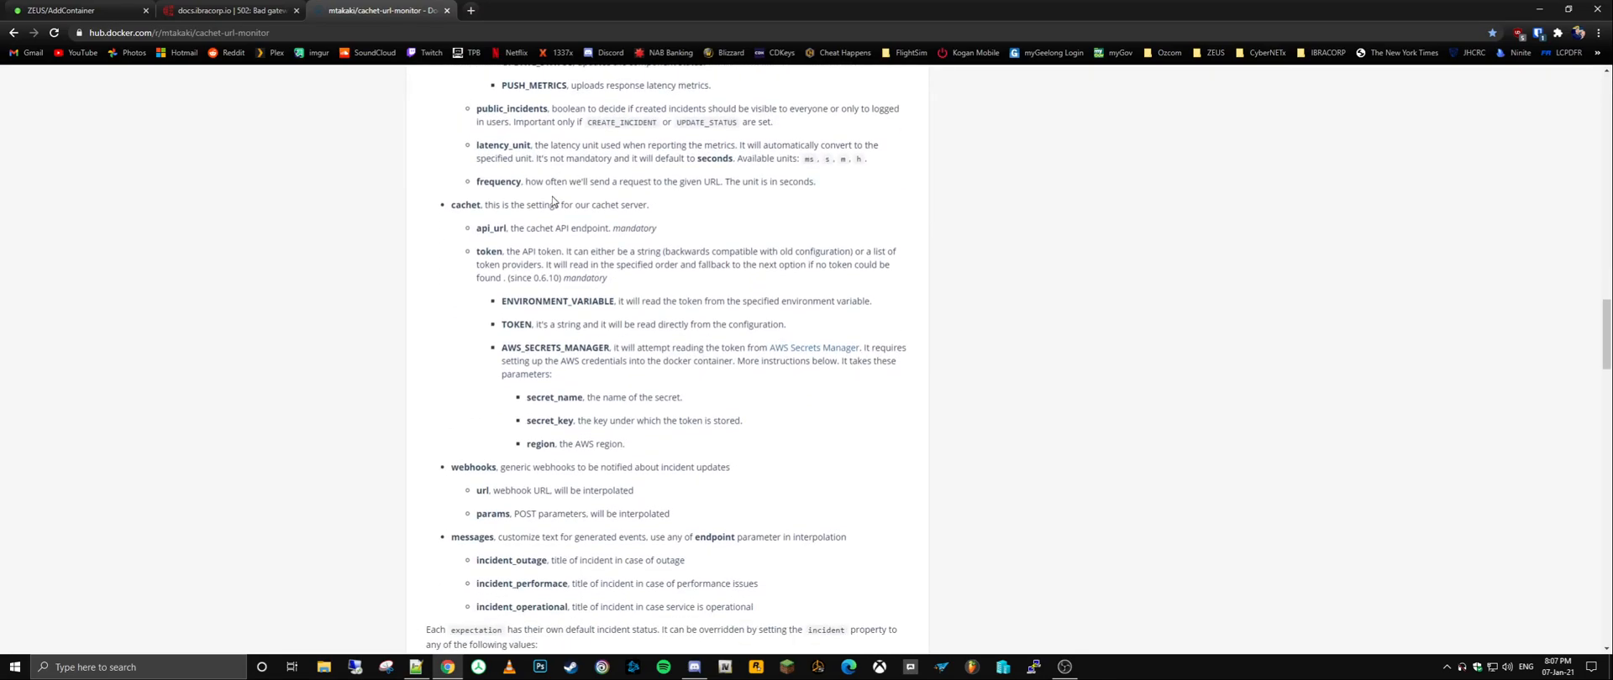
scroll(down, 3)
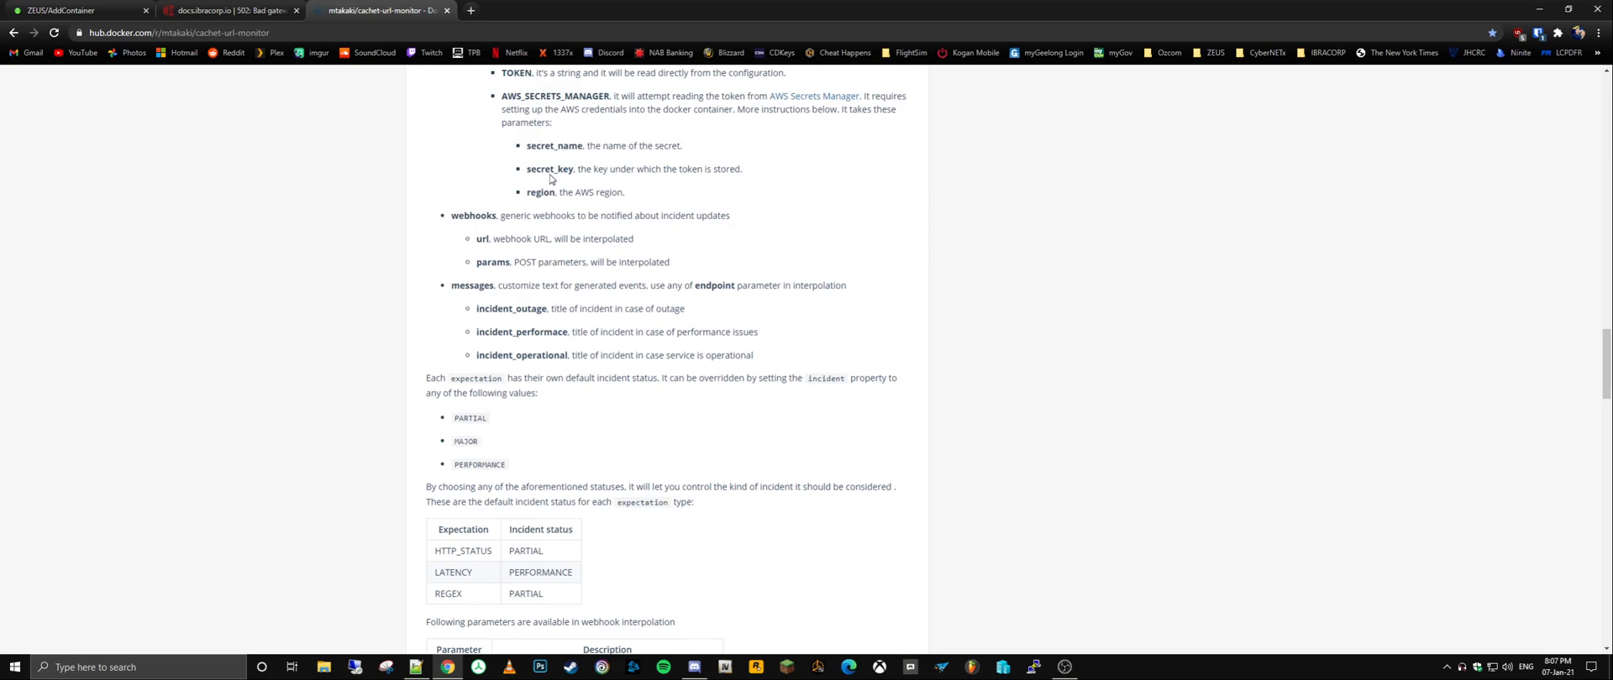
scroll(down, 3)
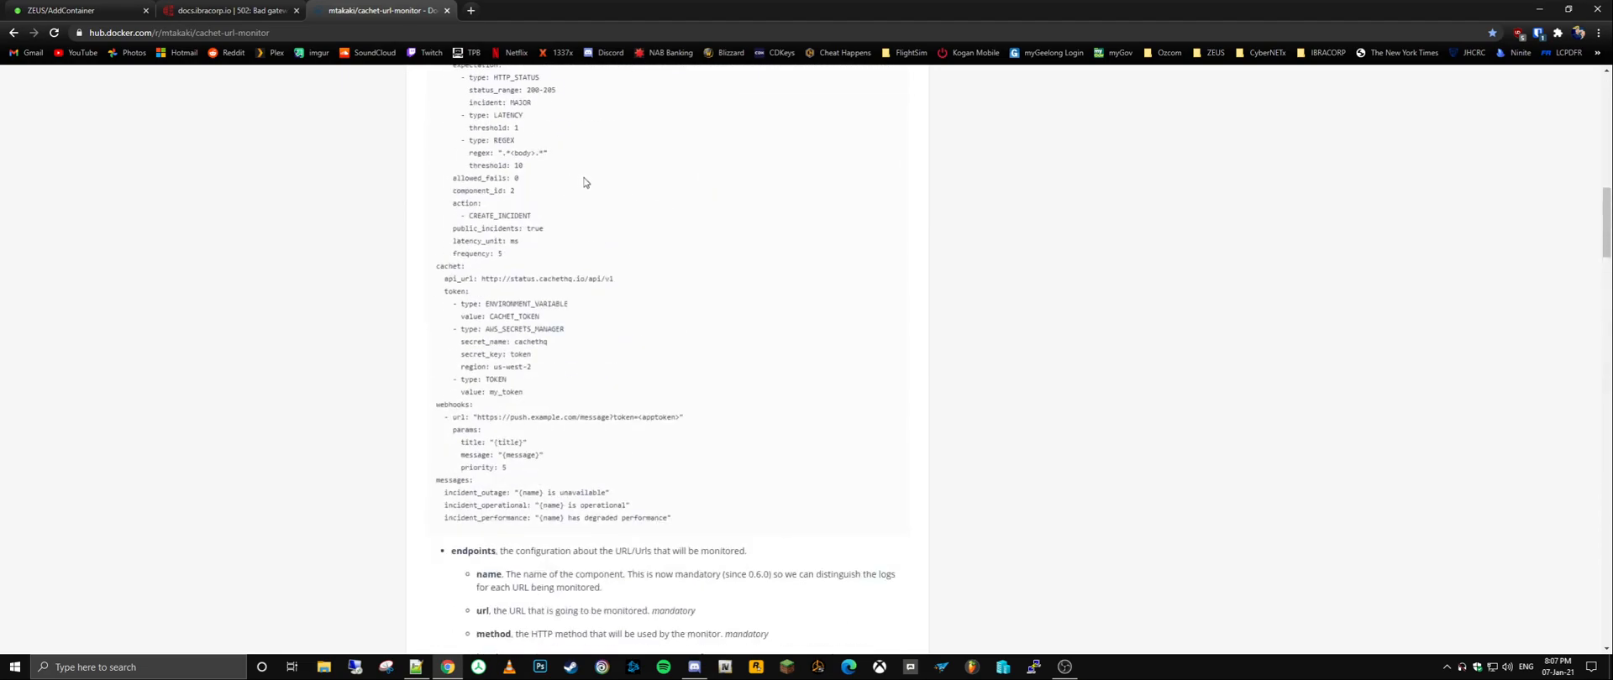
Step: Read on through the configuration section to the Development section at the page's end
scroll(up, 3)
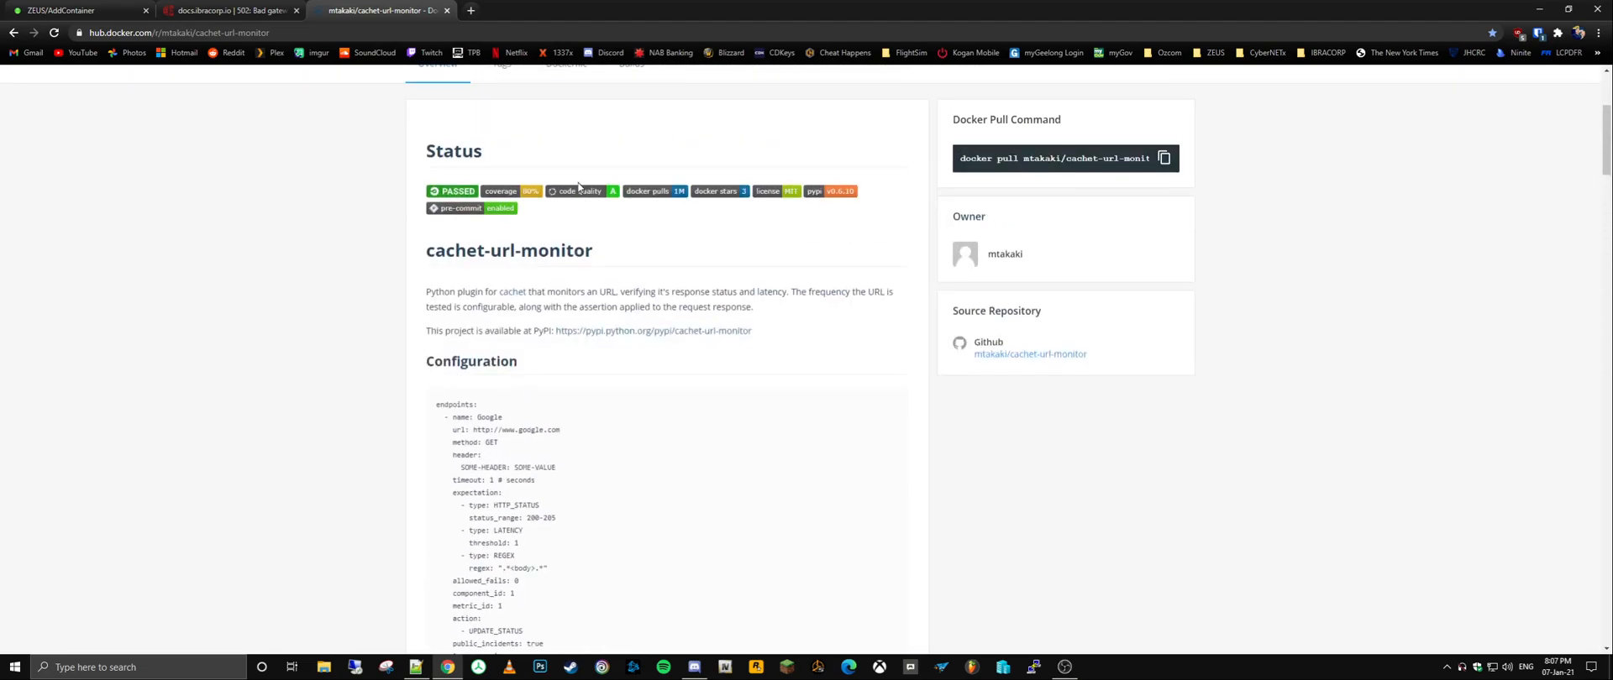
scroll(down, 3)
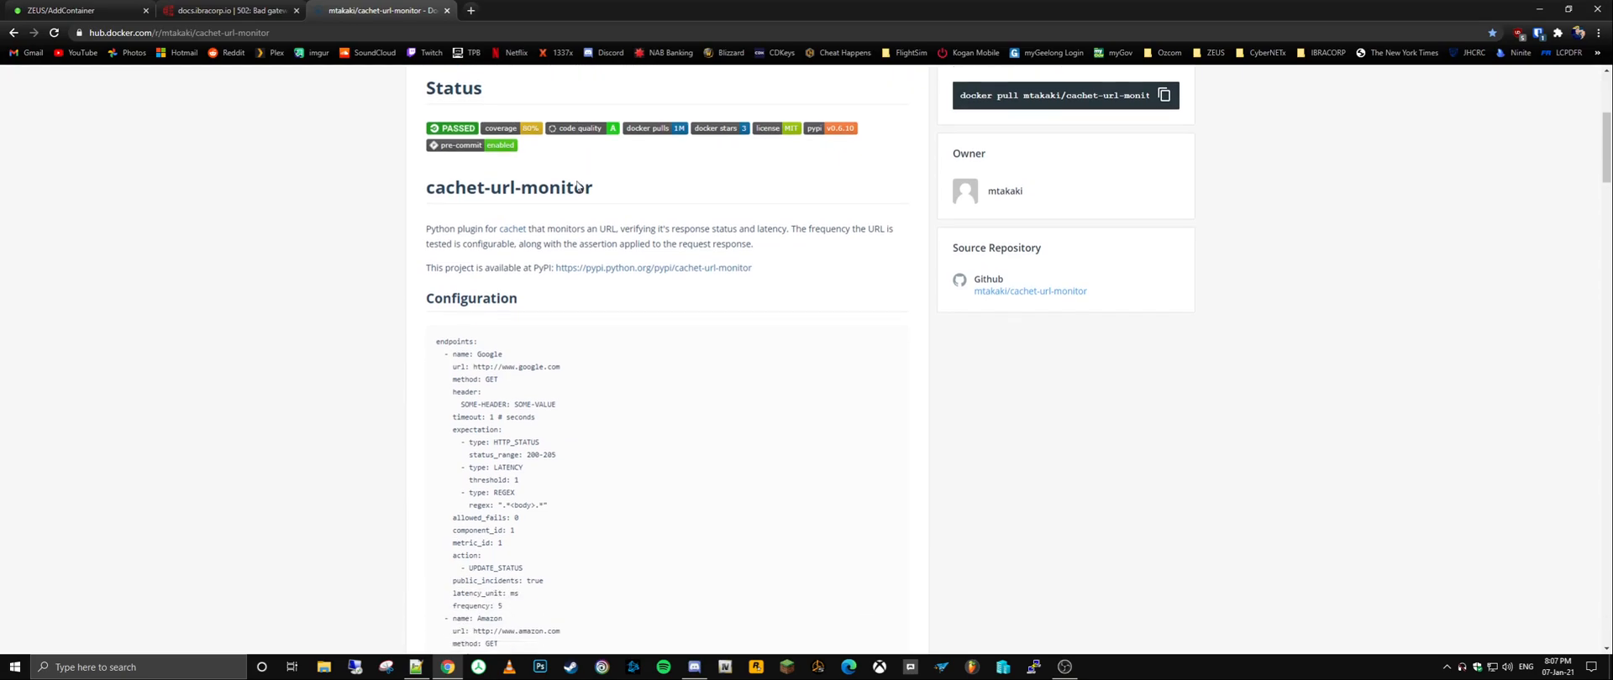
scroll(down, 3)
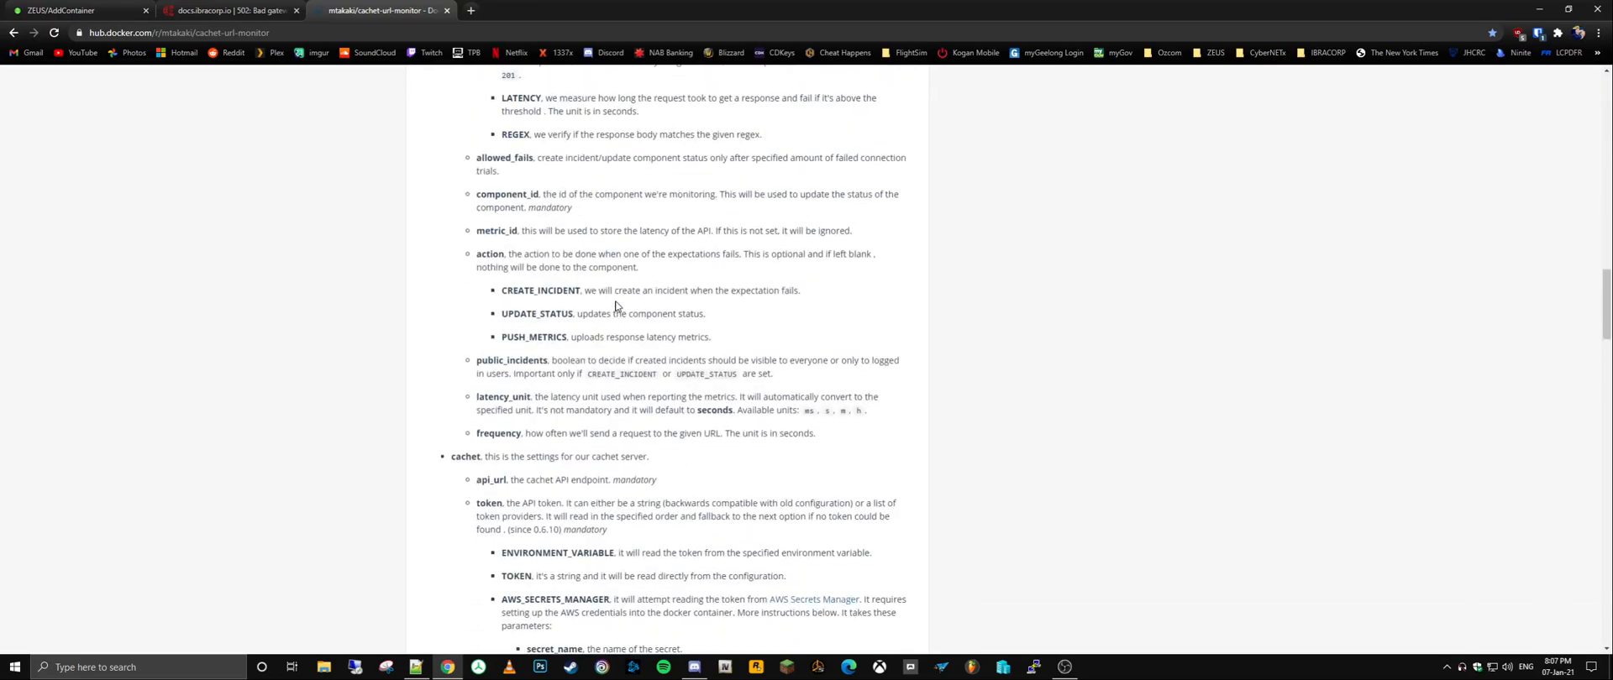
scroll(down, 3)
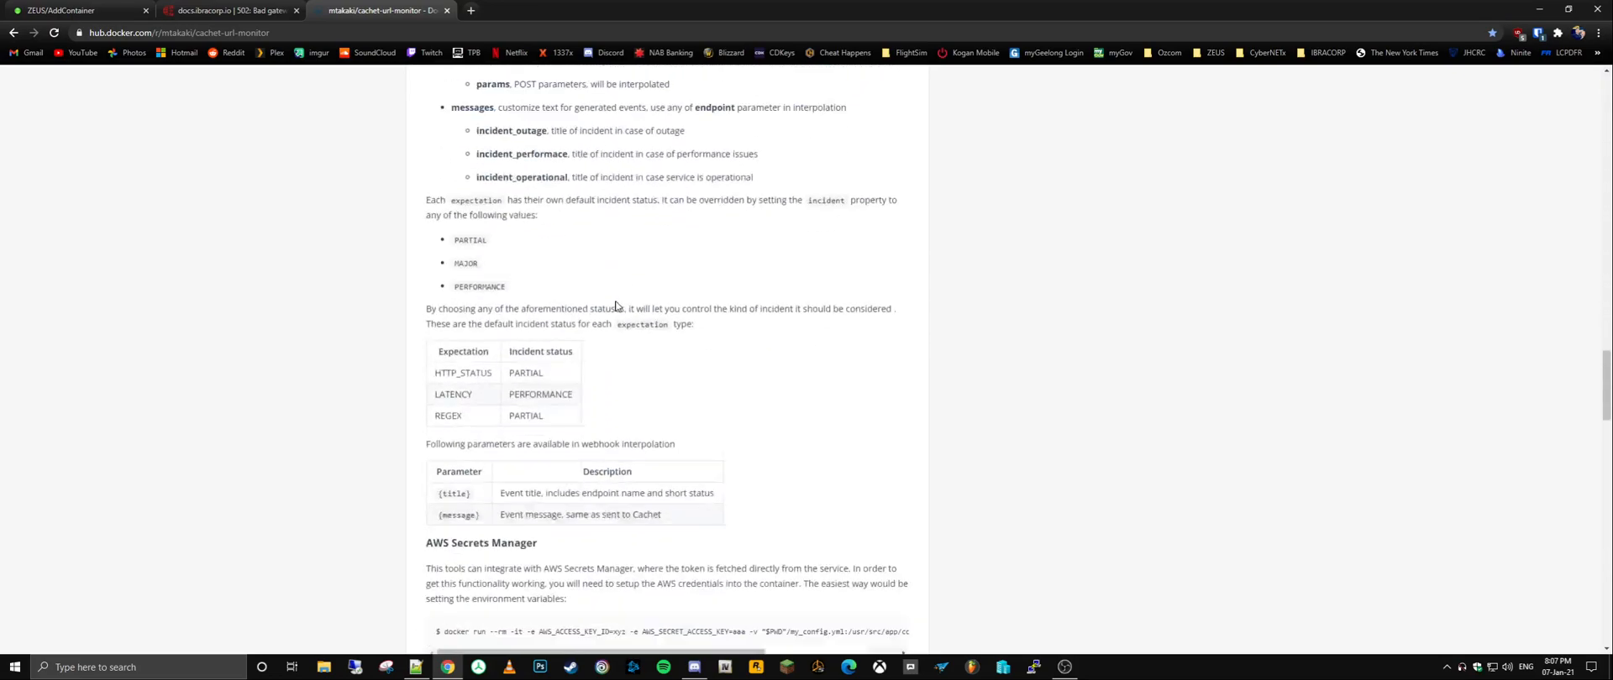
scroll(down, 3)
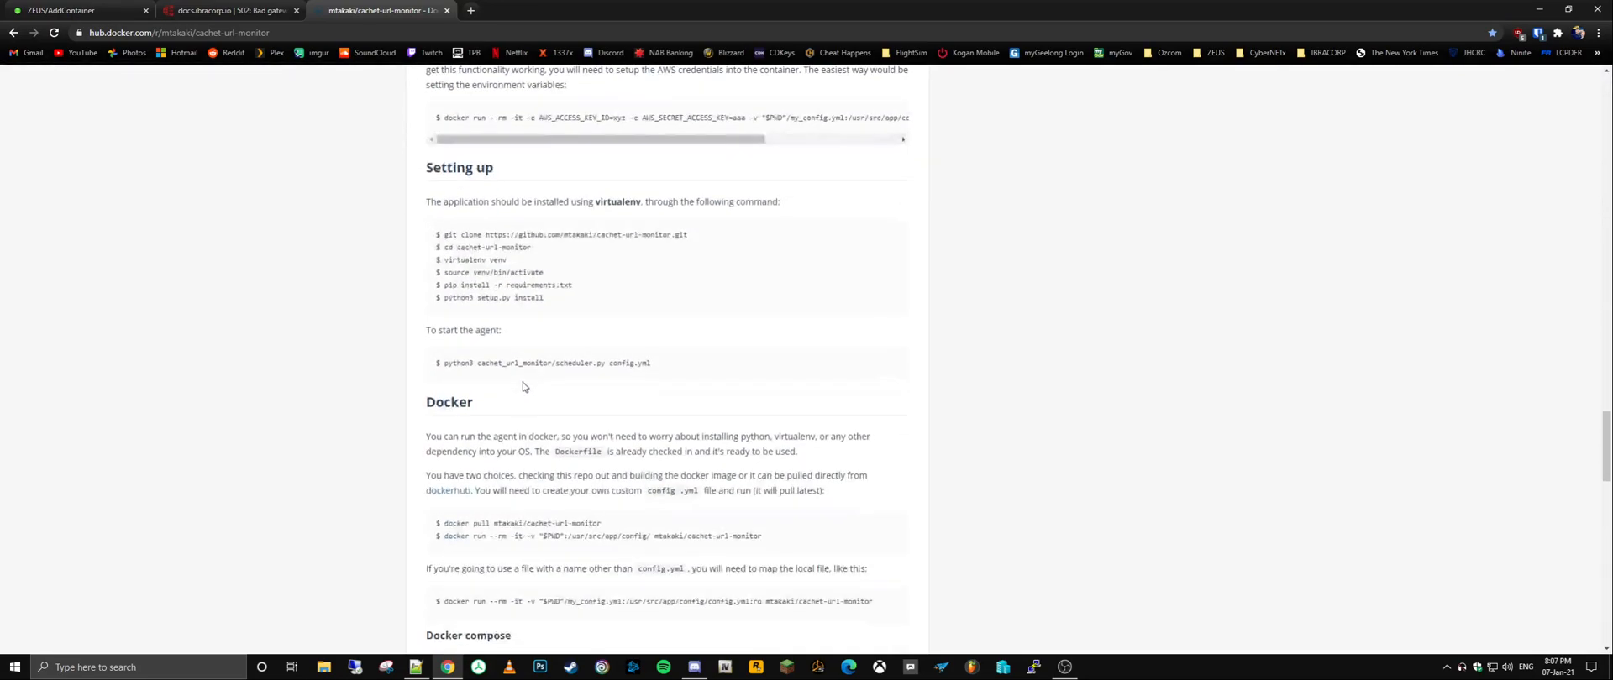
scroll(down, 3)
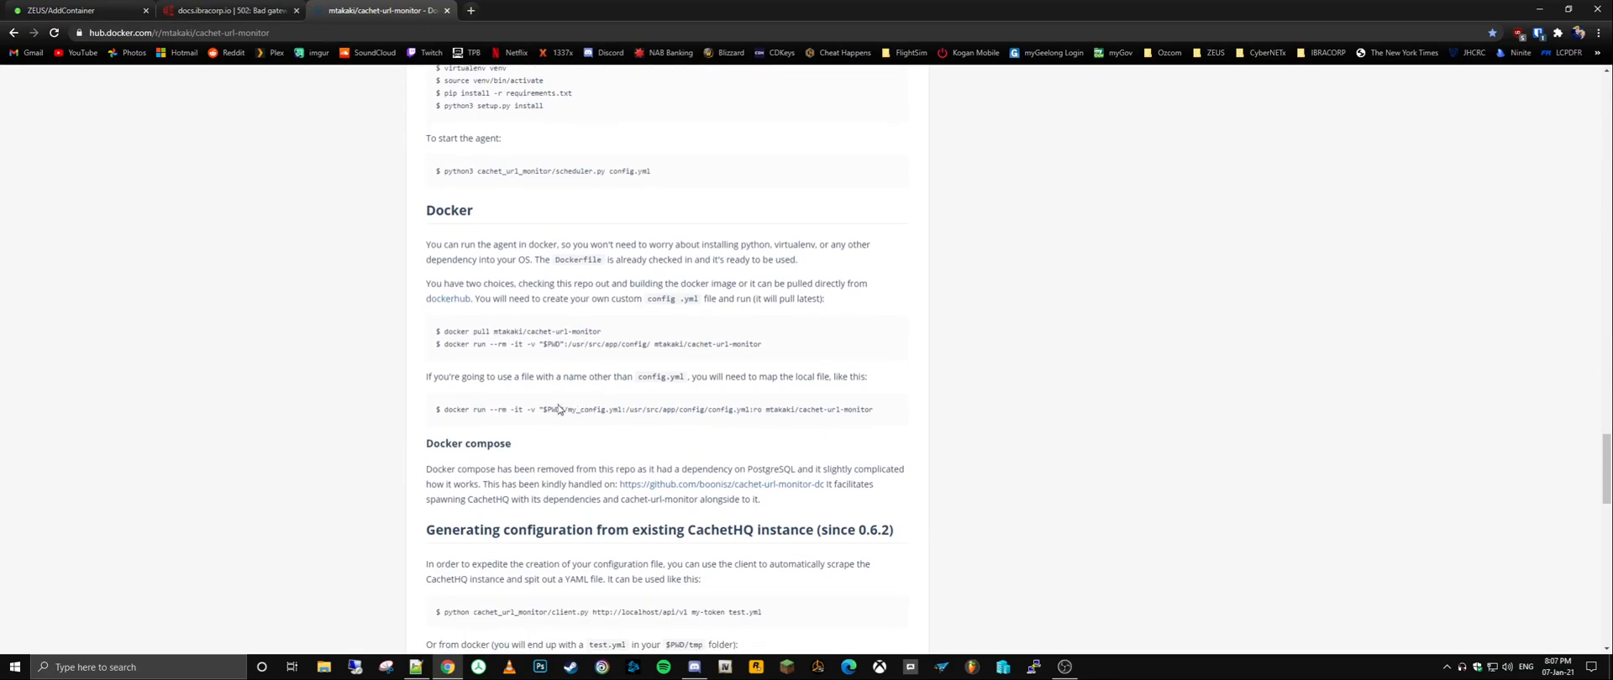
scroll(down, 3)
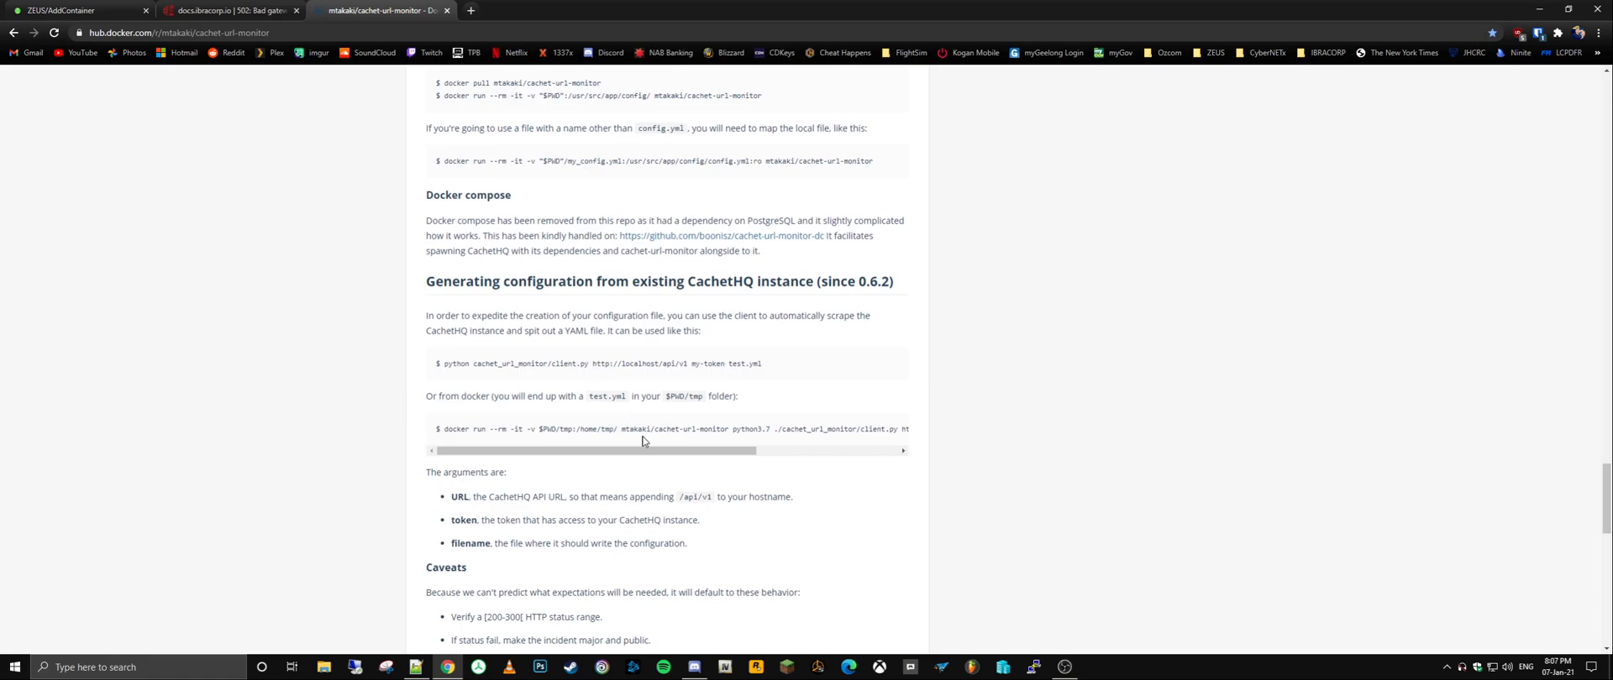
mouse_move(609, 314)
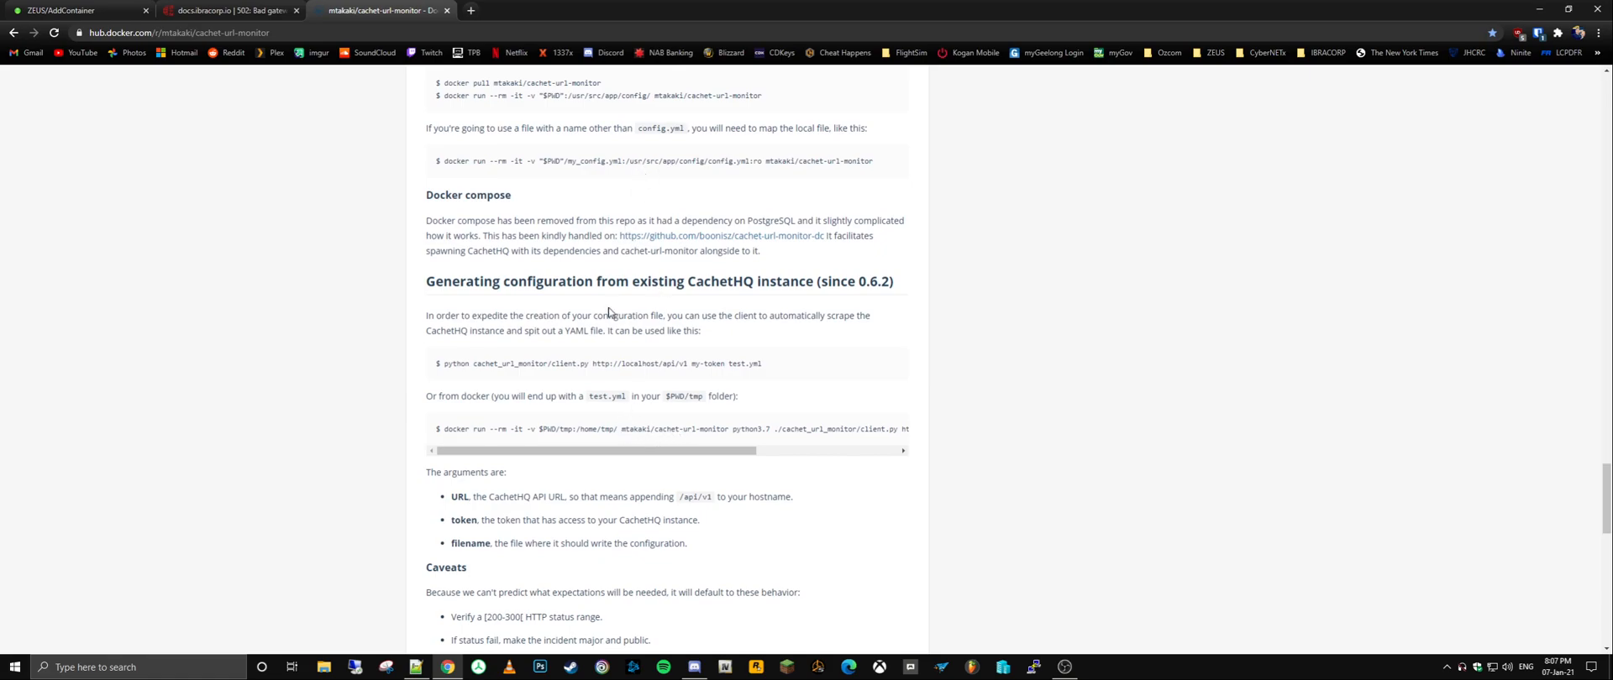
scroll(down, 3)
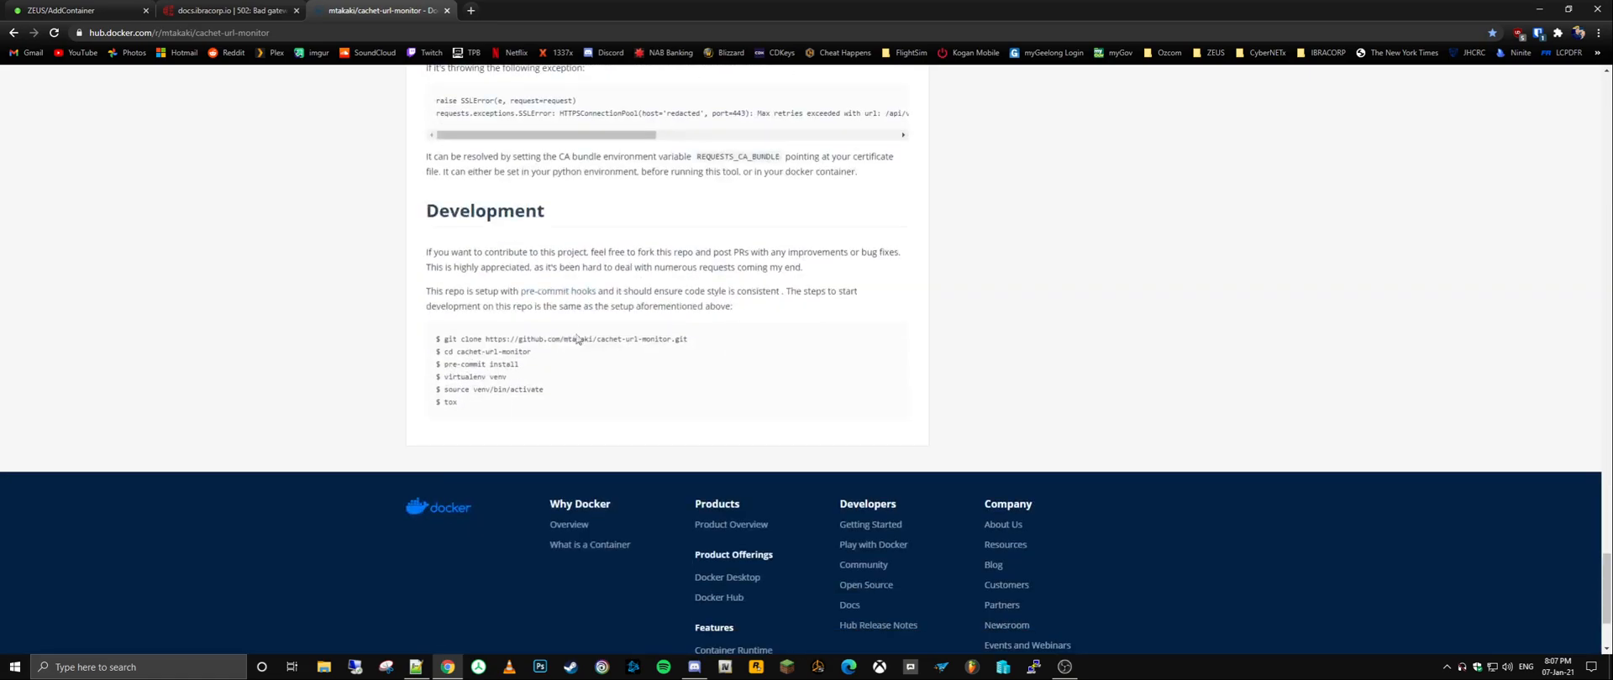
scroll(up, 3)
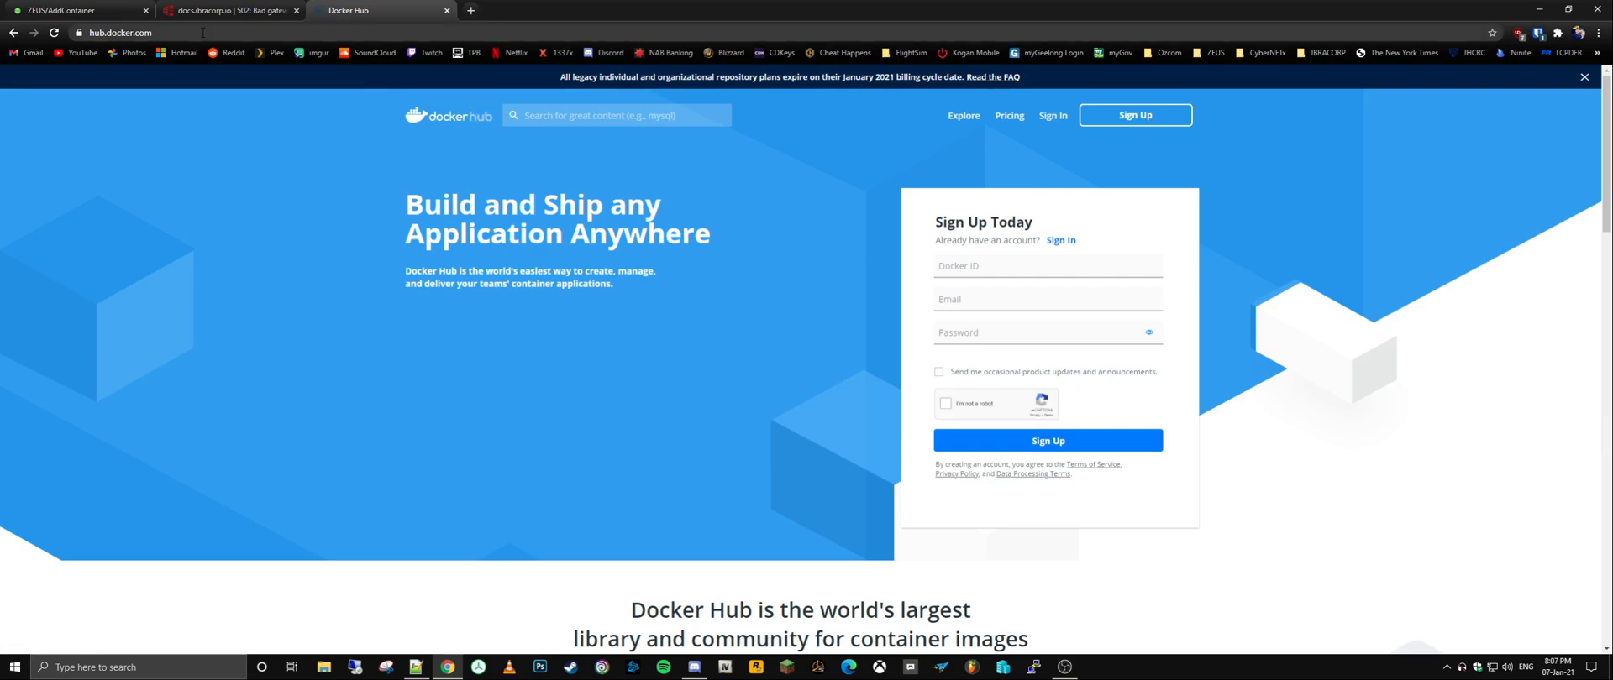
Step: From Docker Hub's Explore catalogue, open the official ubuntu image and read its 'What's in this image?' and Locales sections
click(963, 114)
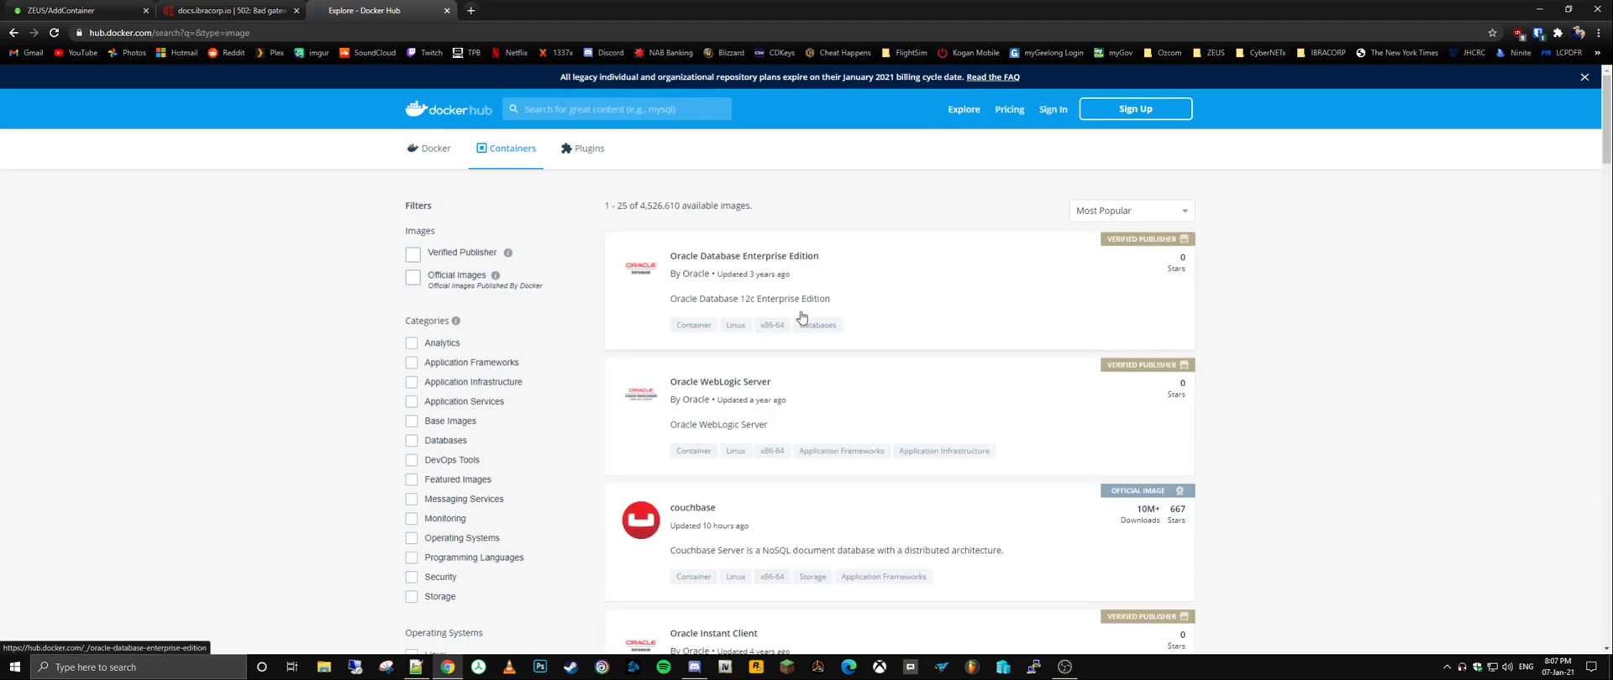
scroll(down, 3)
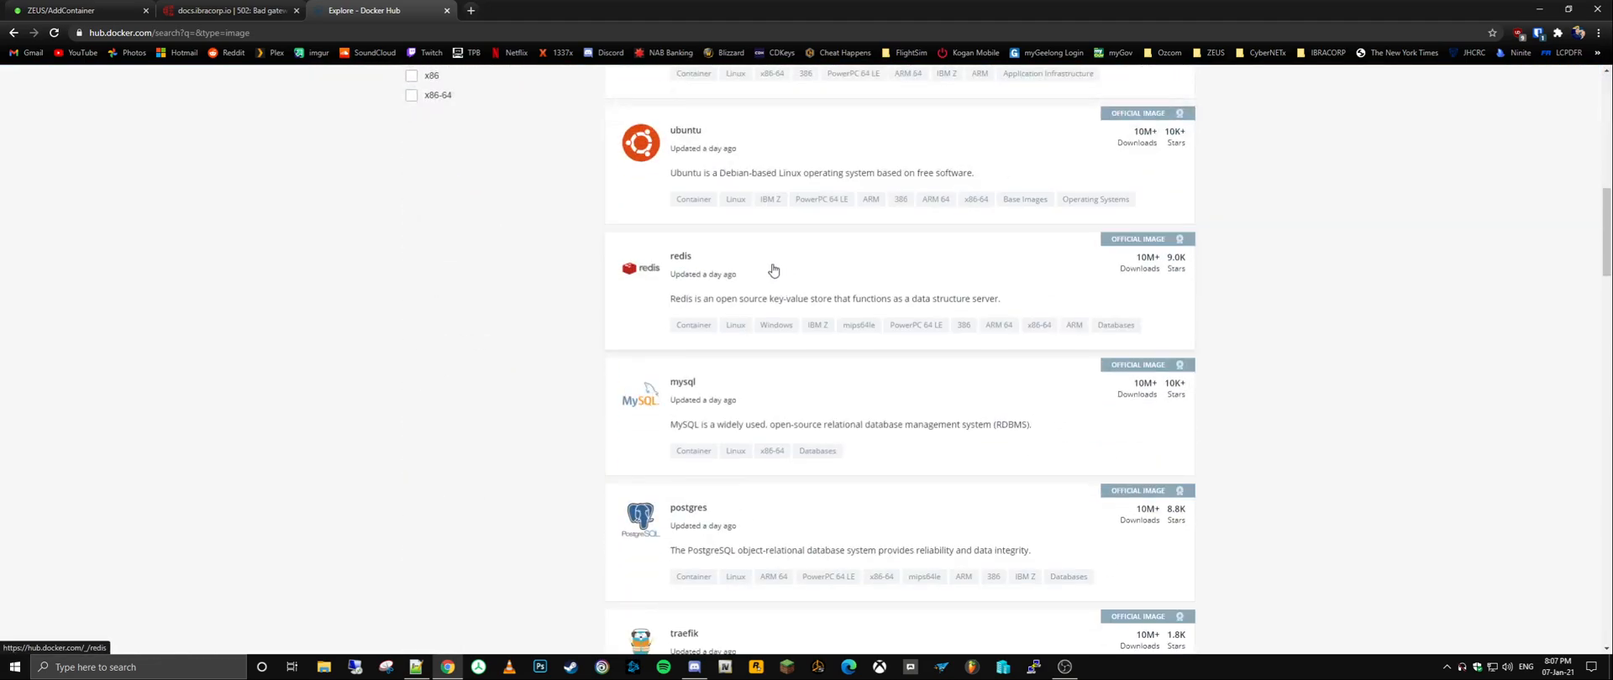
click(685, 129)
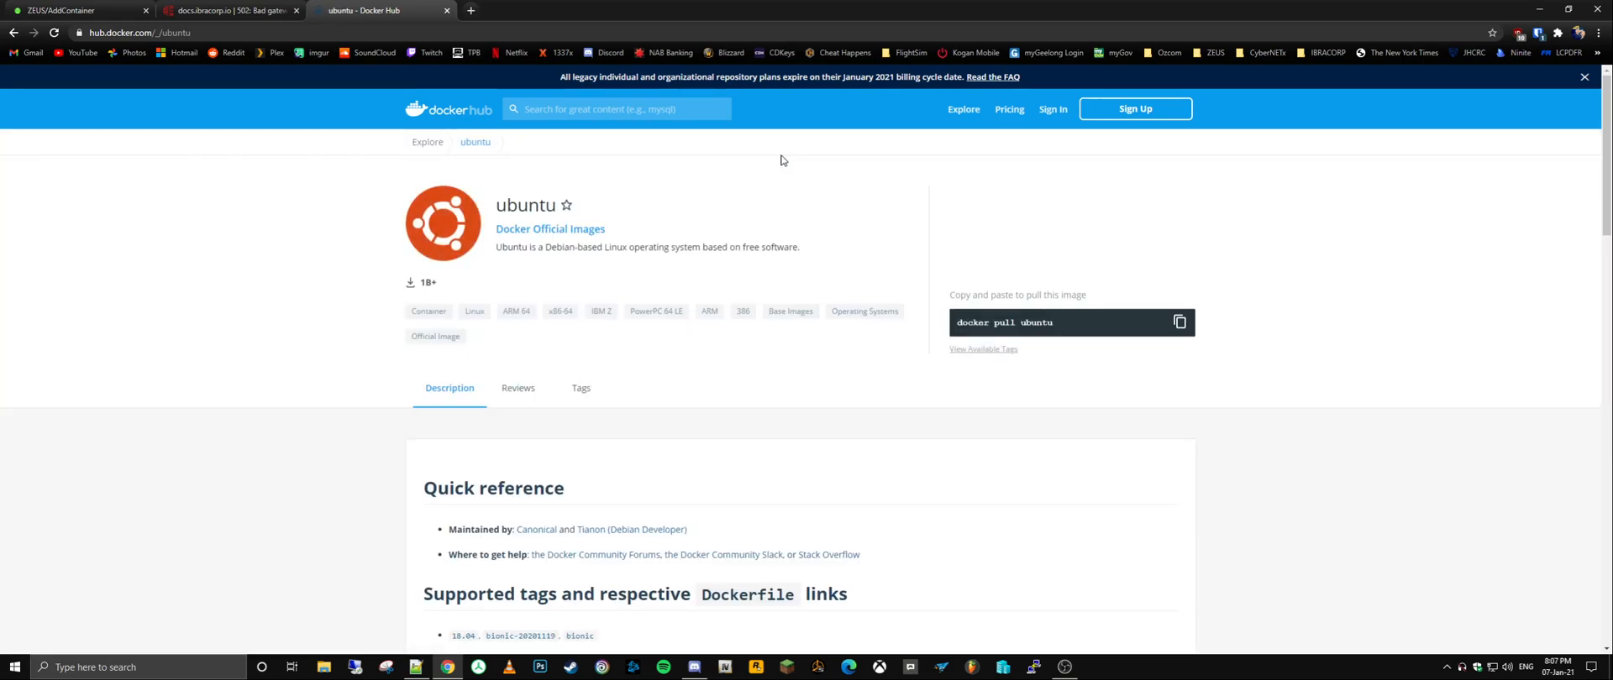
scroll(down, 3)
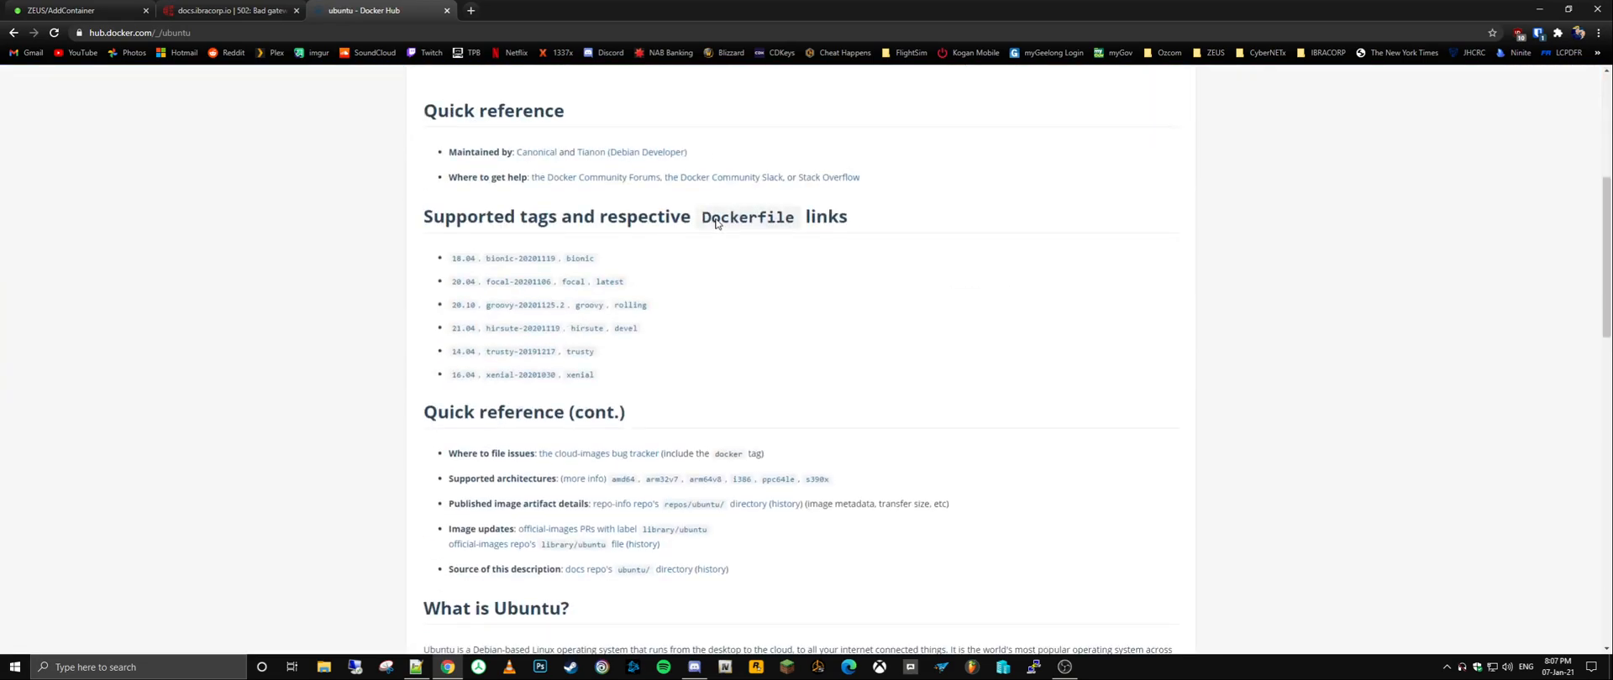
scroll(down, 3)
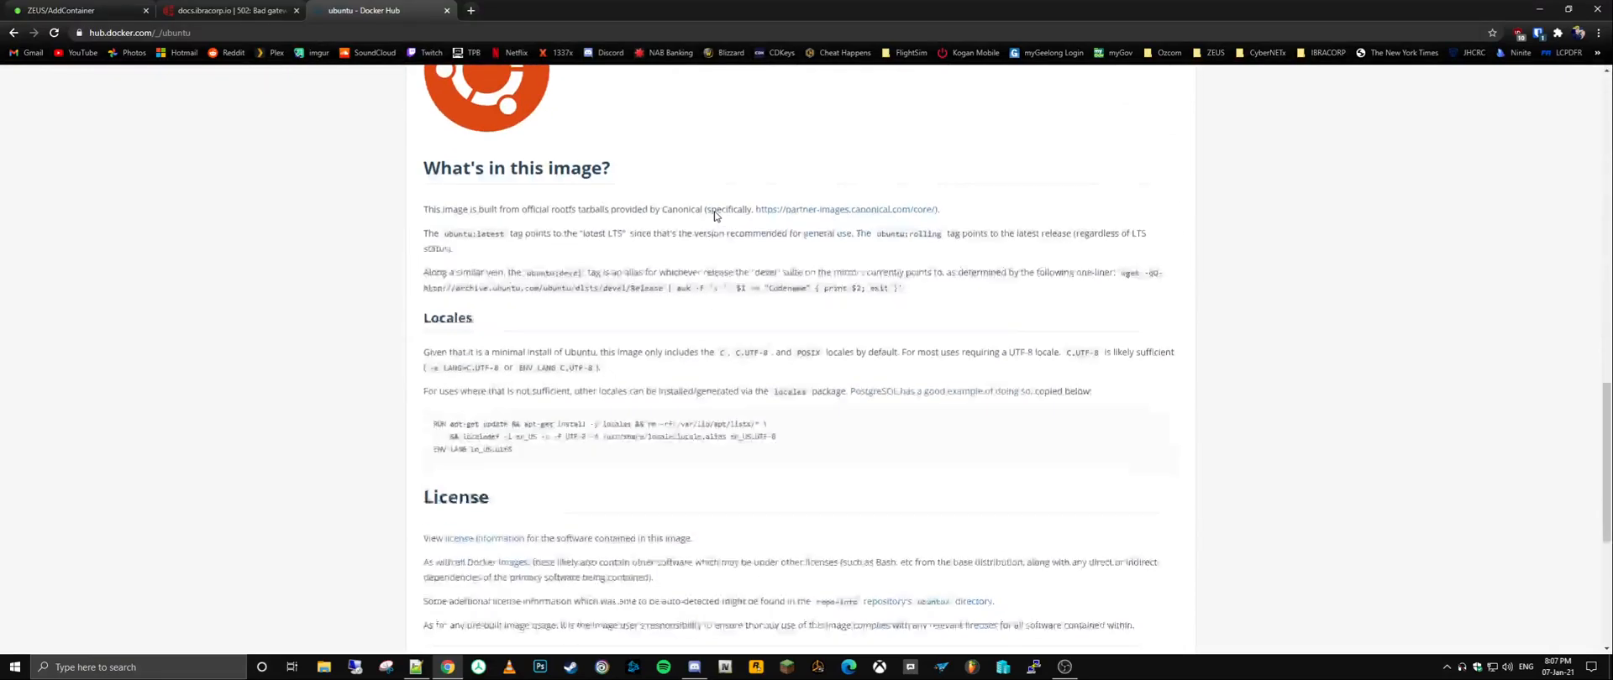
scroll(up, 3)
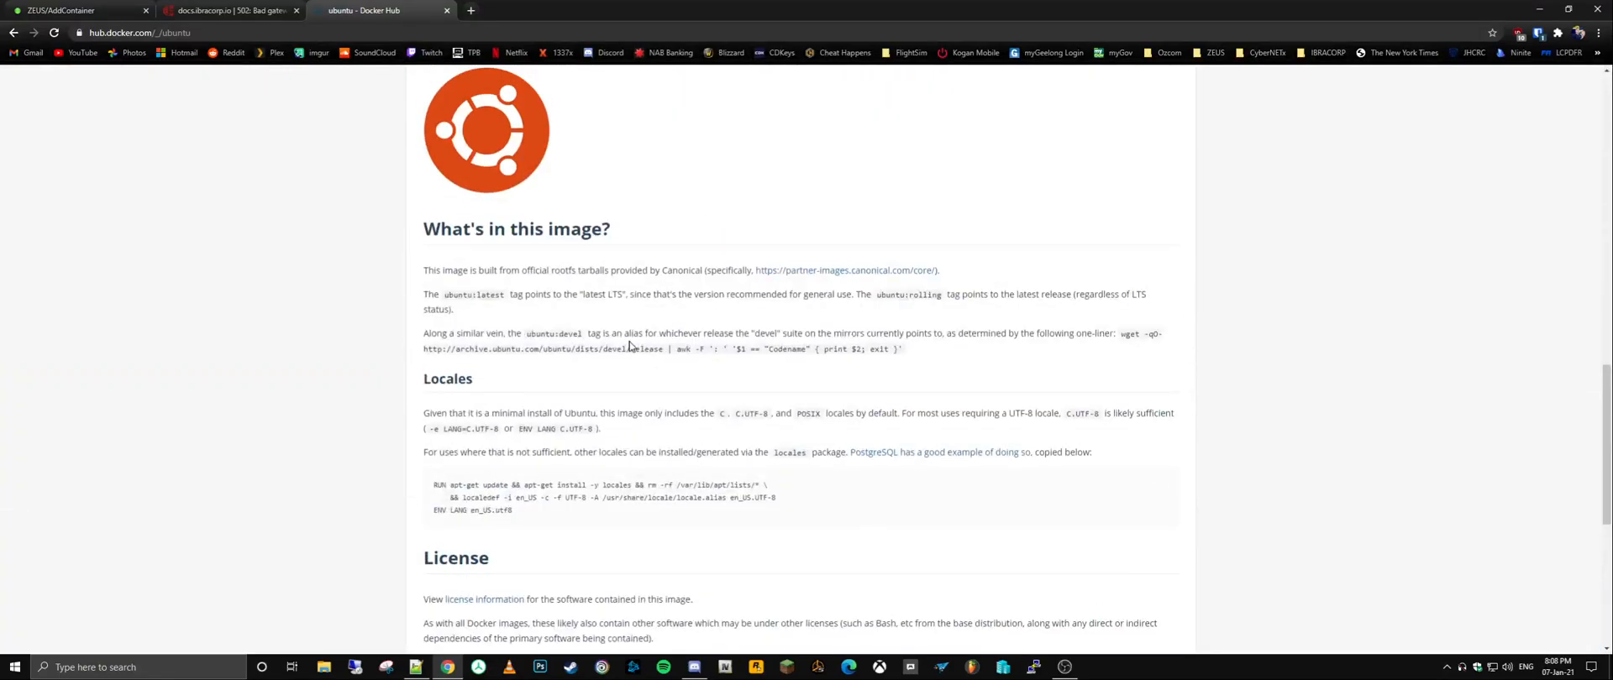
mouse_move(615, 366)
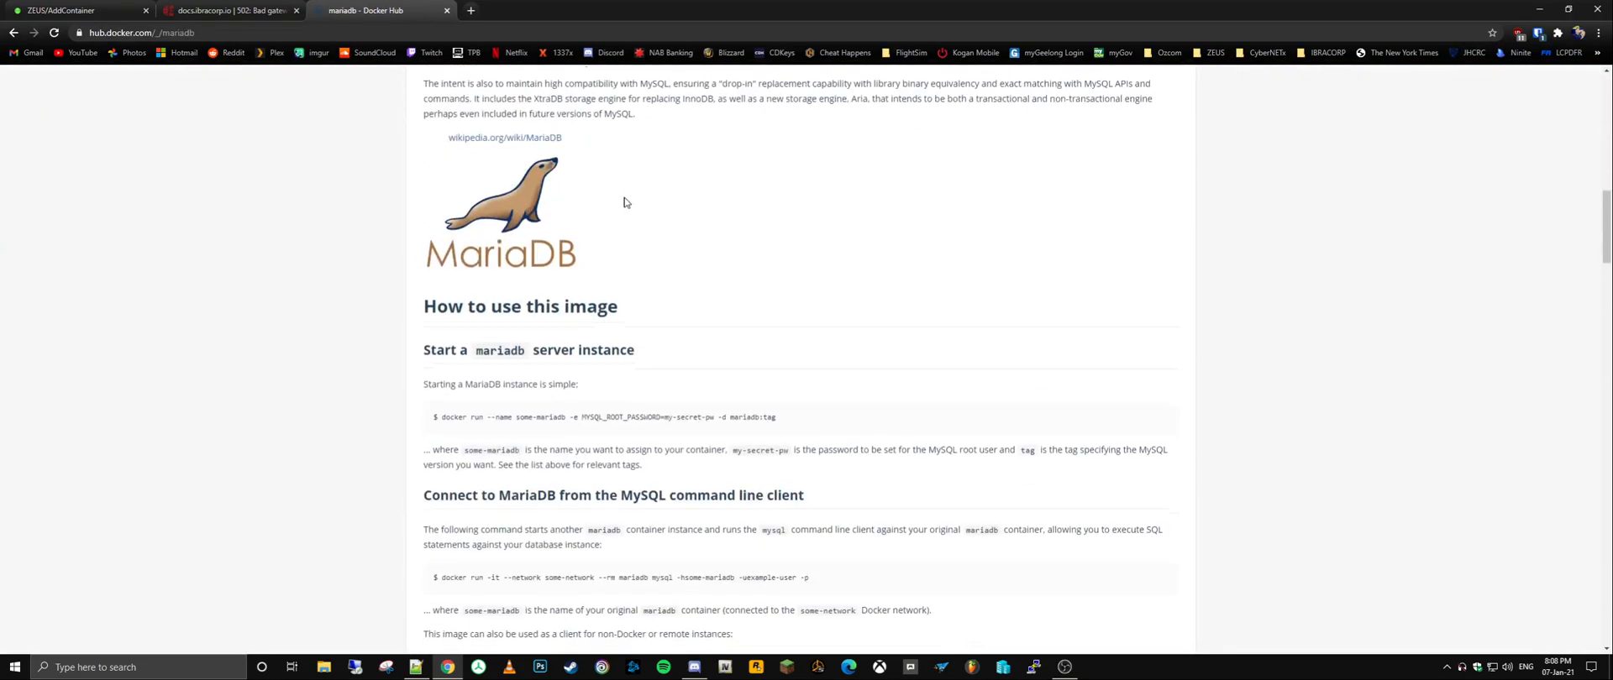
Step: Scroll the mariadb Docker Hub page to Environment Variables, select MYSQL_ROOT_PASSWORD, and return to the Unraid tab
scroll(down, 3)
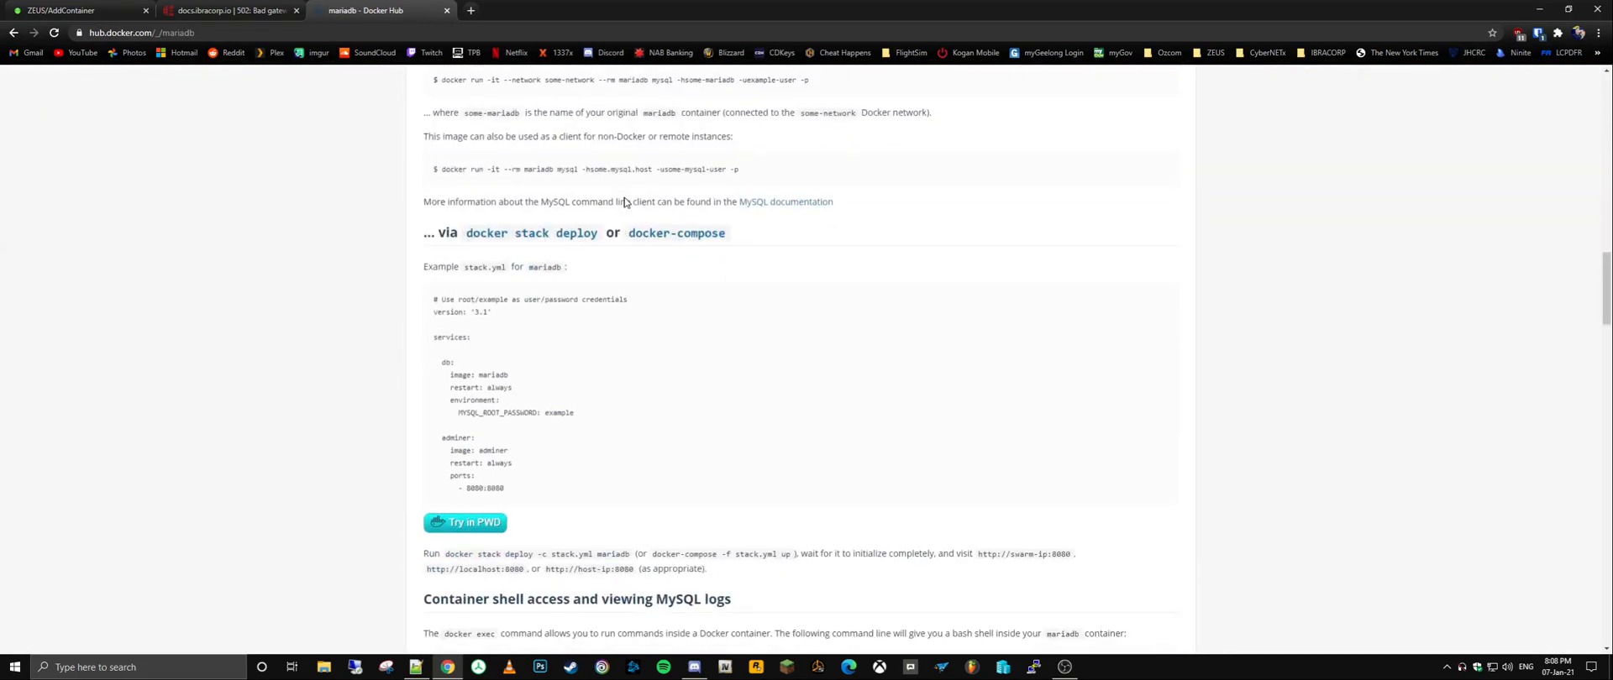
scroll(down, 3)
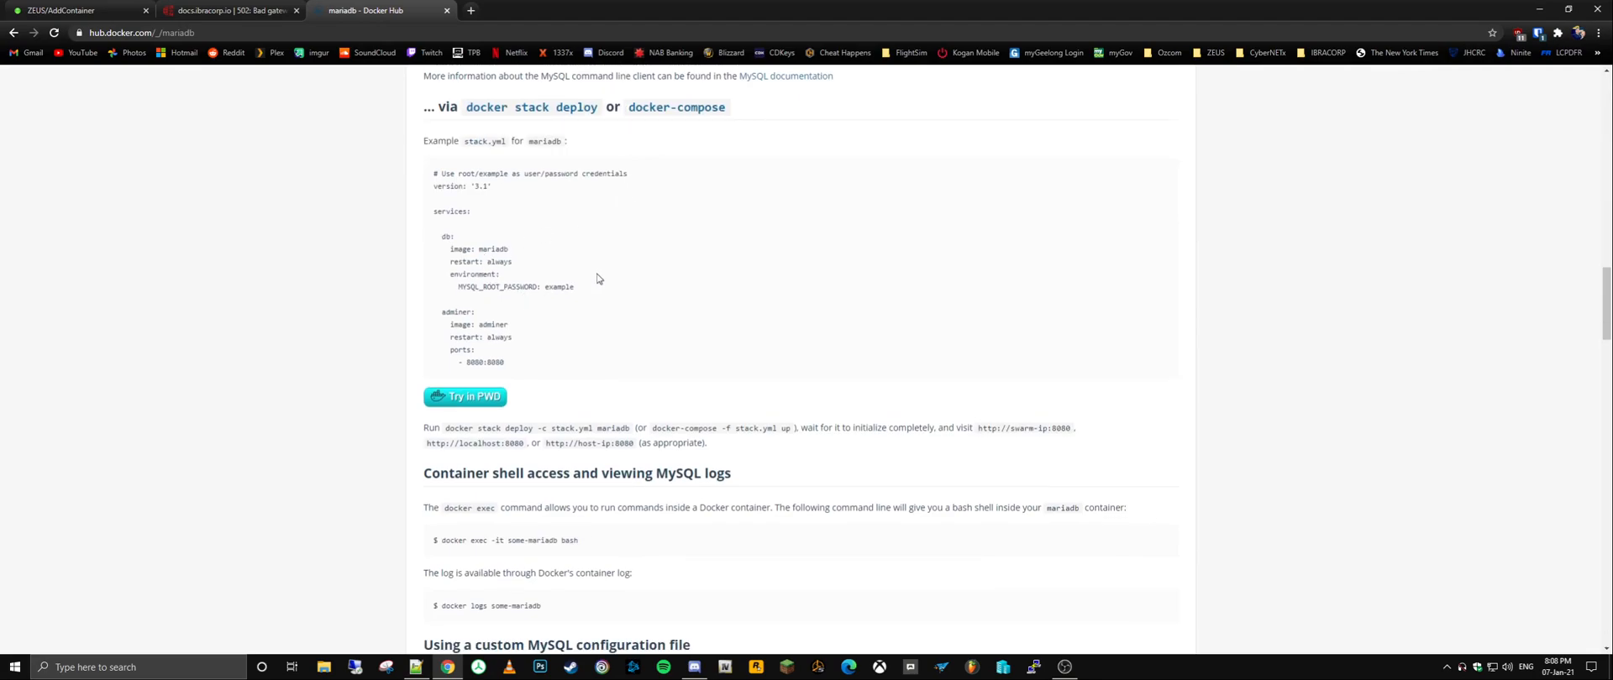
mouse_move(467, 240)
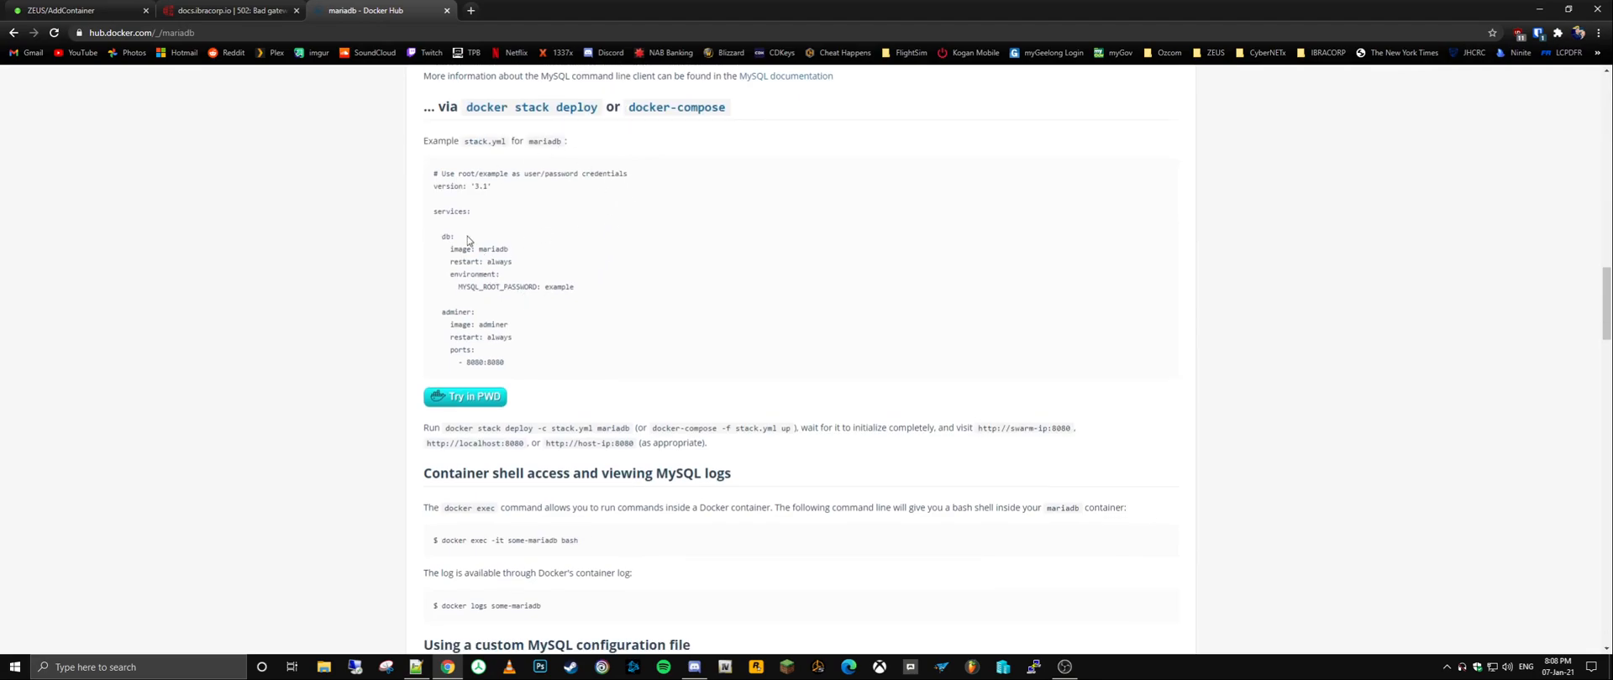
mouse_move(493, 253)
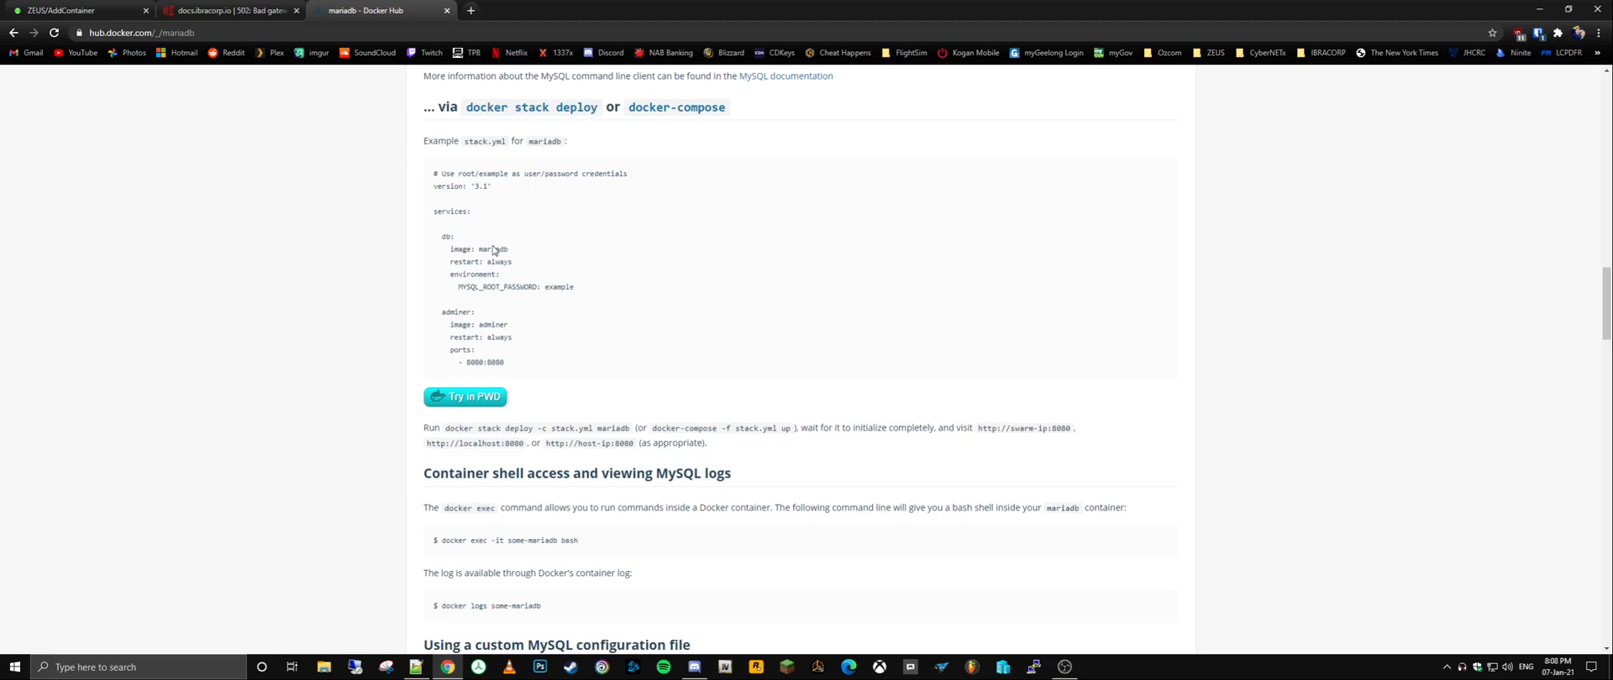
scroll(down, 3)
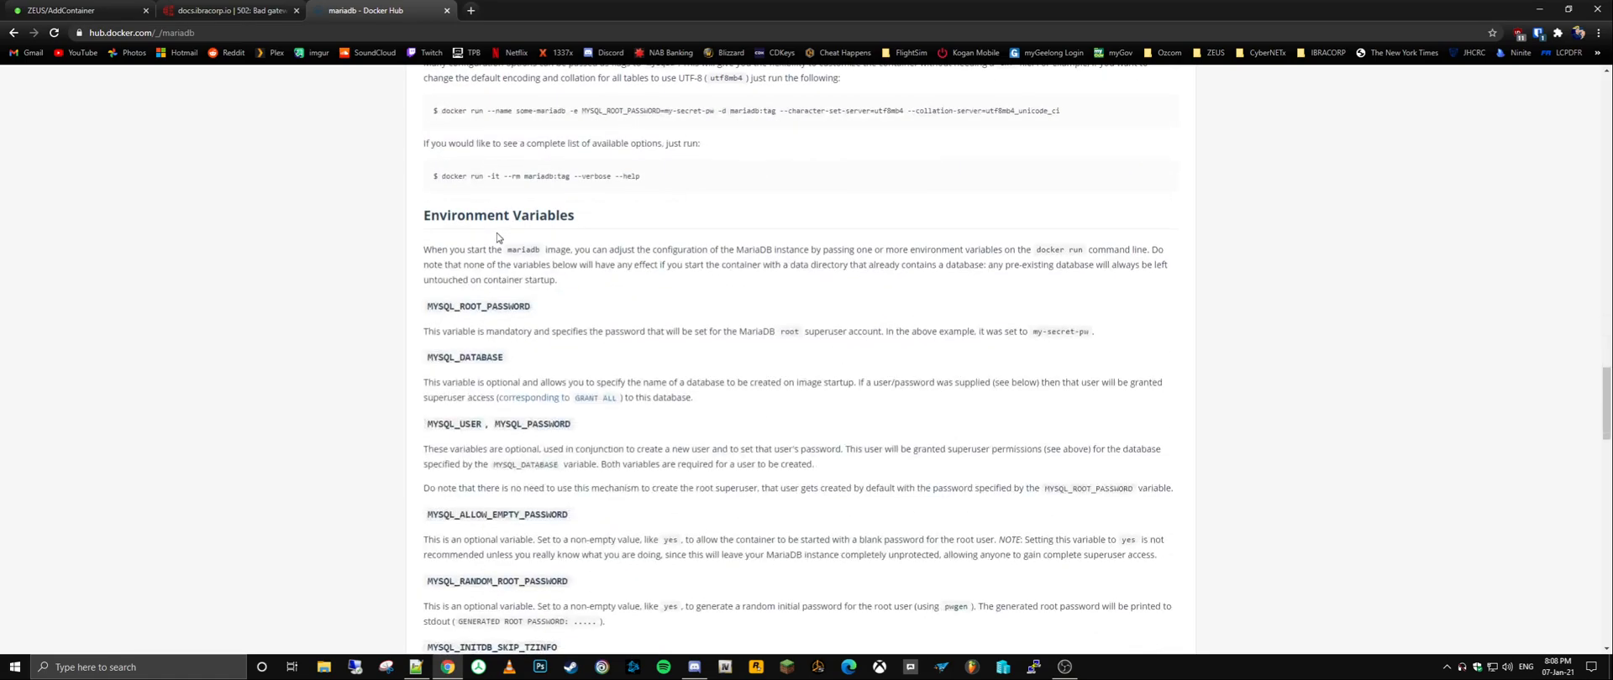
scroll(down, 3)
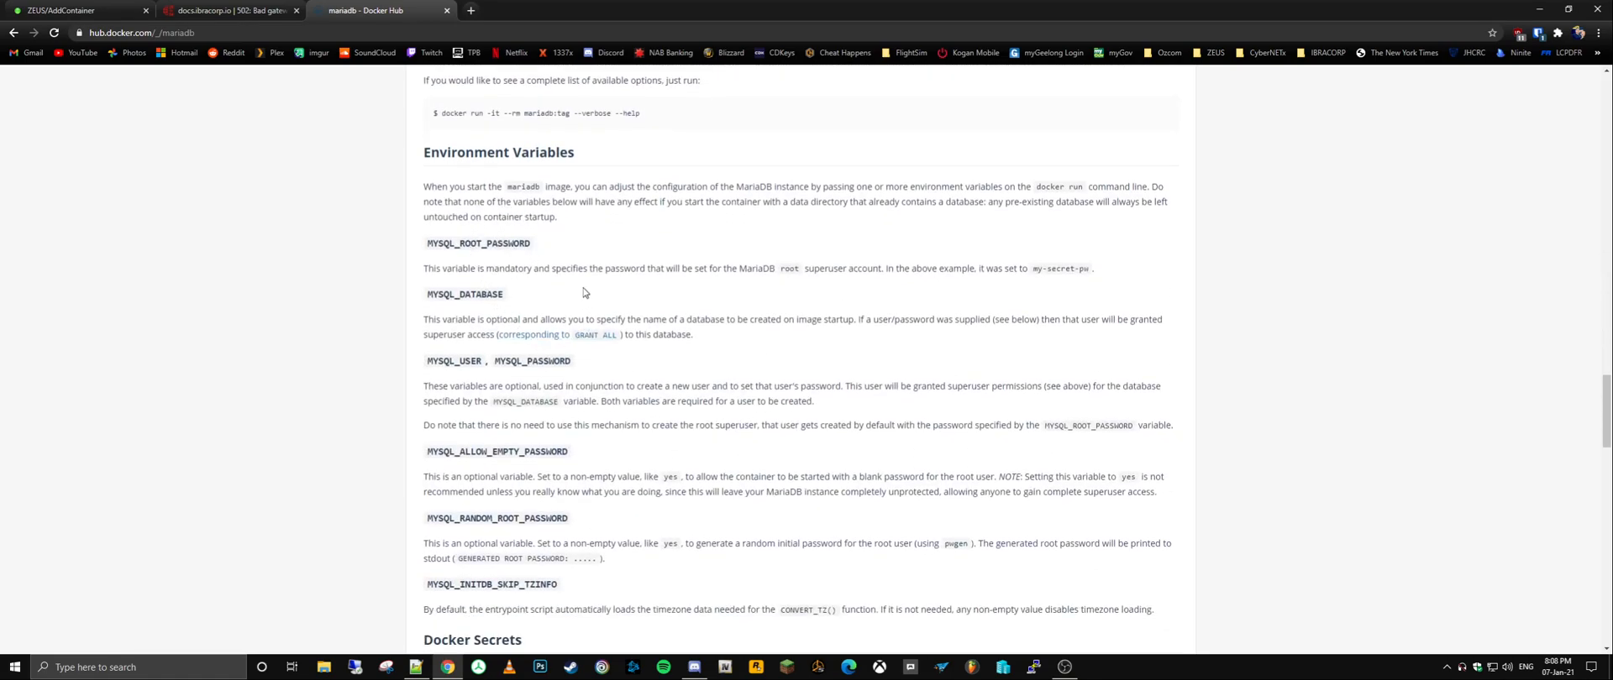
scroll(down, 3)
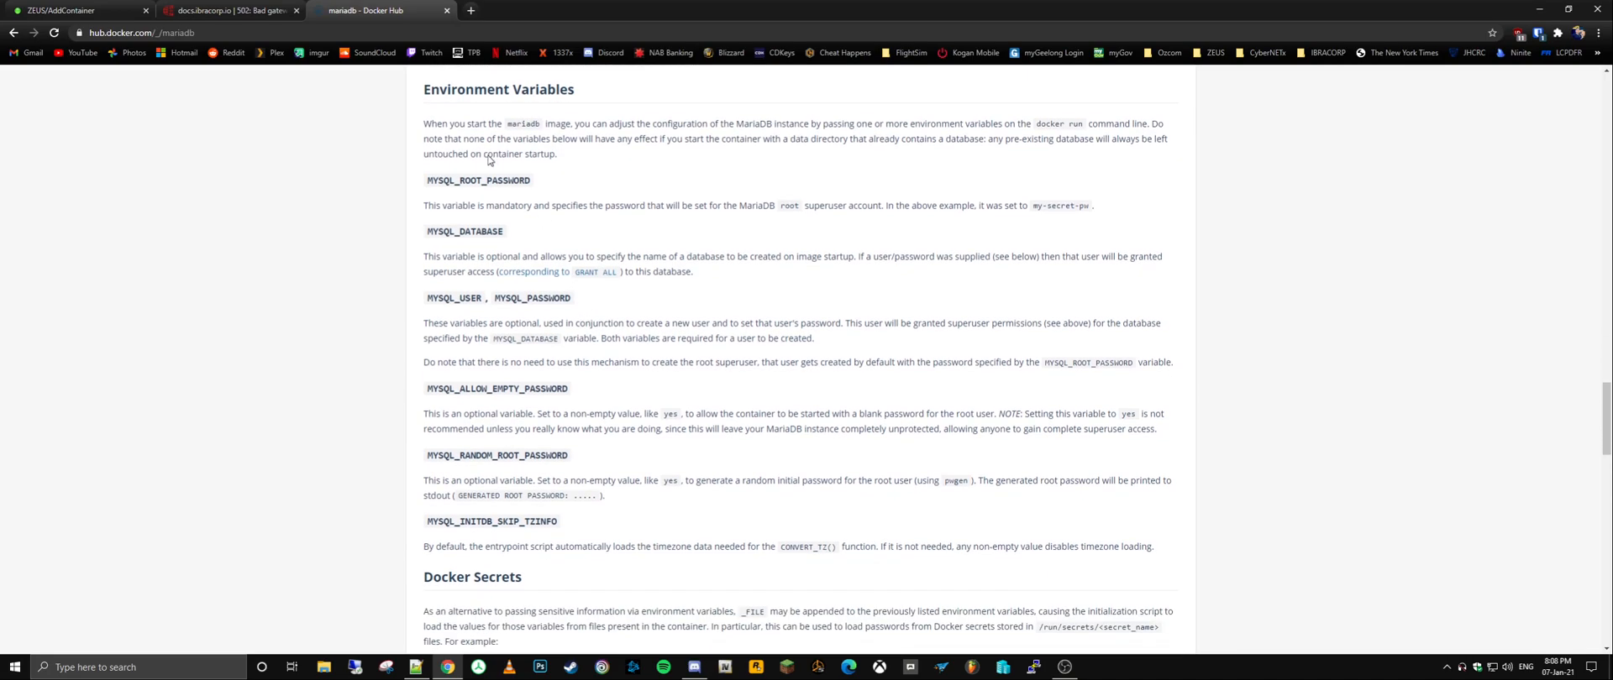
double_click(477, 182)
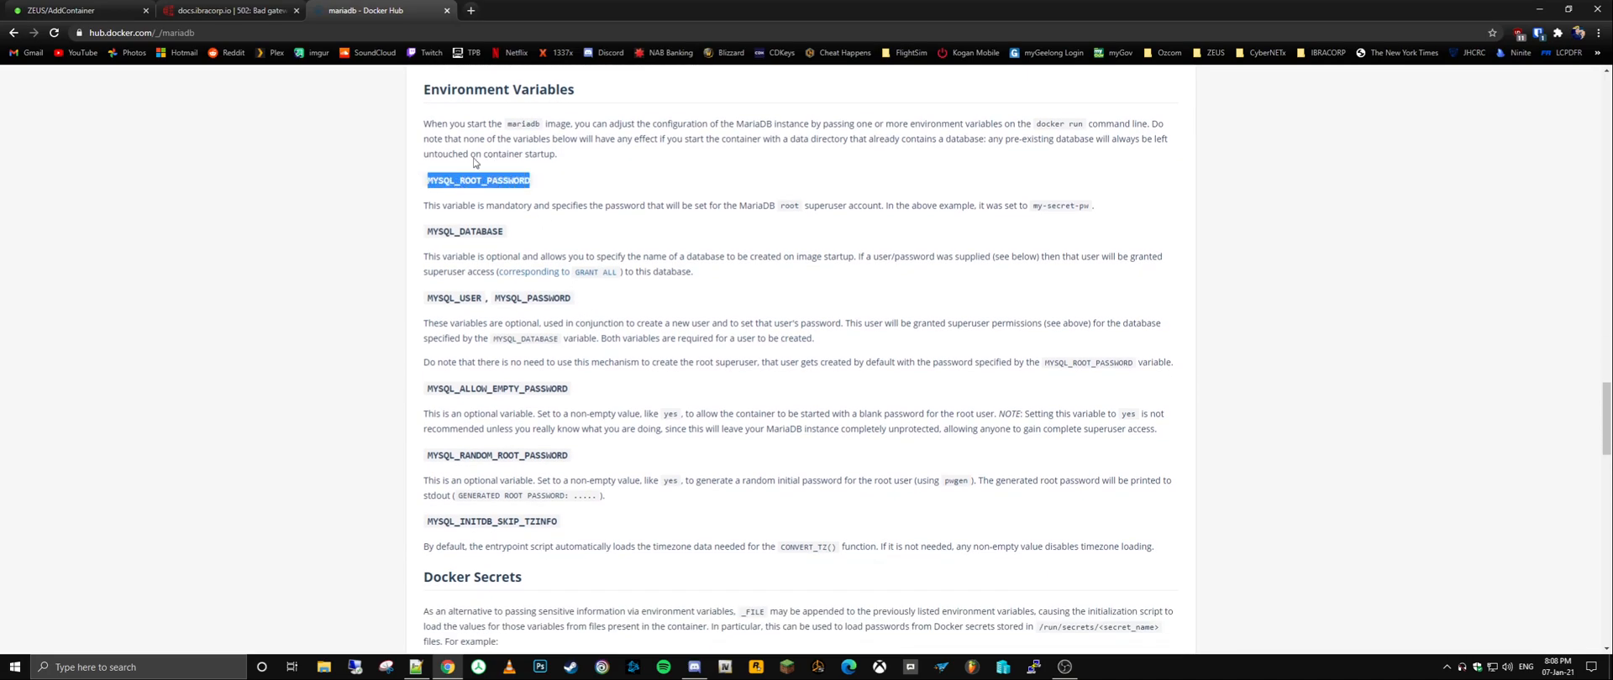
click(73, 10)
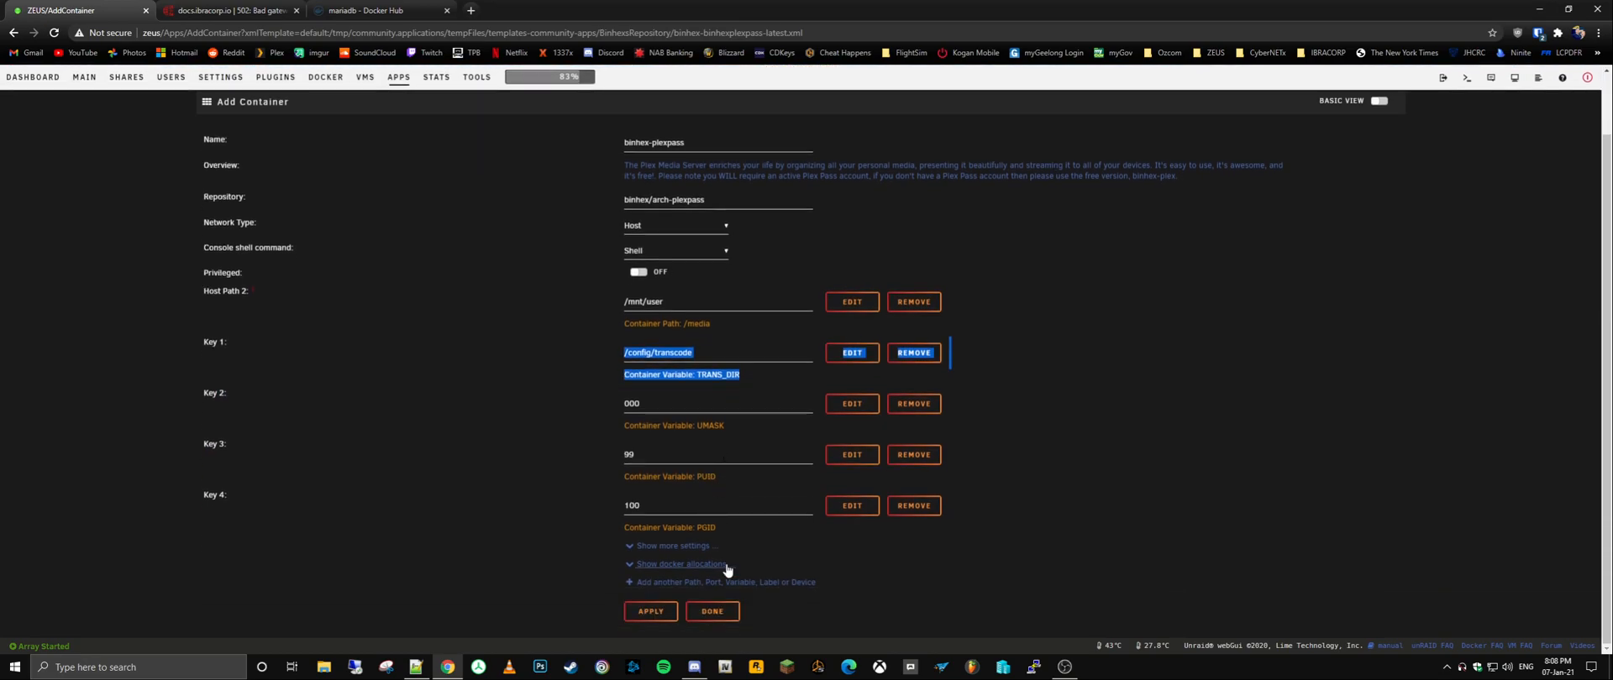
click(724, 582)
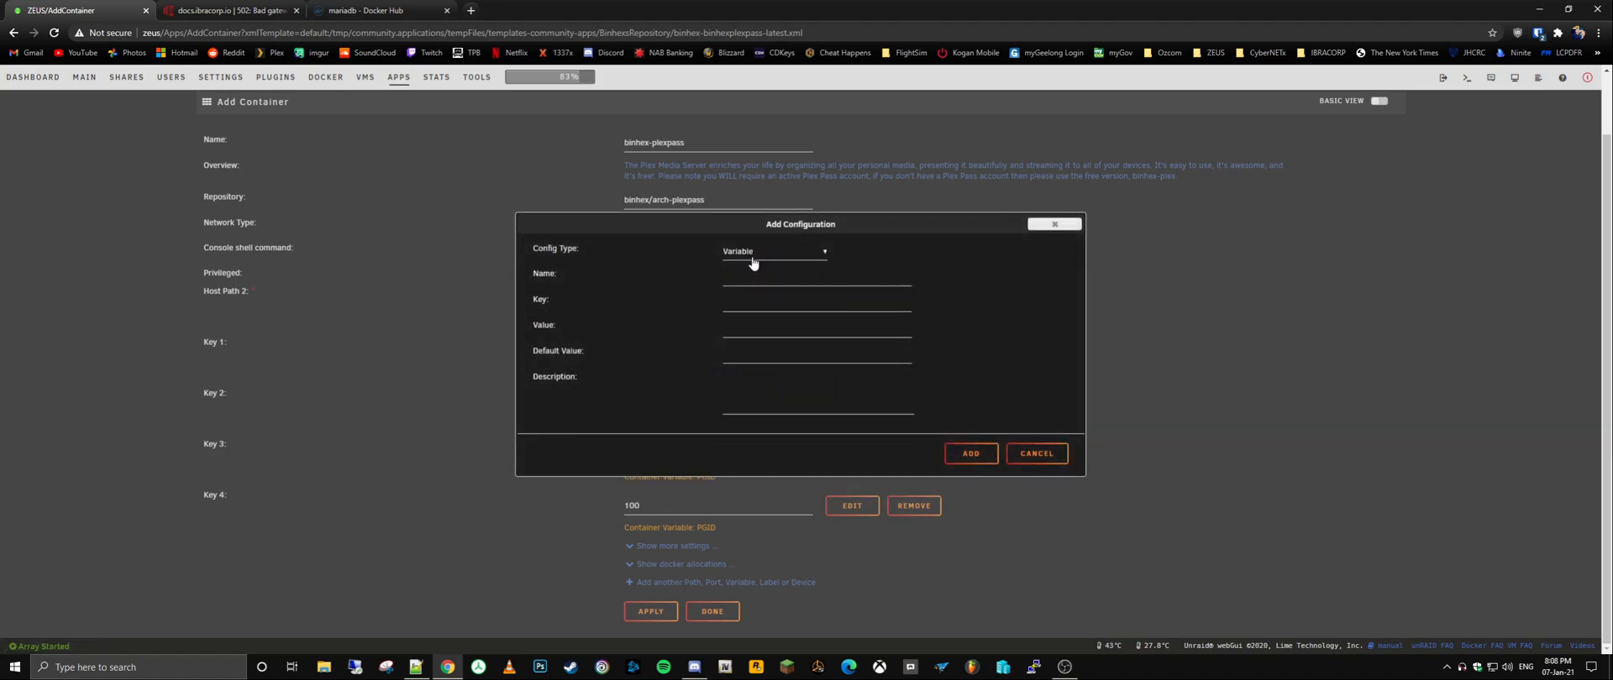
click(773, 250)
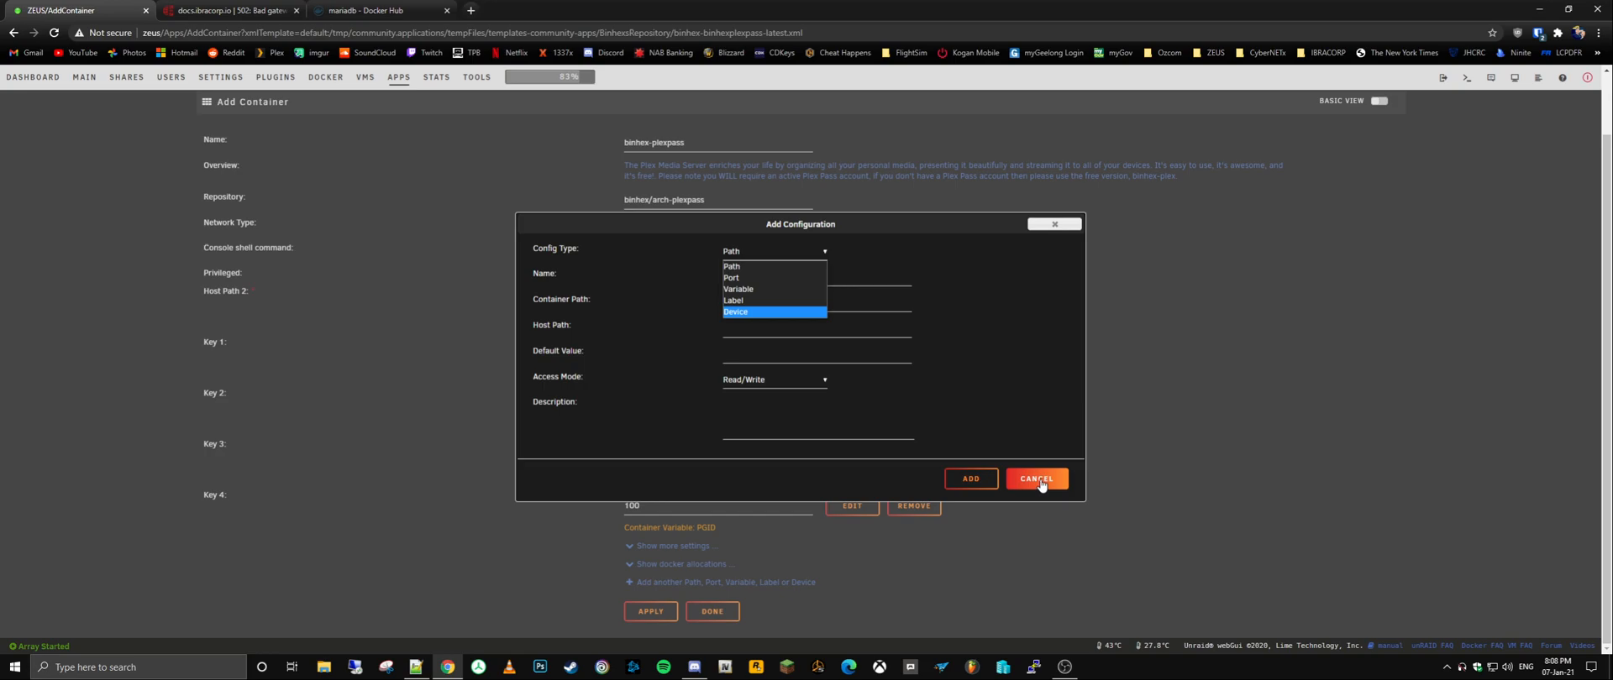
click(1037, 479)
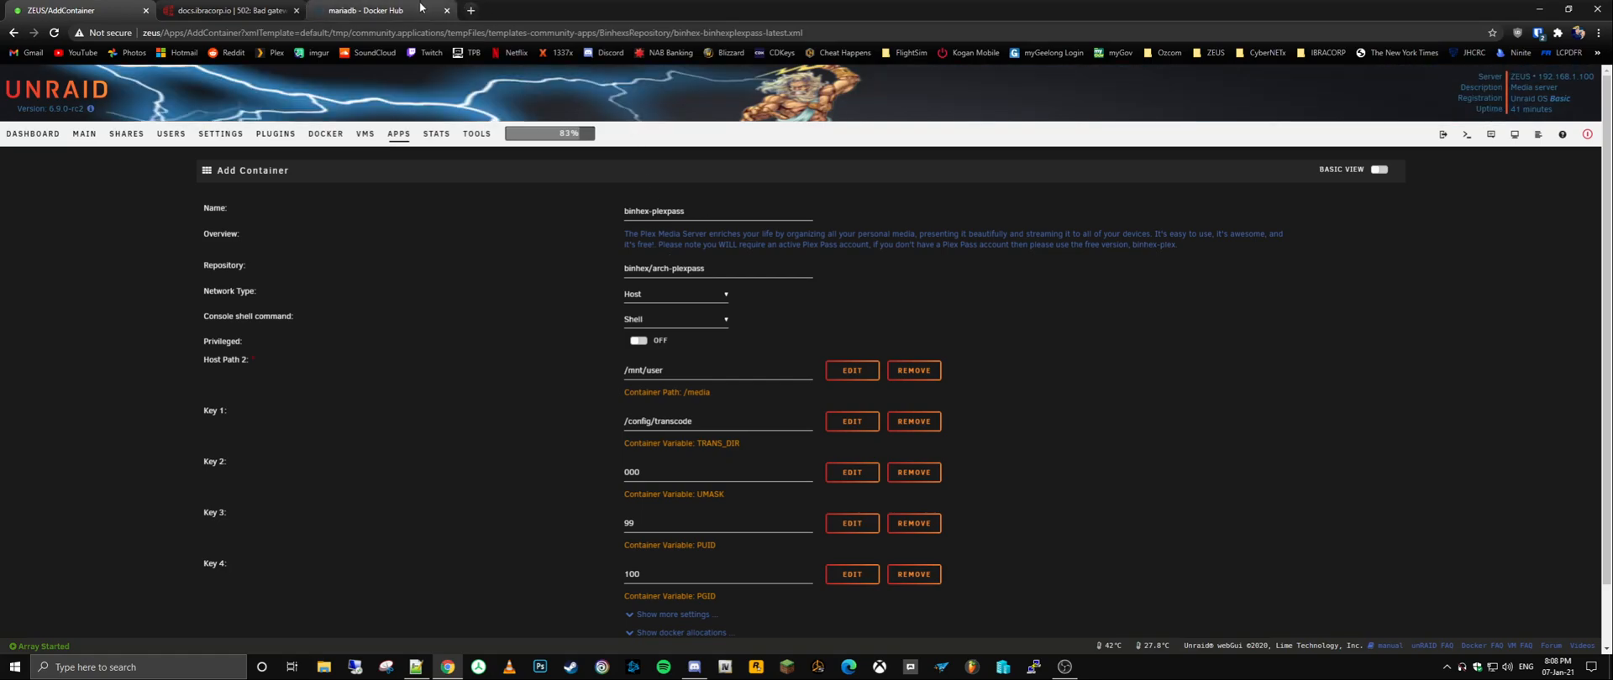
click(365, 10)
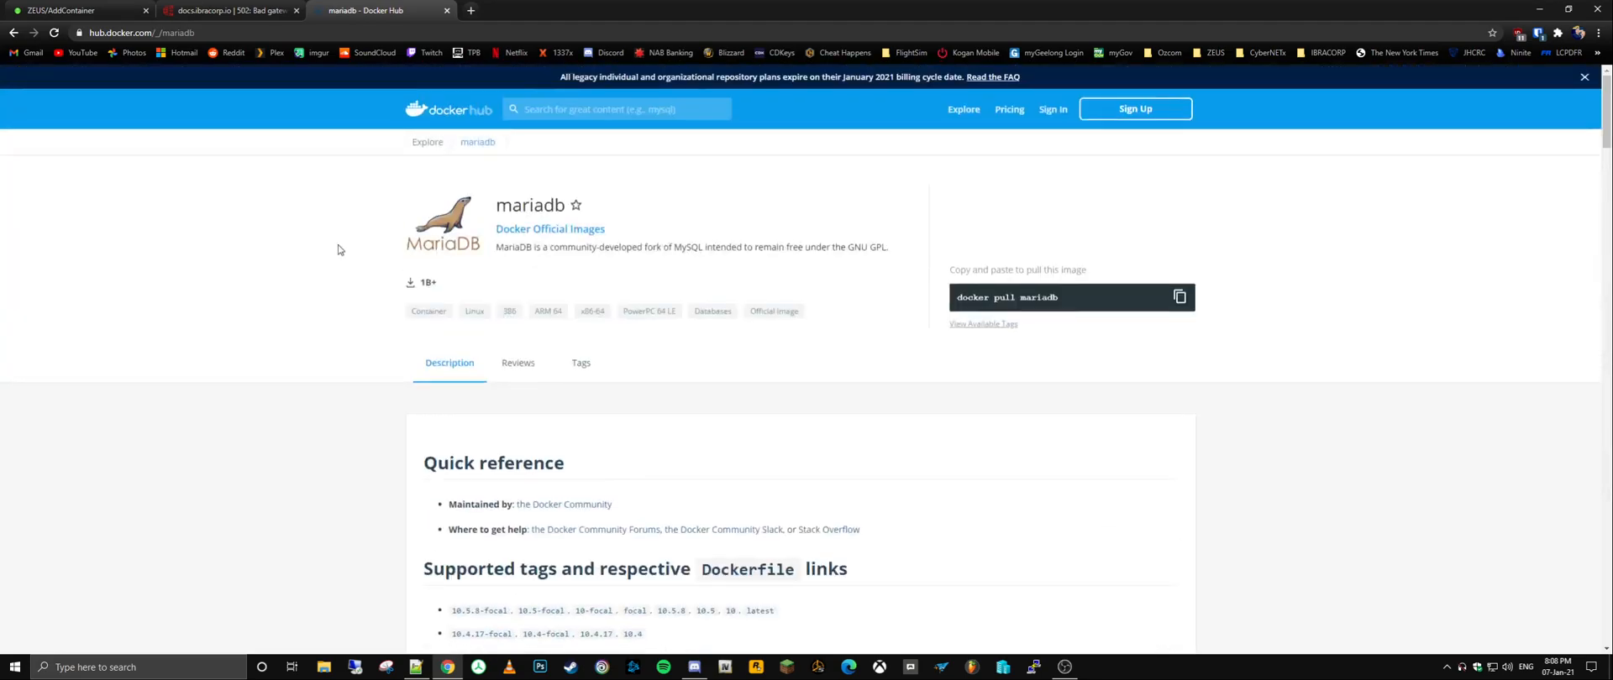
click(77, 10)
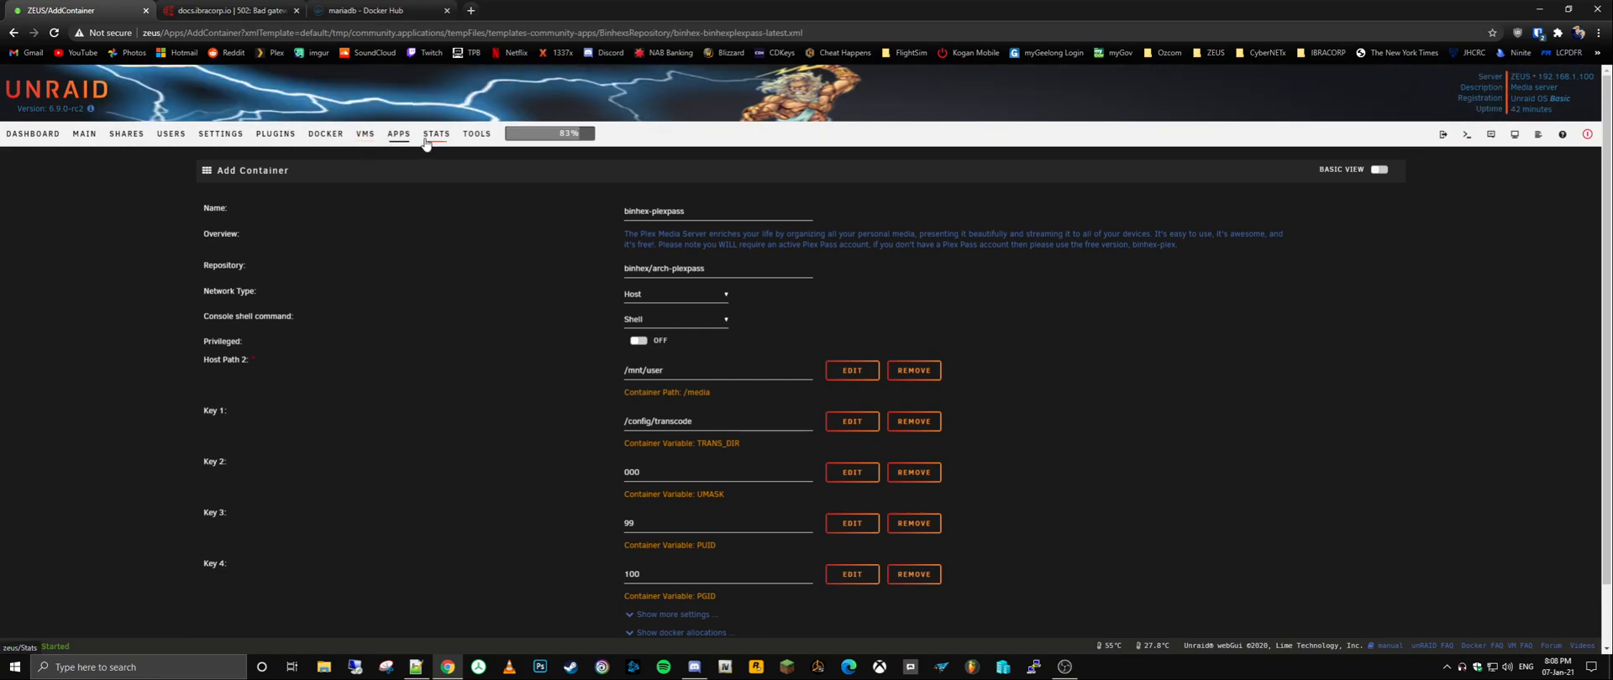
Step: Visit the Stats, Users and Shares pages, then land on the ZEUS server dashboard
click(435, 134)
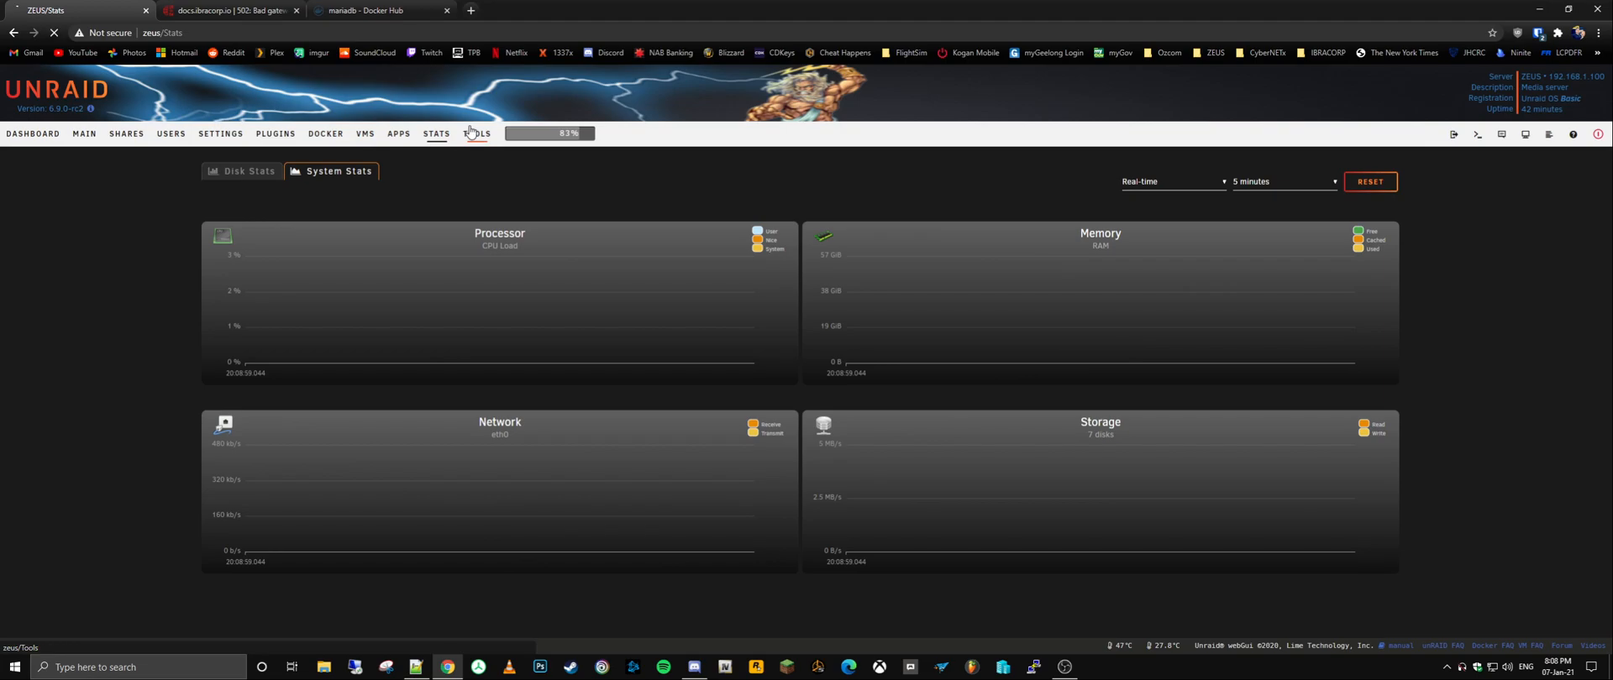
click(171, 134)
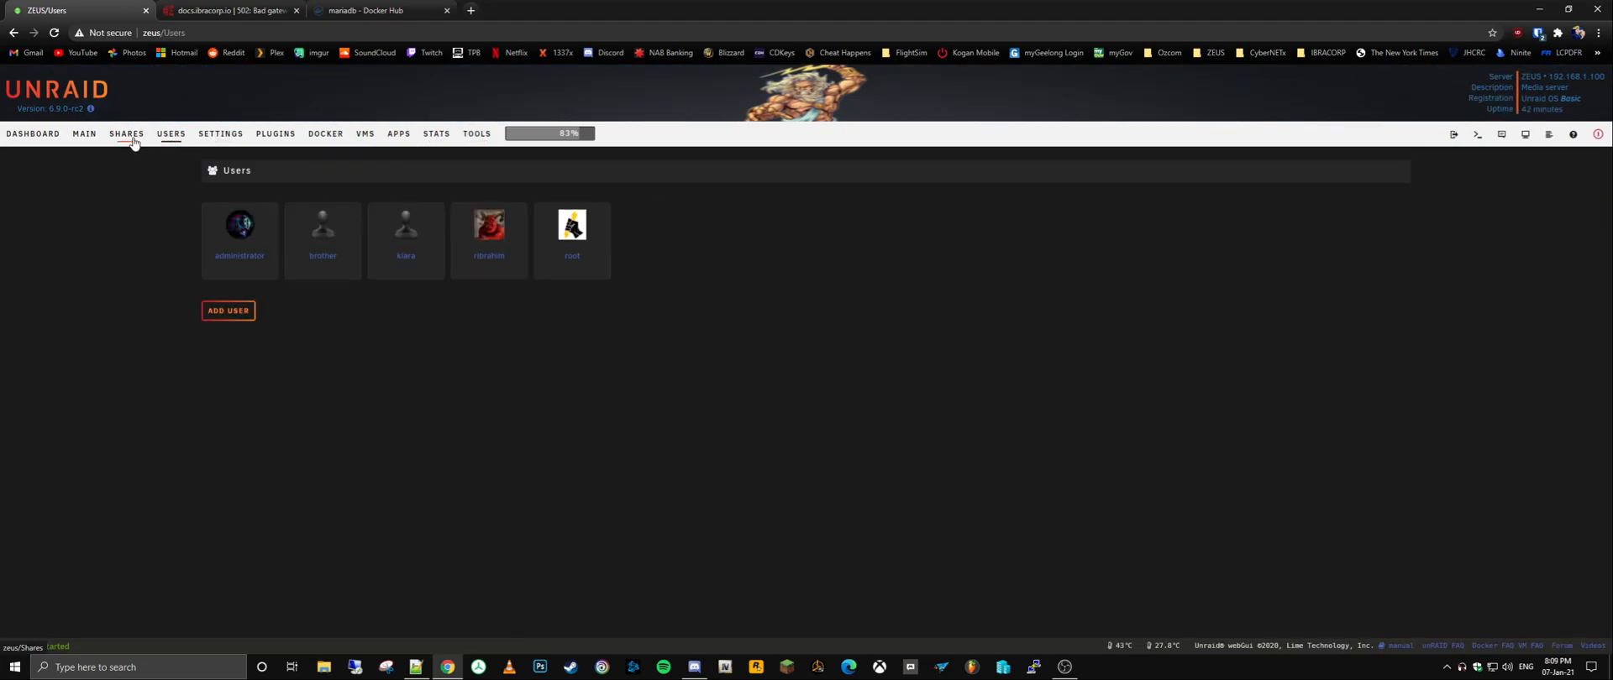
click(84, 135)
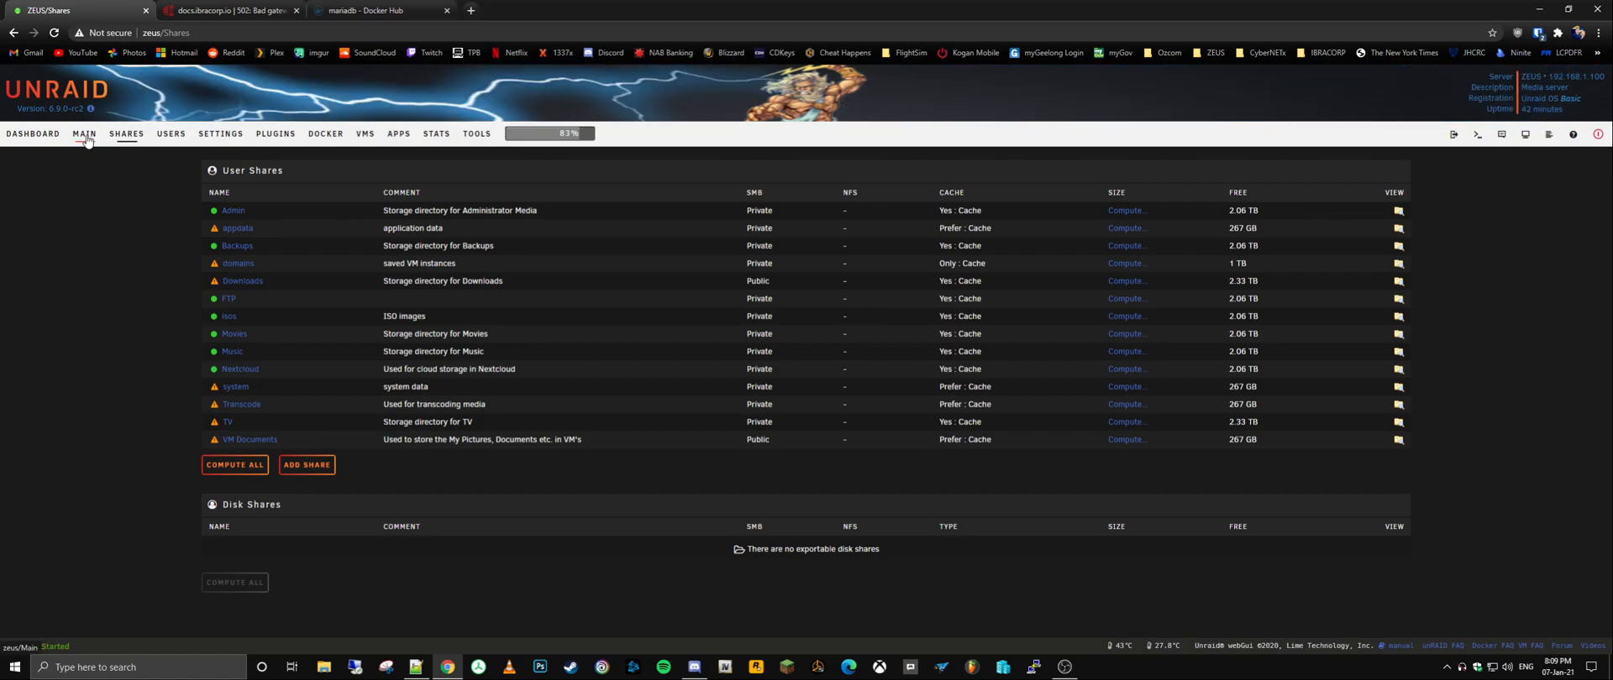
click(32, 136)
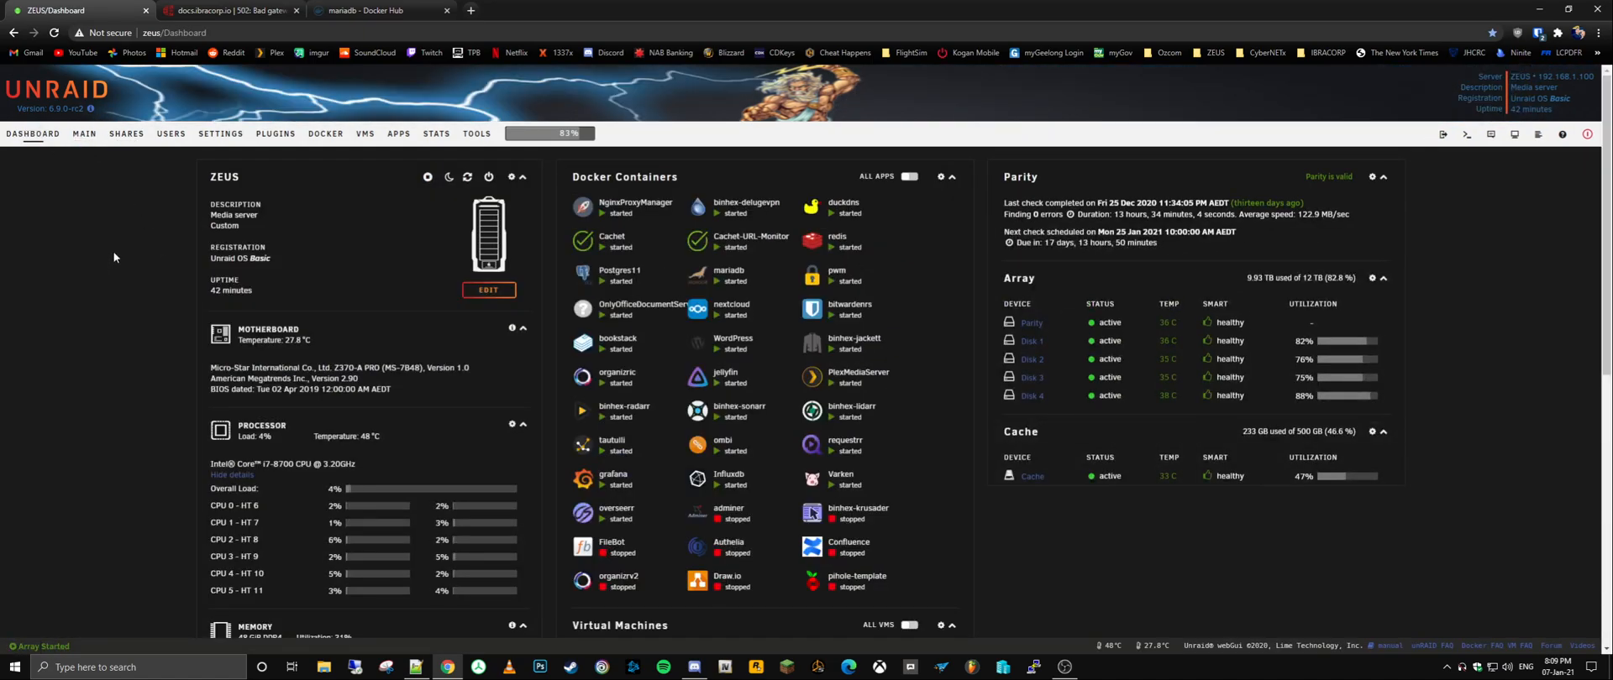
Step: Scroll the ZEUS dashboard through its memory, network, Shares and Users panels and back up
scroll(down, 3)
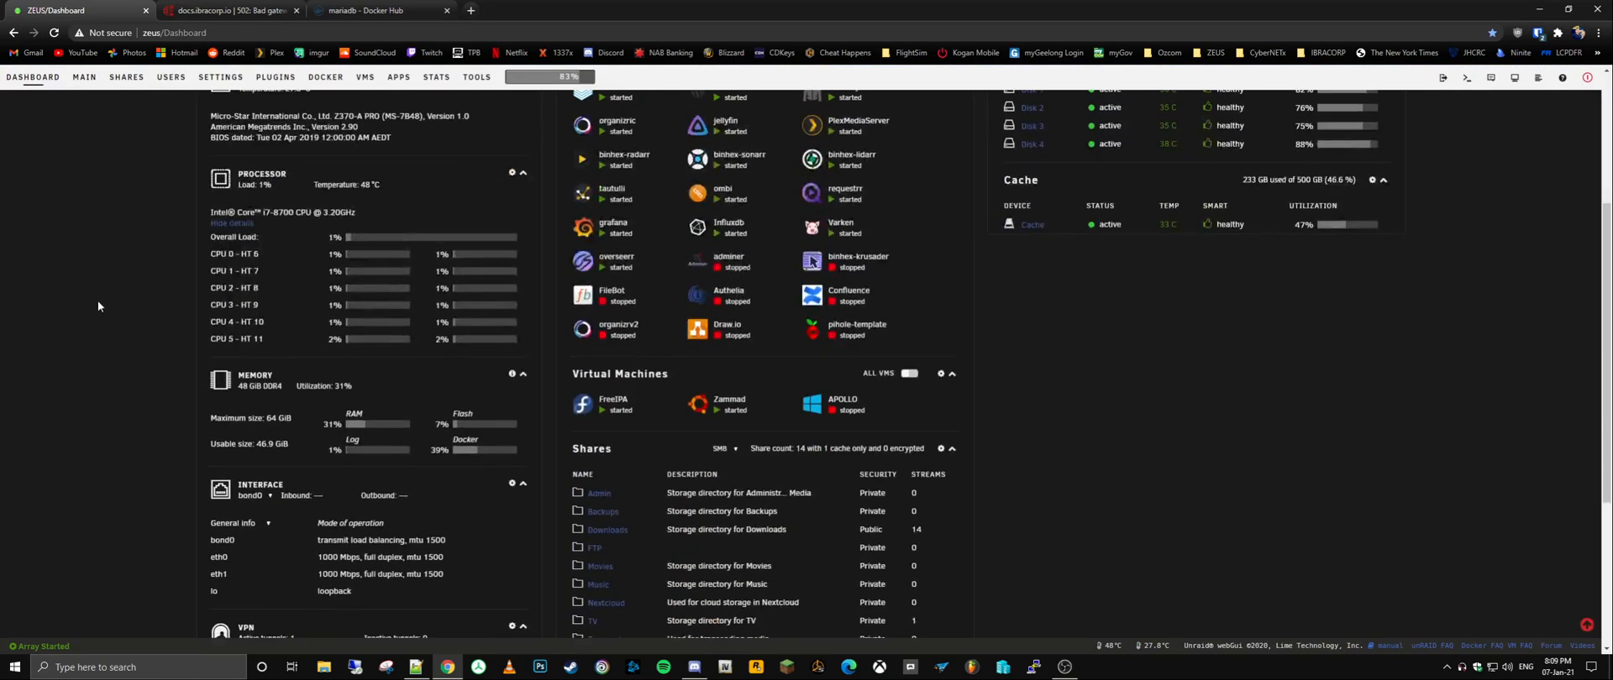
scroll(up, 3)
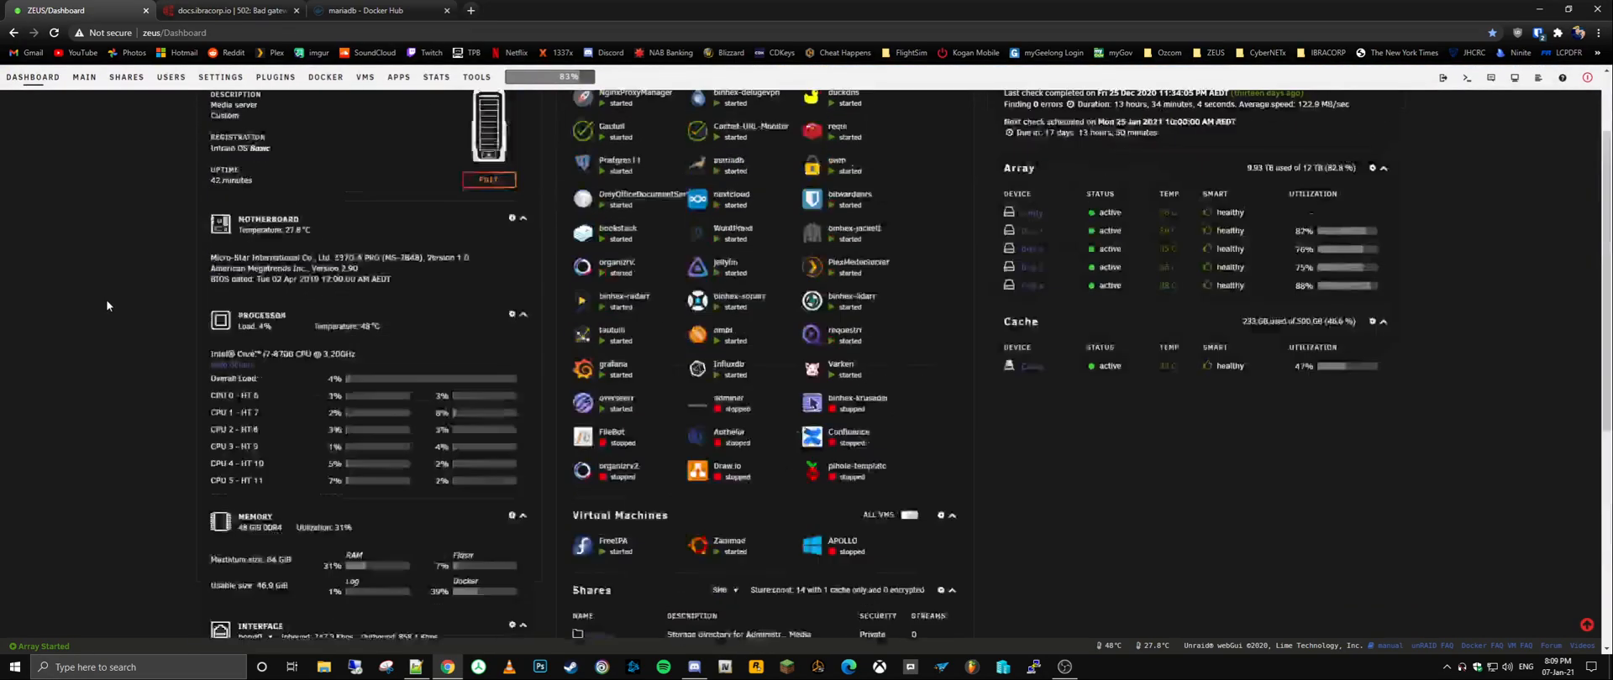
scroll(up, 3)
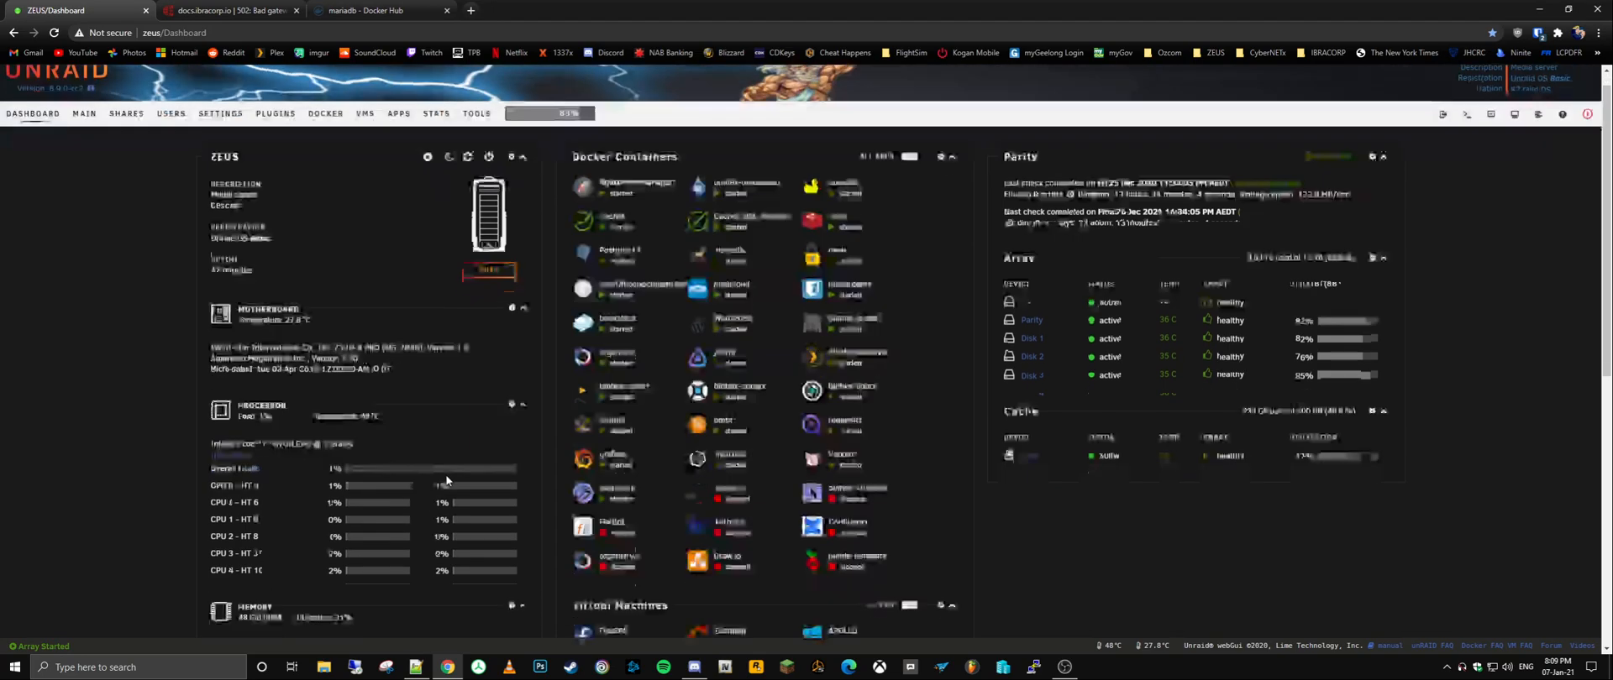
scroll(down, 3)
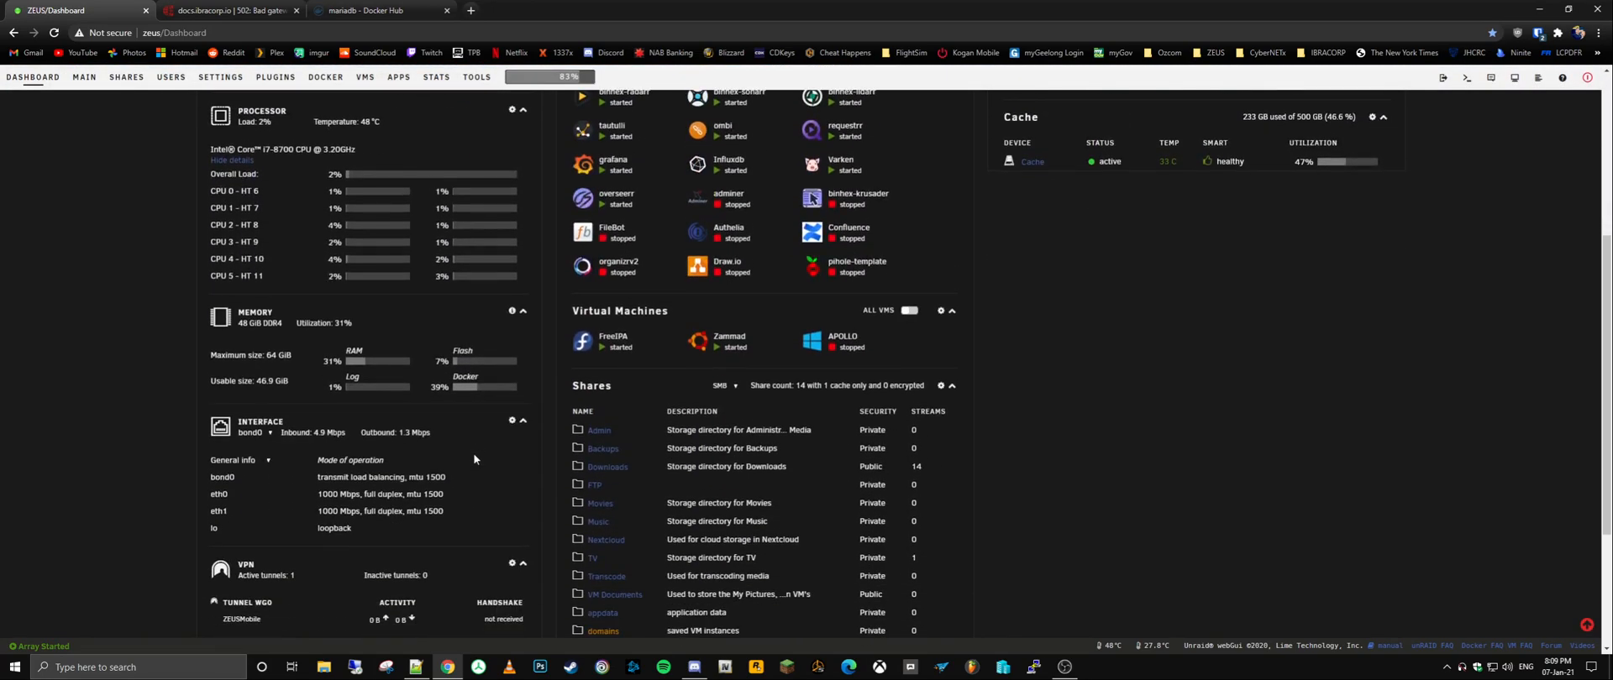
scroll(down, 3)
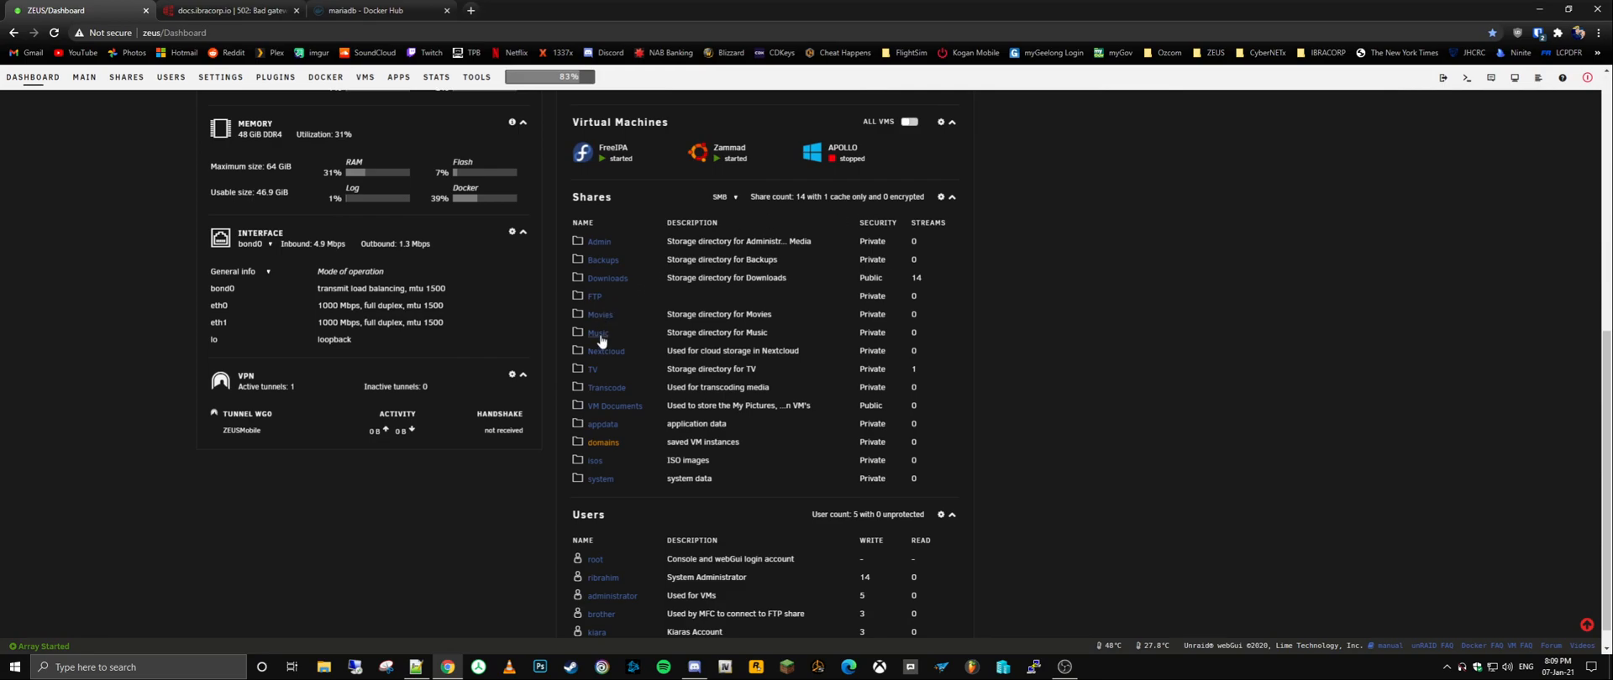
scroll(up, 3)
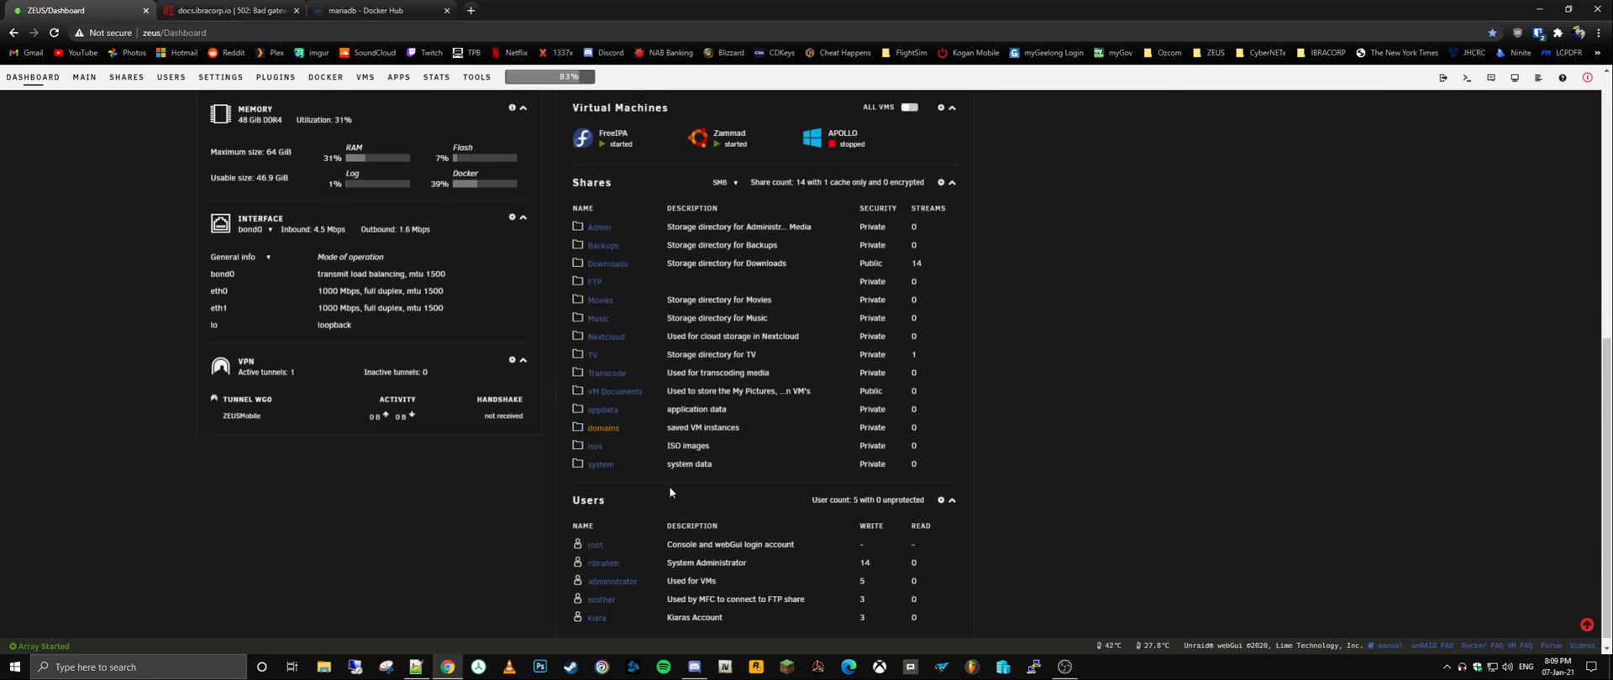
scroll(up, 3)
text(unr)
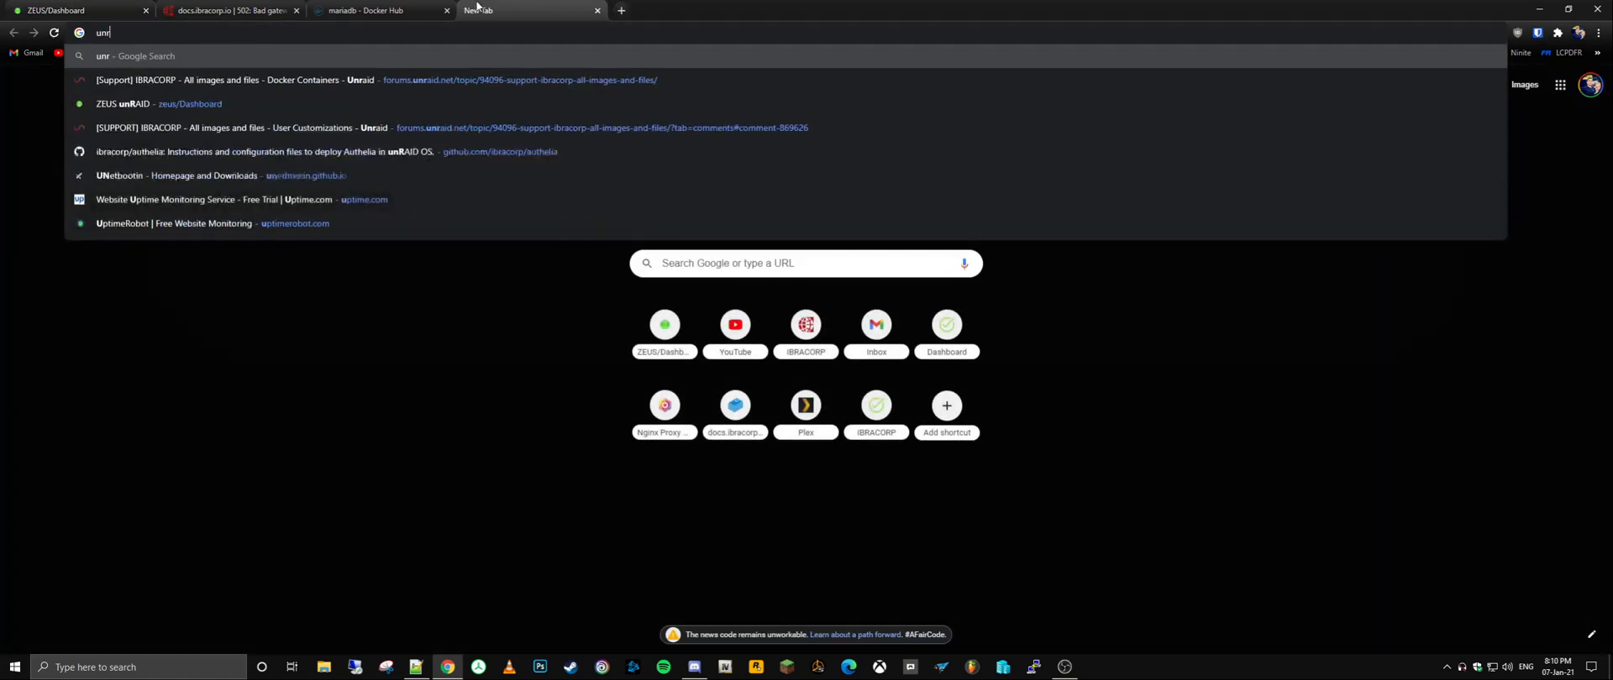
Step: Run the Google search for unraid, open the official unraid.net site and head to Pricing from the footer
key(Return)
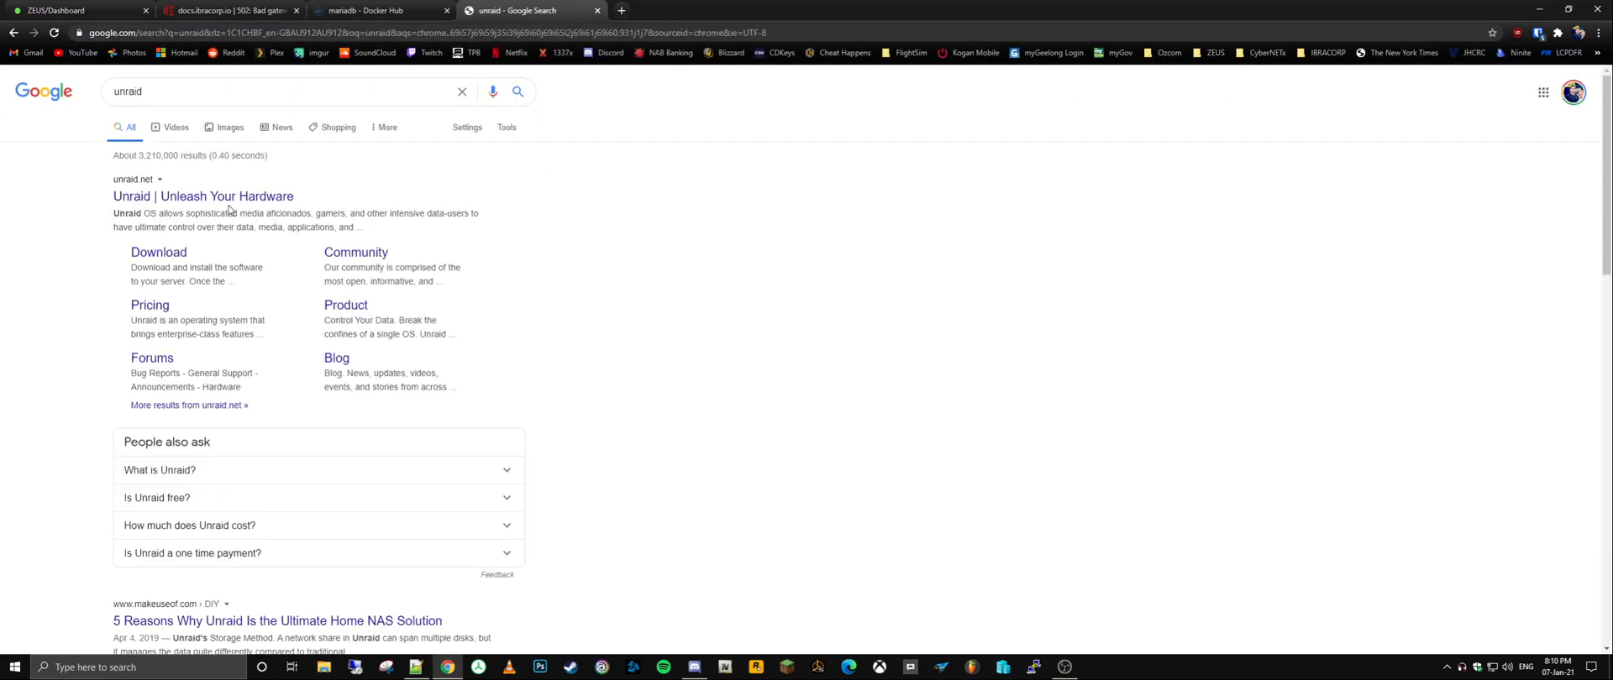
click(204, 197)
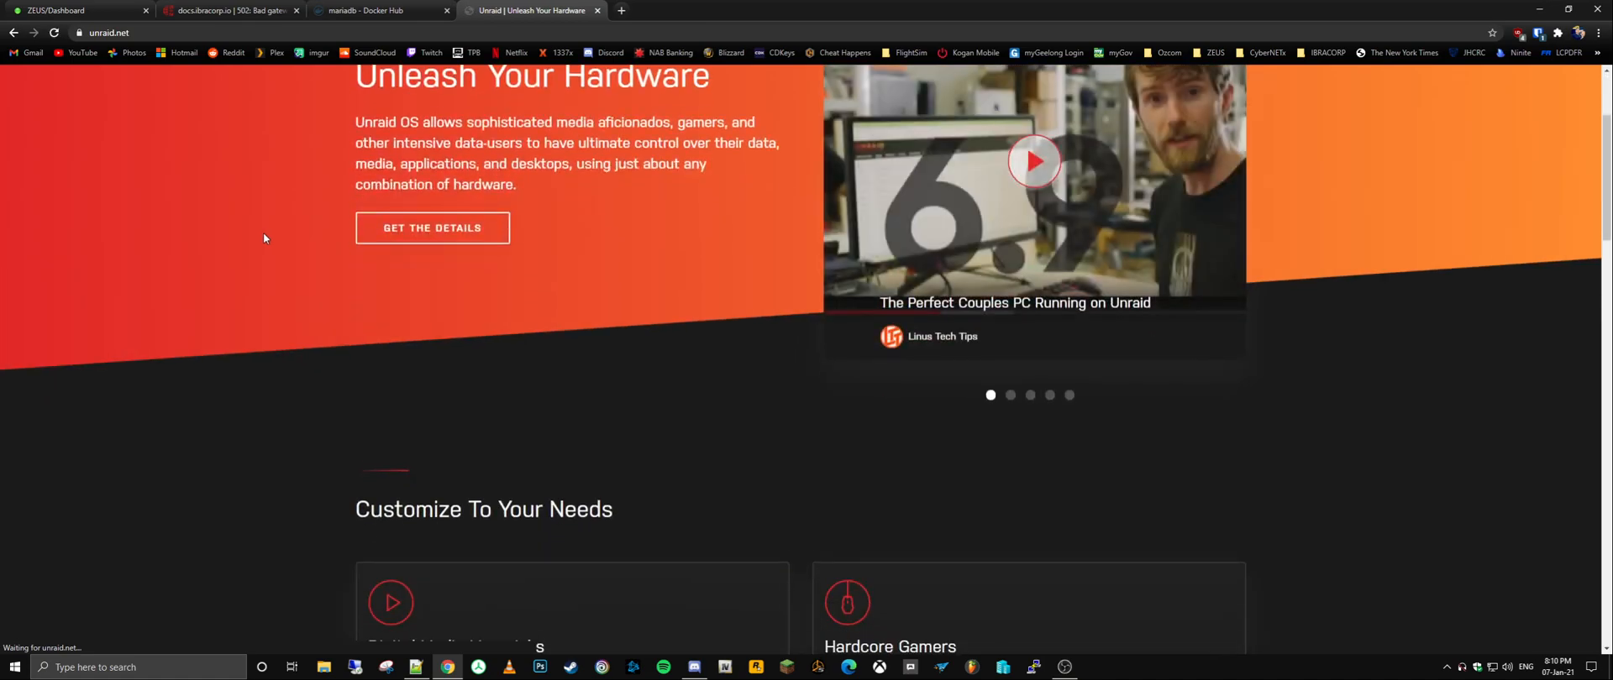
scroll(down, 3)
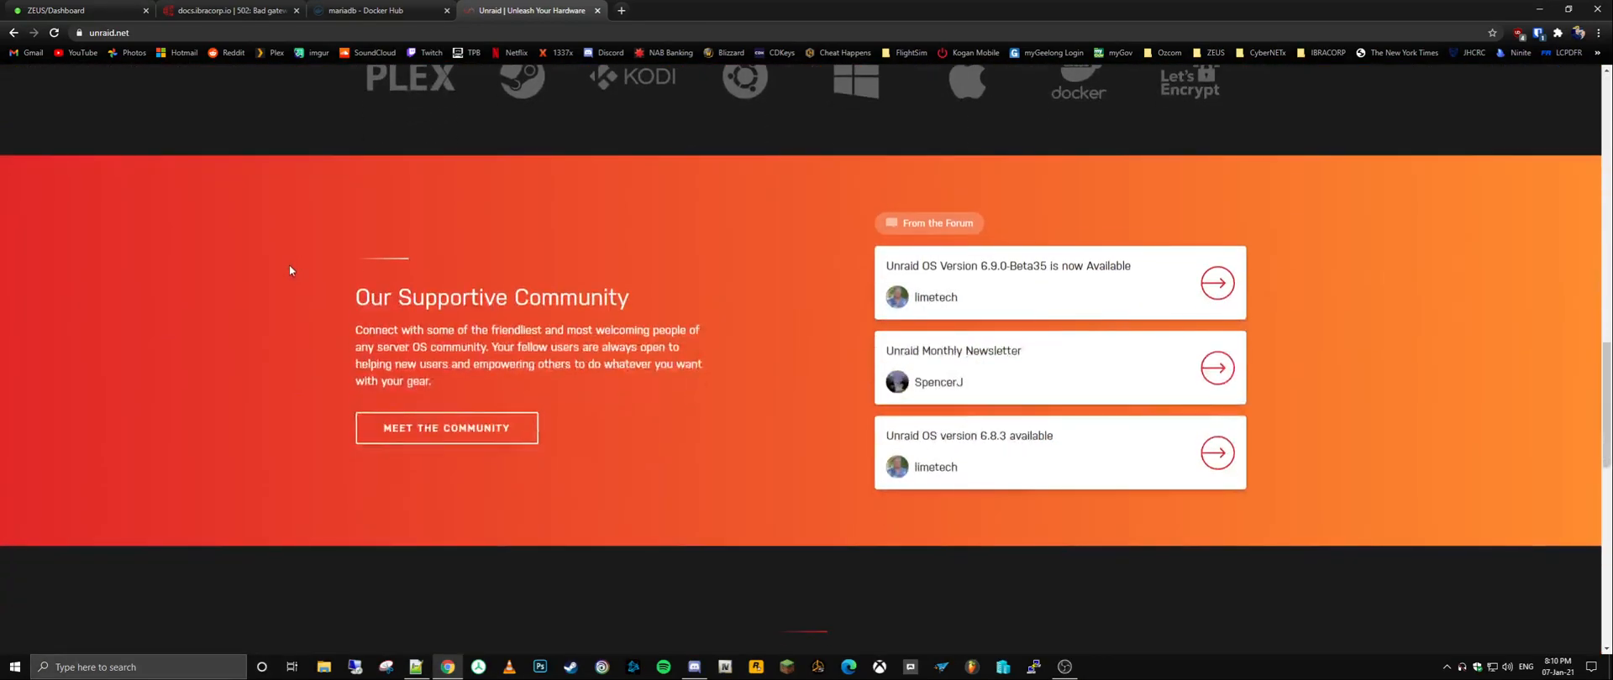
scroll(down, 3)
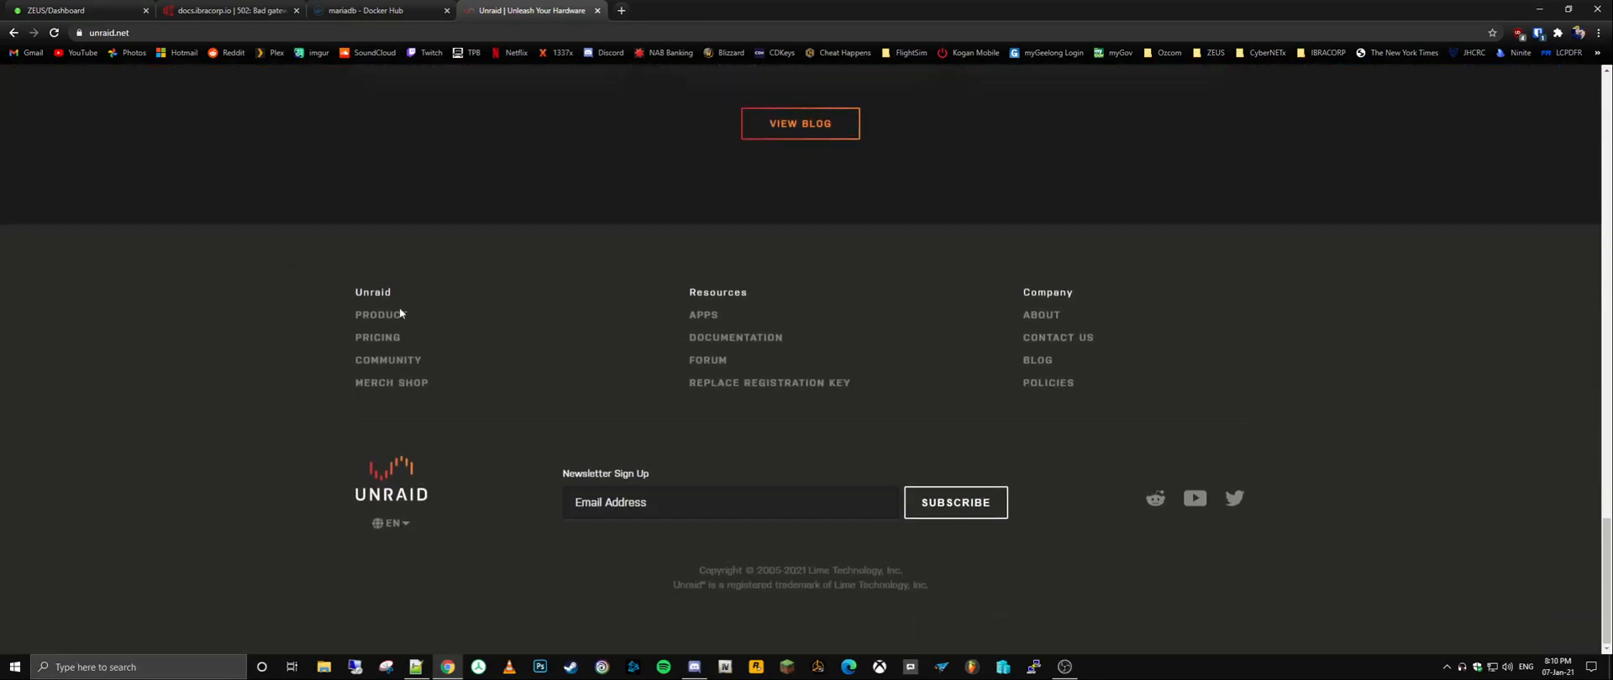
click(379, 338)
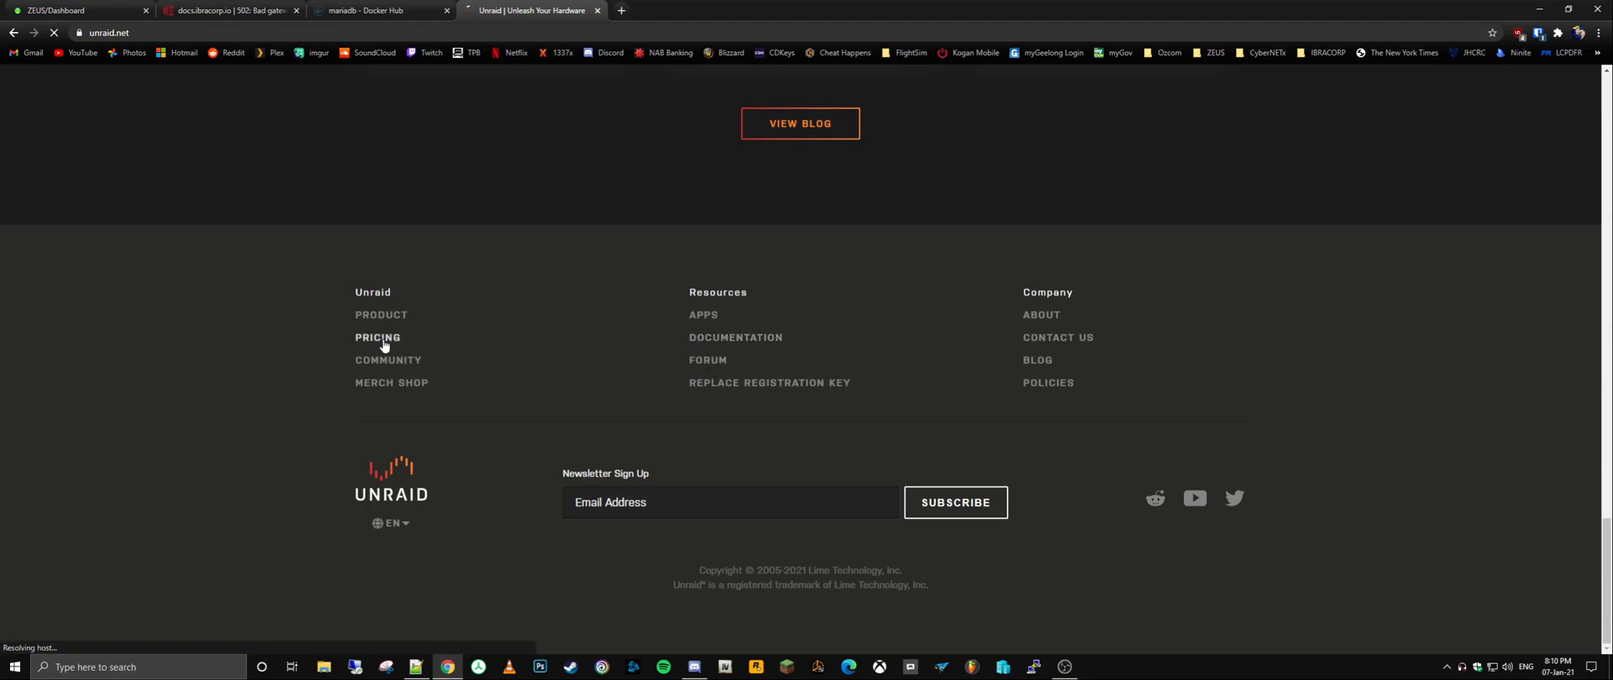
Step: Review the Basic, Plus and Pro key tiers and go to the trial Download Unraid Server OS page
click(378, 338)
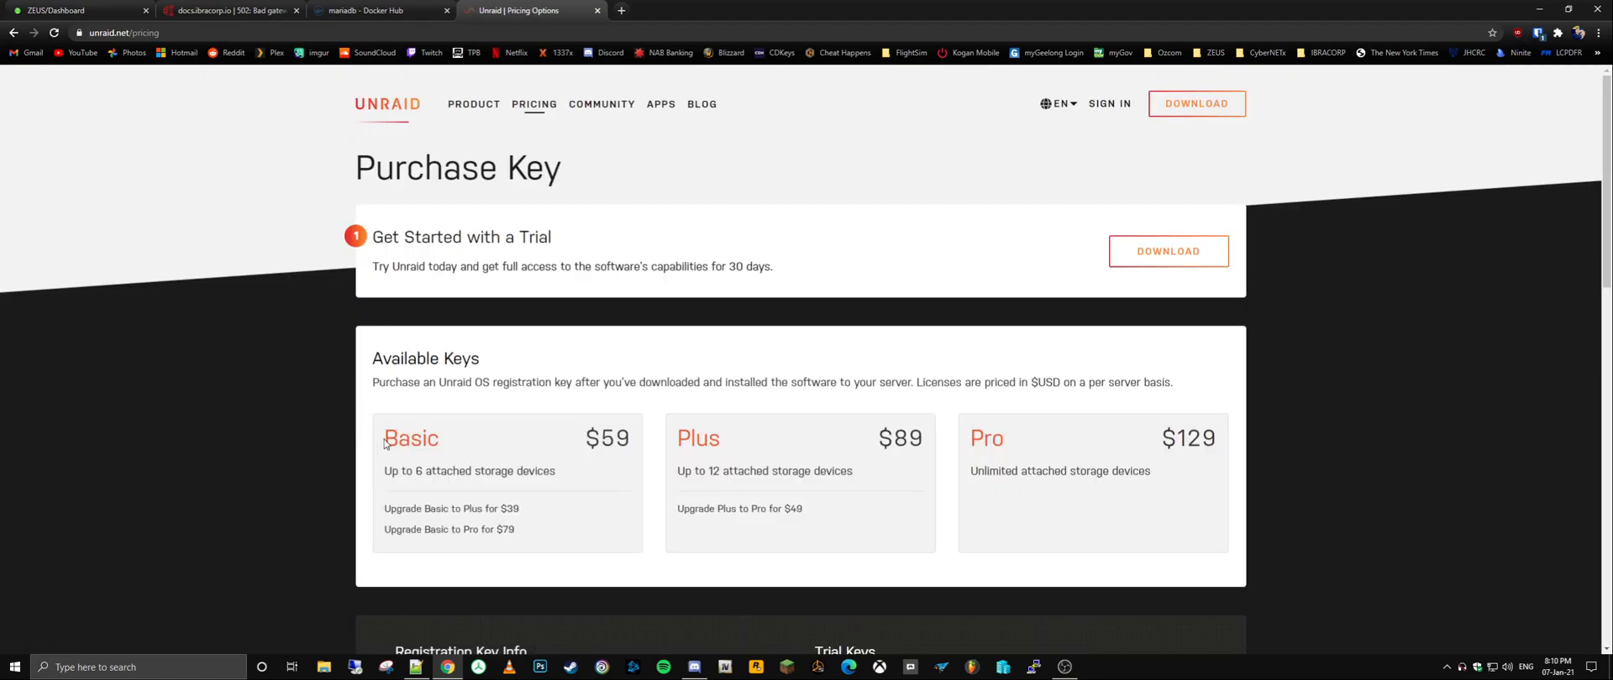
drag(378, 265, 726, 266)
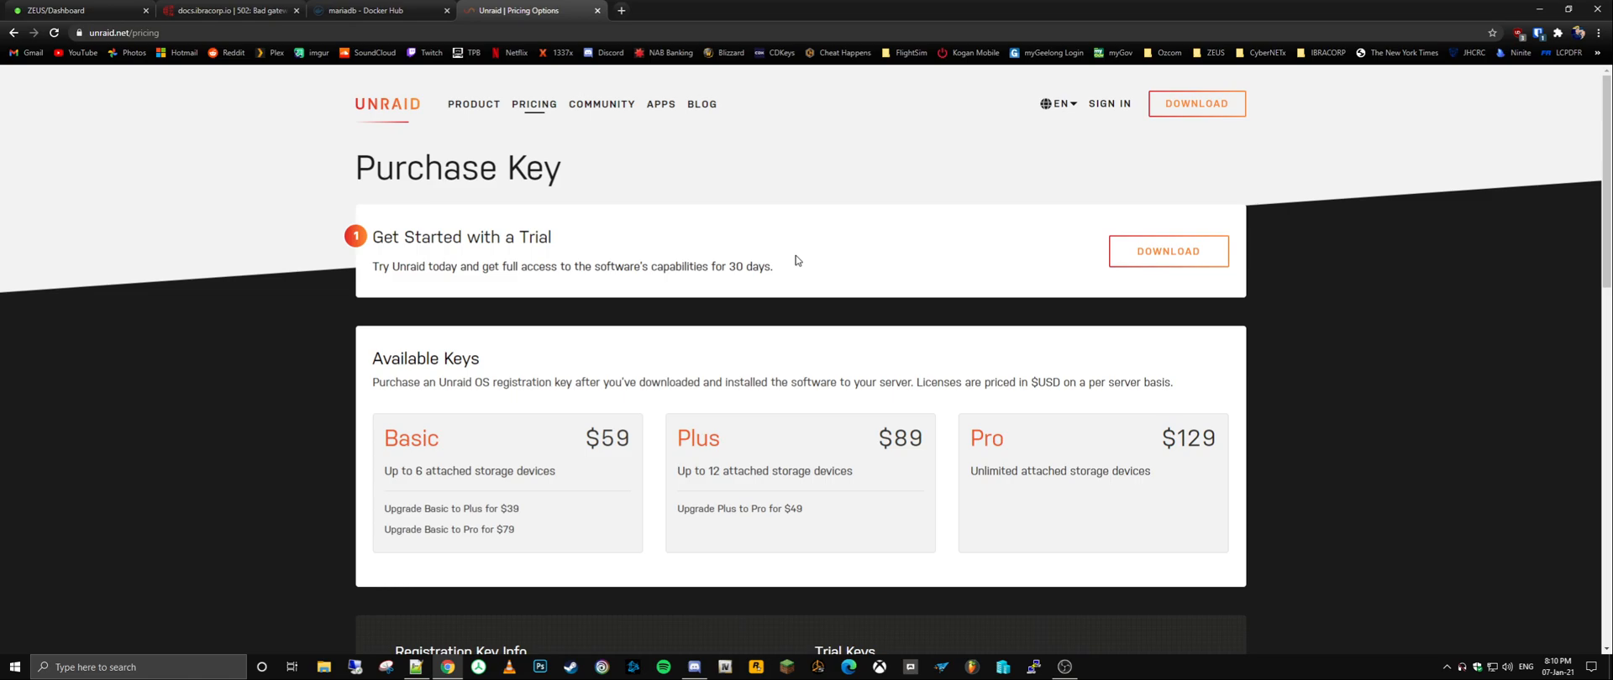
mouse_move(1168, 250)
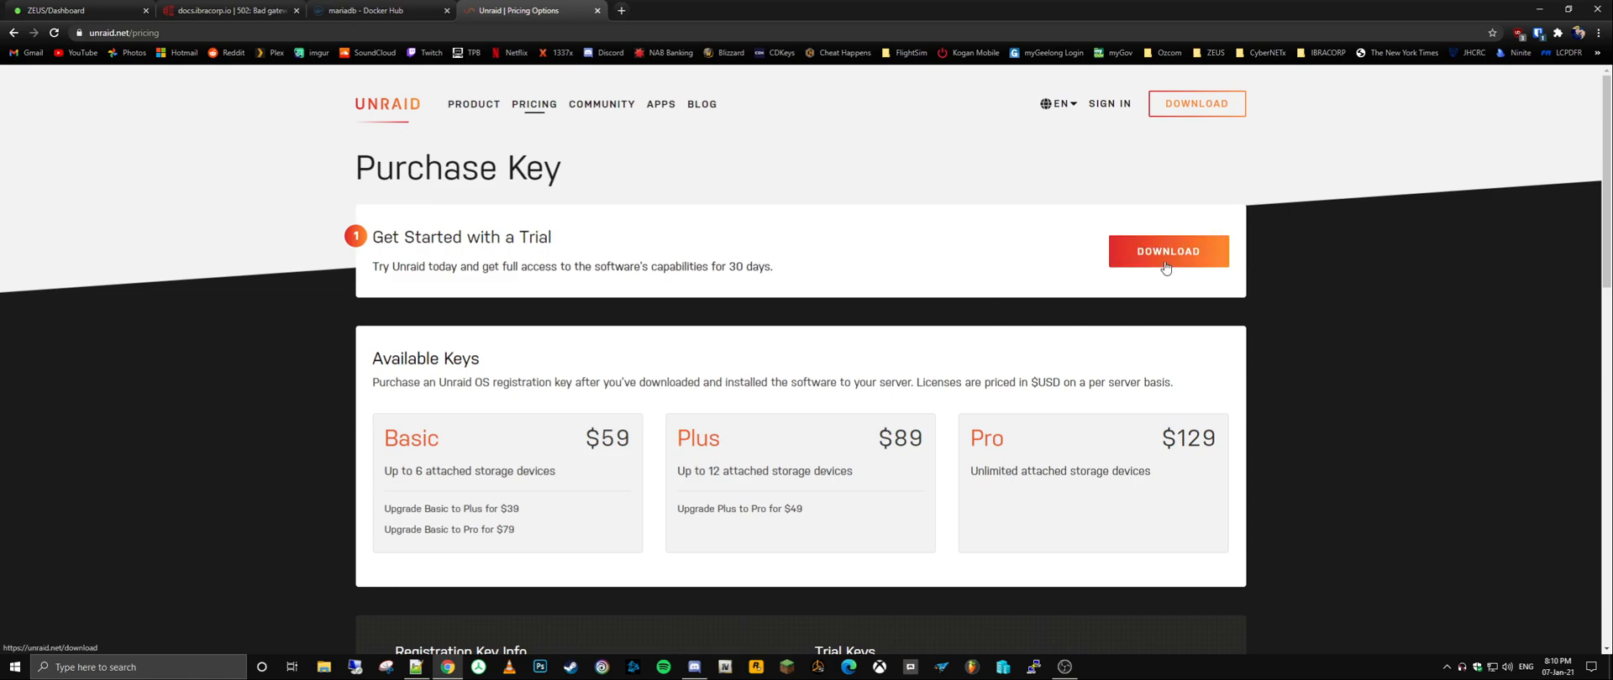
click(1168, 250)
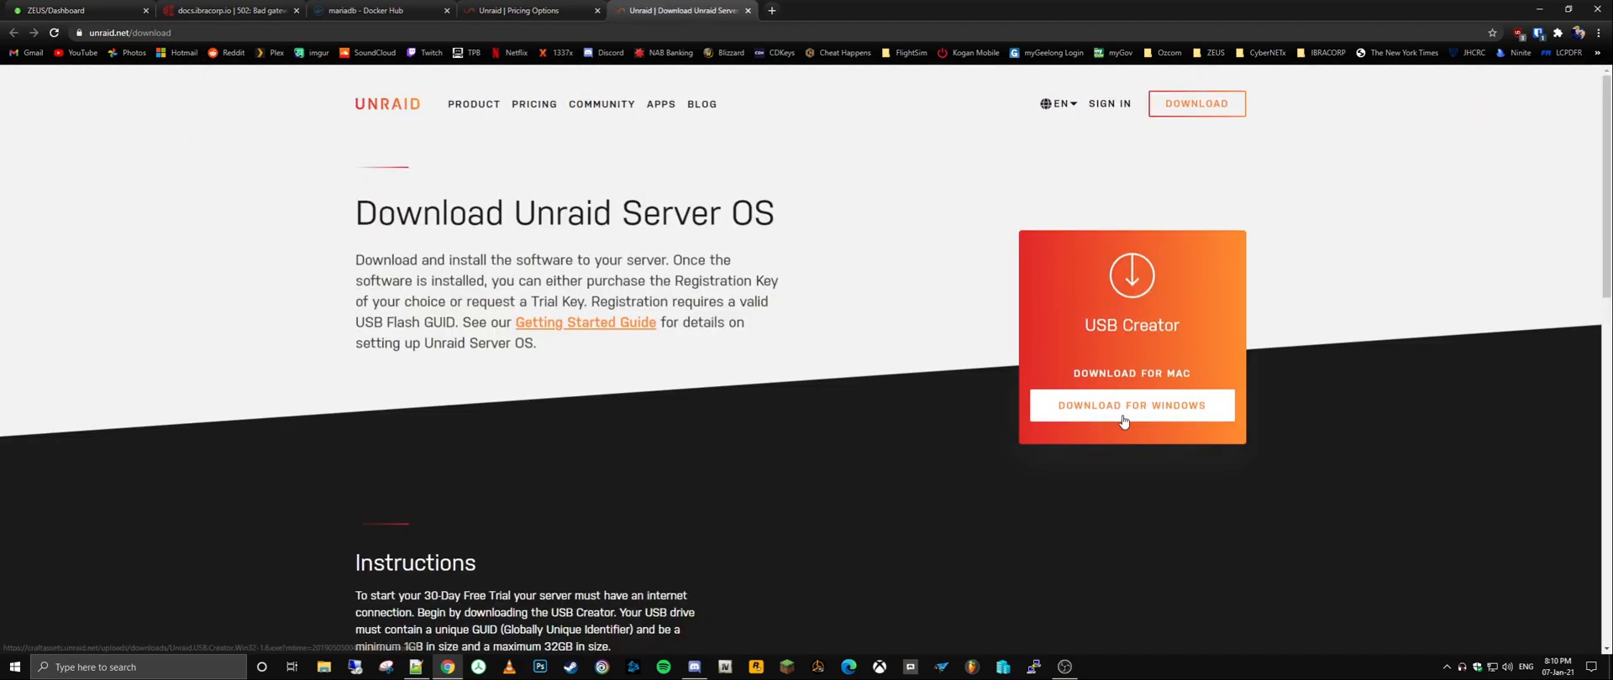
Step: Download the Windows USB Flash Creator installer and save it via the Save As dialog
click(1131, 405)
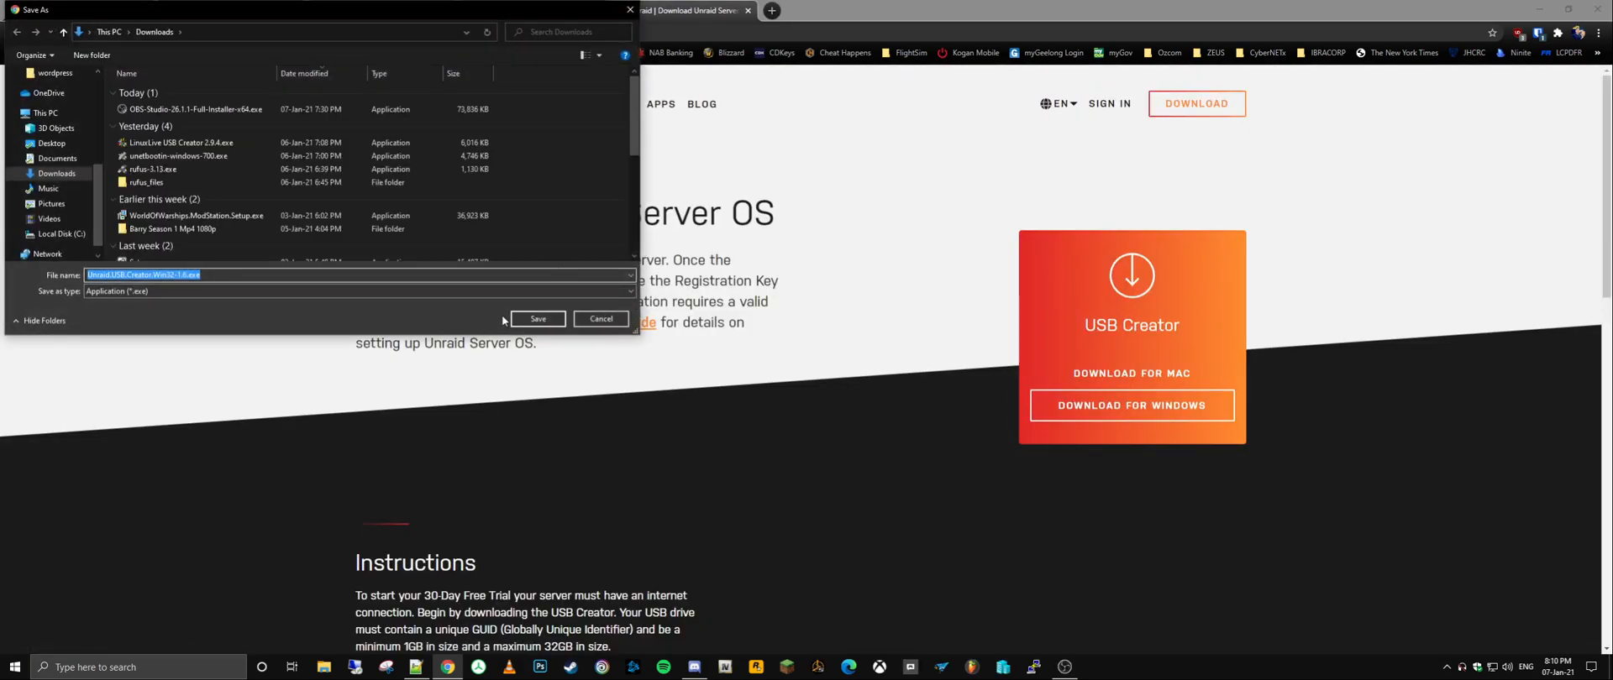
click(538, 319)
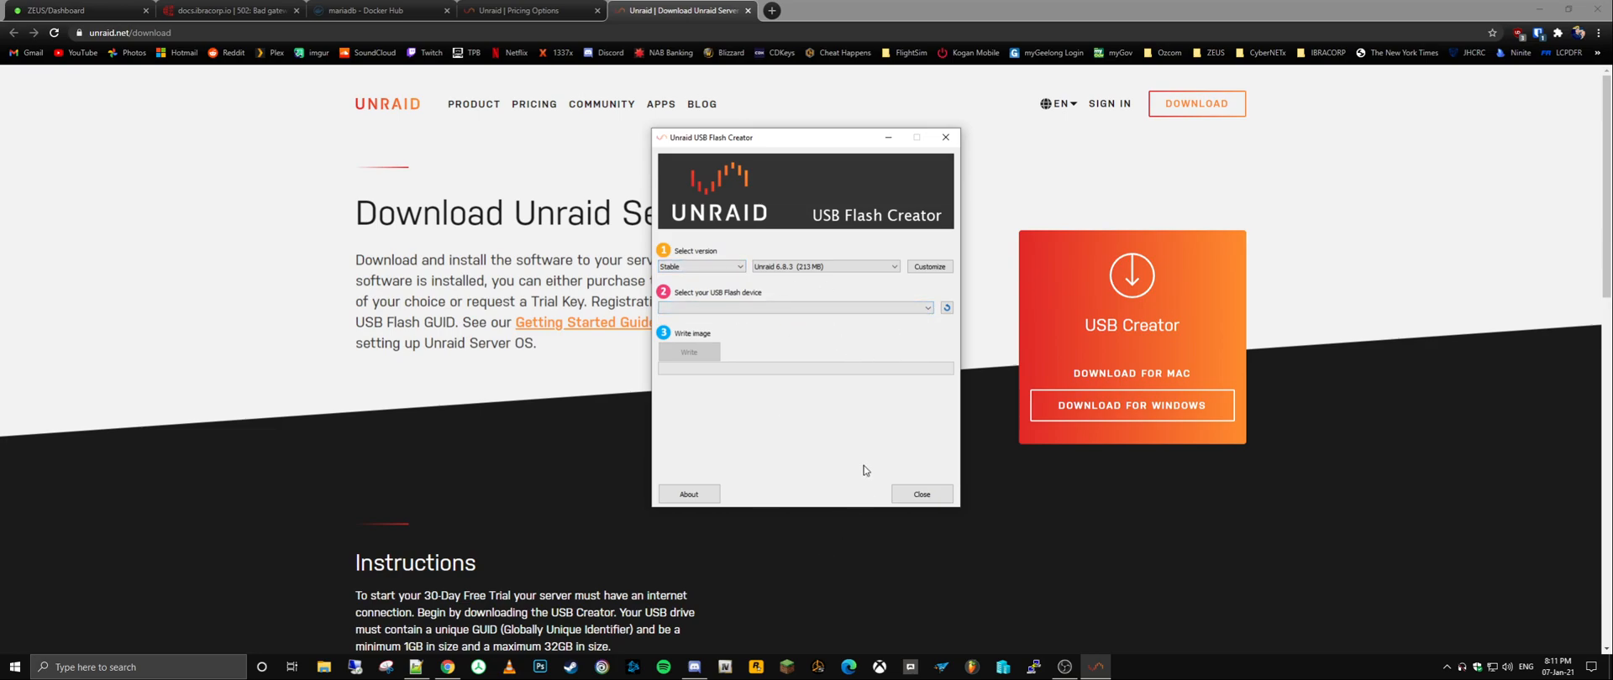
mouse_move(976, 430)
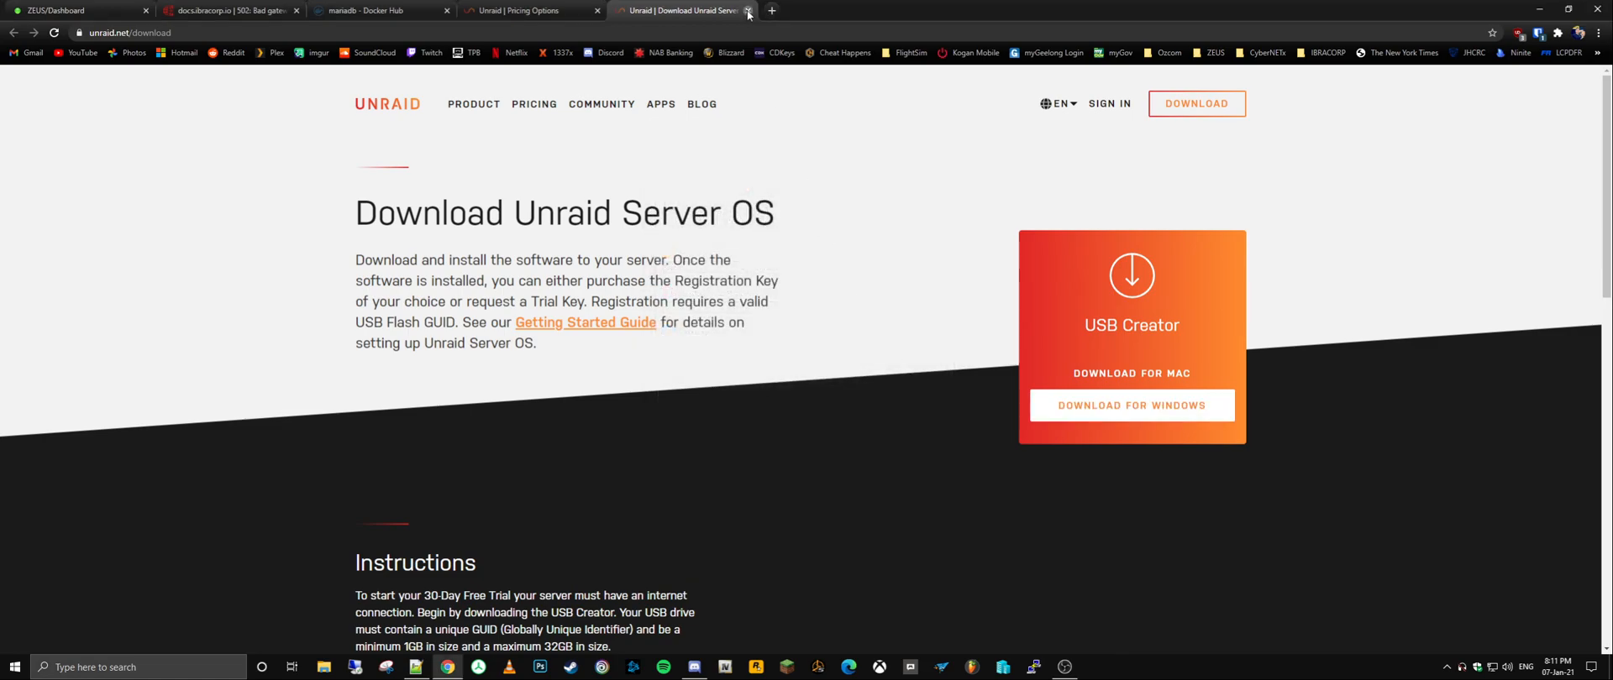
Step: Close the download tab and expand the Docker Containers list on the ZEUS dashboard
click(749, 10)
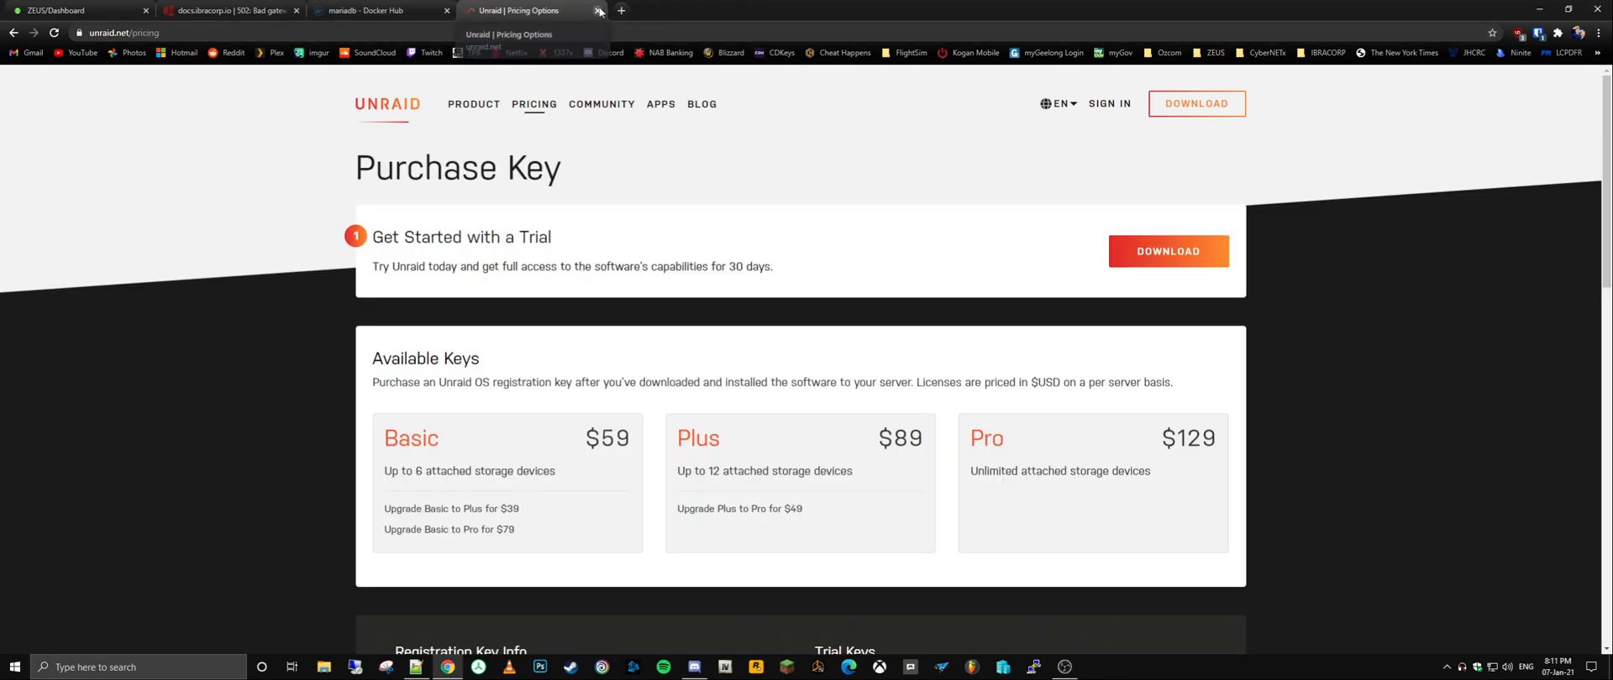
mouse_move(589, 43)
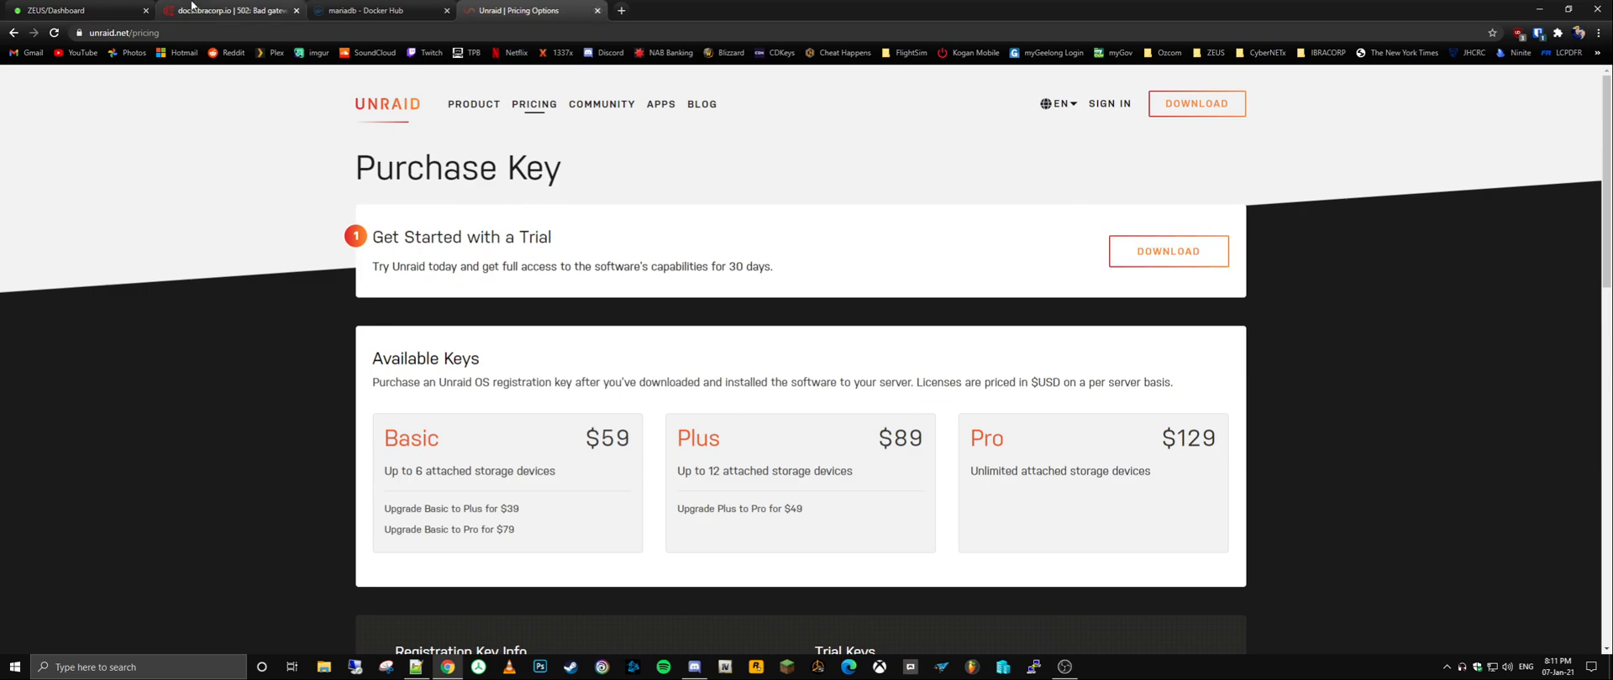
click(78, 10)
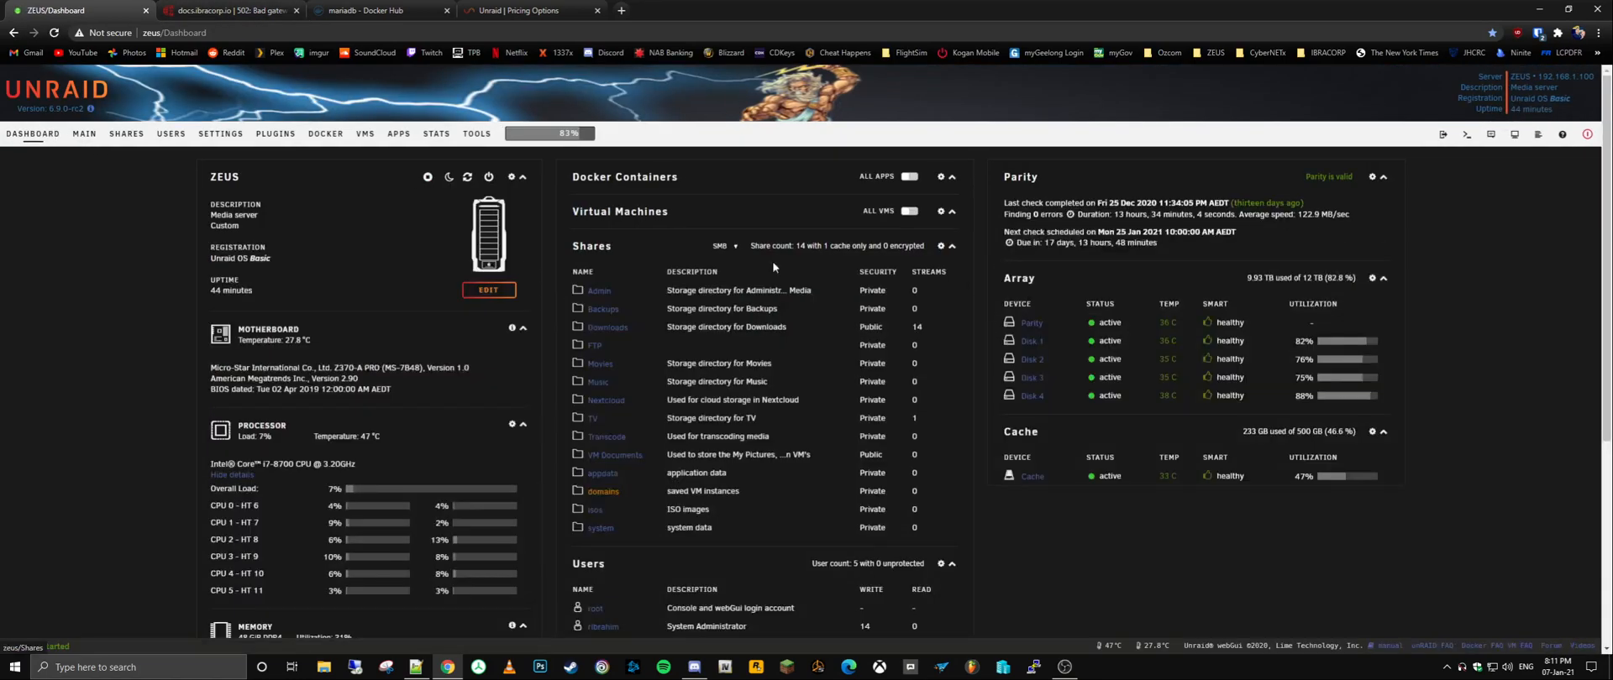
click(909, 176)
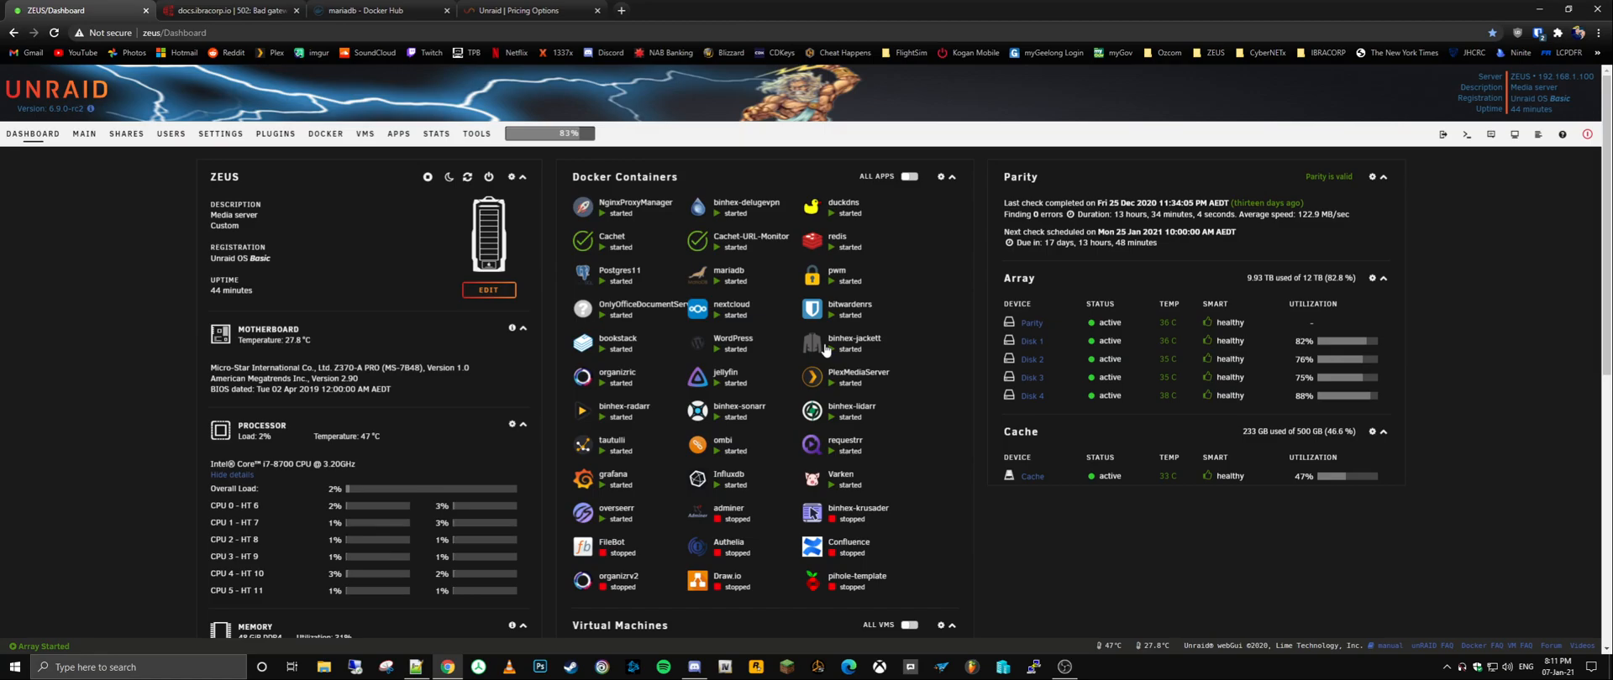
scroll(down, 3)
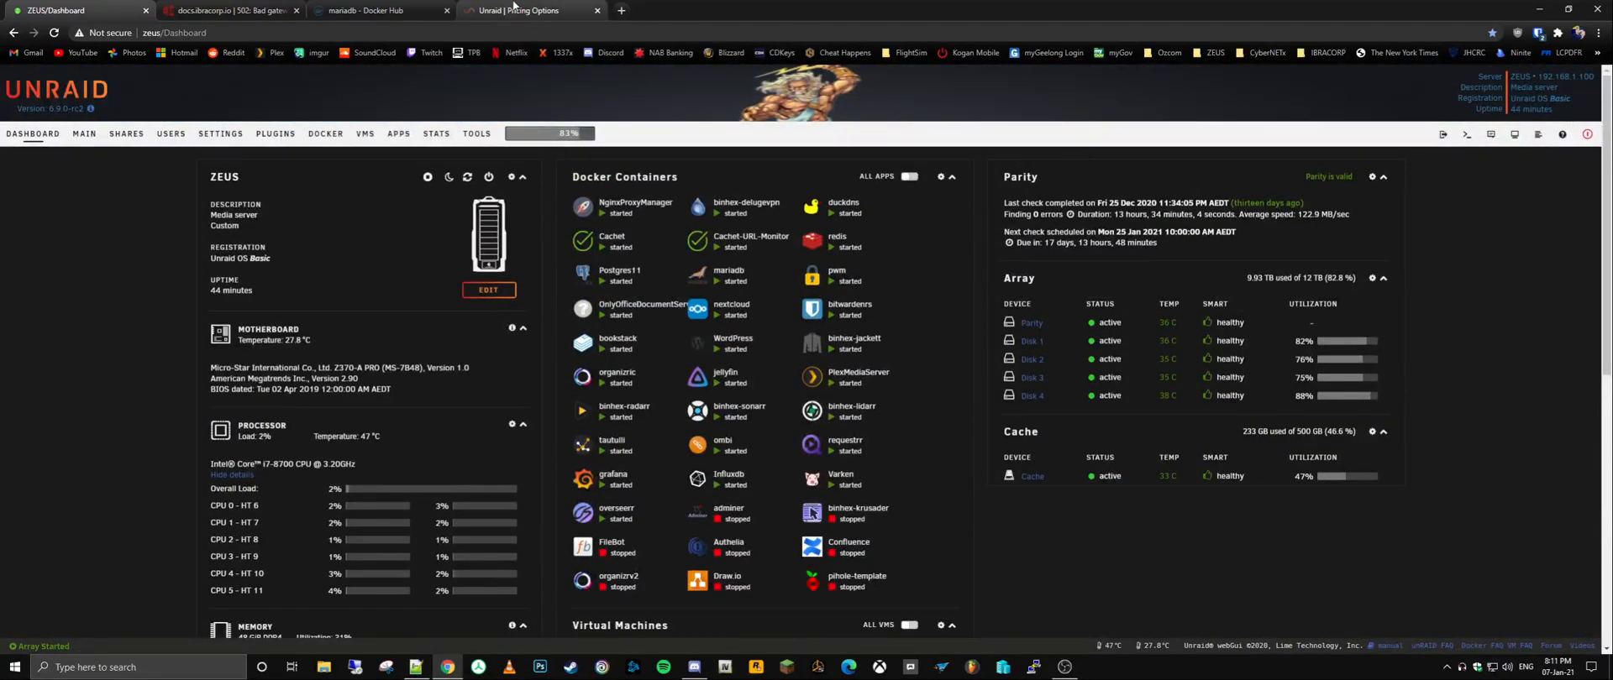
Step: Revisit the pricing page with its 30-day trial and key tiers, then return to the dashboard
click(525, 10)
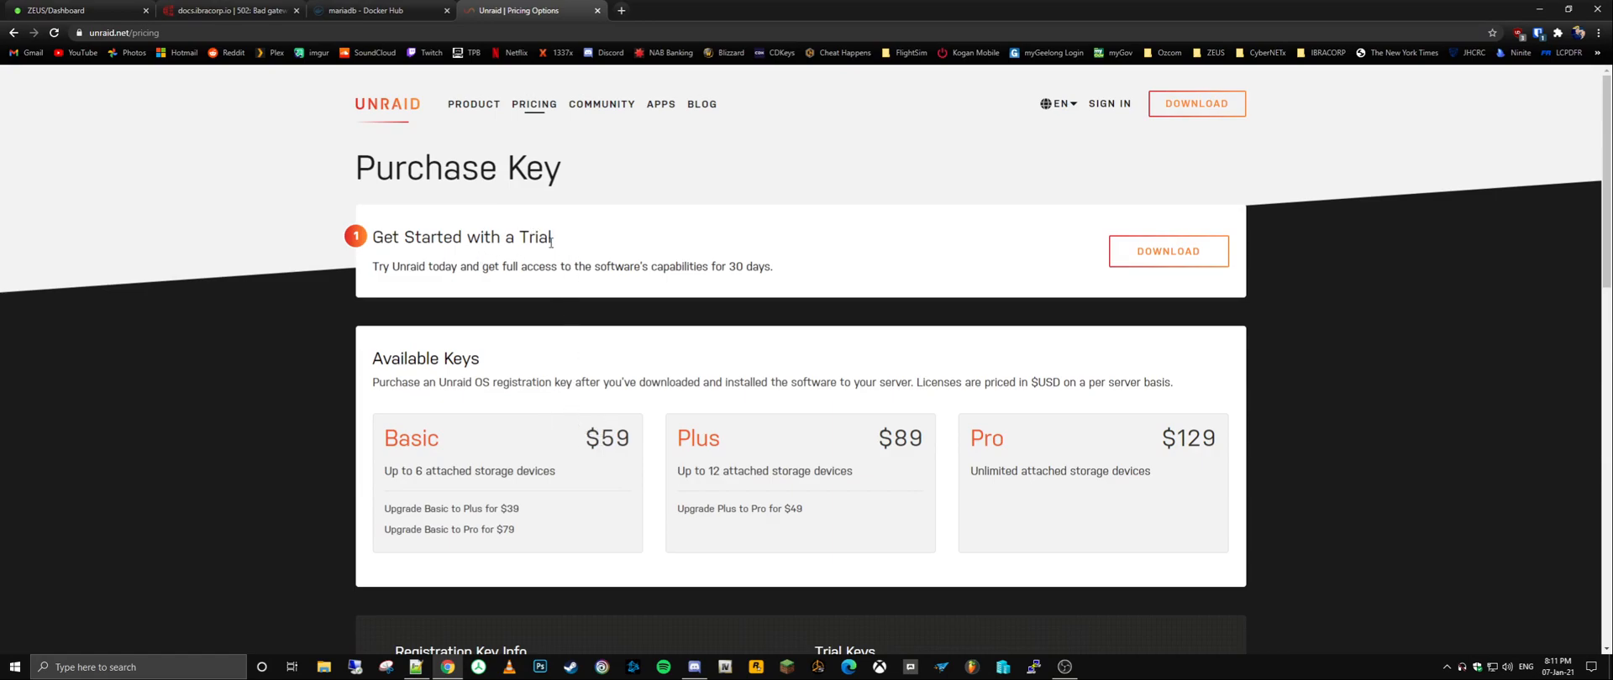
mouse_move(749, 279)
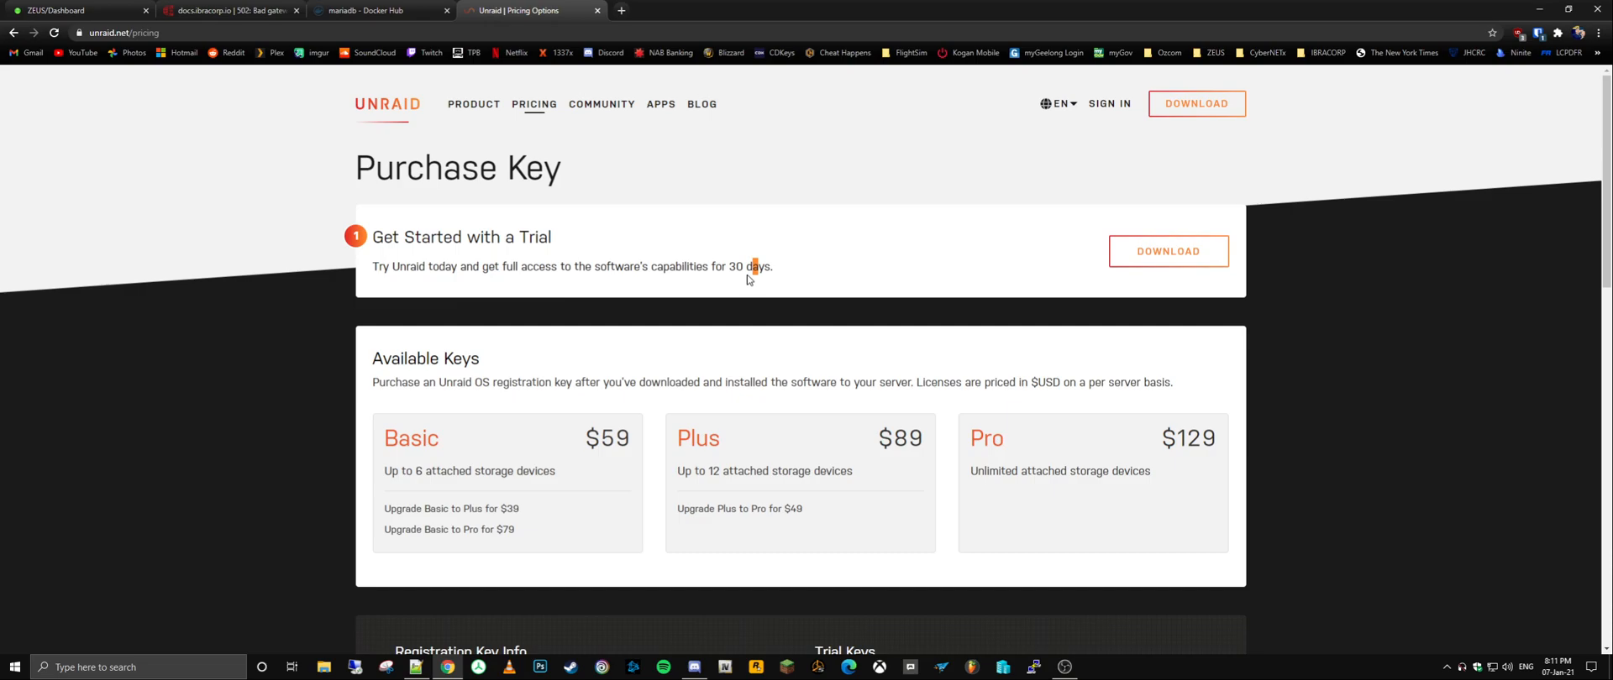
mouse_move(716, 329)
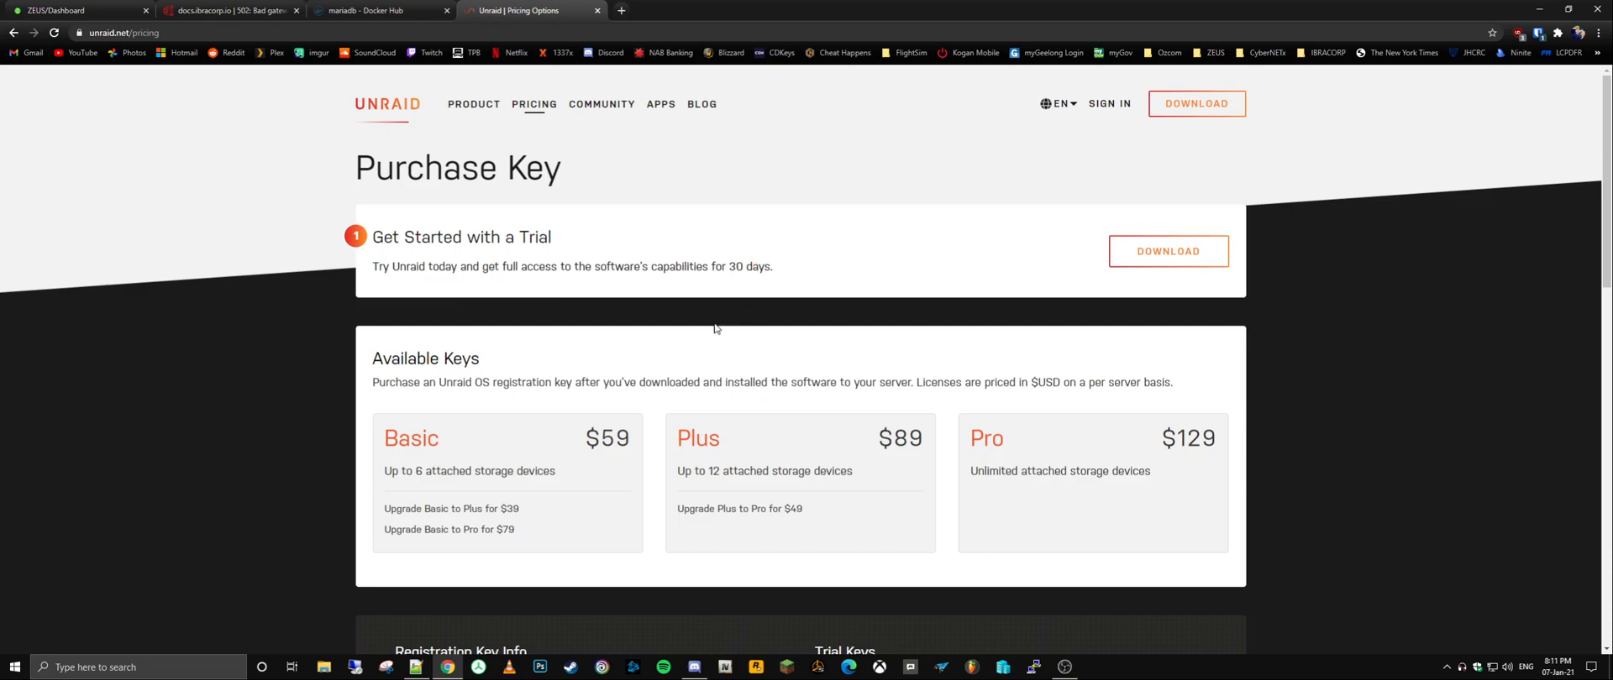
mouse_move(771, 256)
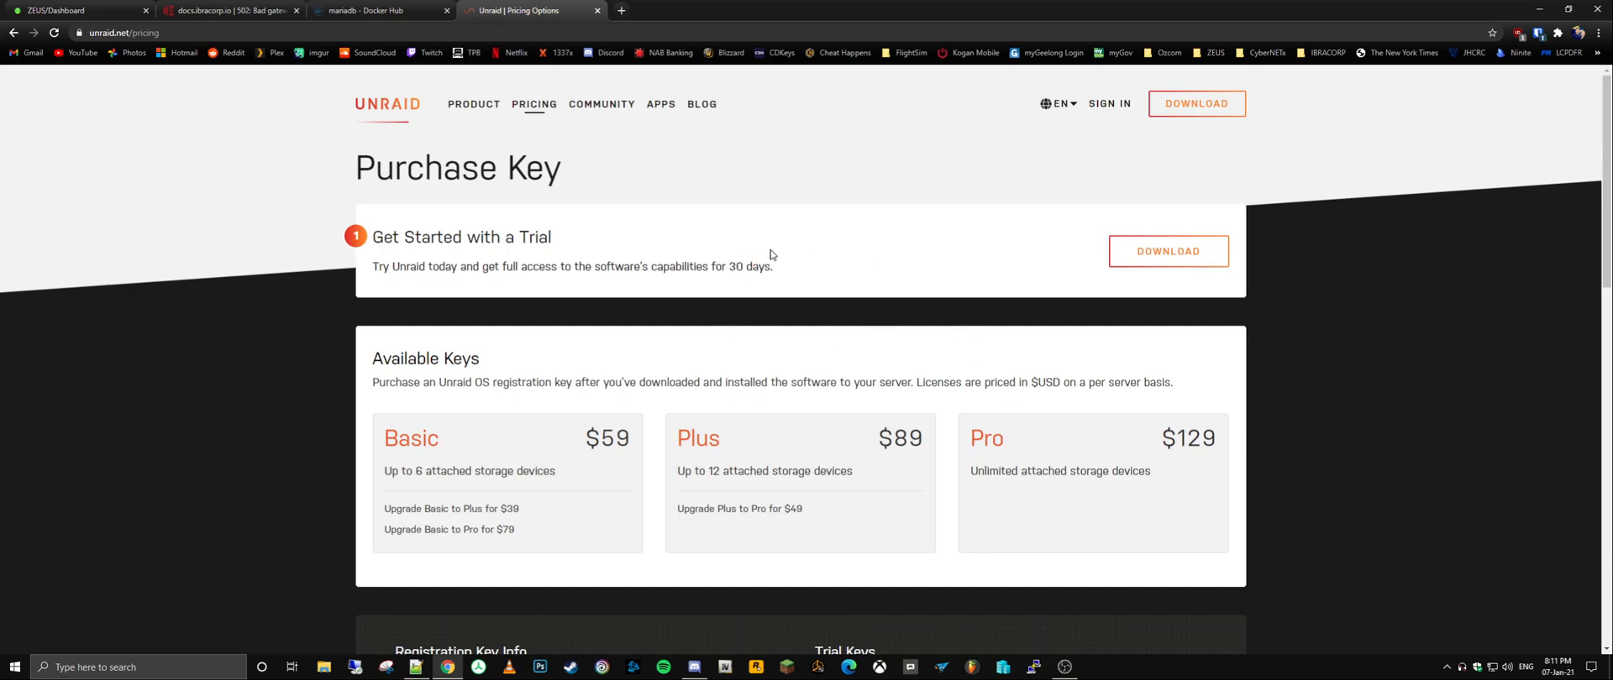
click(72, 10)
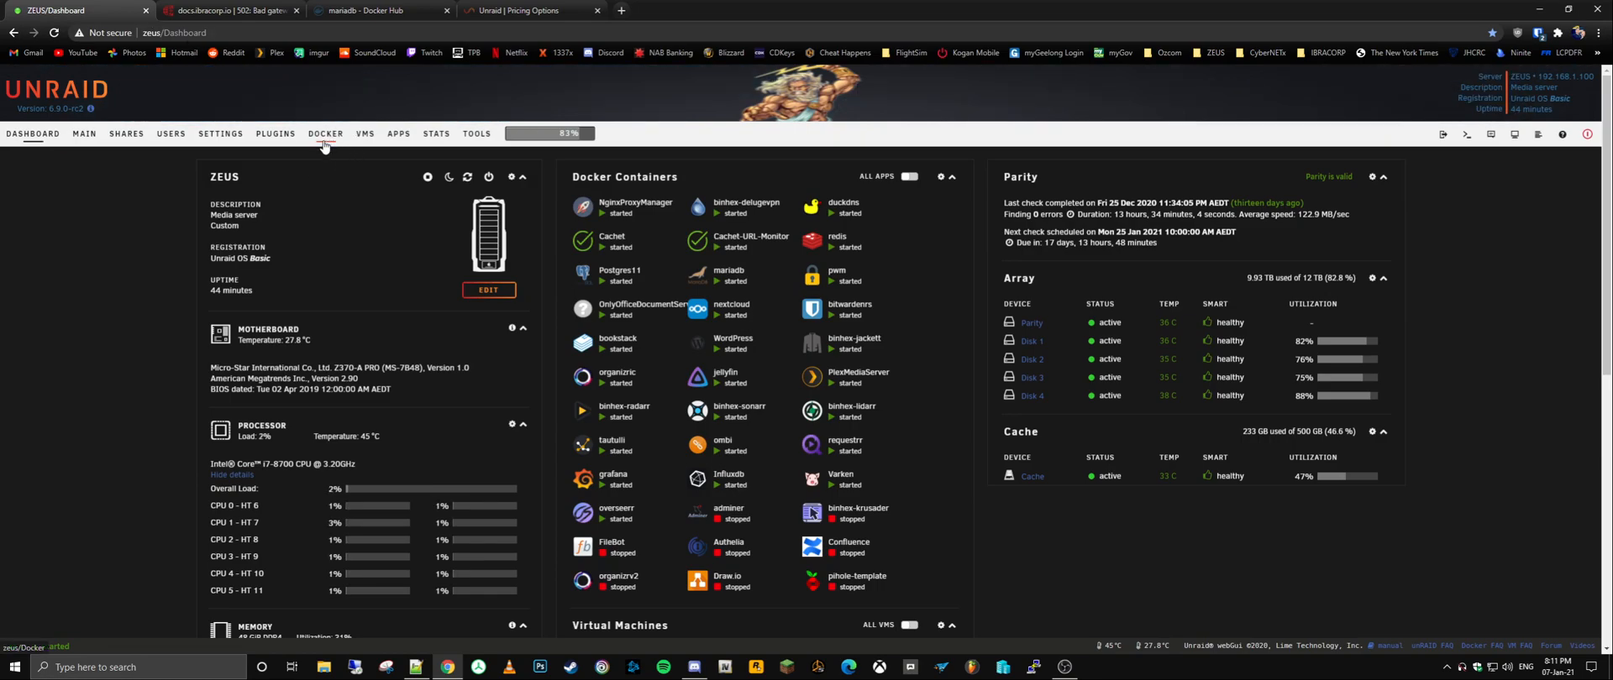
click(324, 134)
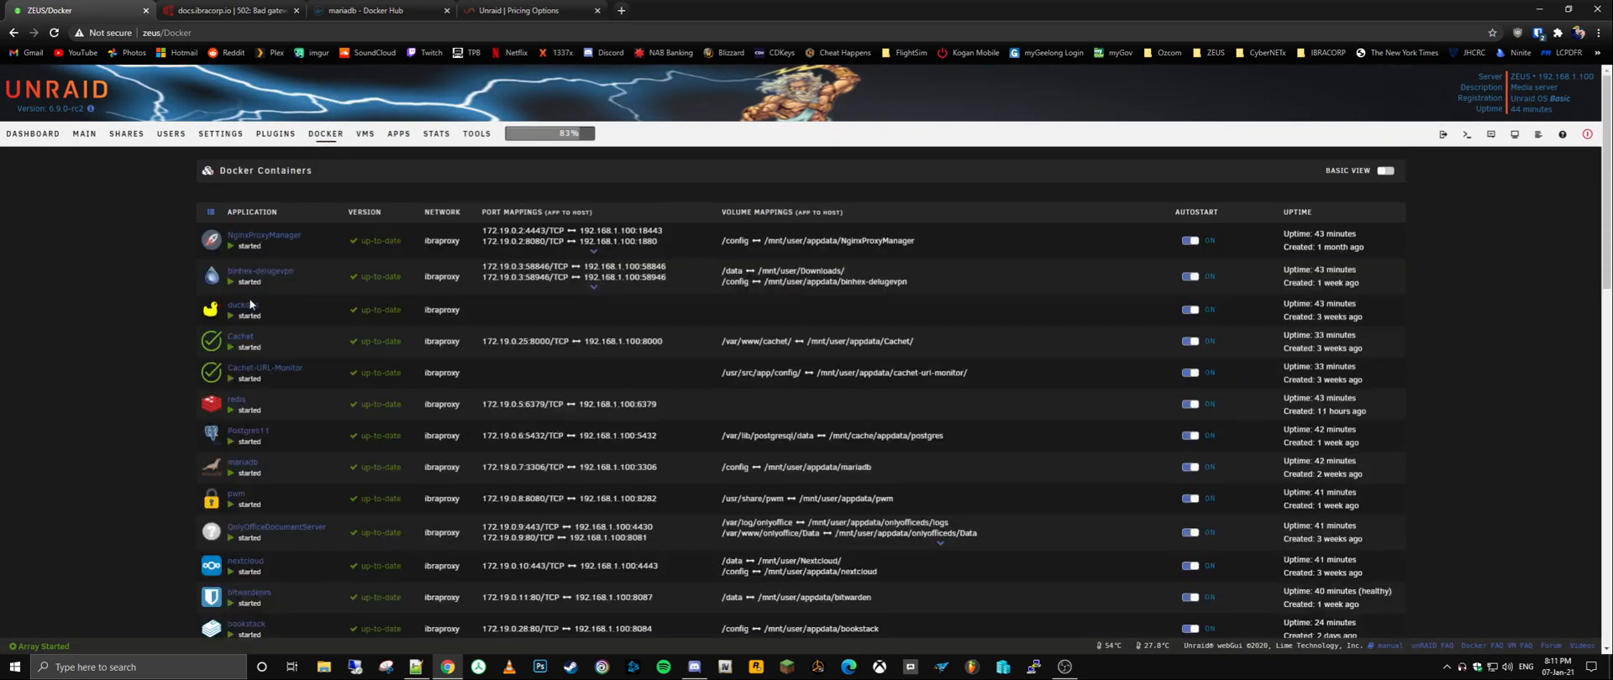
click(399, 135)
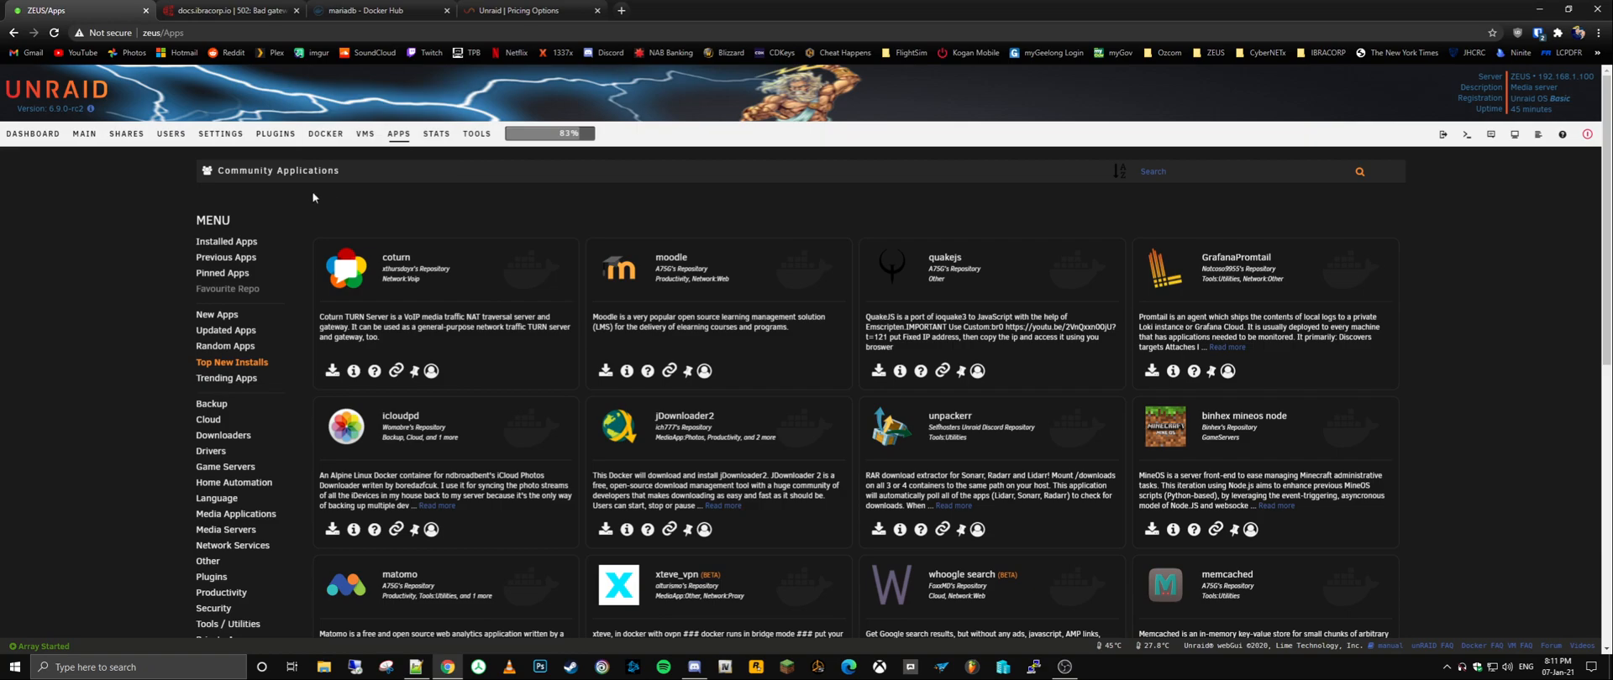
click(32, 135)
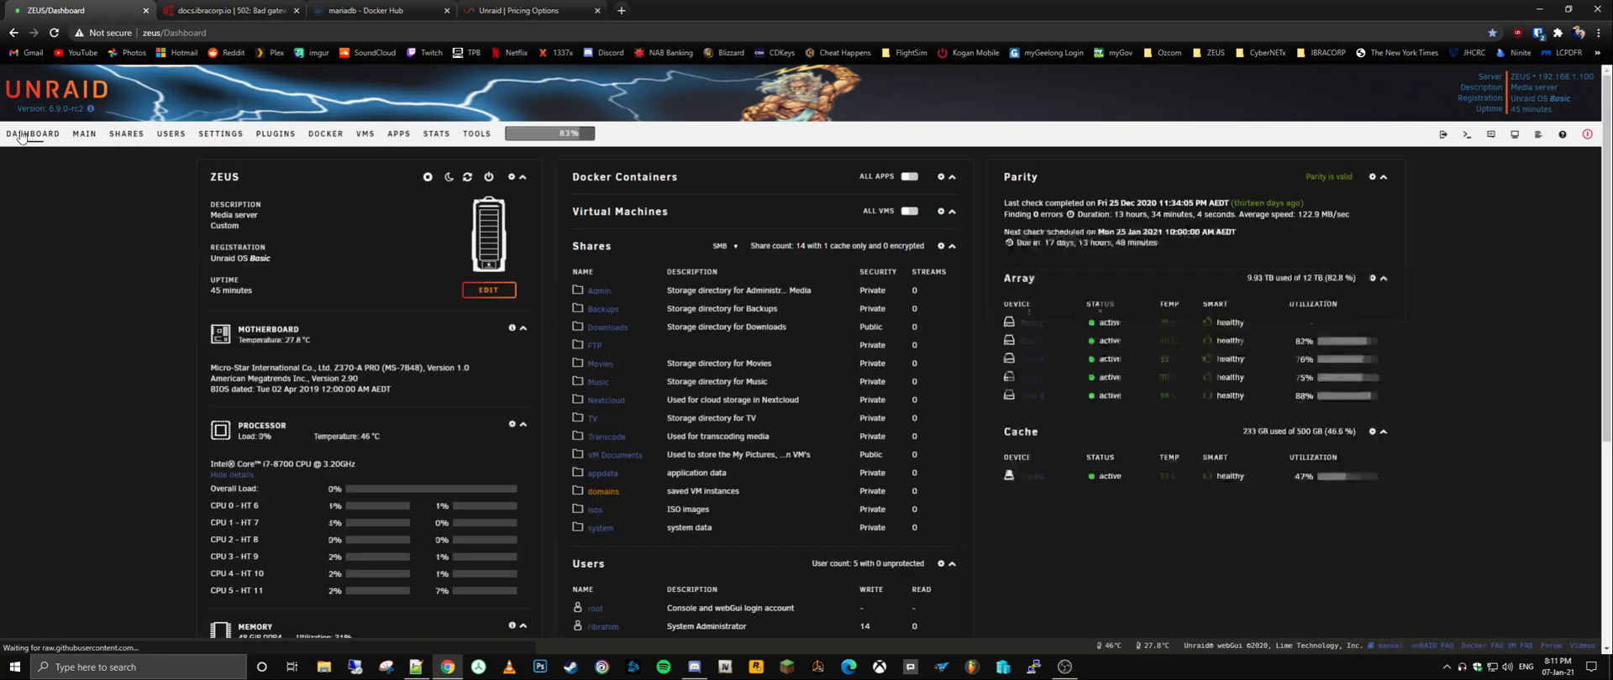
click(909, 177)
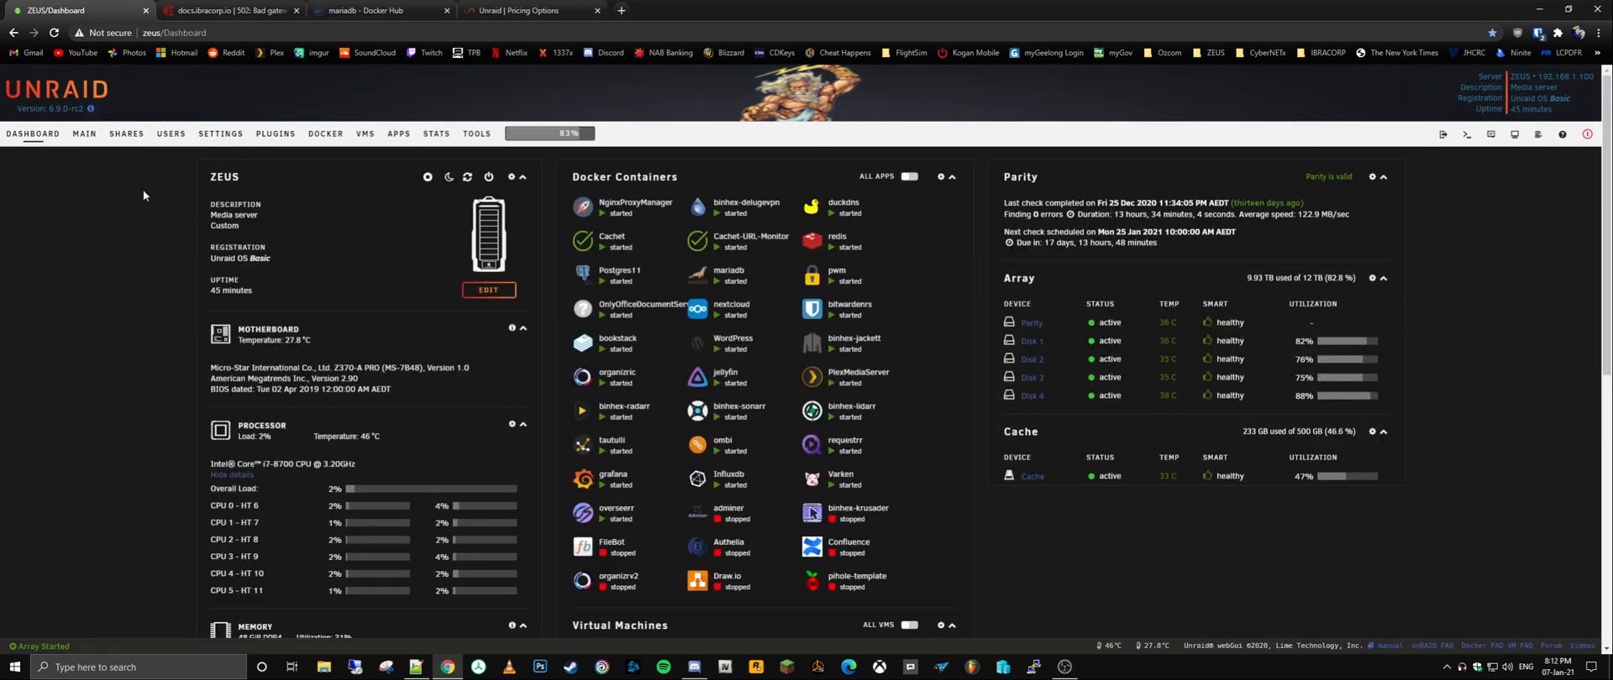